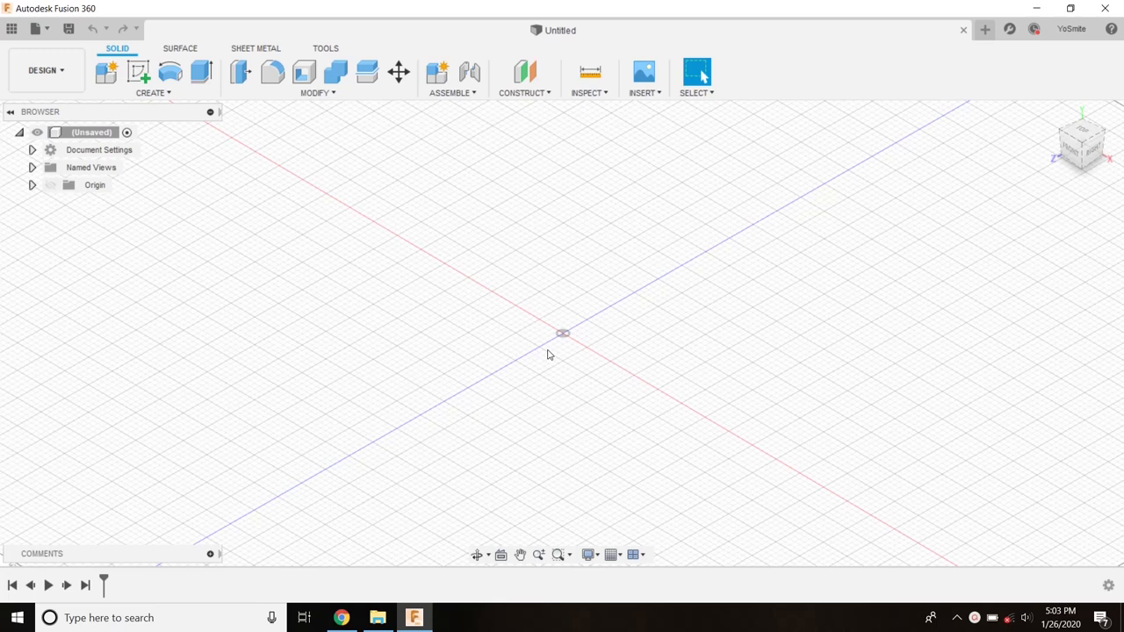
mouse_move(427, 198)
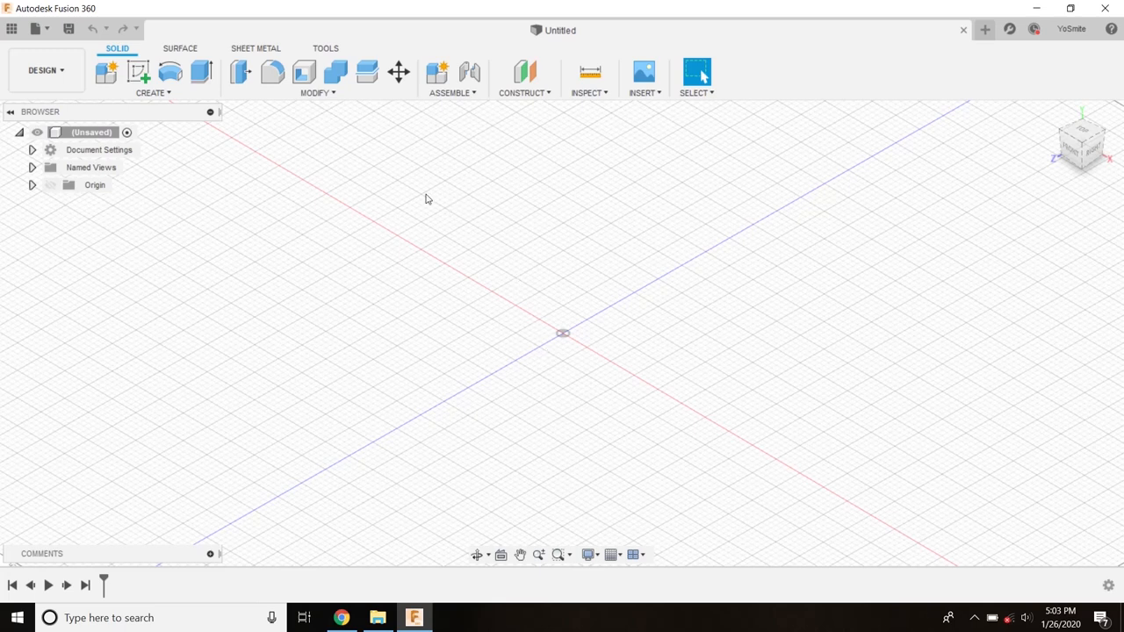
mouse_move(541, 375)
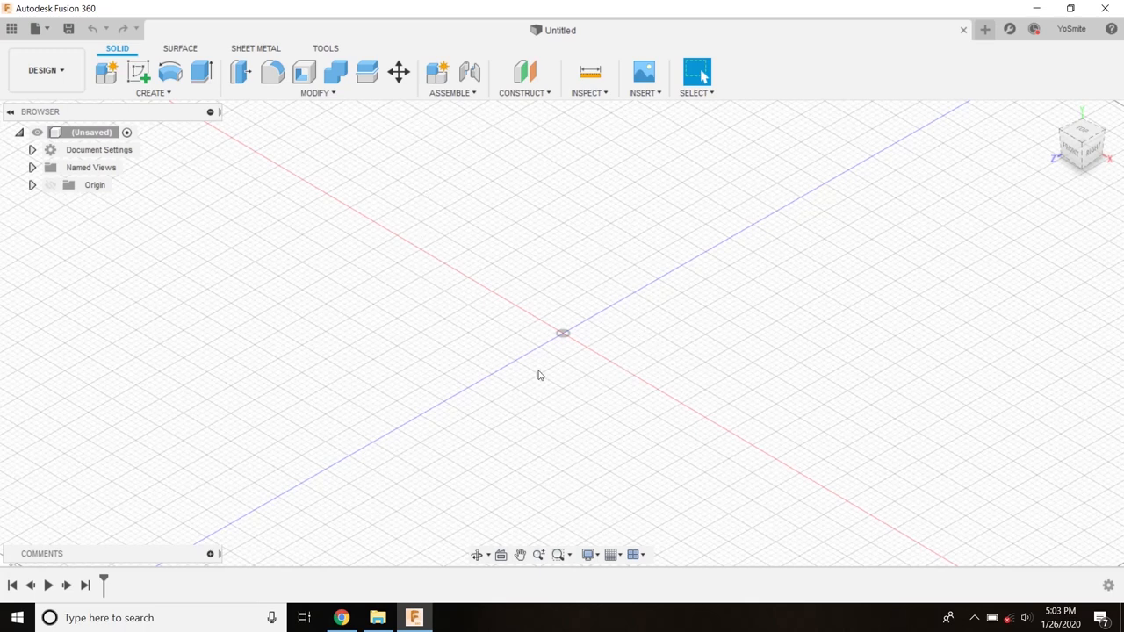
mouse_move(514, 267)
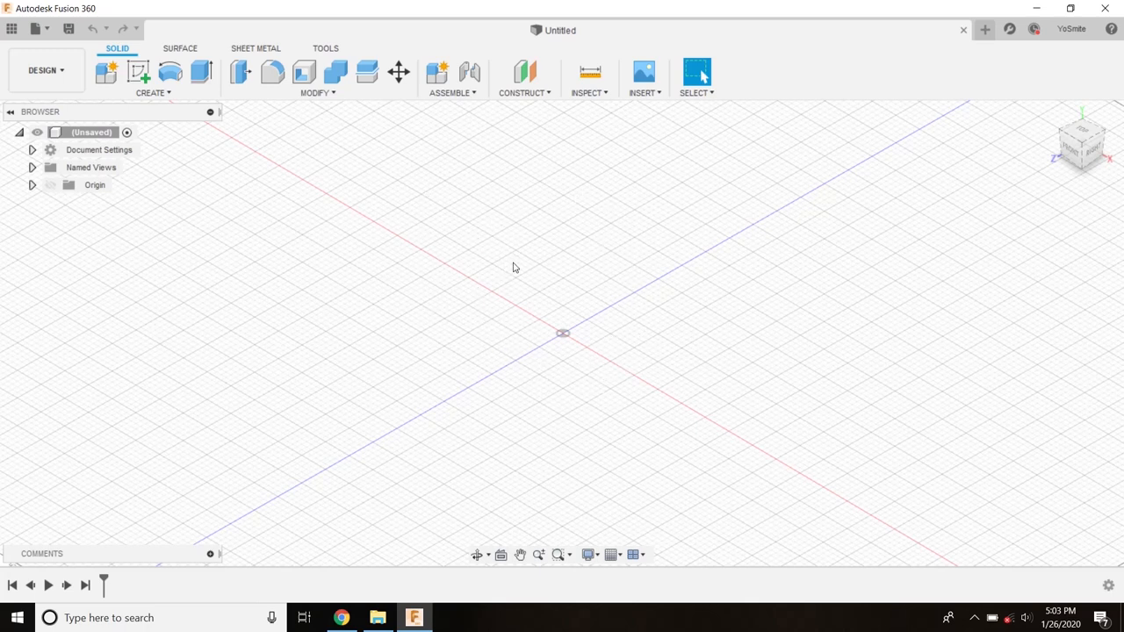
mouse_move(608, 555)
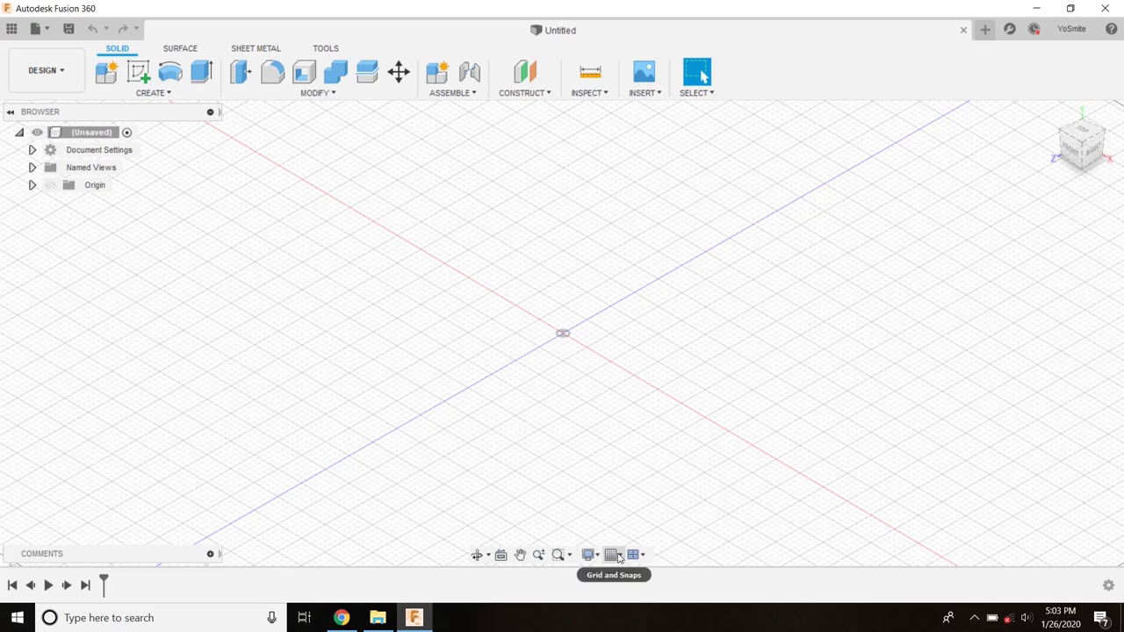
Step: Check the grid and snap options, then bring up the Create command list for a new sketch
click(614, 556)
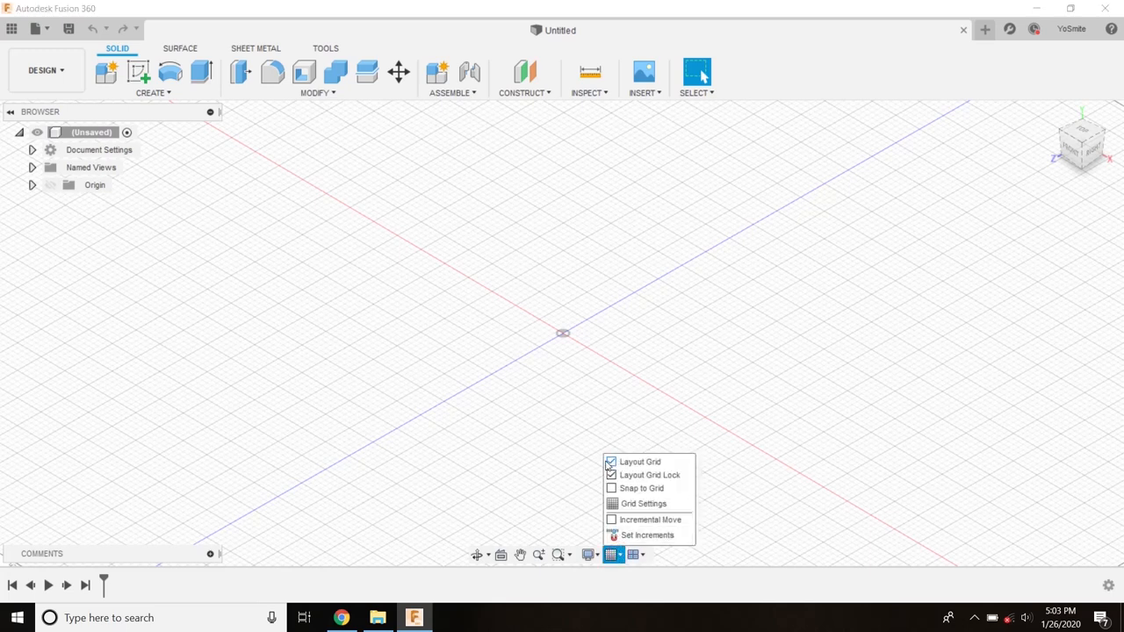
click(611, 463)
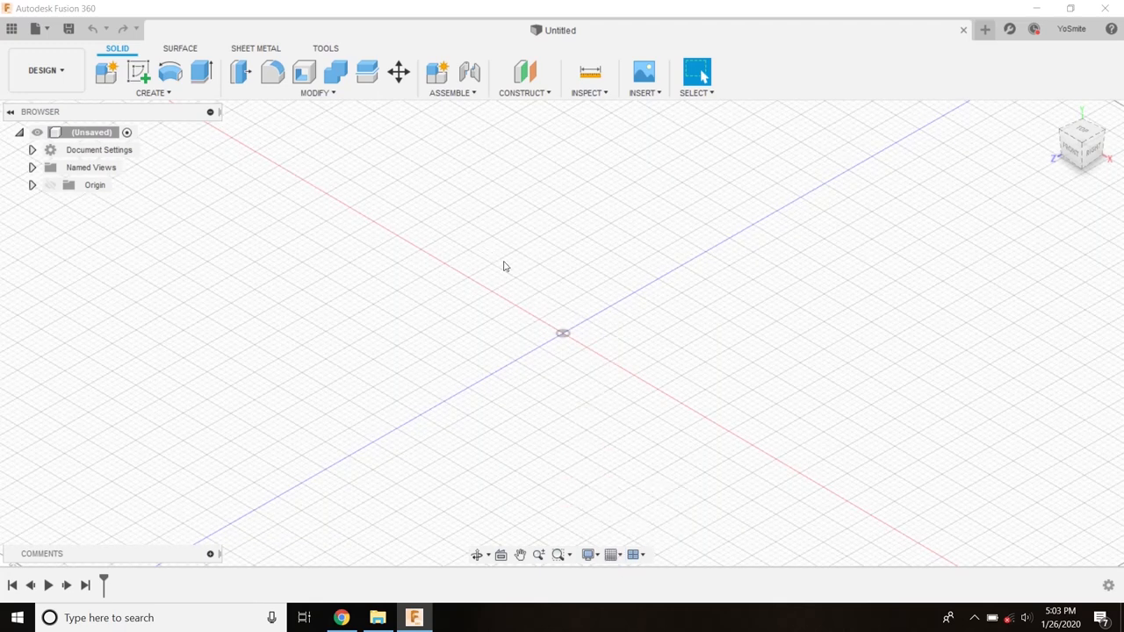
mouse_move(396, 201)
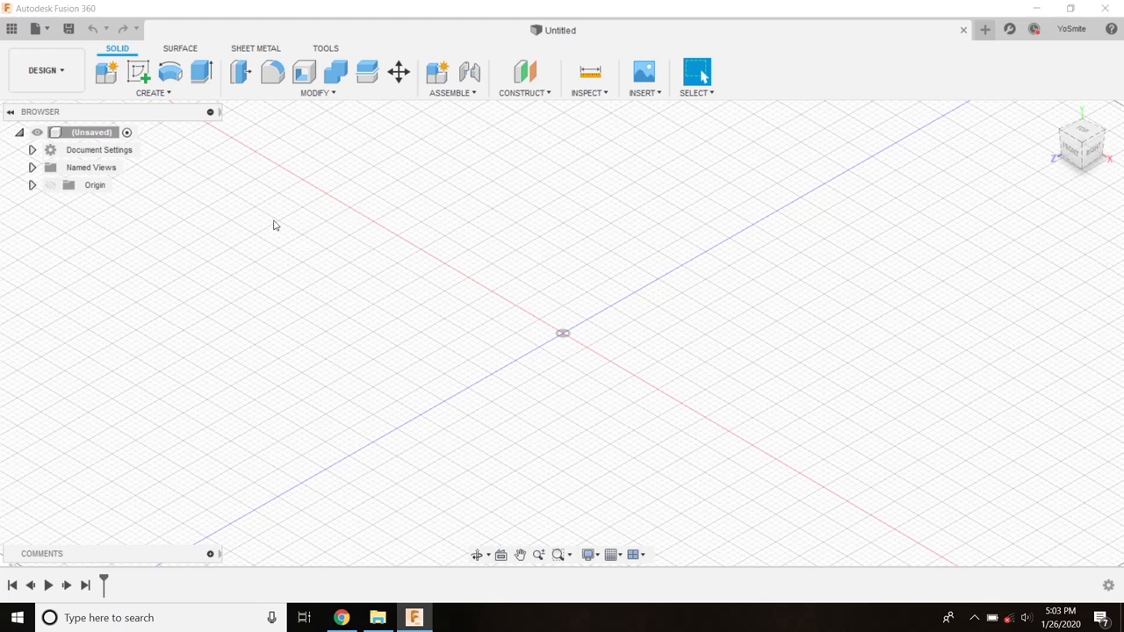
mouse_move(273, 232)
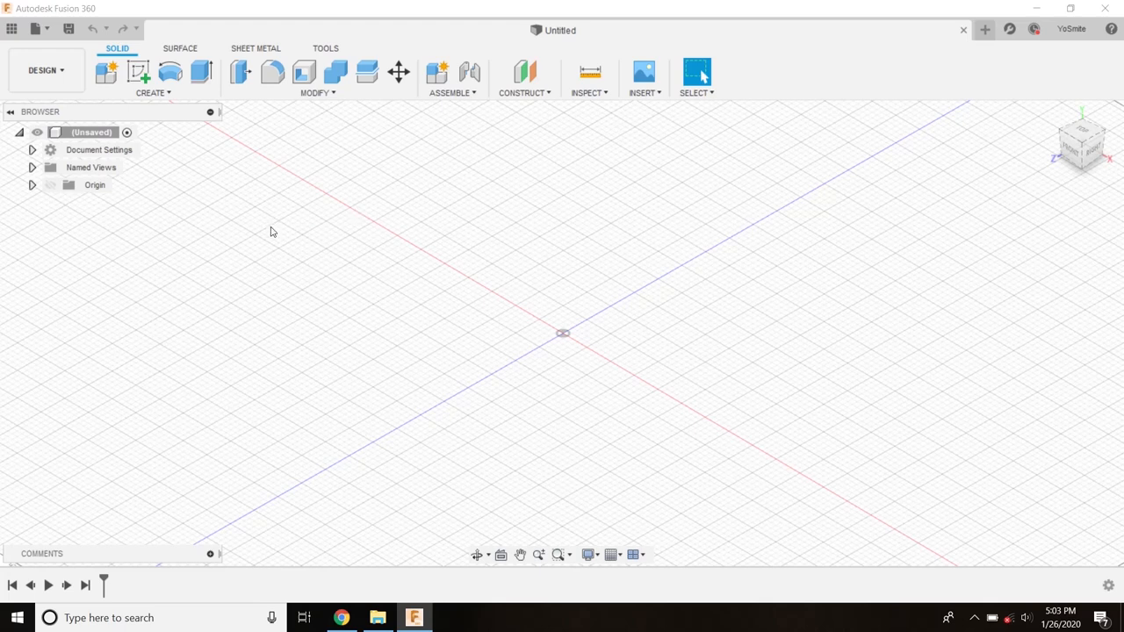
mouse_move(390, 237)
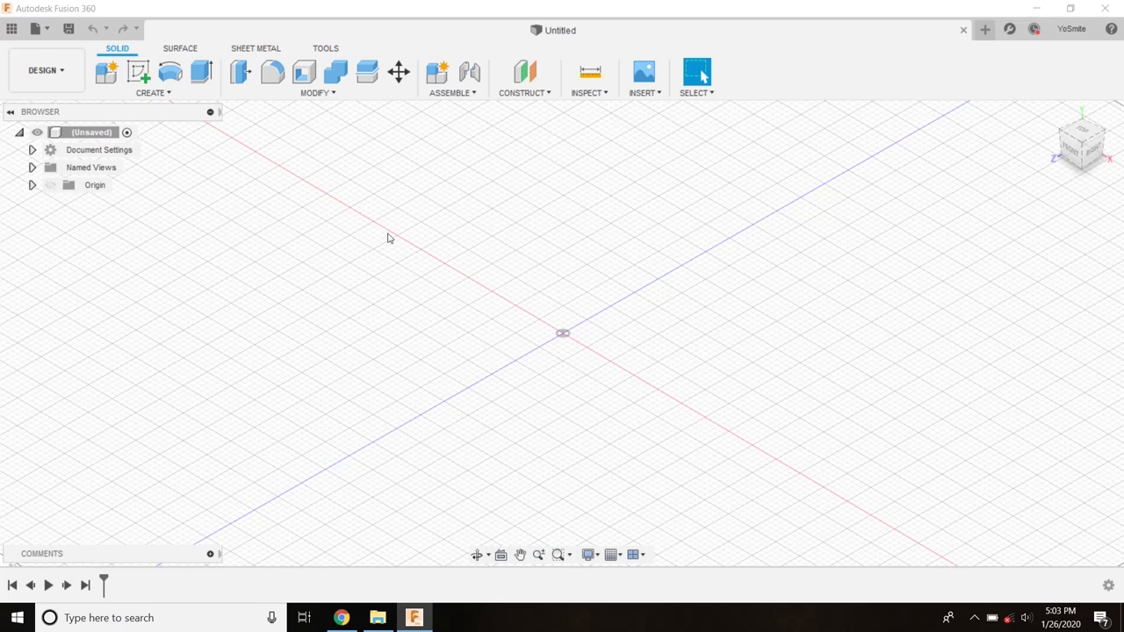
mouse_move(554, 278)
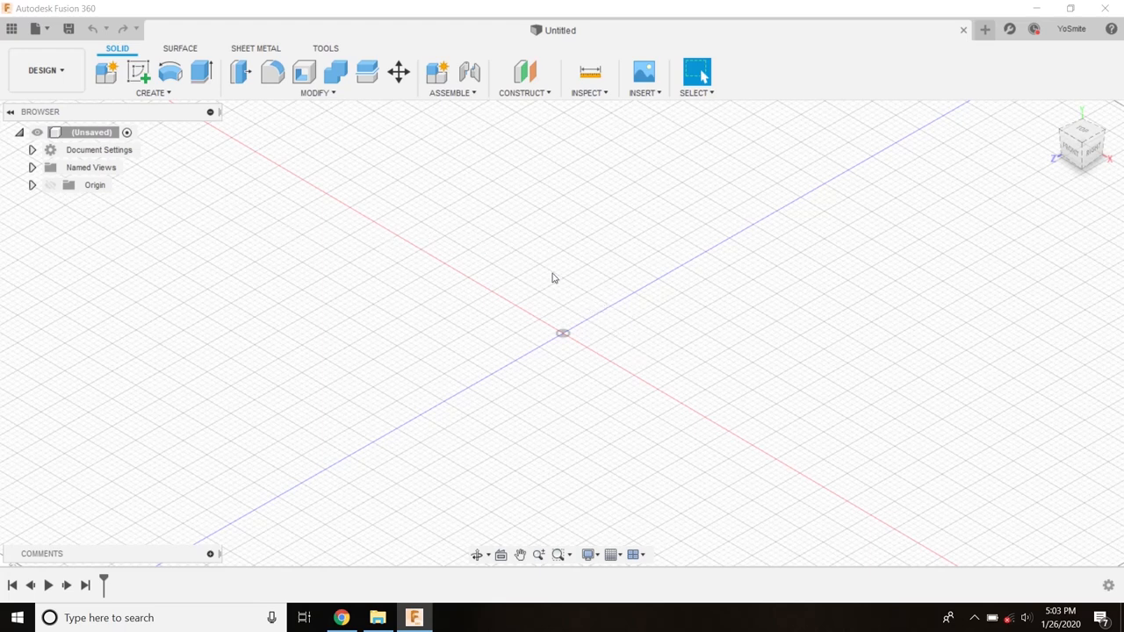
mouse_move(445, 209)
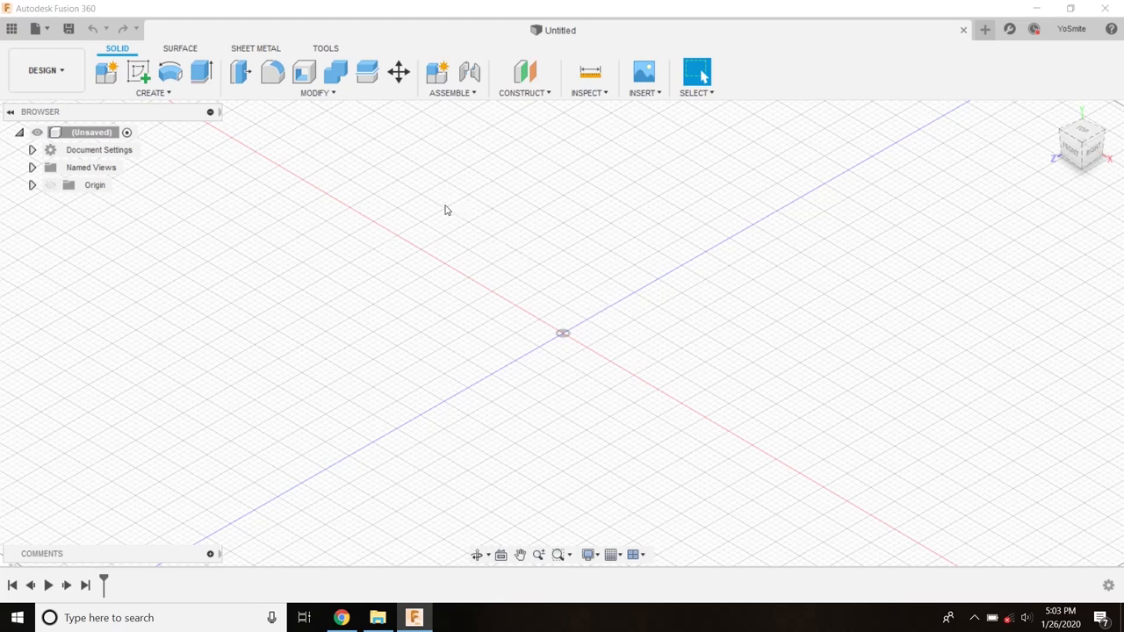
mouse_move(209, 130)
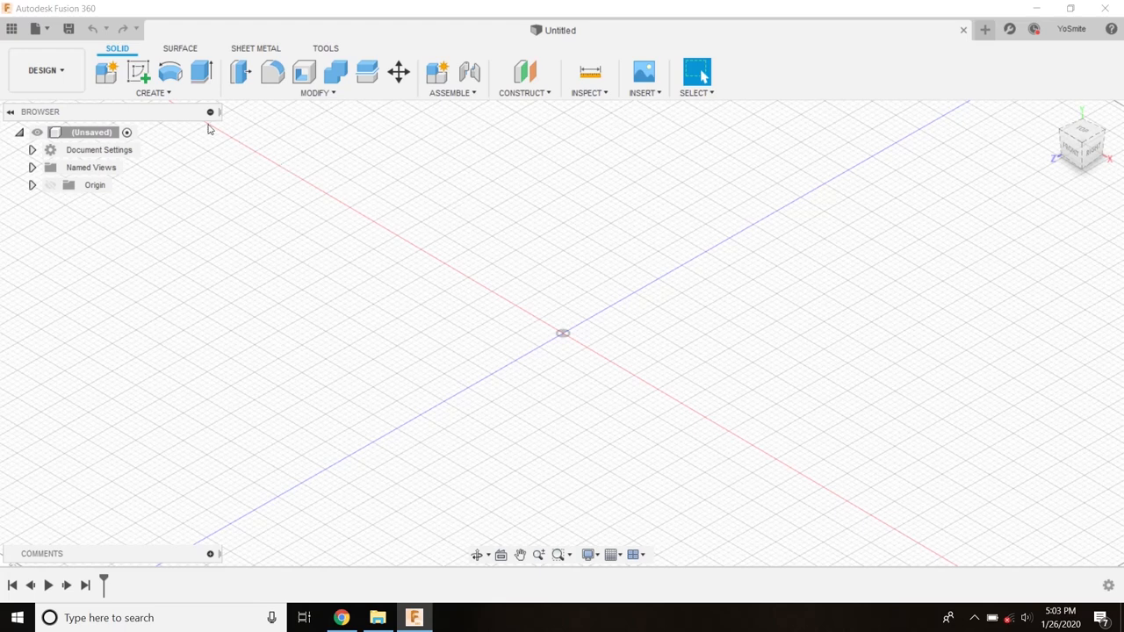
mouse_move(137, 70)
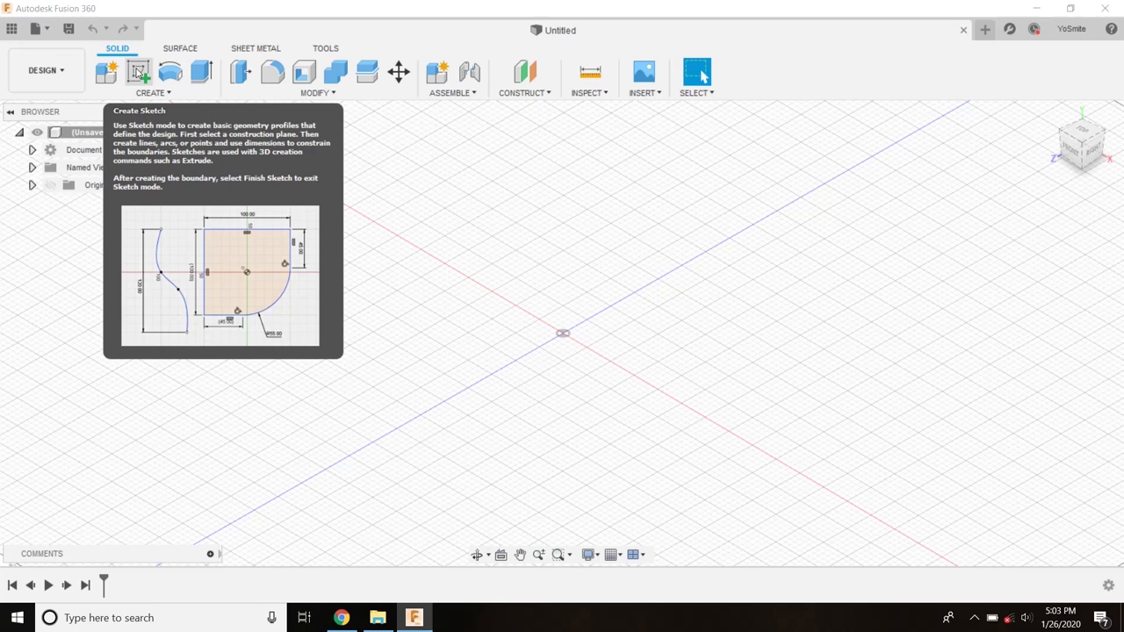
click(150, 92)
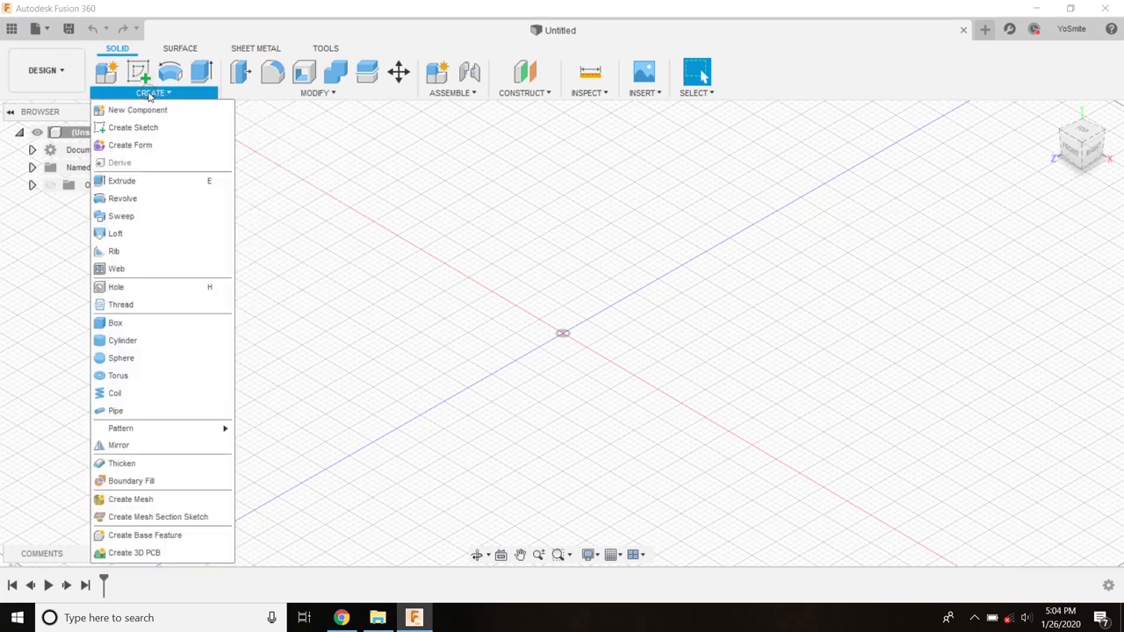
mouse_move(137, 126)
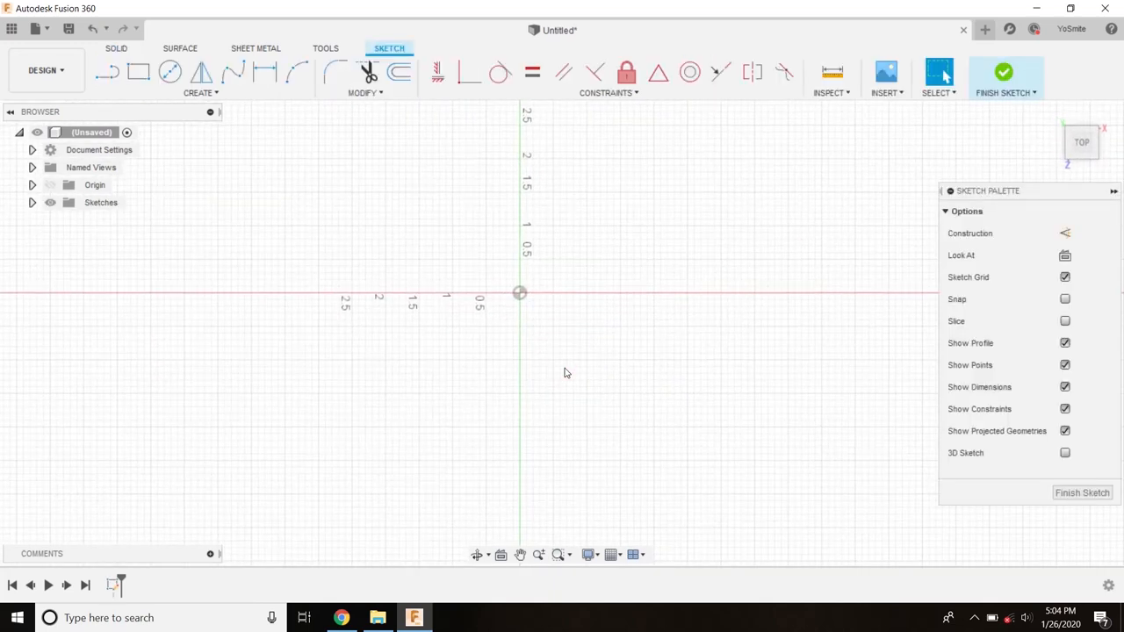
mouse_move(520, 313)
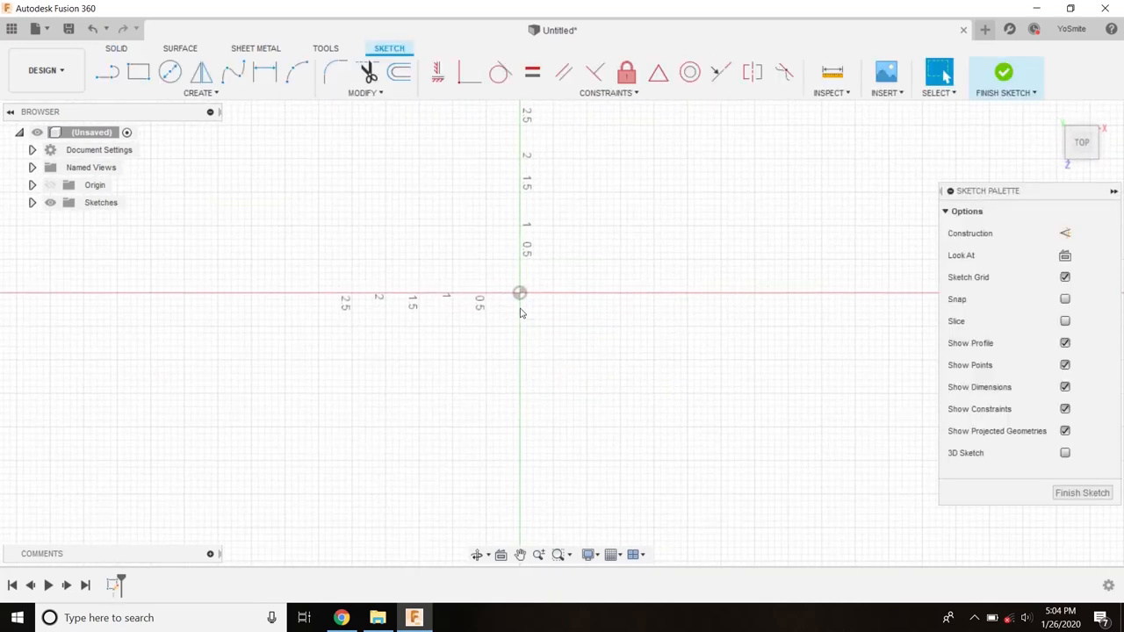
mouse_move(520, 334)
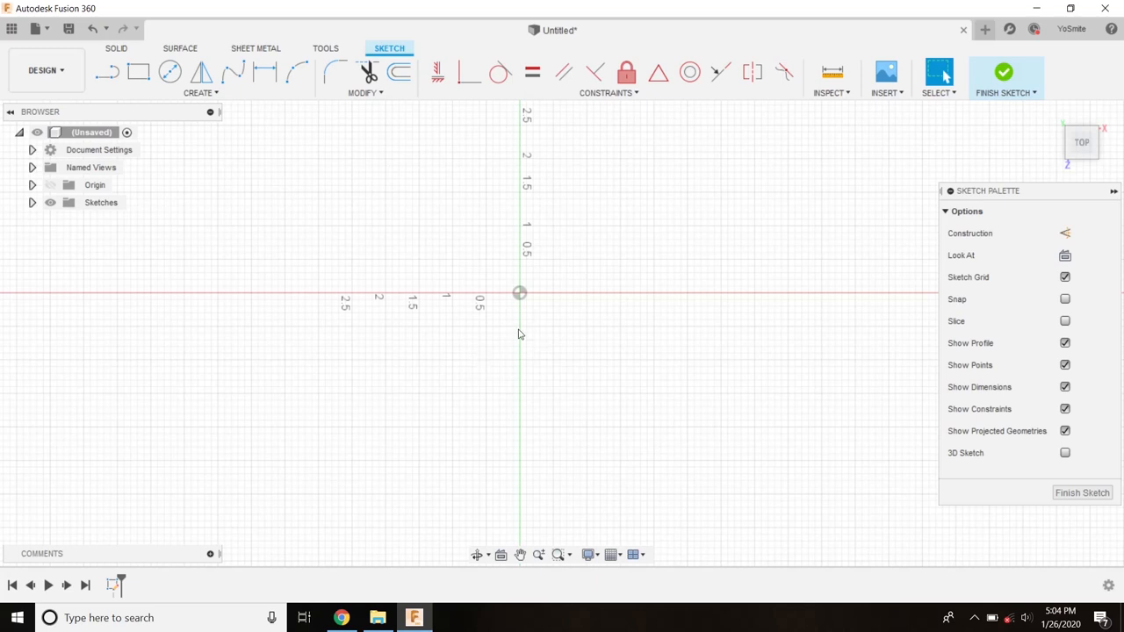
mouse_move(524, 330)
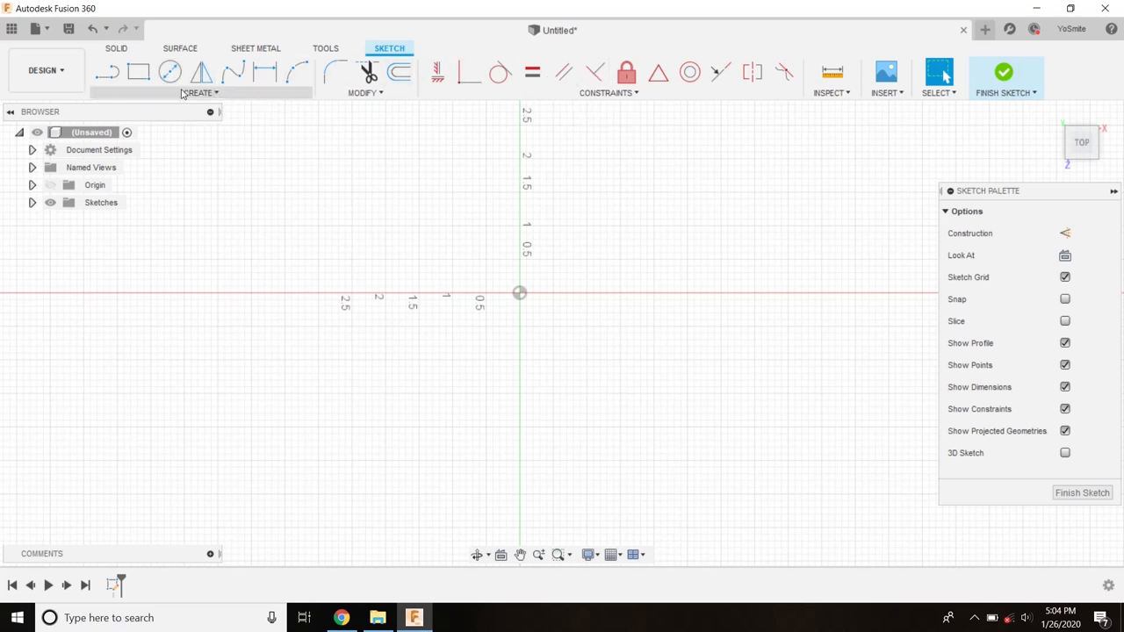
mouse_move(193, 144)
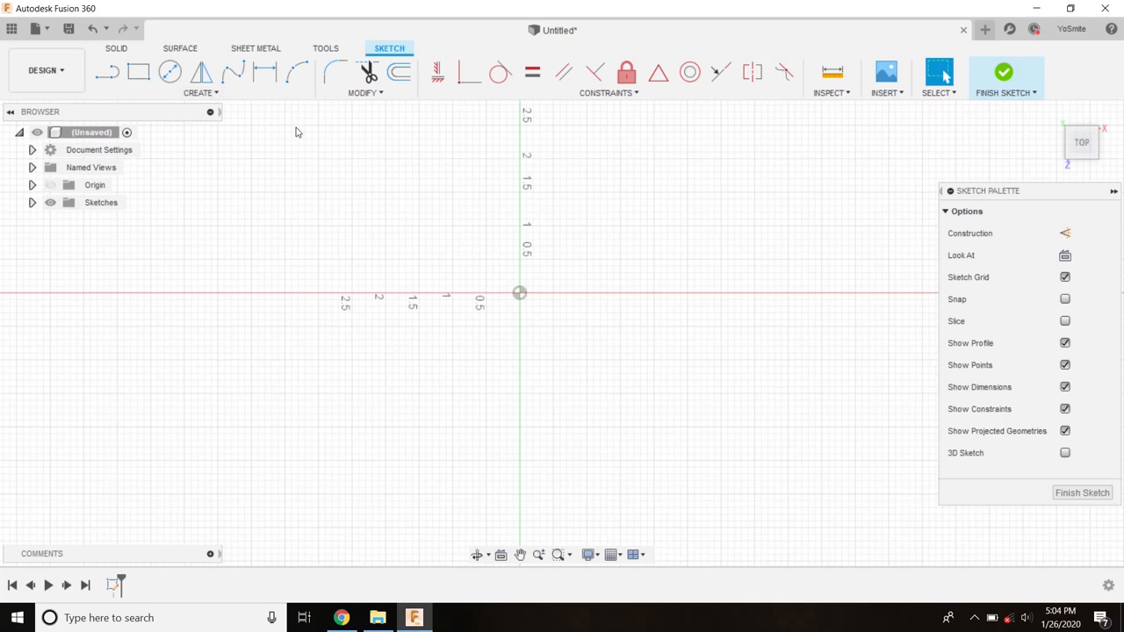
mouse_move(271, 137)
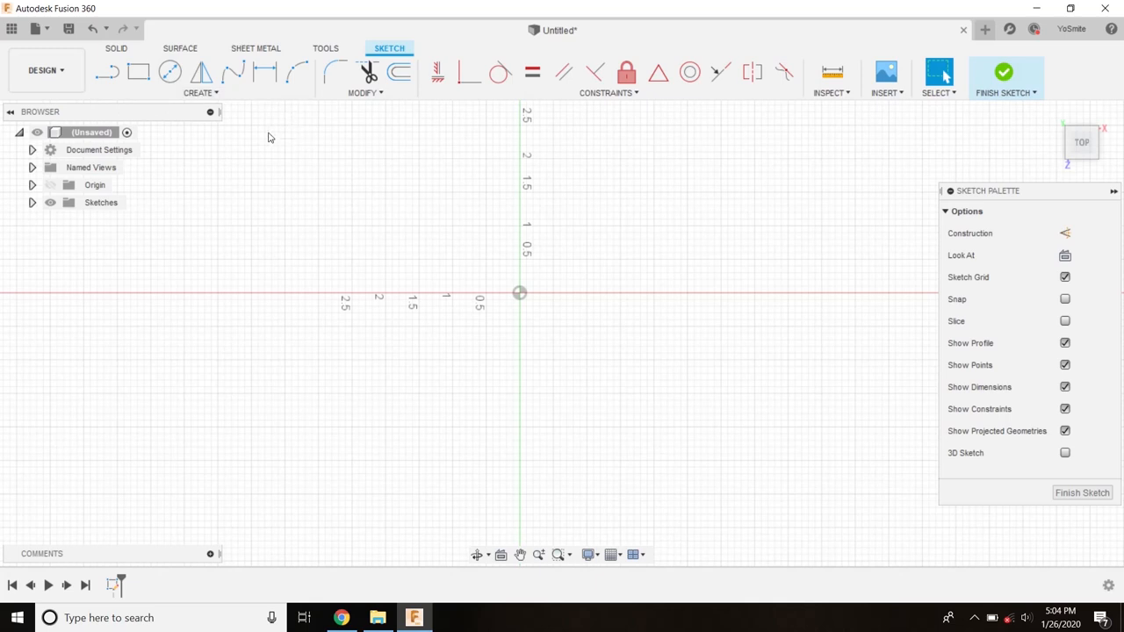
mouse_move(202, 93)
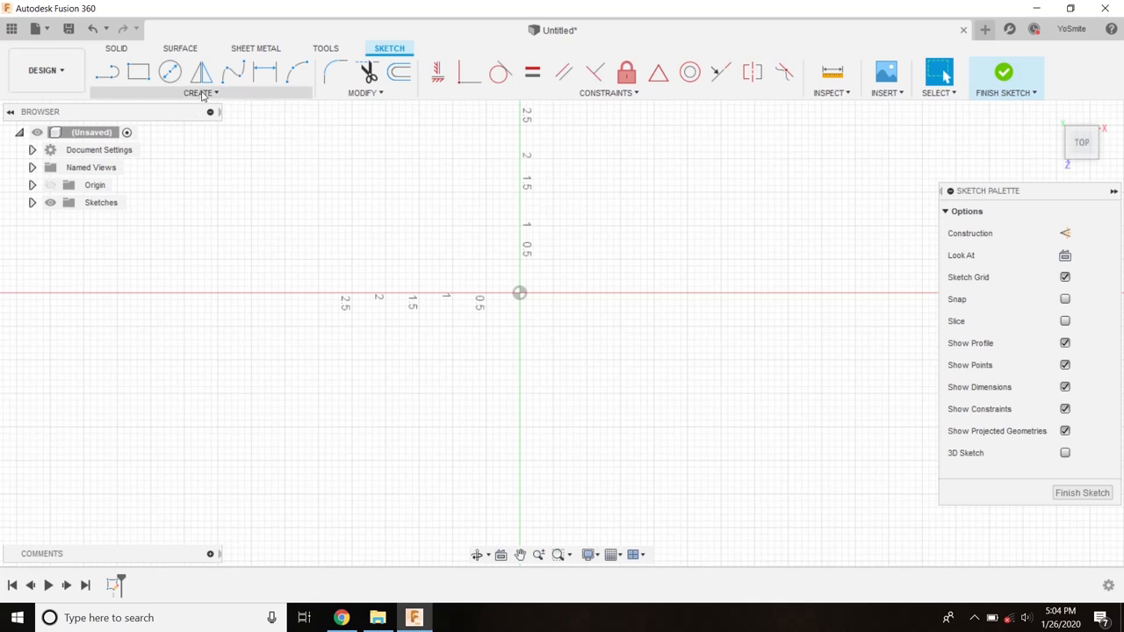
click(200, 92)
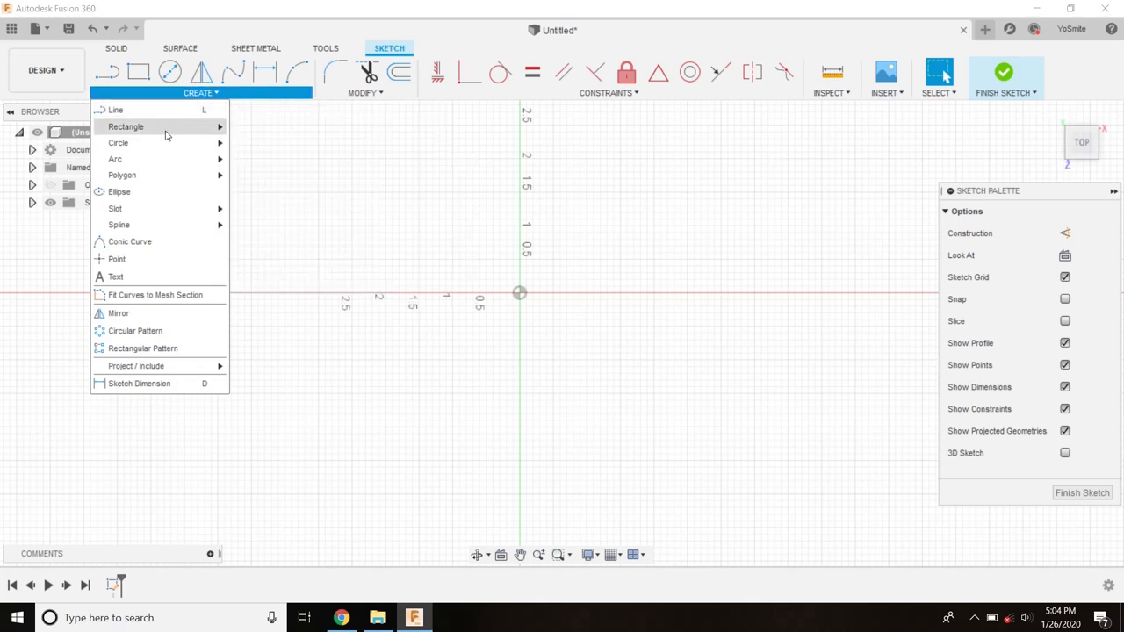
click(272, 193)
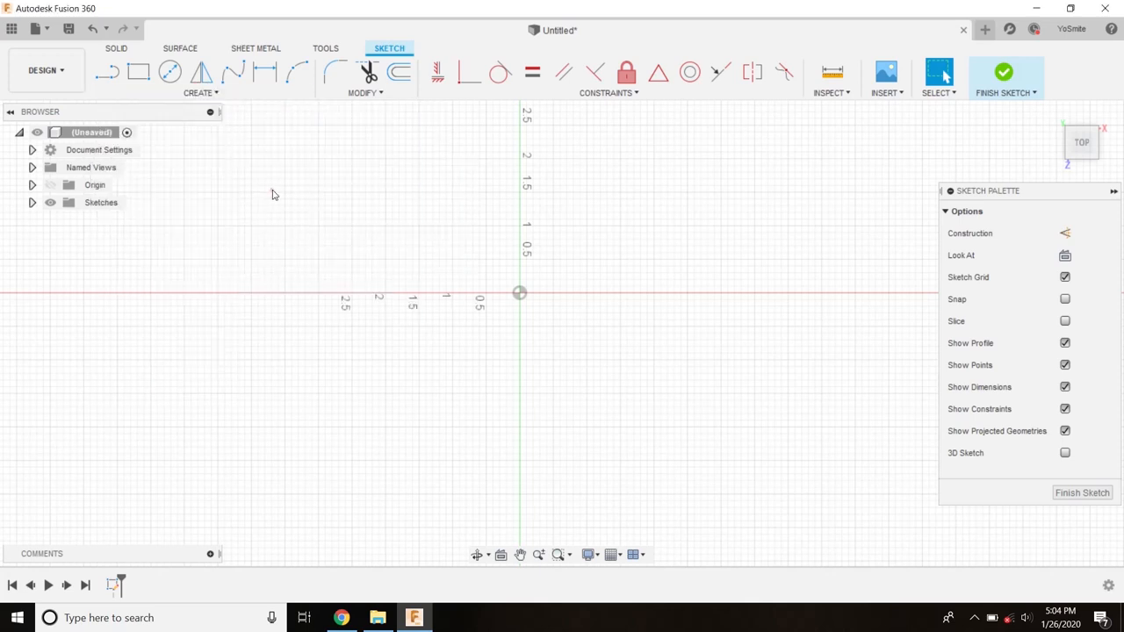
mouse_move(224, 155)
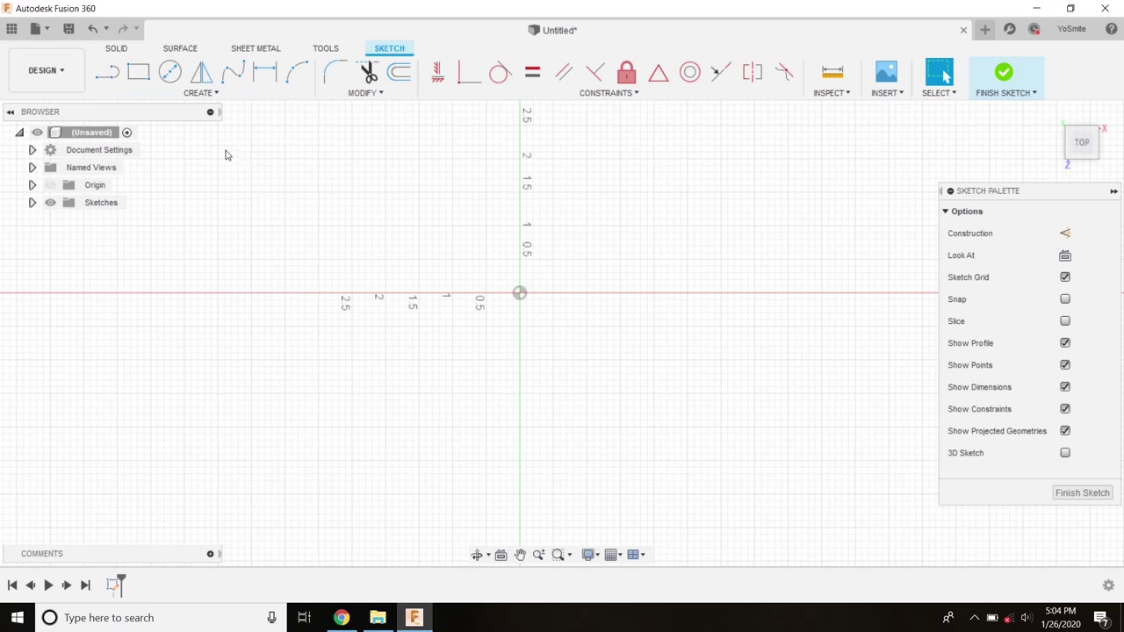
click(108, 70)
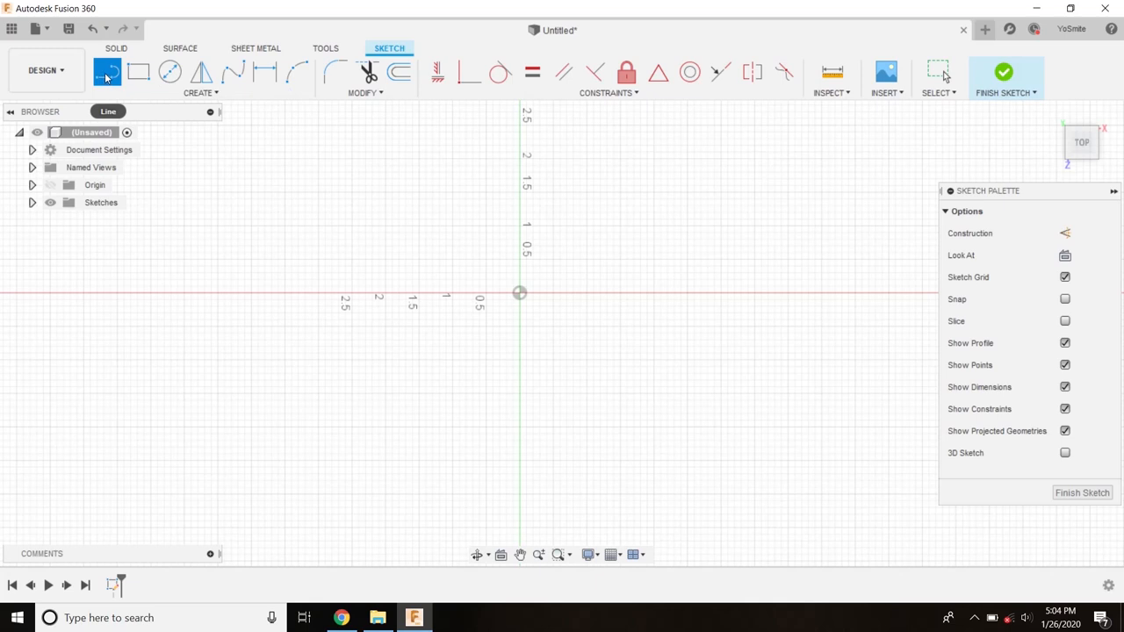
mouse_move(429, 341)
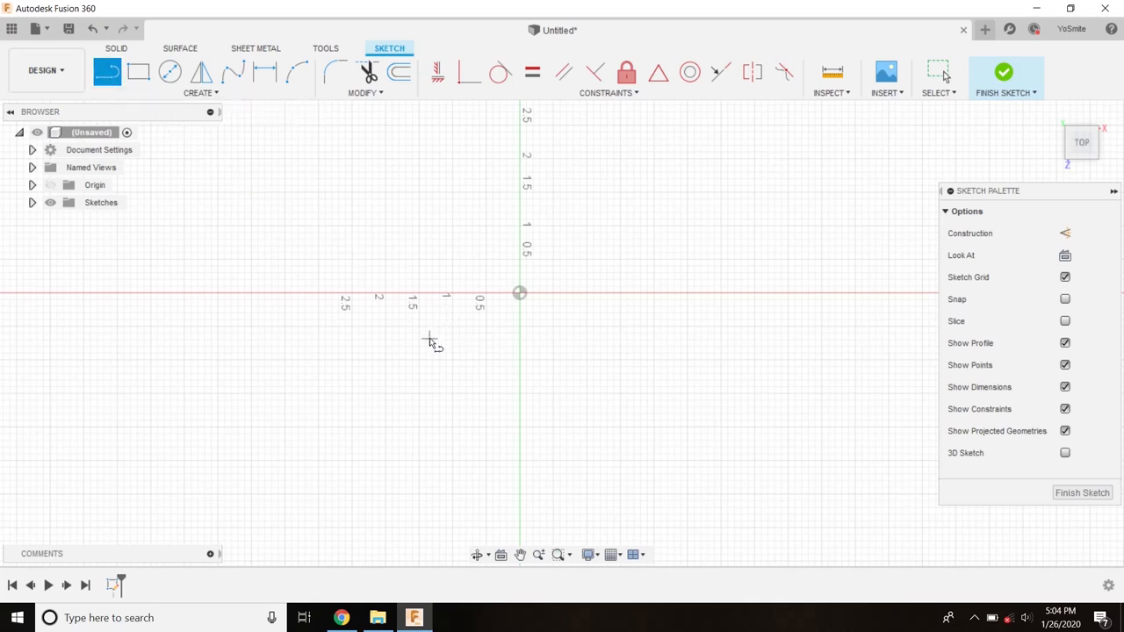
mouse_move(355, 184)
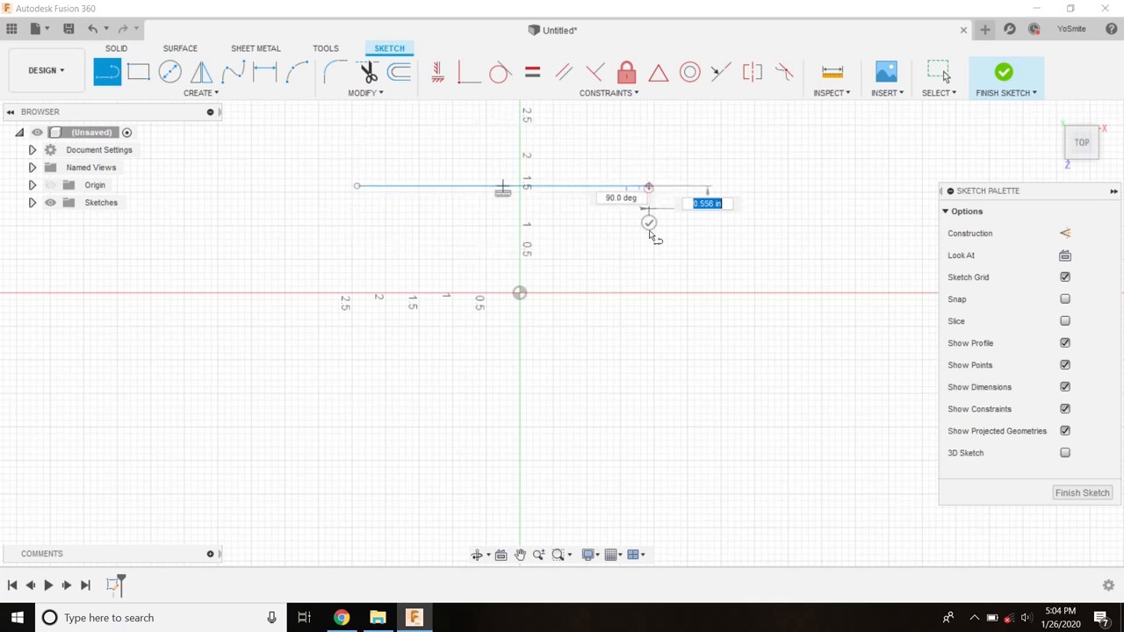
Step: Finish the notched outline's top edge and continue the angled line chain to its left
click(647, 292)
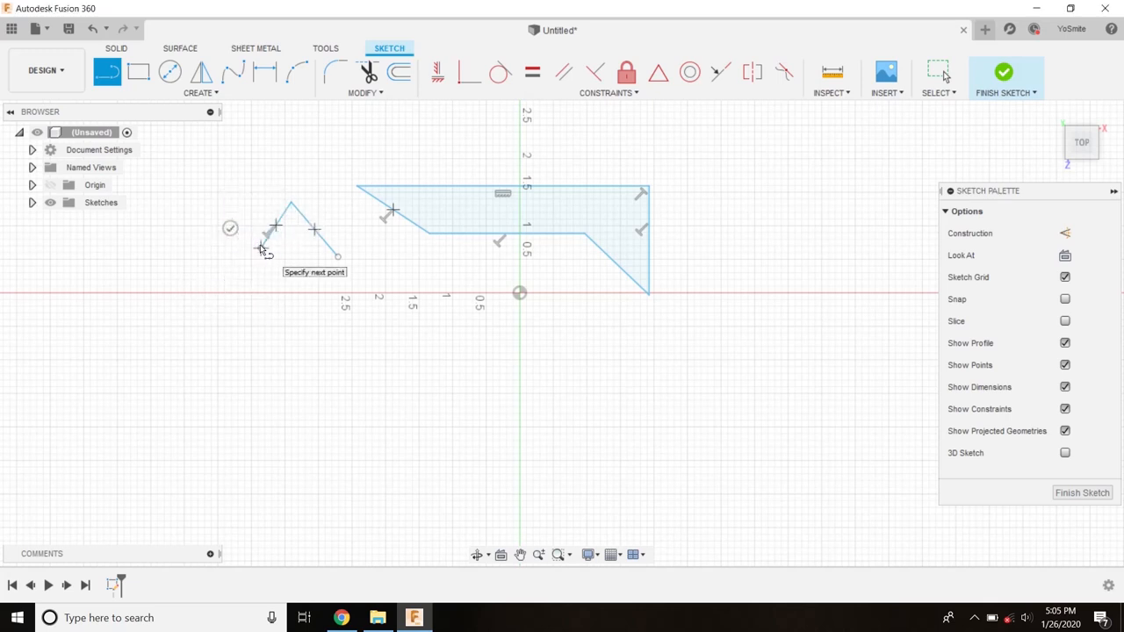
click(227, 231)
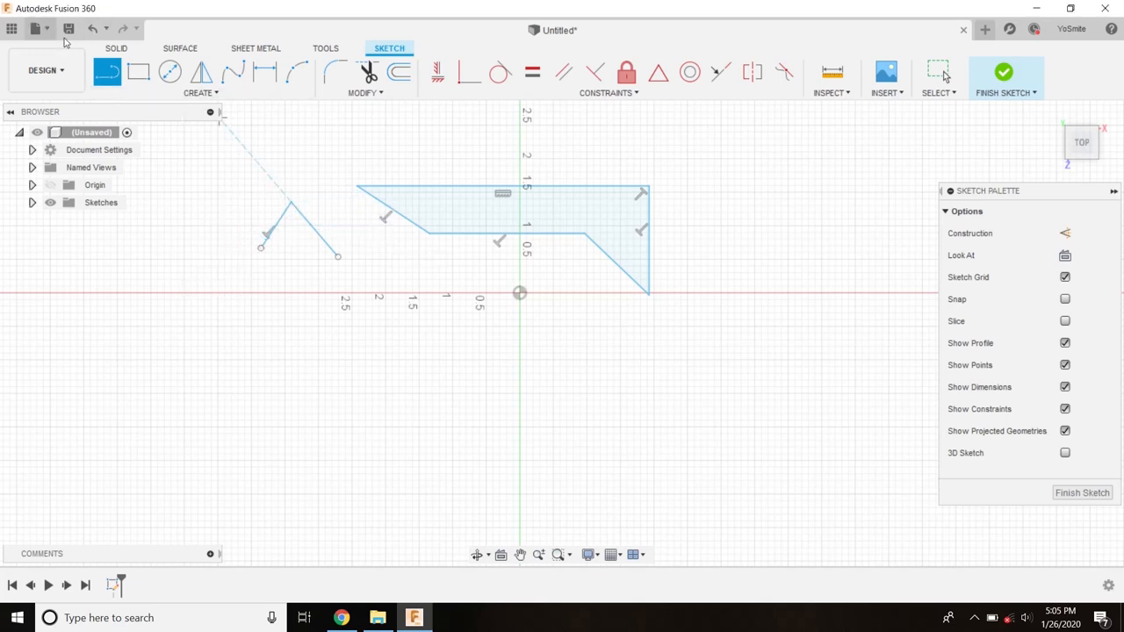
mouse_move(91, 29)
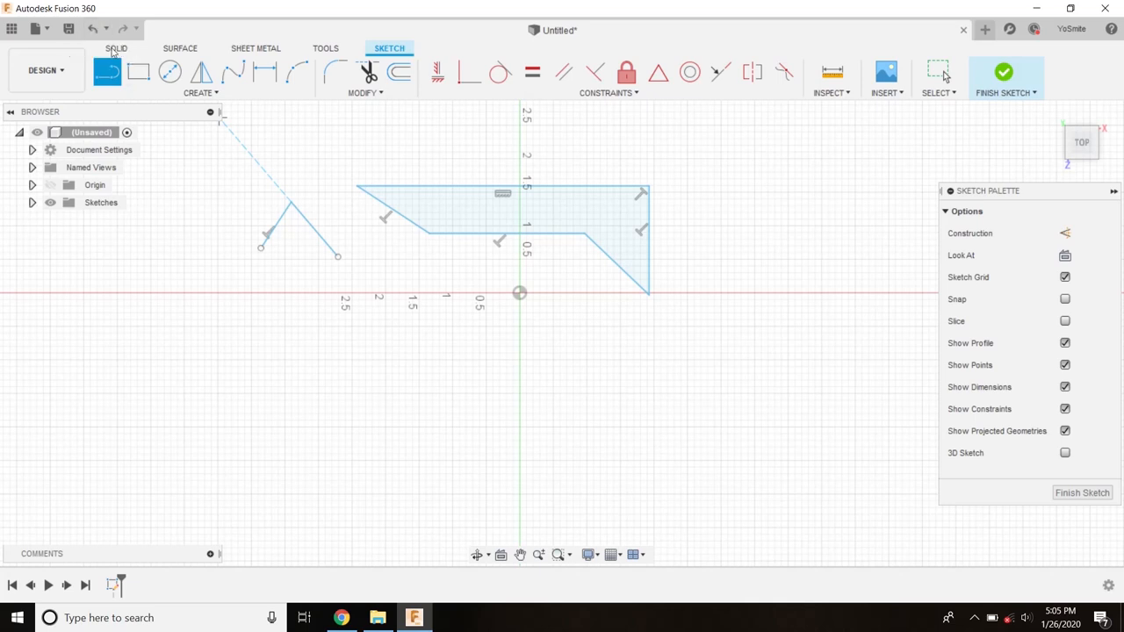
Step: Undo repeatedly until the notched profile and all extra lines are removed from the sketch
click(95, 26)
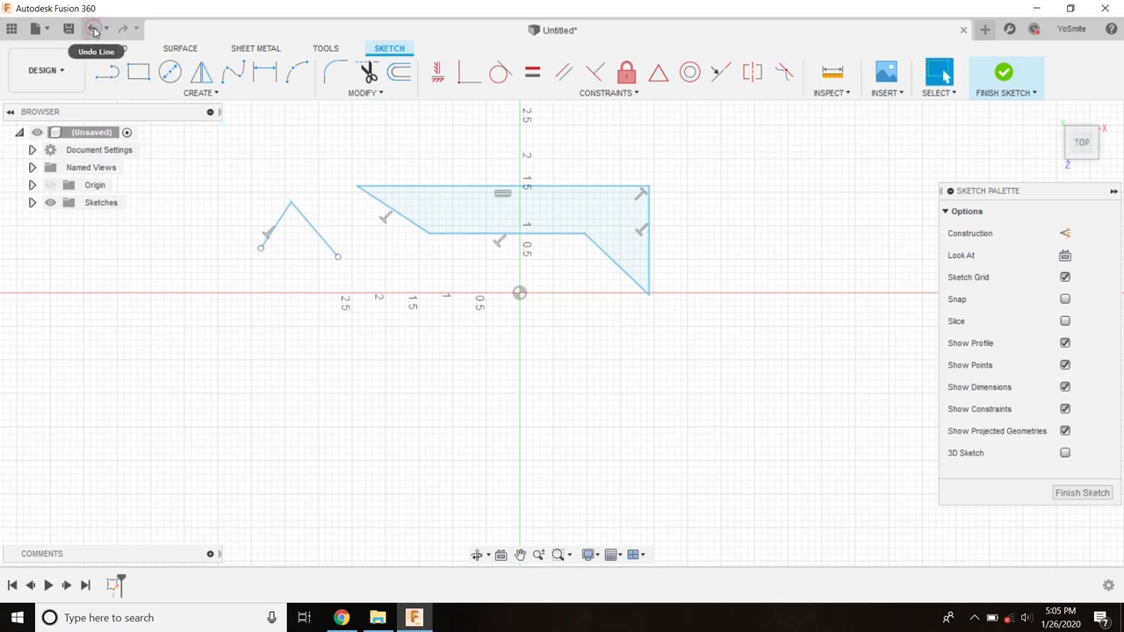
click(93, 28)
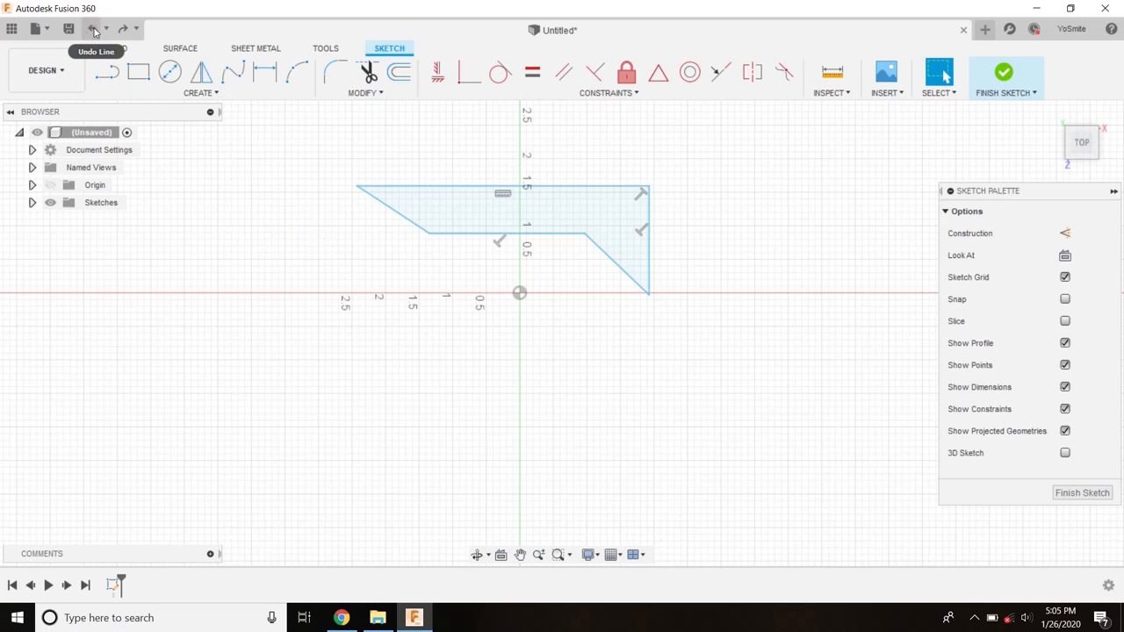
click(91, 28)
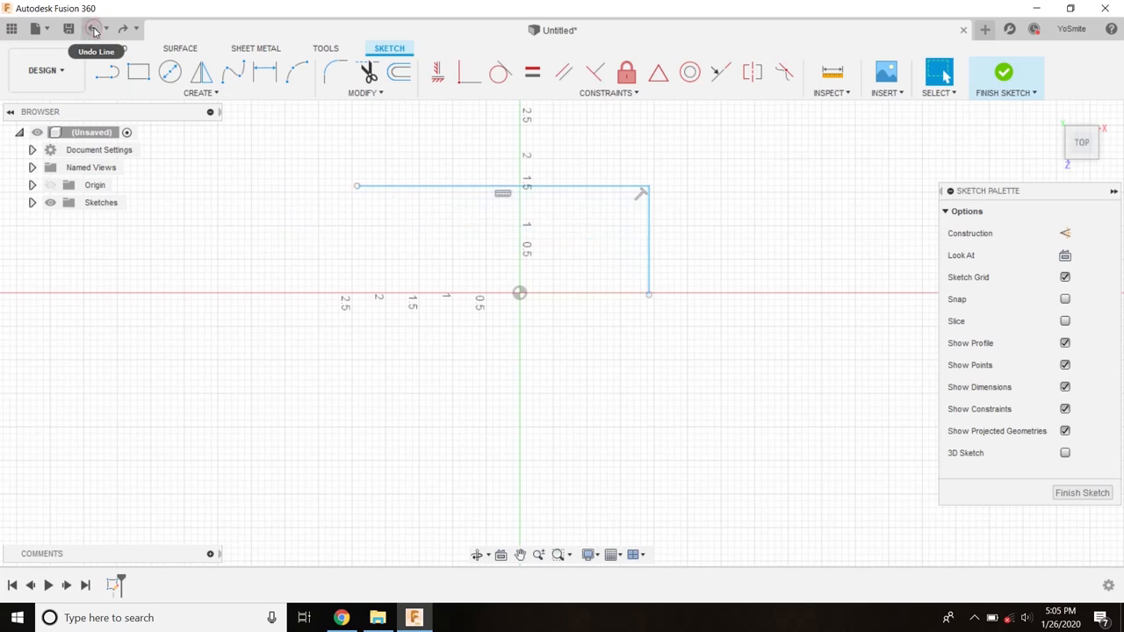
click(91, 26)
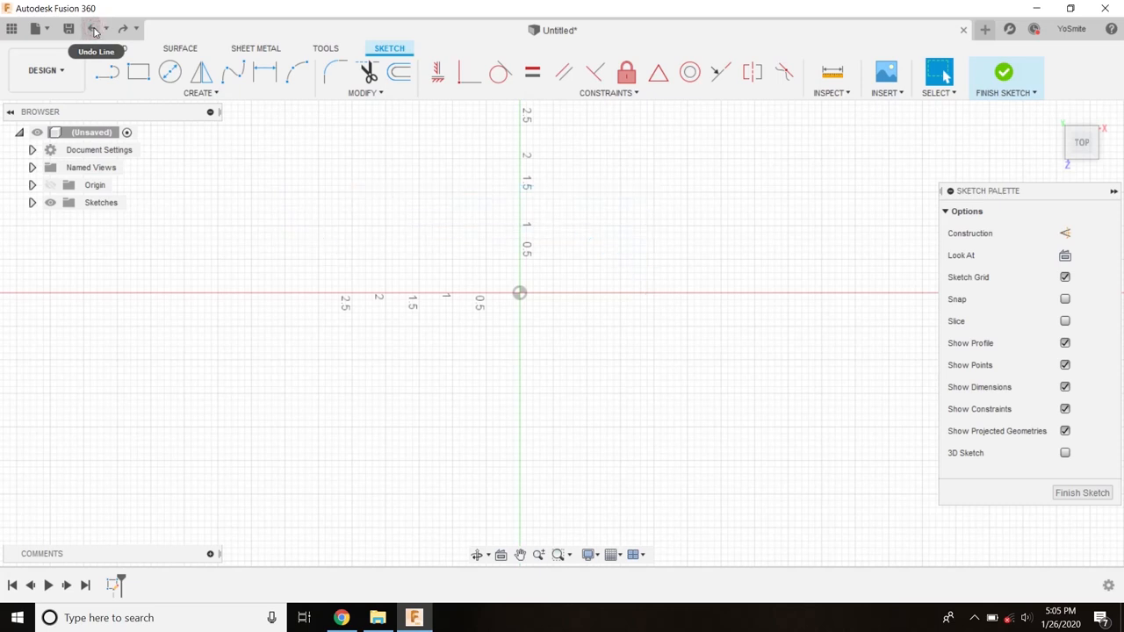
click(91, 28)
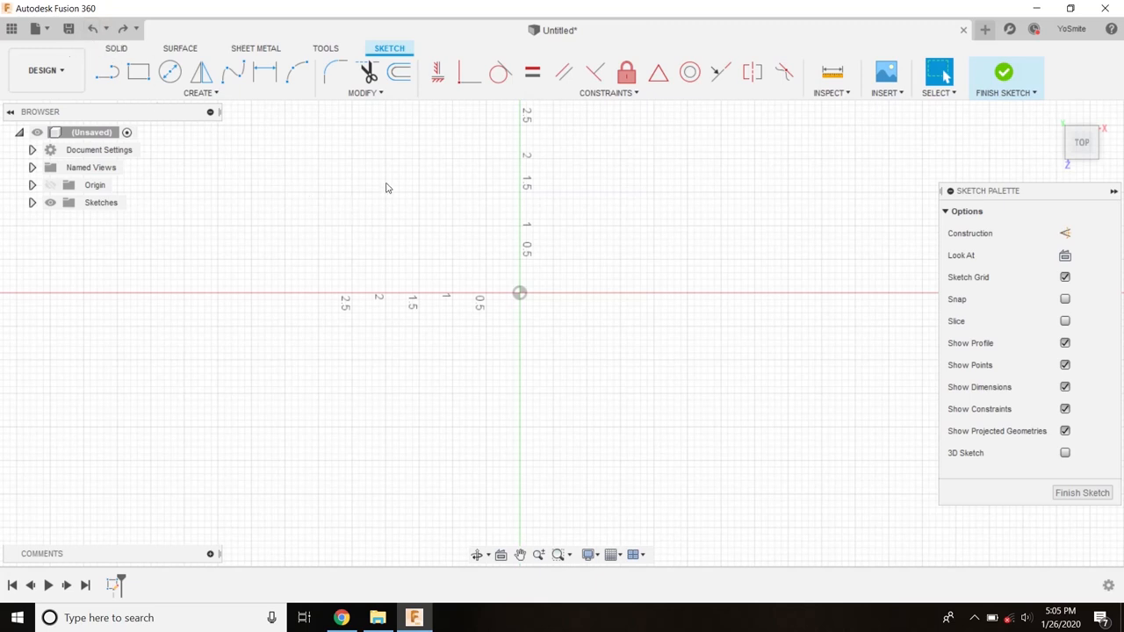
mouse_move(372, 192)
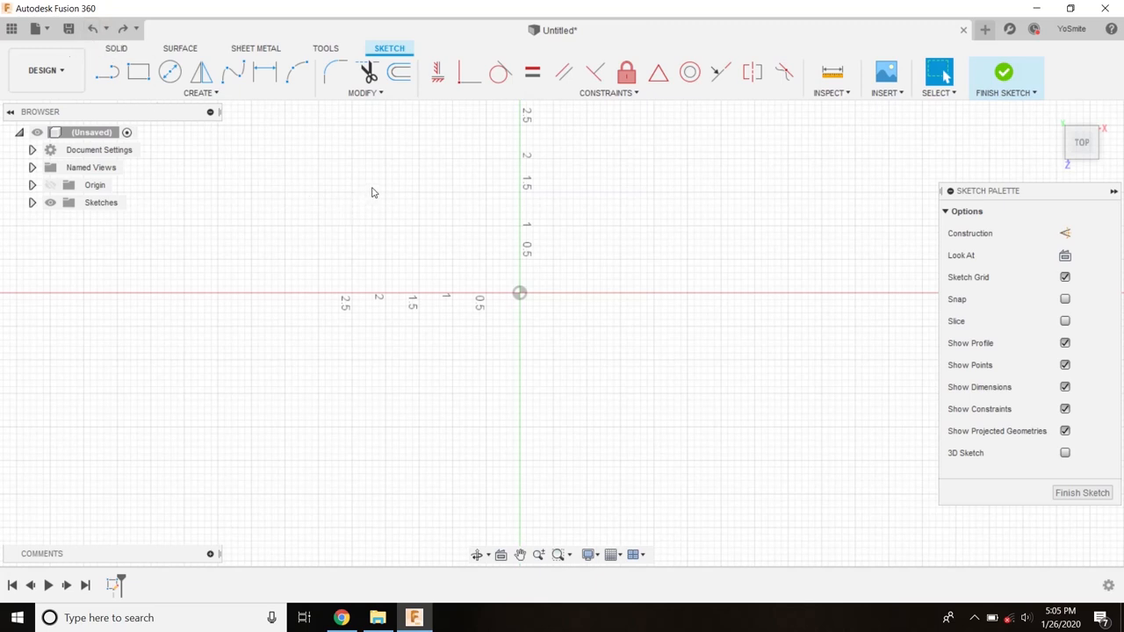
Step: Draw a centre rectangle outward from the origin
click(140, 72)
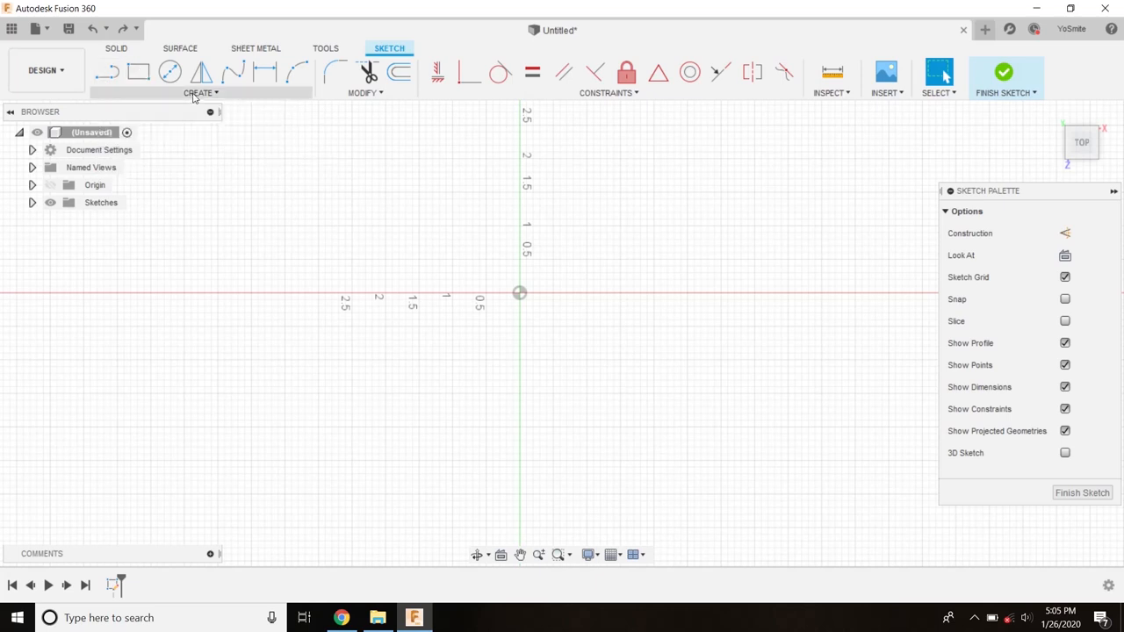
click(198, 91)
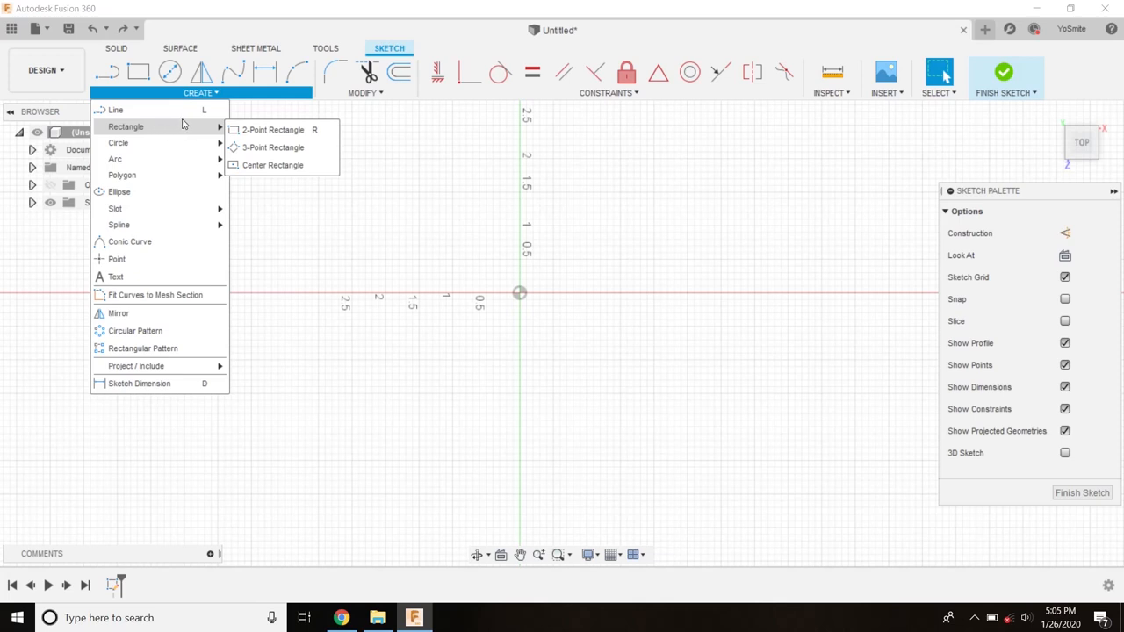
mouse_move(272, 165)
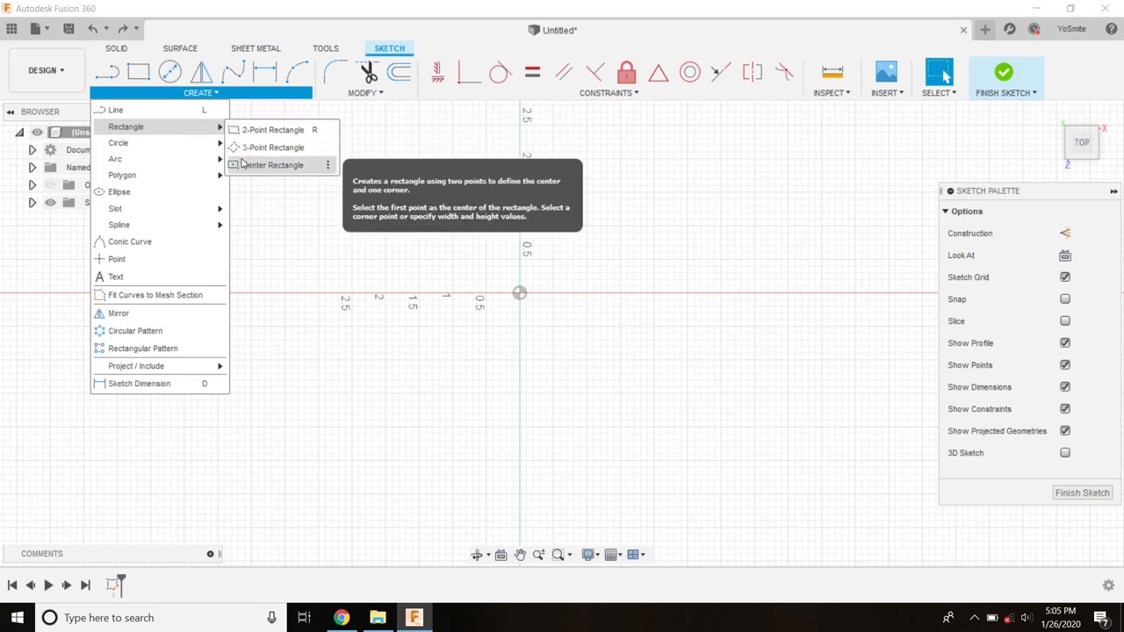
mouse_move(257, 172)
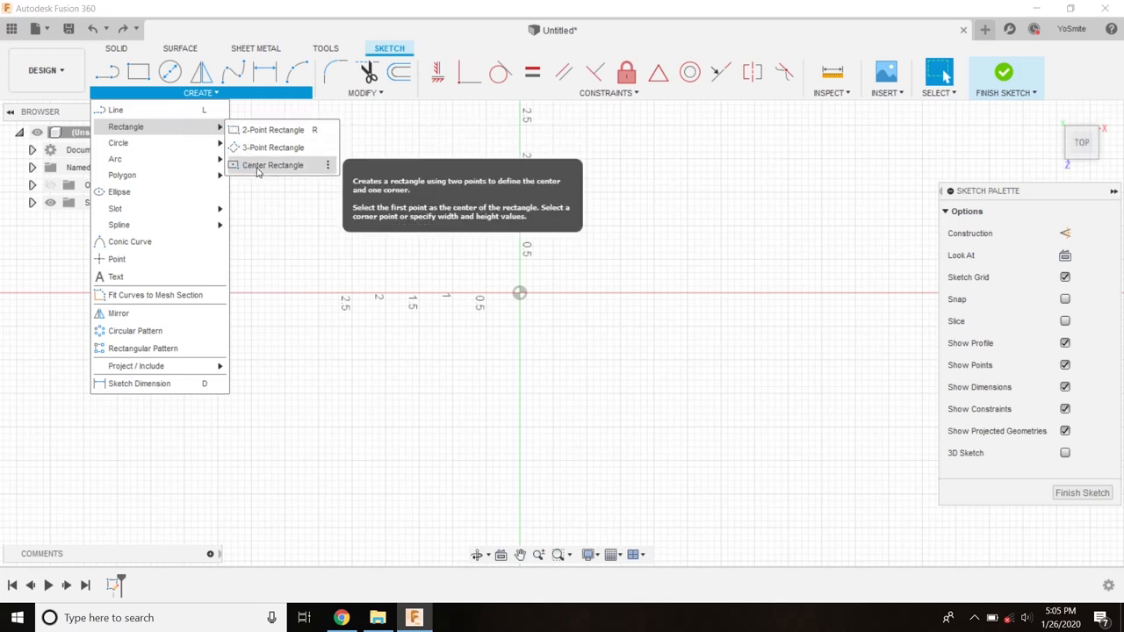
click(274, 165)
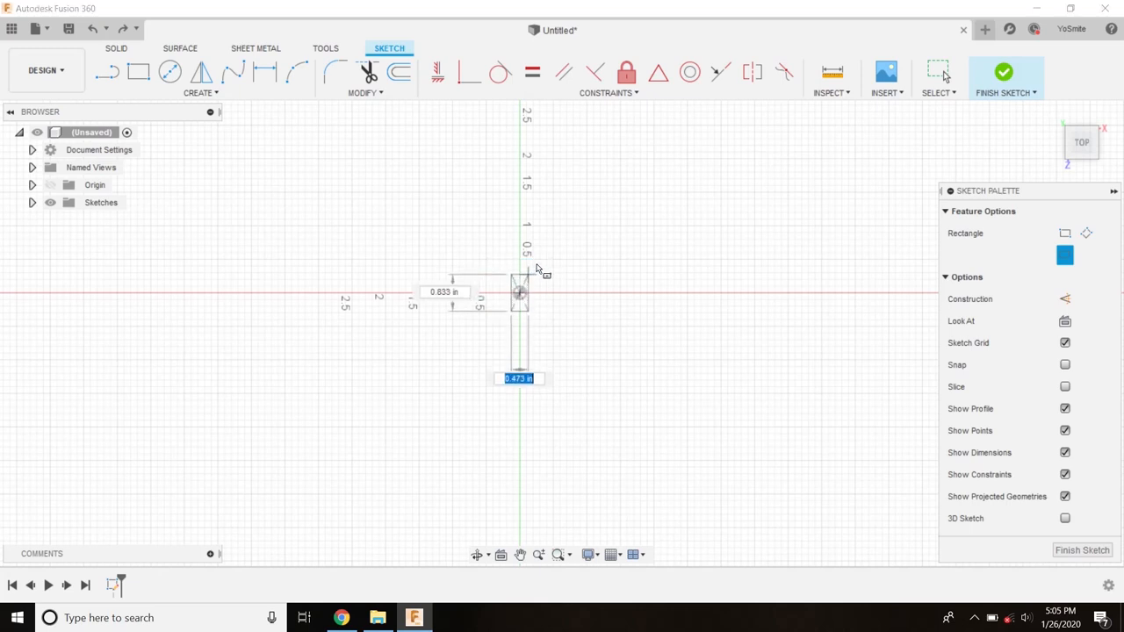
drag(518, 291, 683, 201)
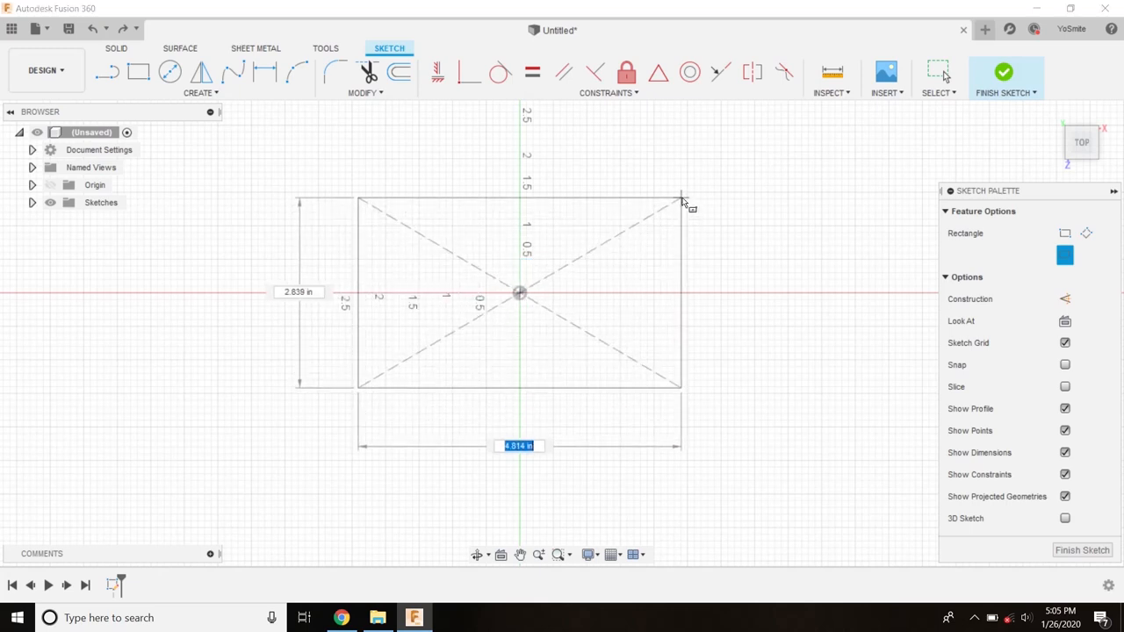
mouse_move(689, 197)
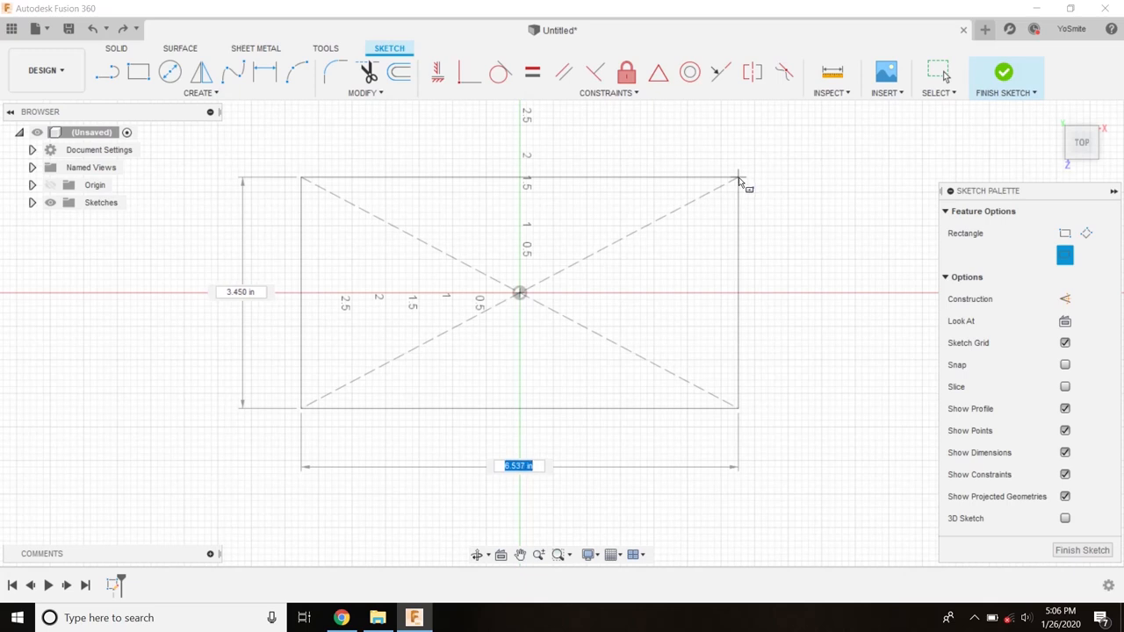
drag(742, 175, 736, 179)
text(4)
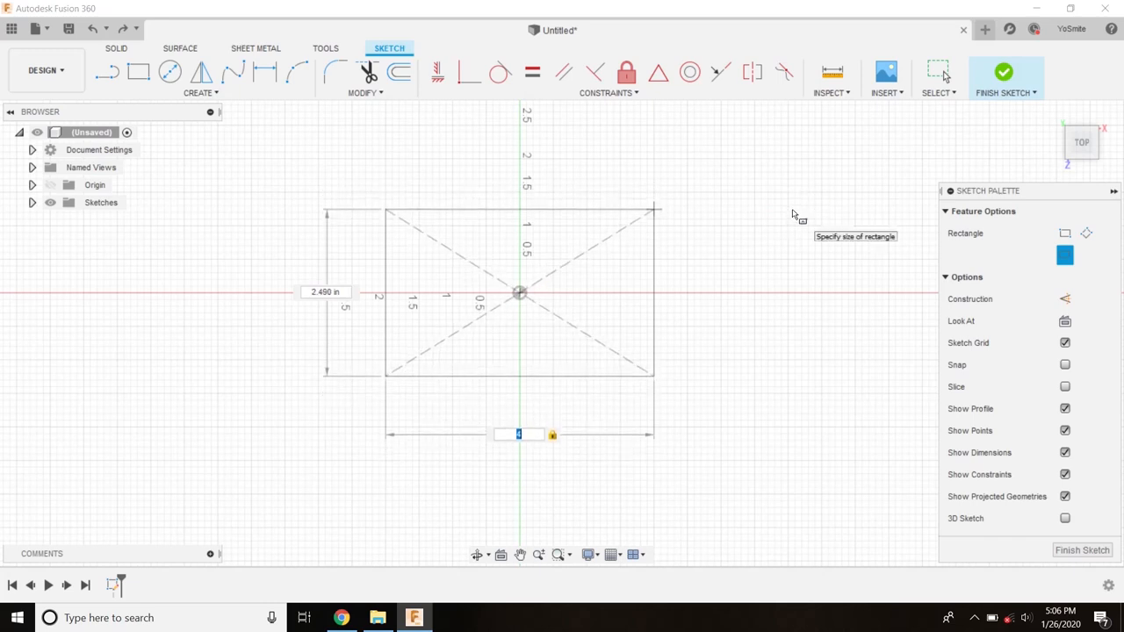
Step: Enter the rectangle's dimension values 2 and 2.5
text(2)
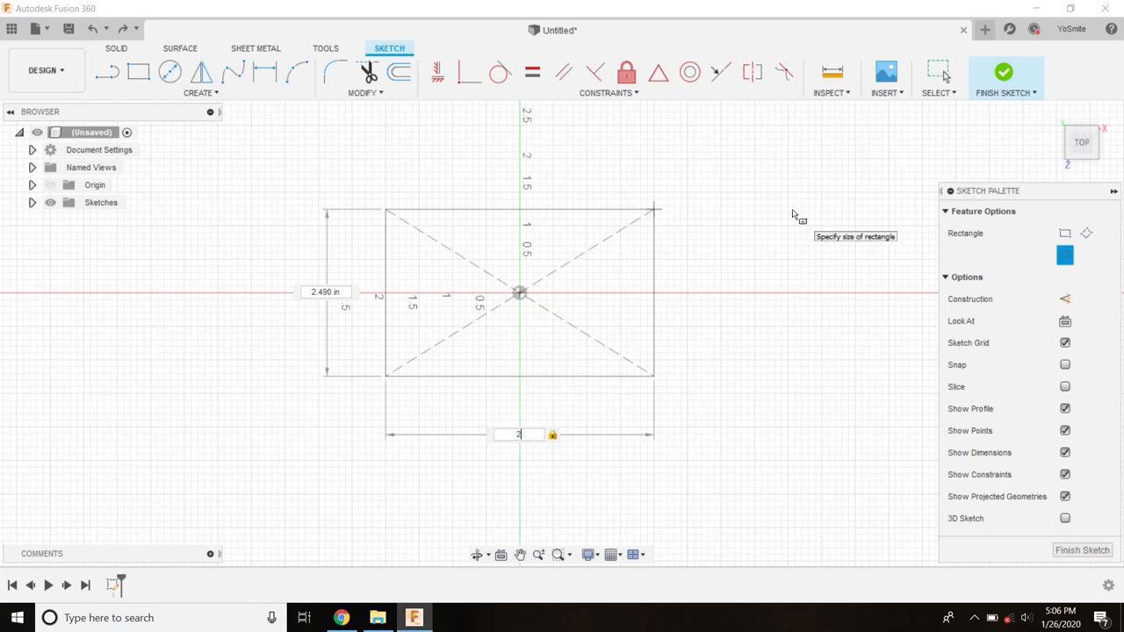
text(2.5)
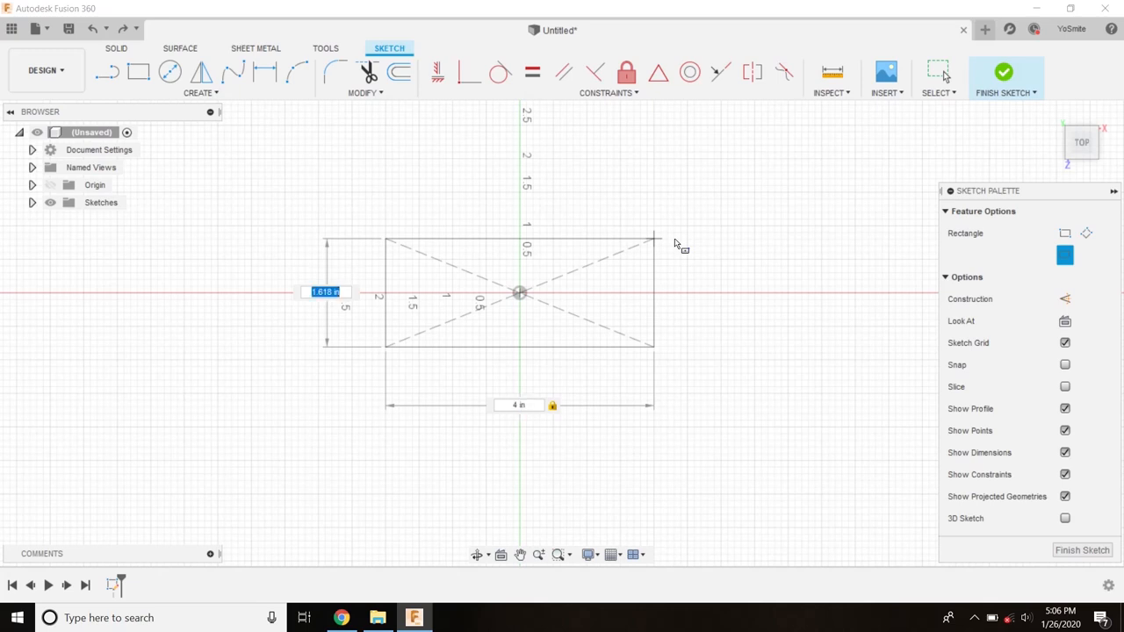
text(2)
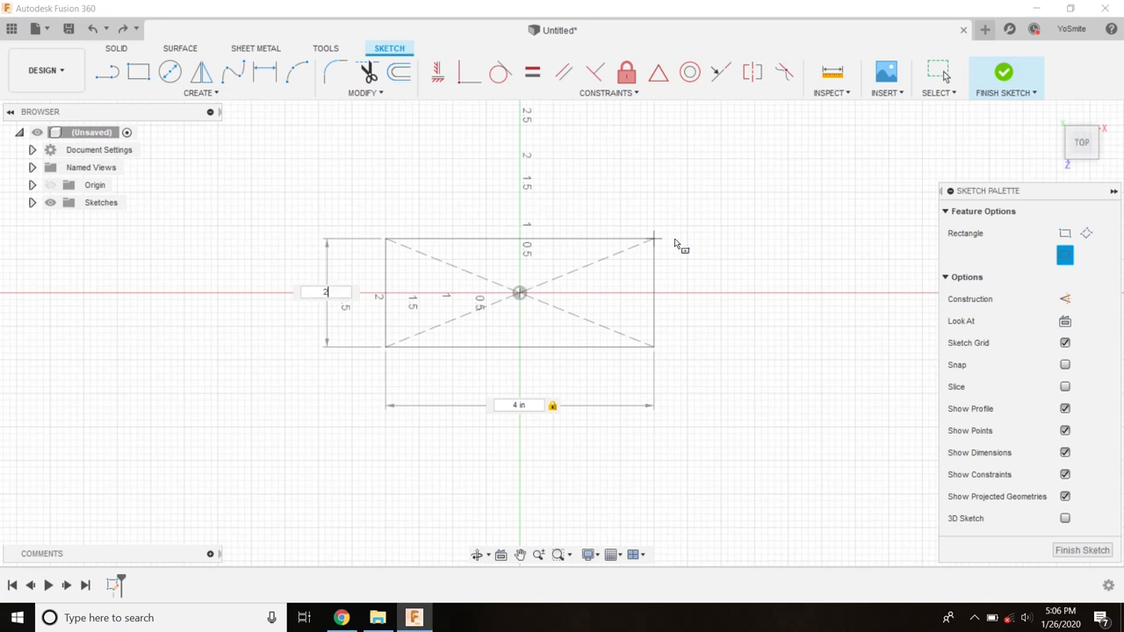
text(2.5)
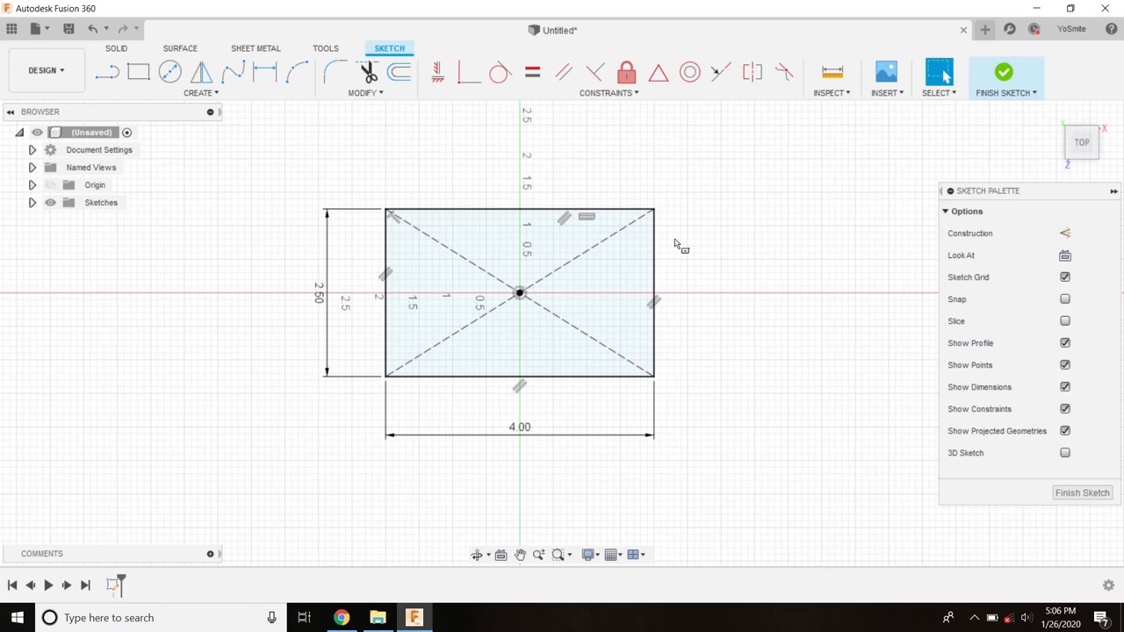
Step: Edit the rectangle's height dimension so it measures 4.00 wide by 2.50 tall
click(517, 427)
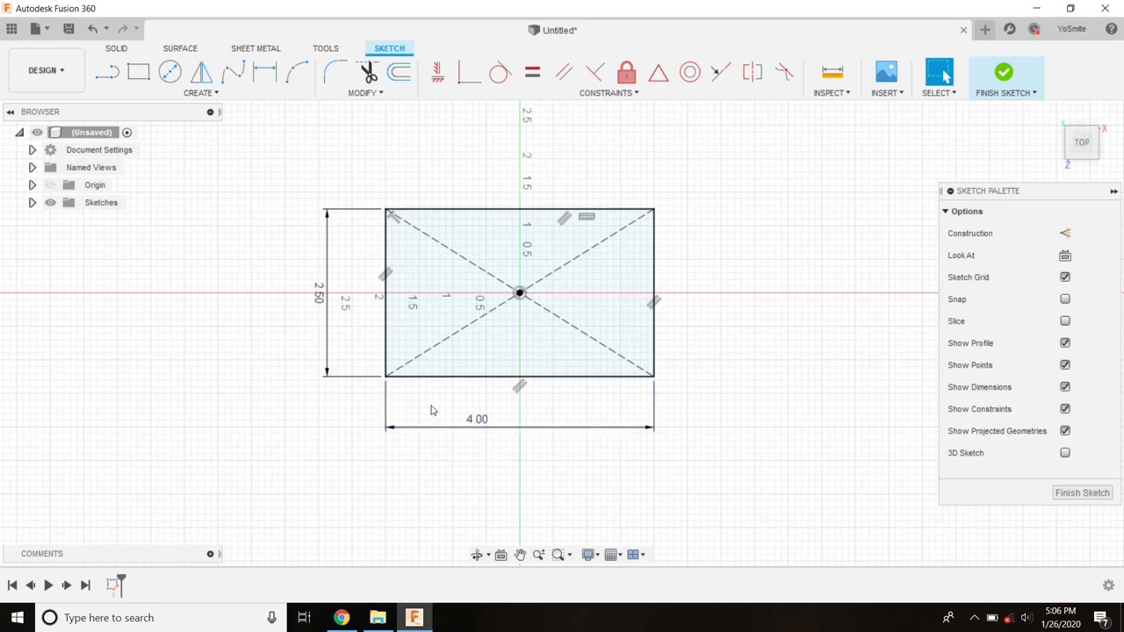
double_click(474, 419)
text(4.5)
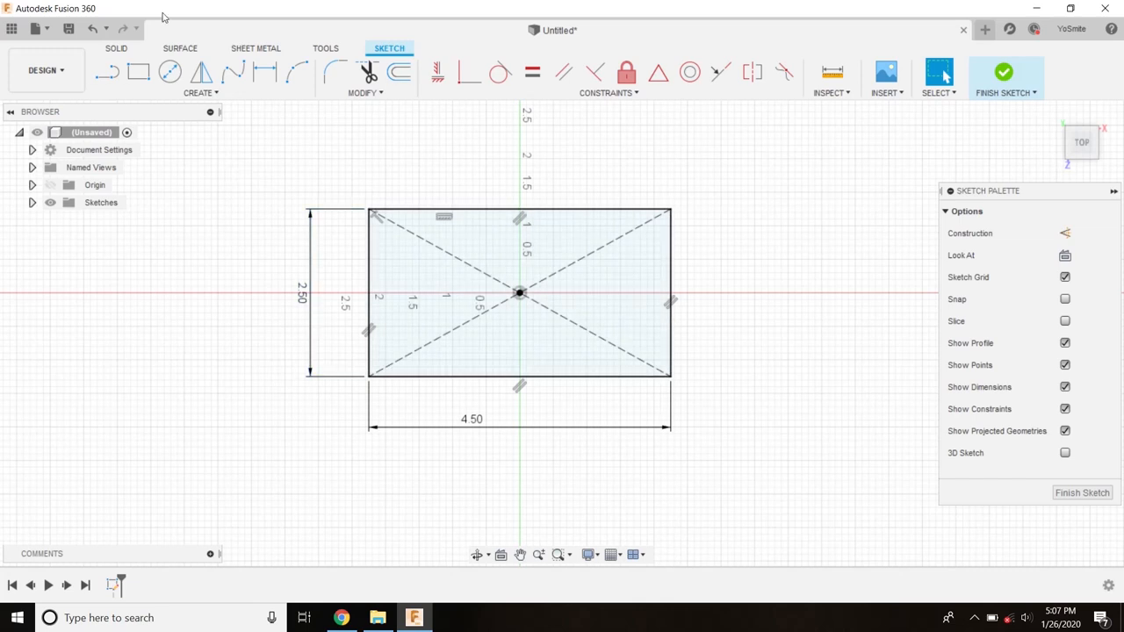
click(93, 28)
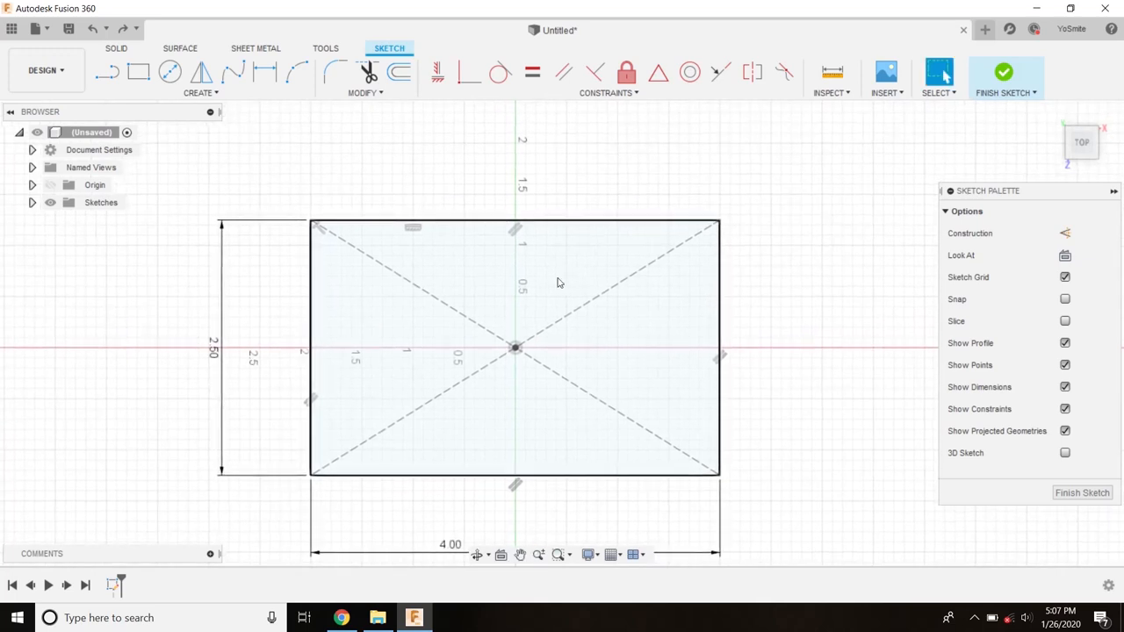
Step: Start the Line tool to sketch the notch along the rectangle's top edge
click(109, 71)
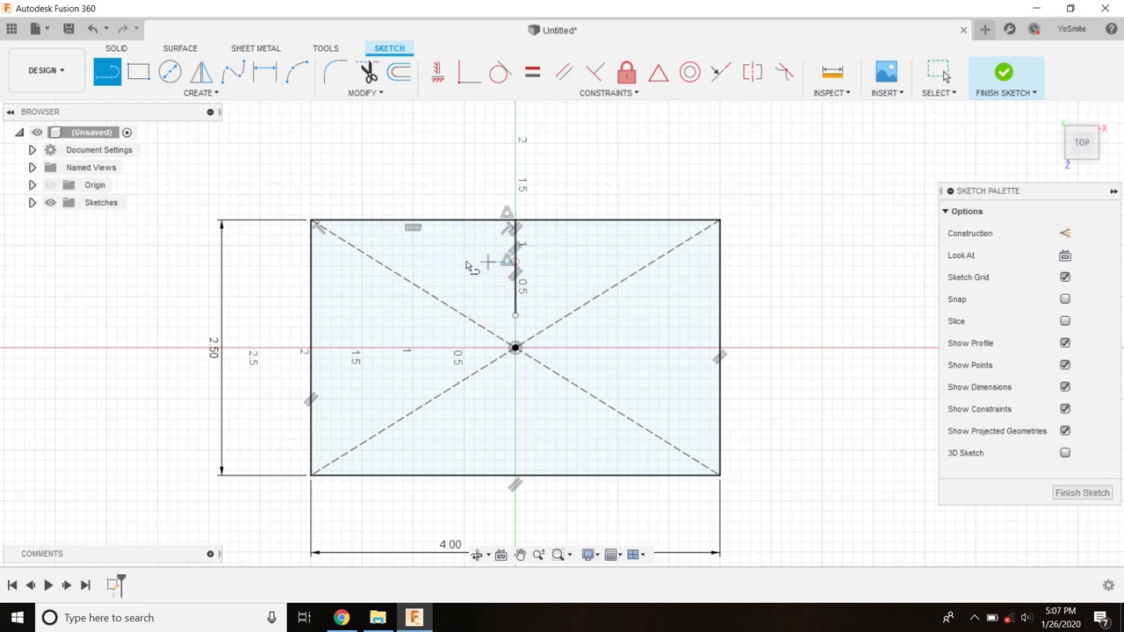
mouse_move(518, 267)
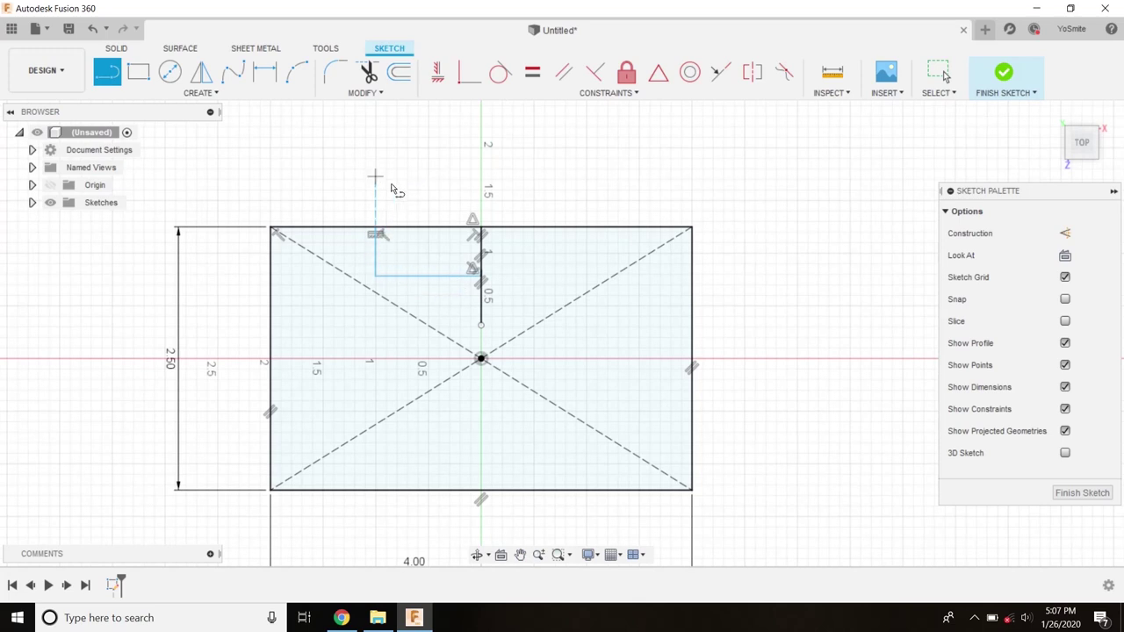
mouse_move(752, 194)
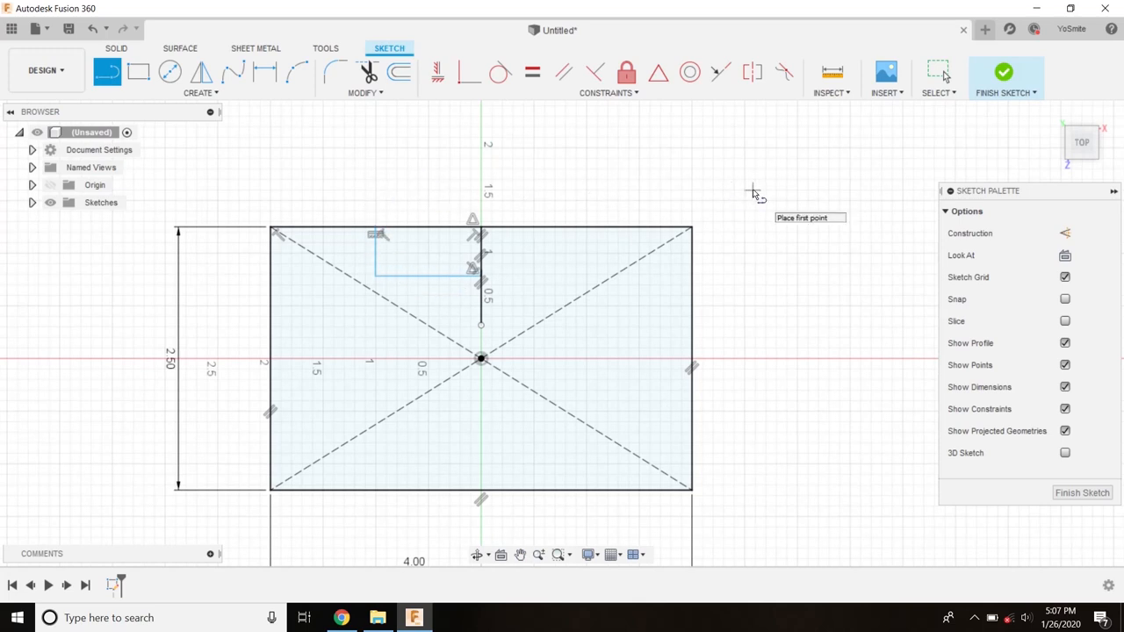
mouse_move(766, 144)
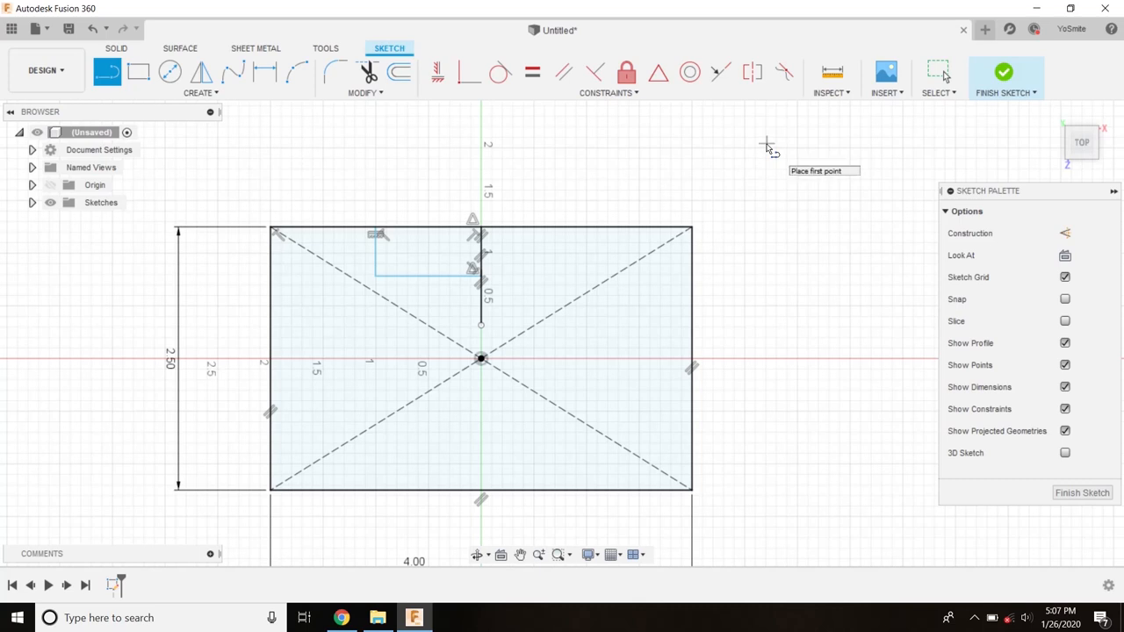
mouse_move(756, 160)
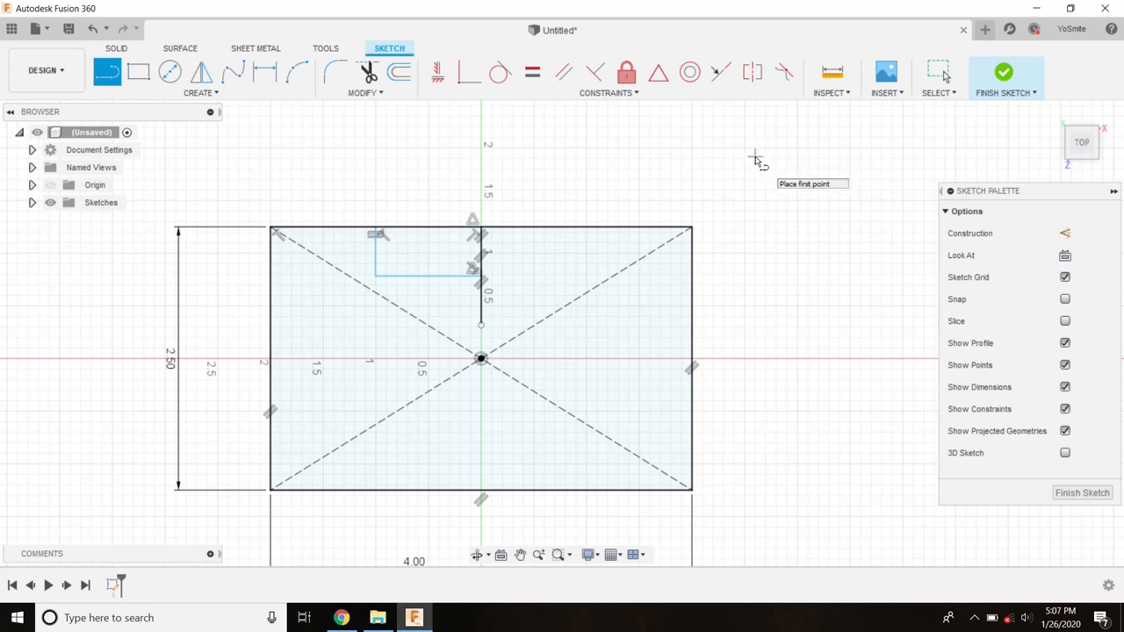
mouse_move(703, 142)
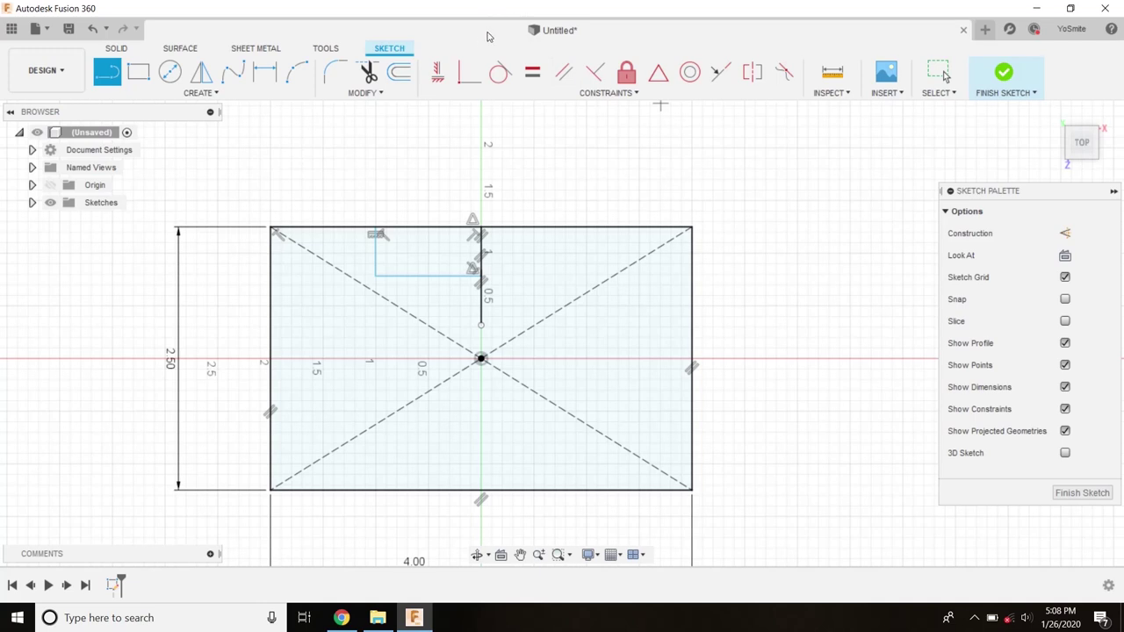
mouse_move(569, 158)
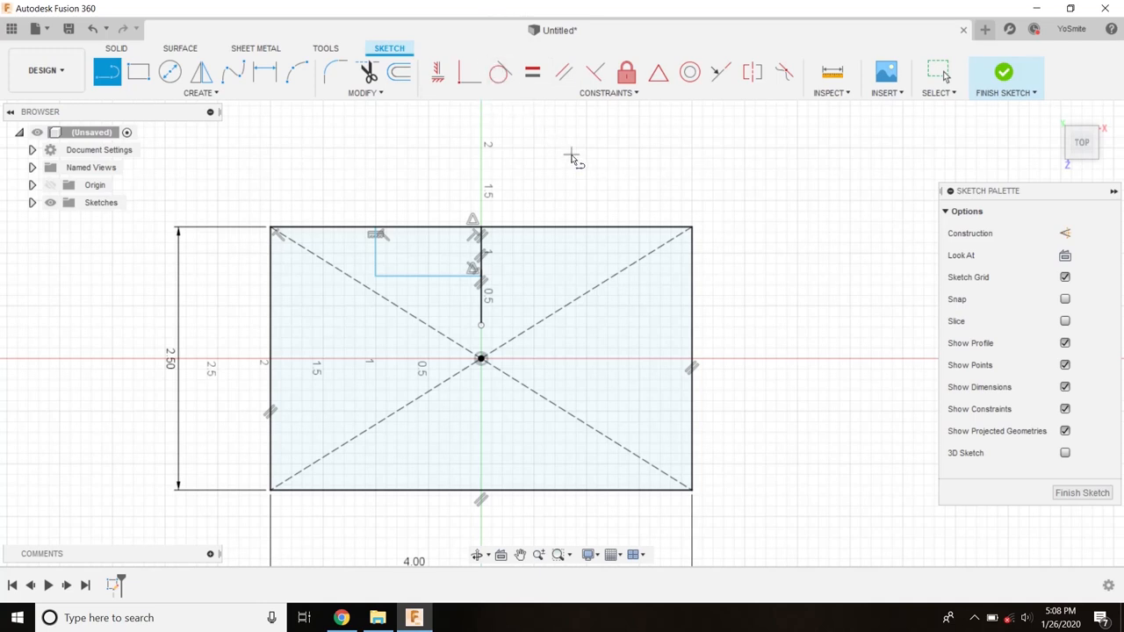
mouse_move(541, 167)
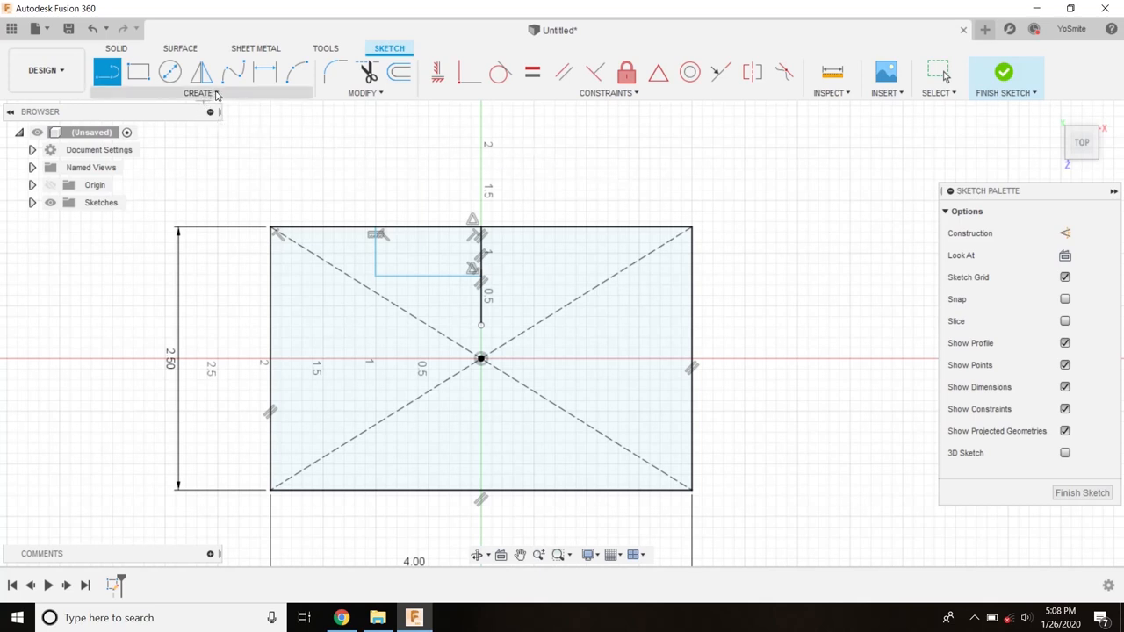
click(198, 92)
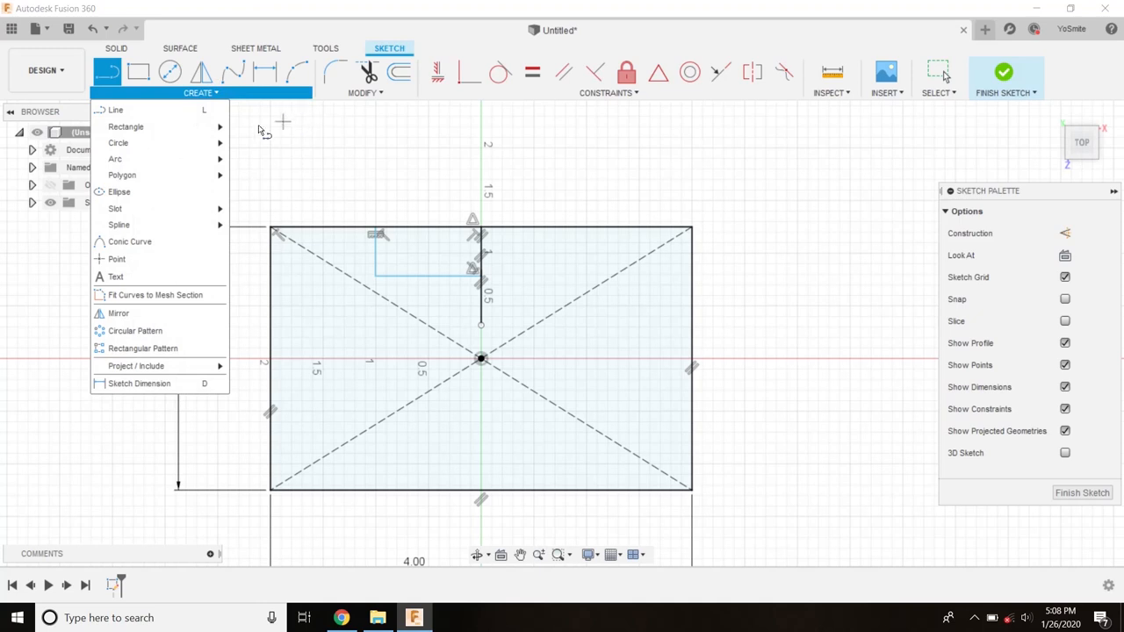
mouse_move(155, 142)
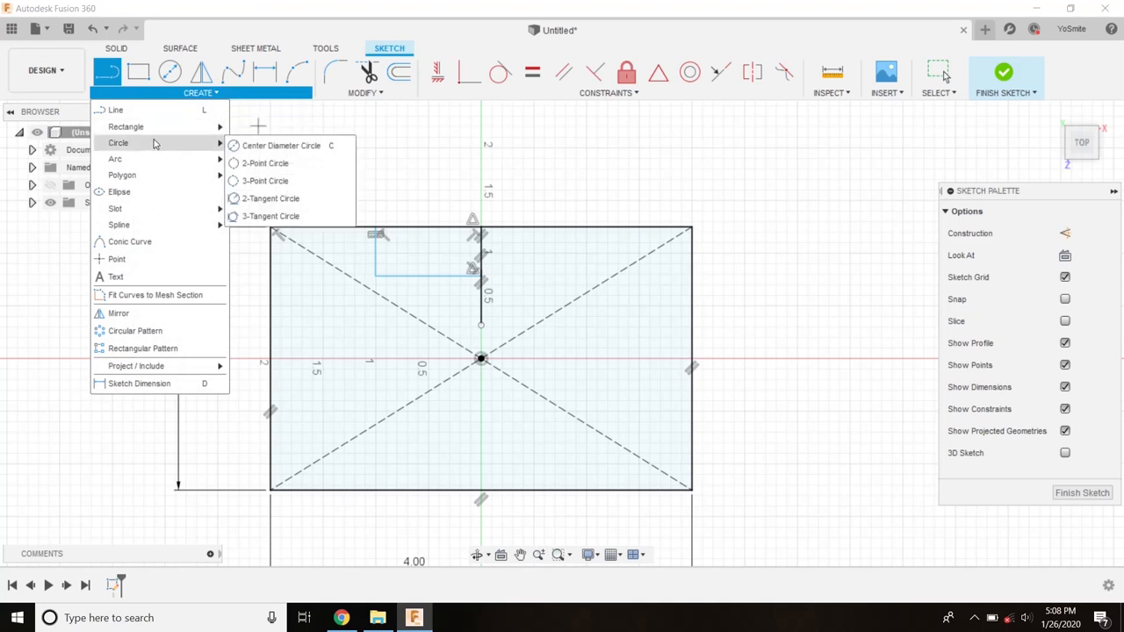
mouse_move(172, 158)
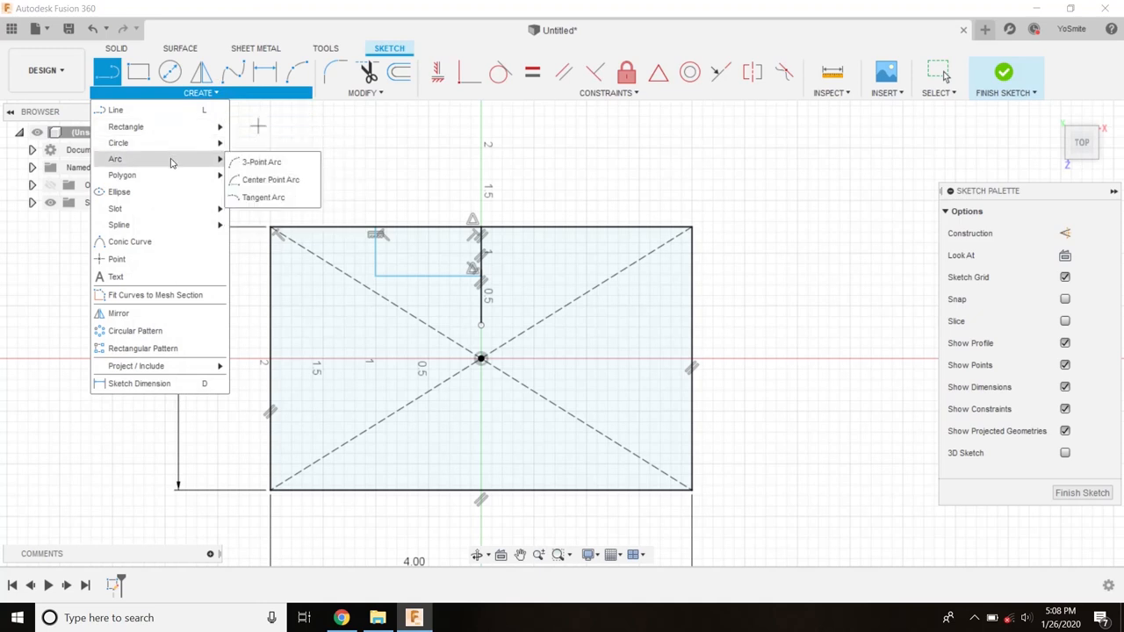
mouse_move(260, 162)
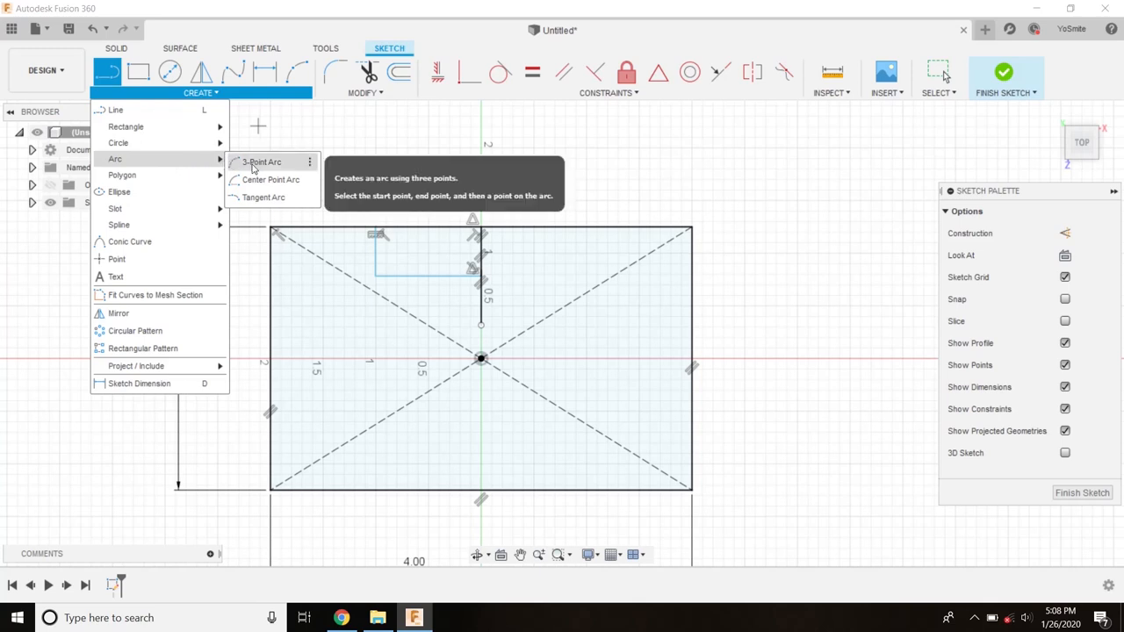
click(260, 162)
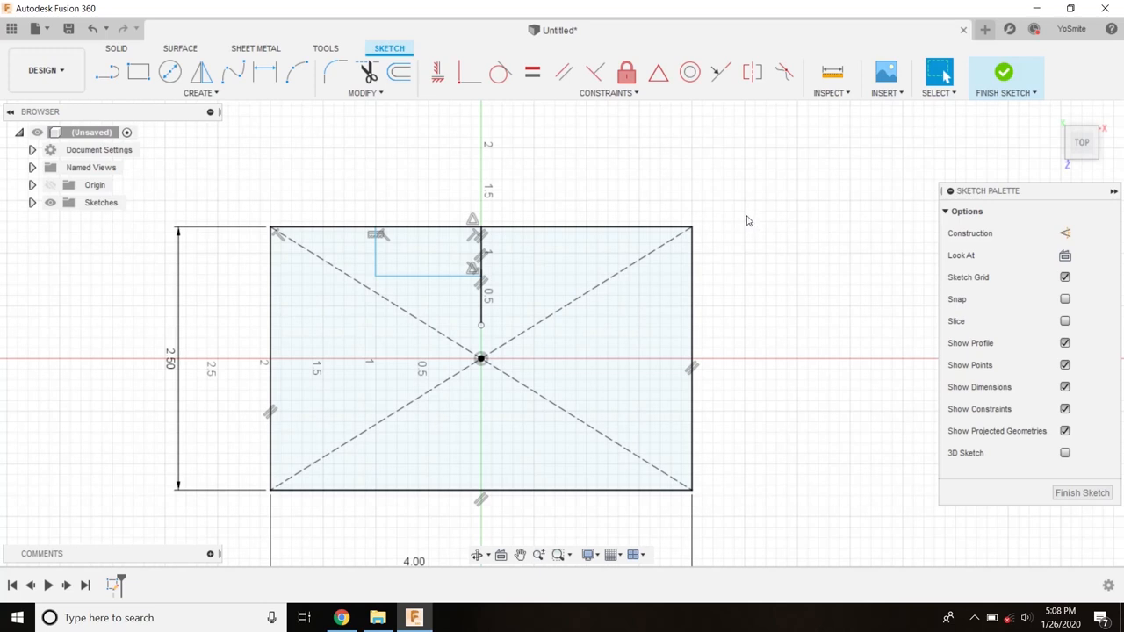
mouse_move(745, 221)
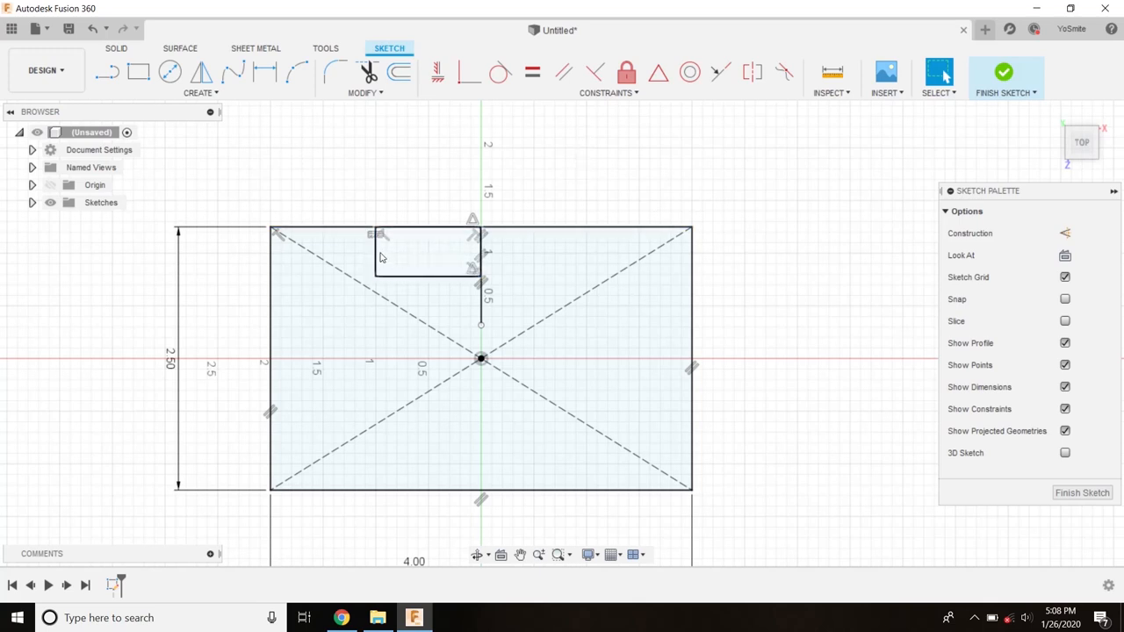
mouse_move(330, 72)
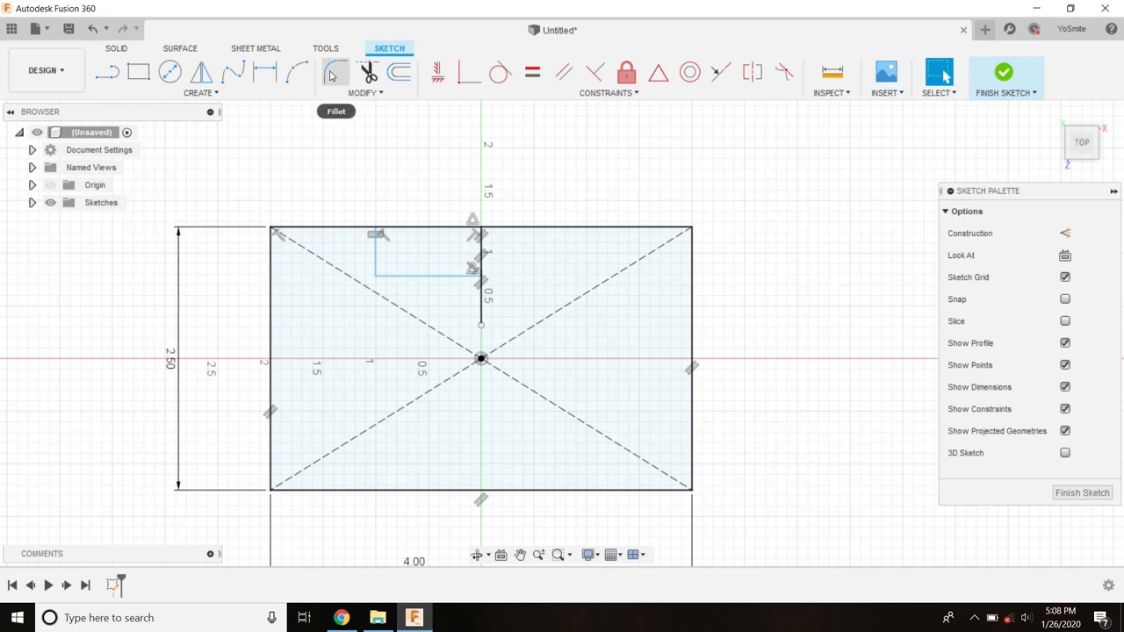
Step: Start the sketch Fillet tool from the Modify list to round the notch's inner corner at 0.23
click(366, 91)
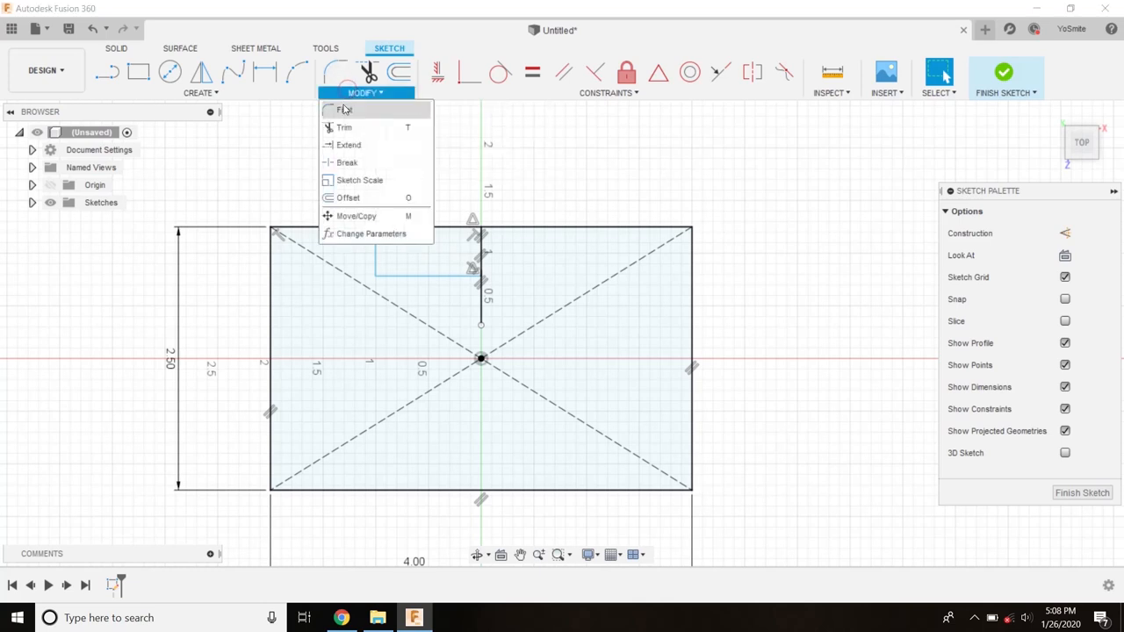
click(201, 91)
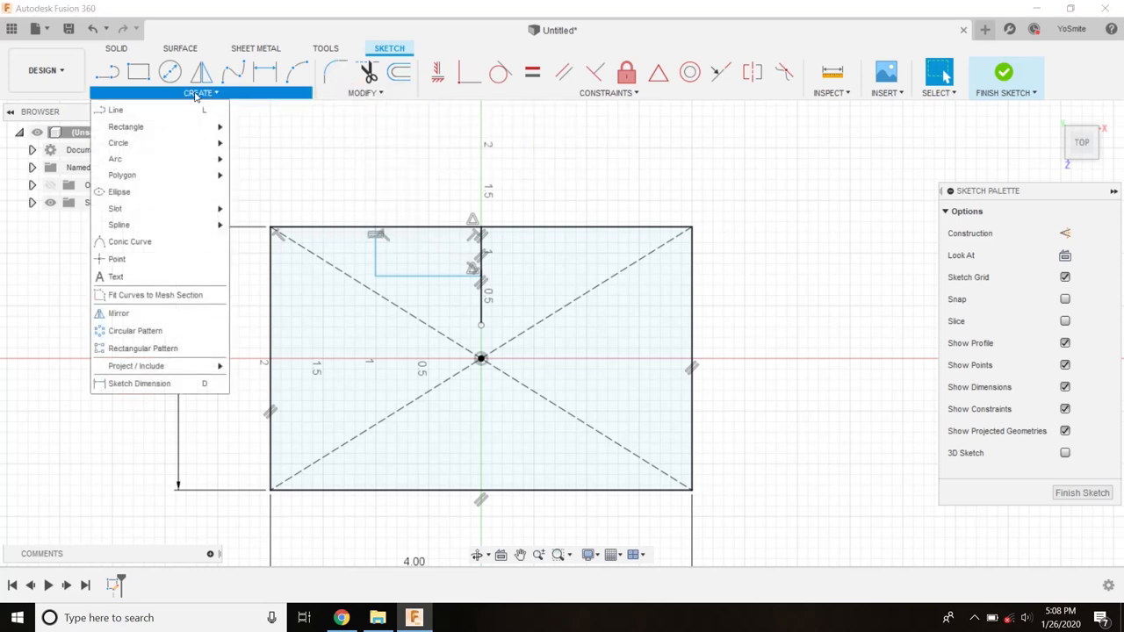
click(281, 137)
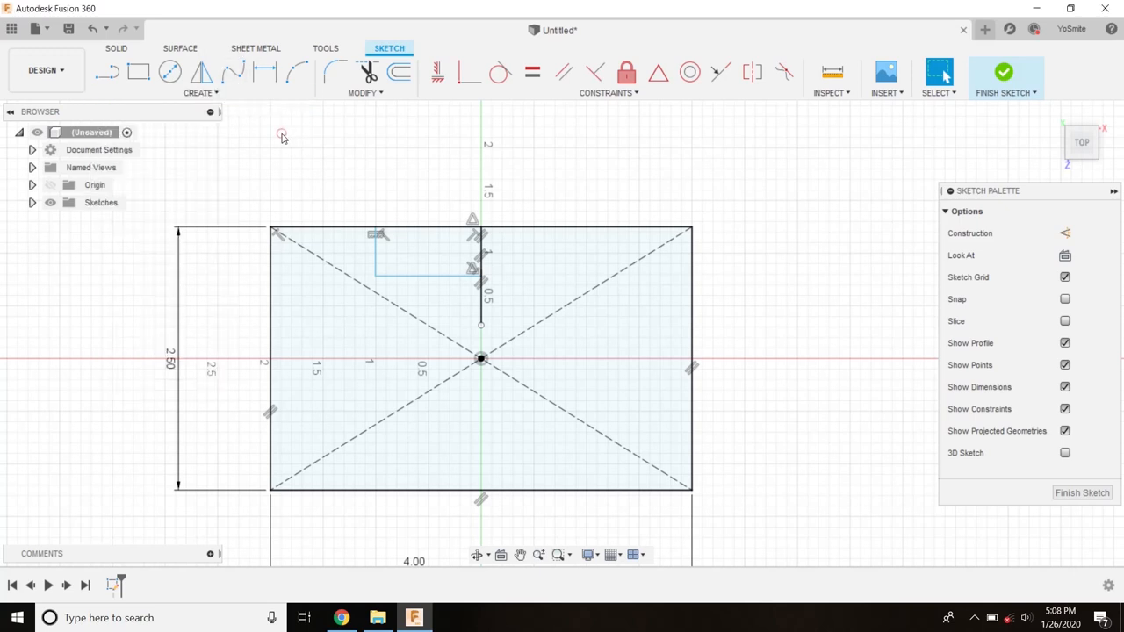
mouse_move(359, 106)
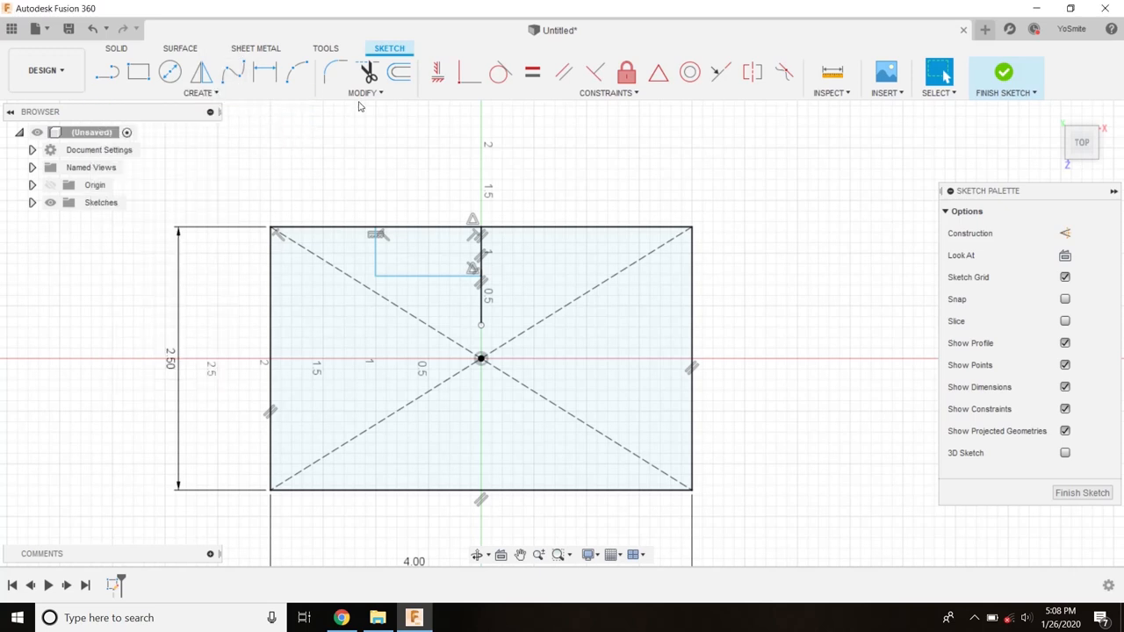
click(362, 91)
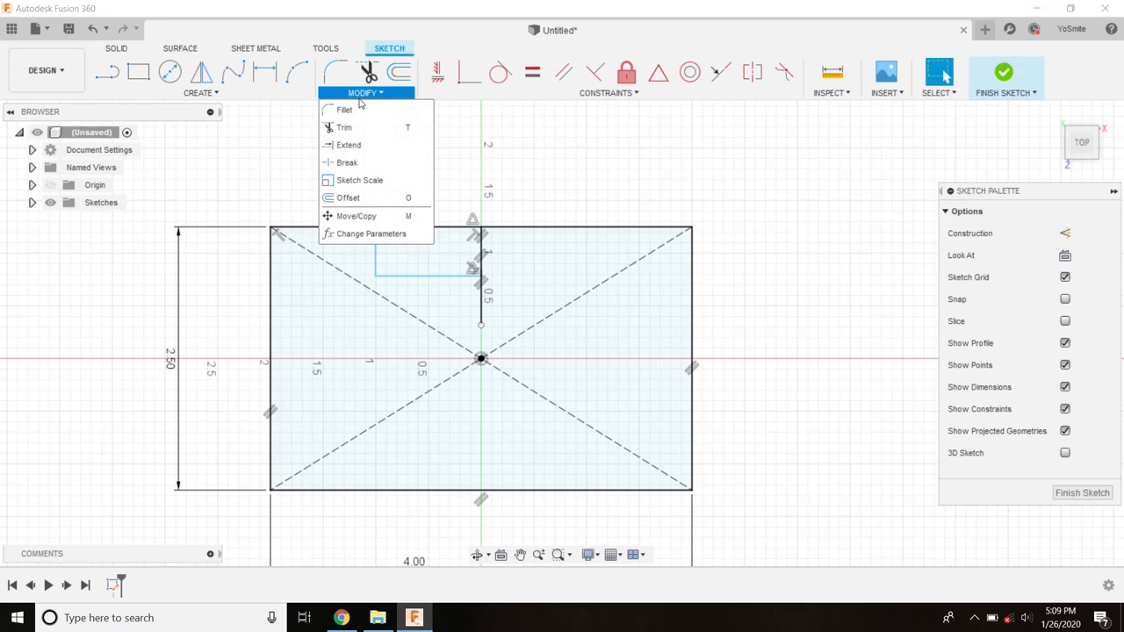
mouse_move(358, 179)
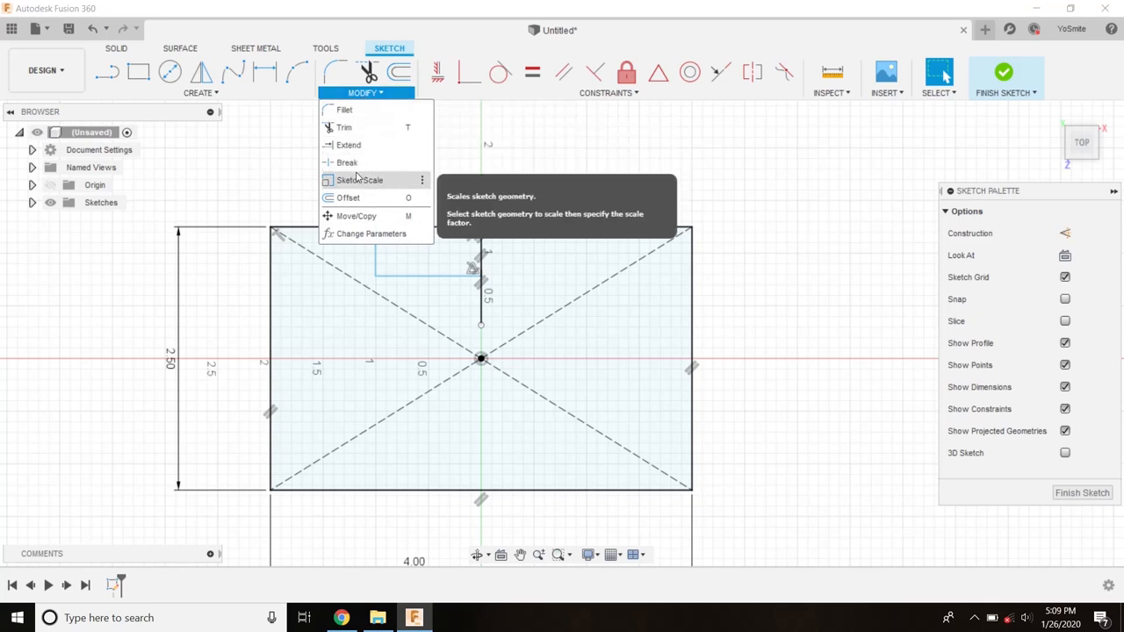
click(362, 179)
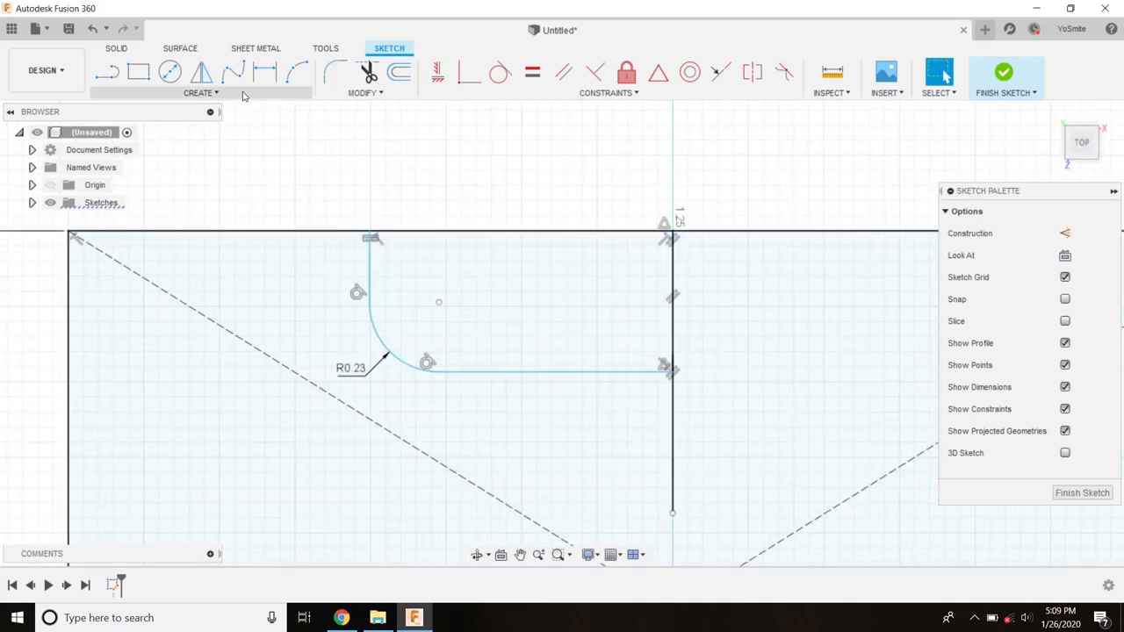
Step: Start a fit-point spline from the top edge toward the notch's left side
click(200, 91)
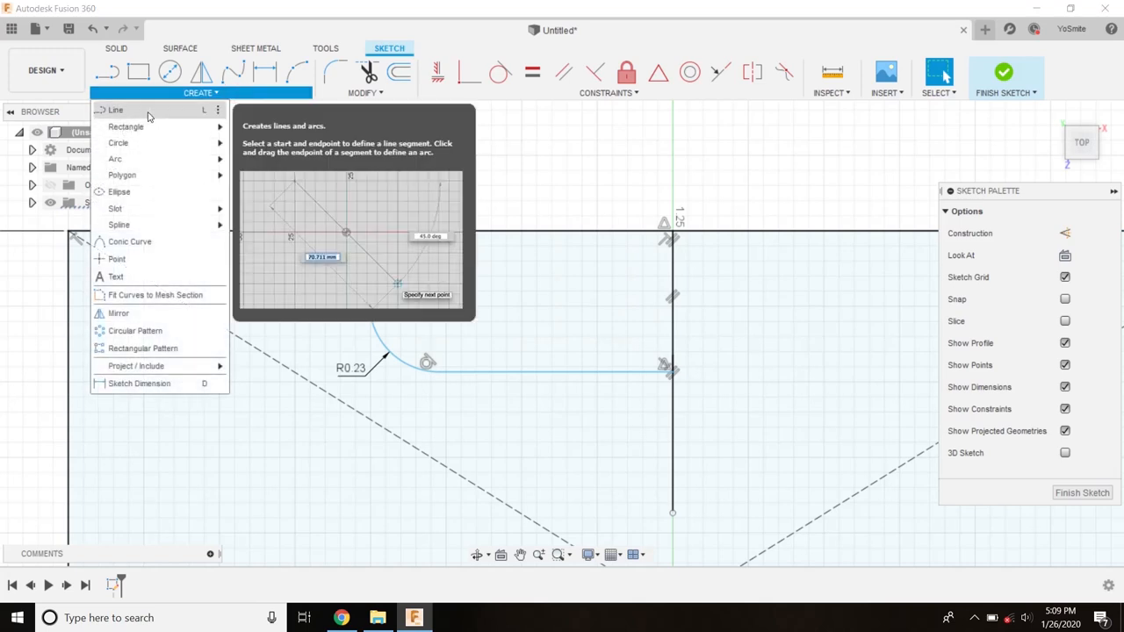
mouse_move(144, 168)
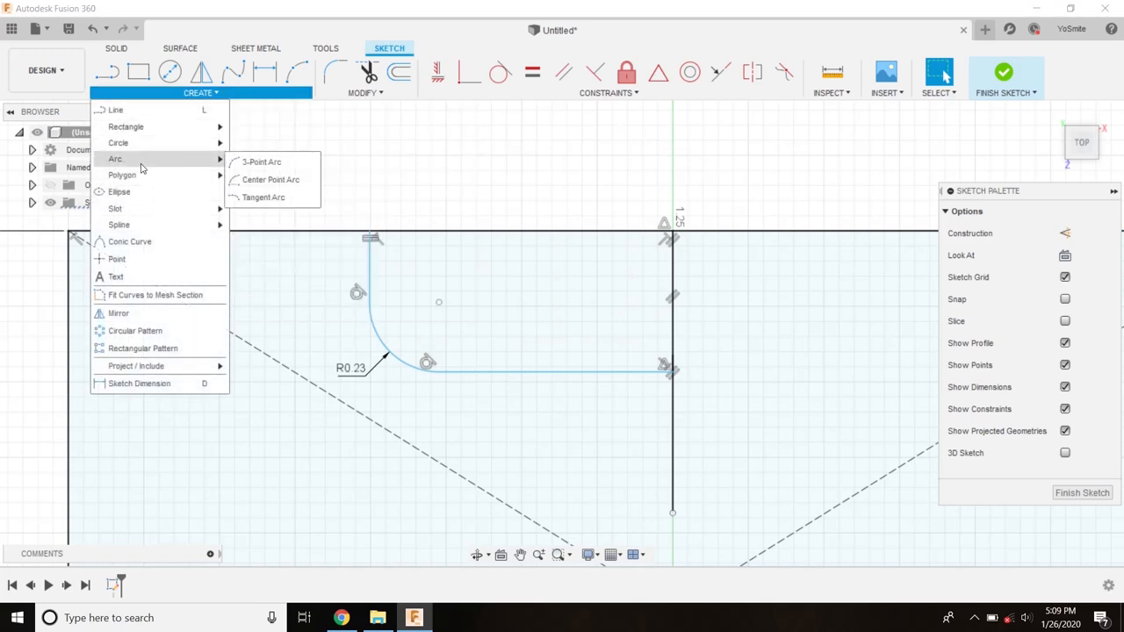
mouse_move(119, 224)
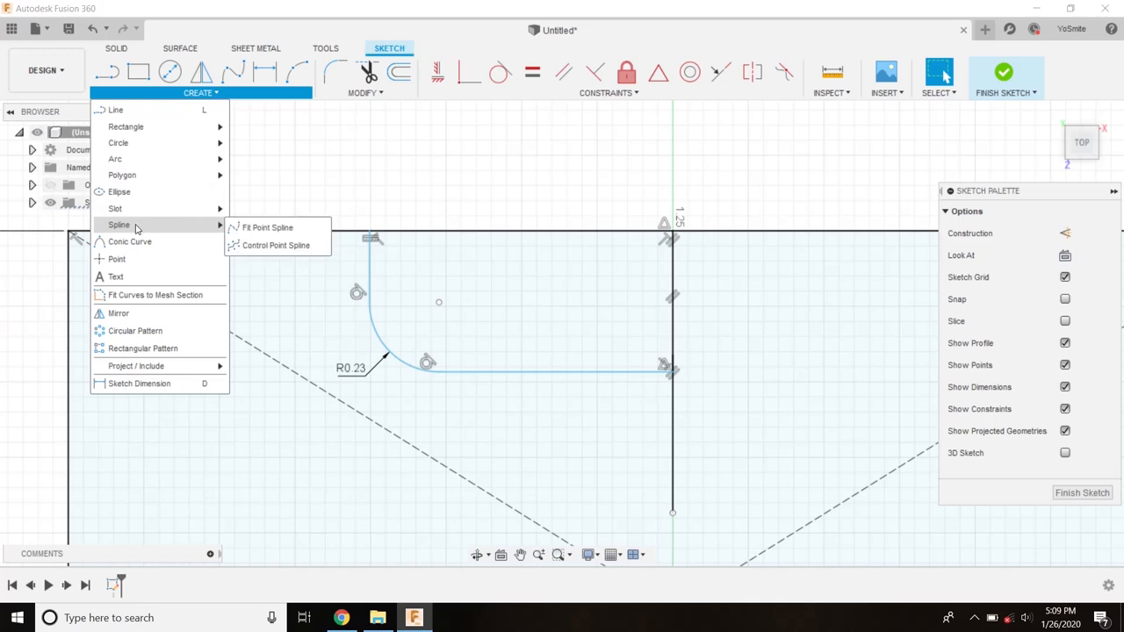
mouse_move(267, 228)
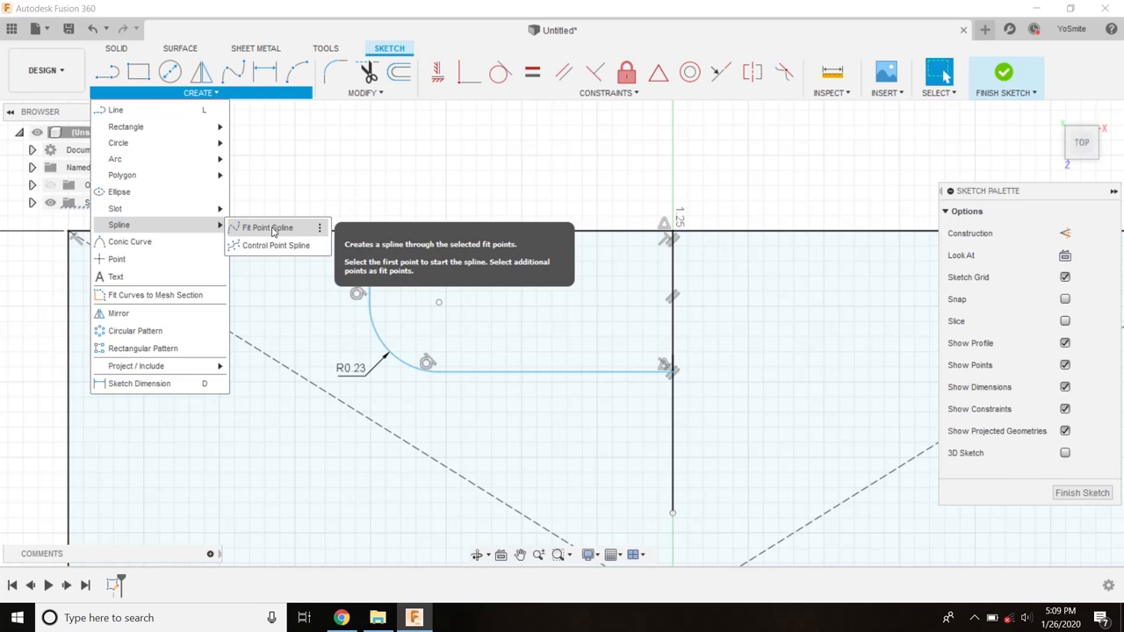
click(267, 228)
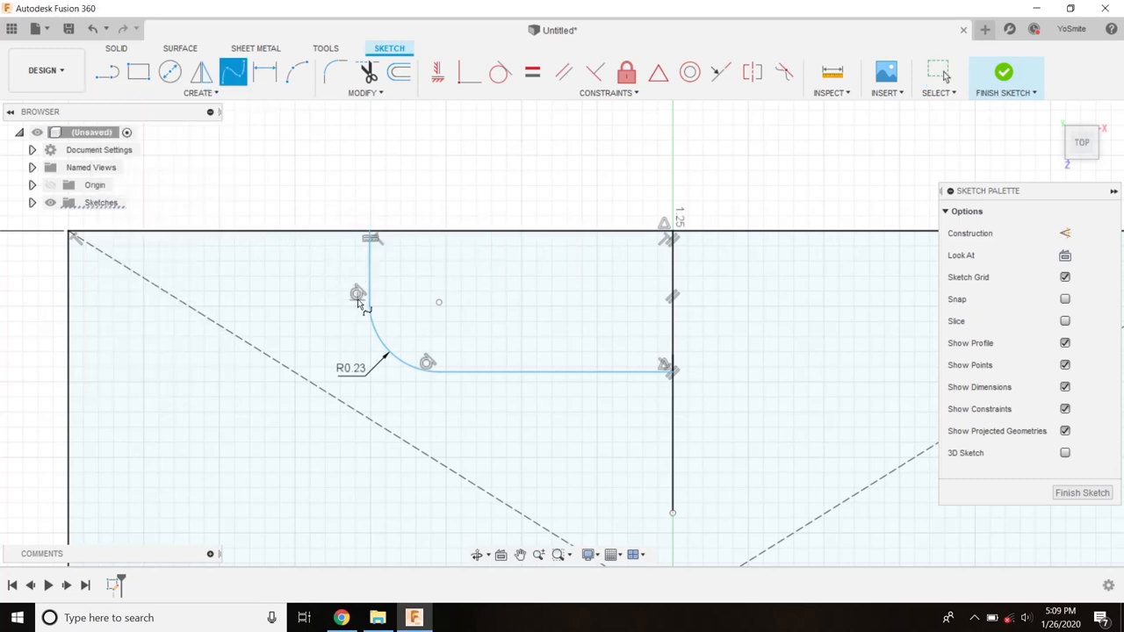
mouse_move(365, 299)
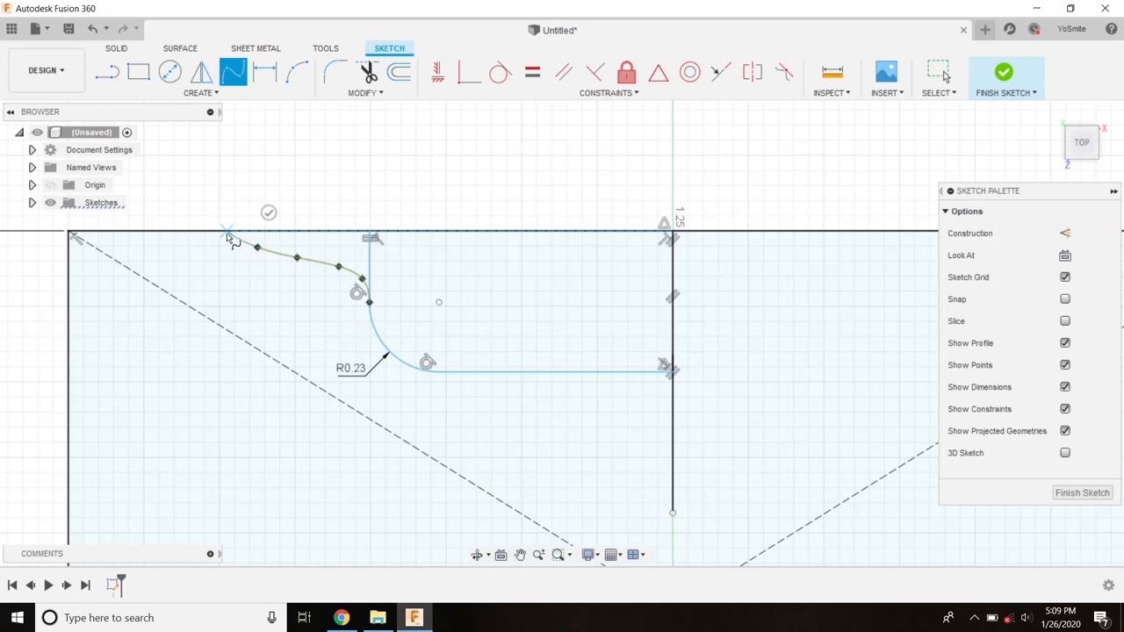
mouse_move(219, 243)
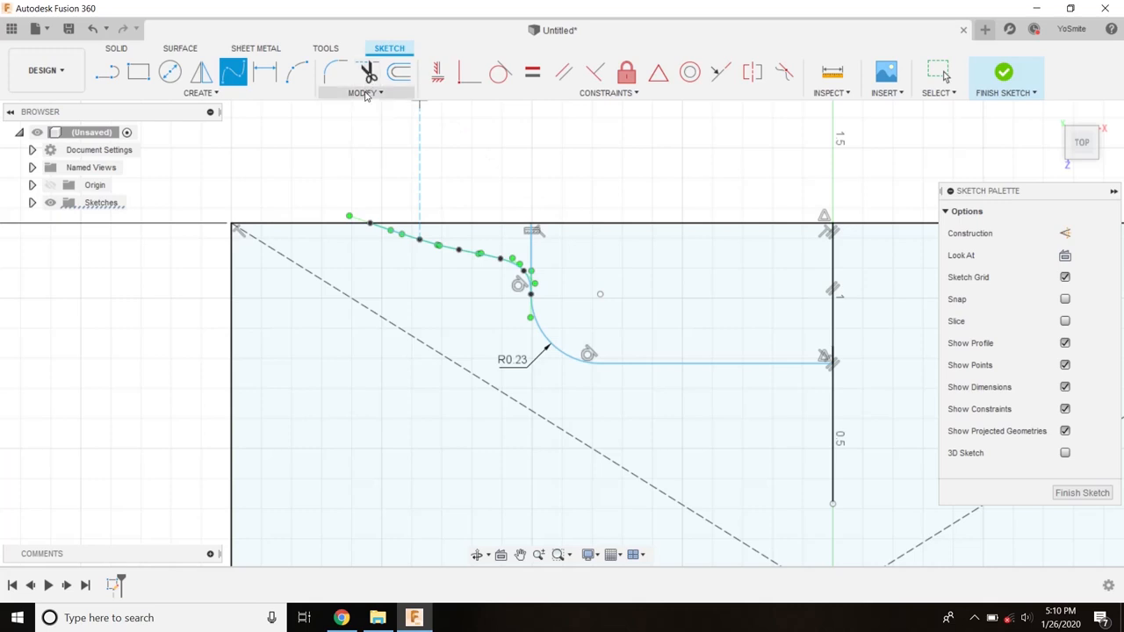
Step: Activate the Trim tool for the sketch curves
click(361, 91)
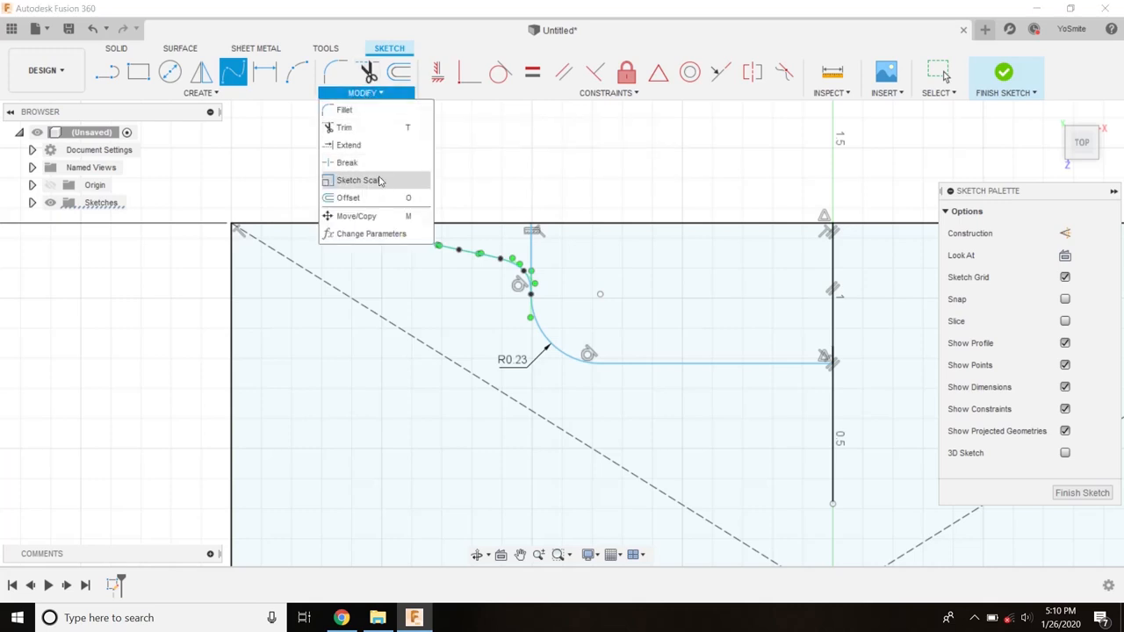
mouse_move(337, 144)
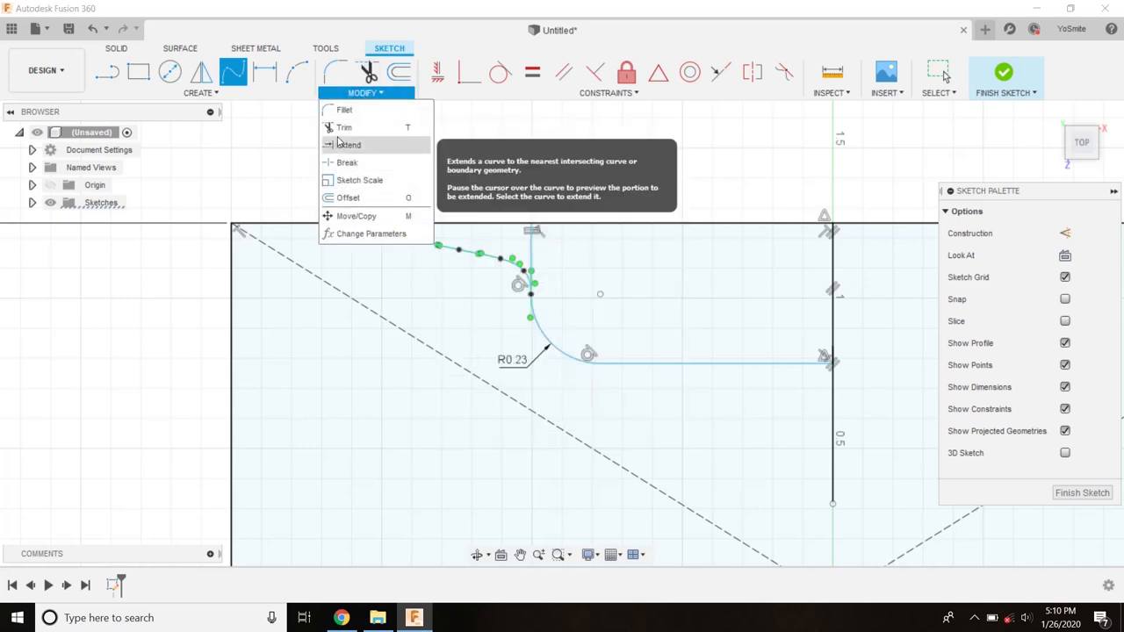
mouse_move(344, 127)
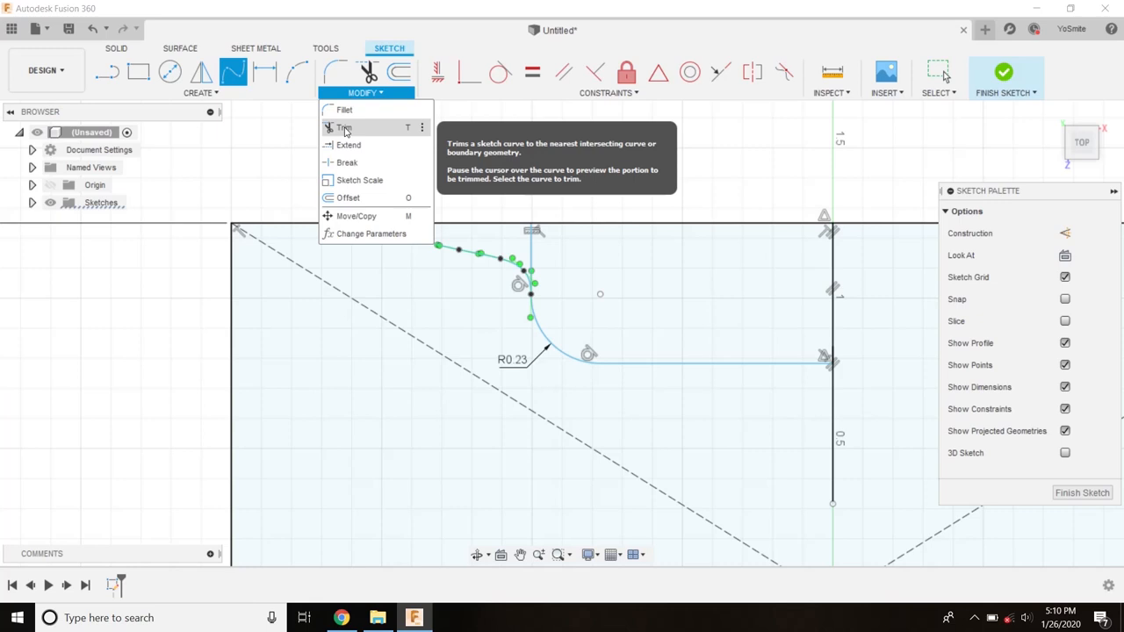
click(337, 127)
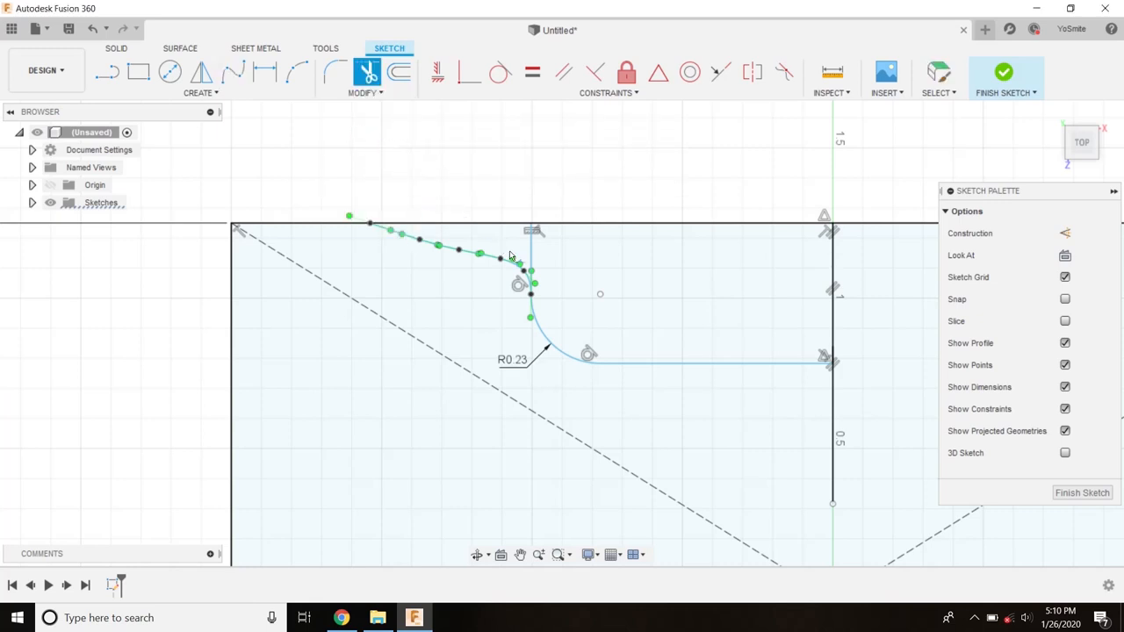
mouse_move(548, 261)
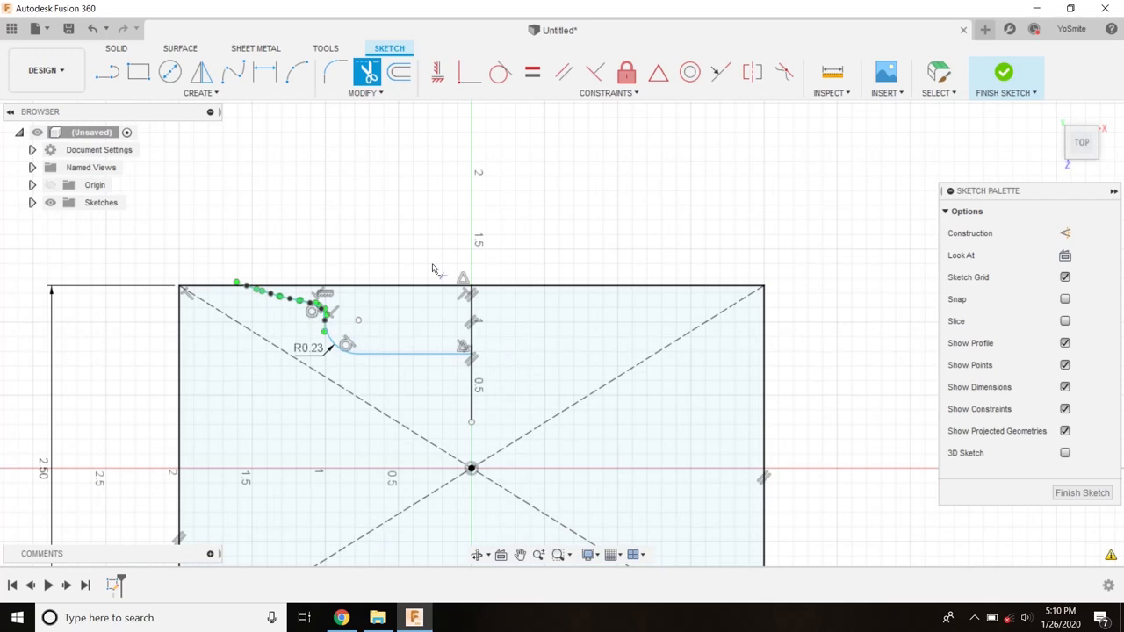
mouse_move(326, 53)
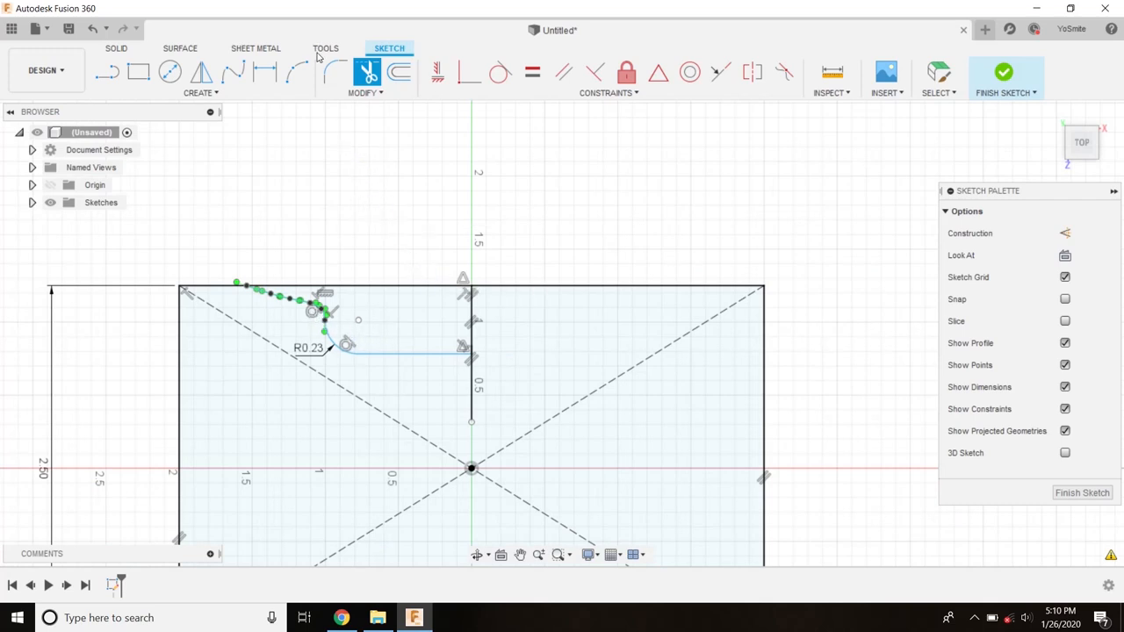
Step: Mirror the three notch curves across the vertical centre line and confirm
click(195, 91)
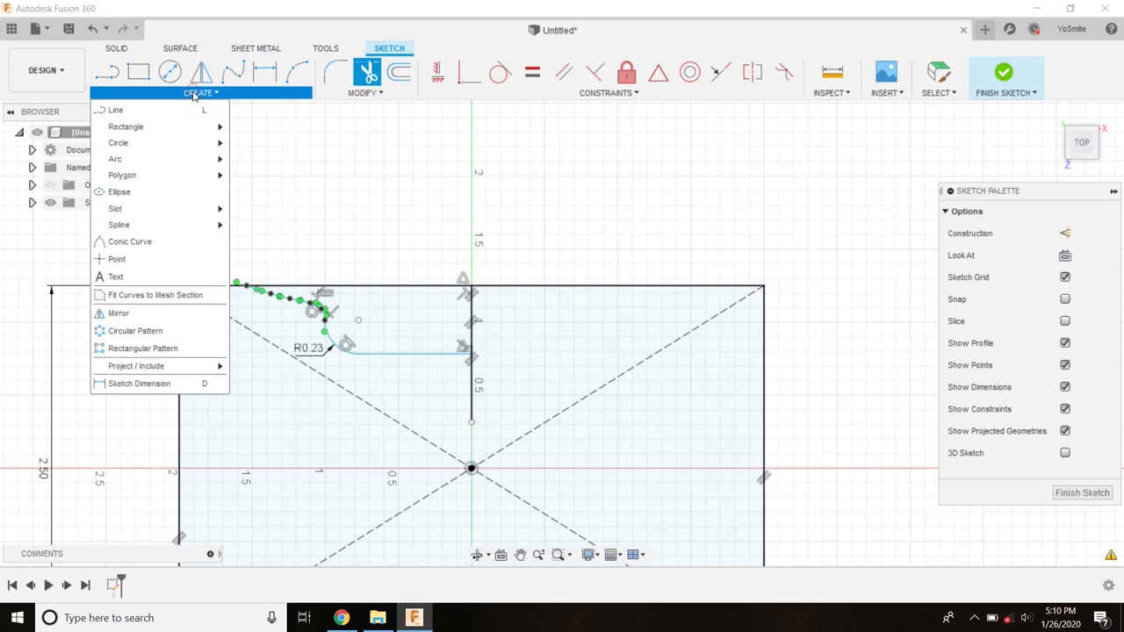
mouse_move(133, 330)
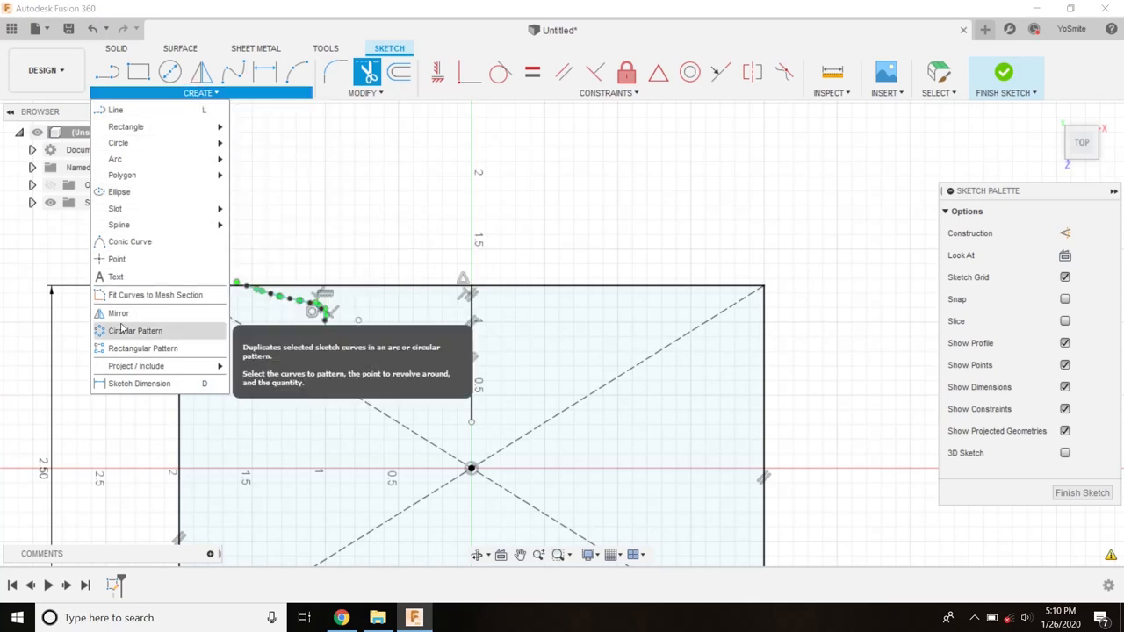
click(117, 312)
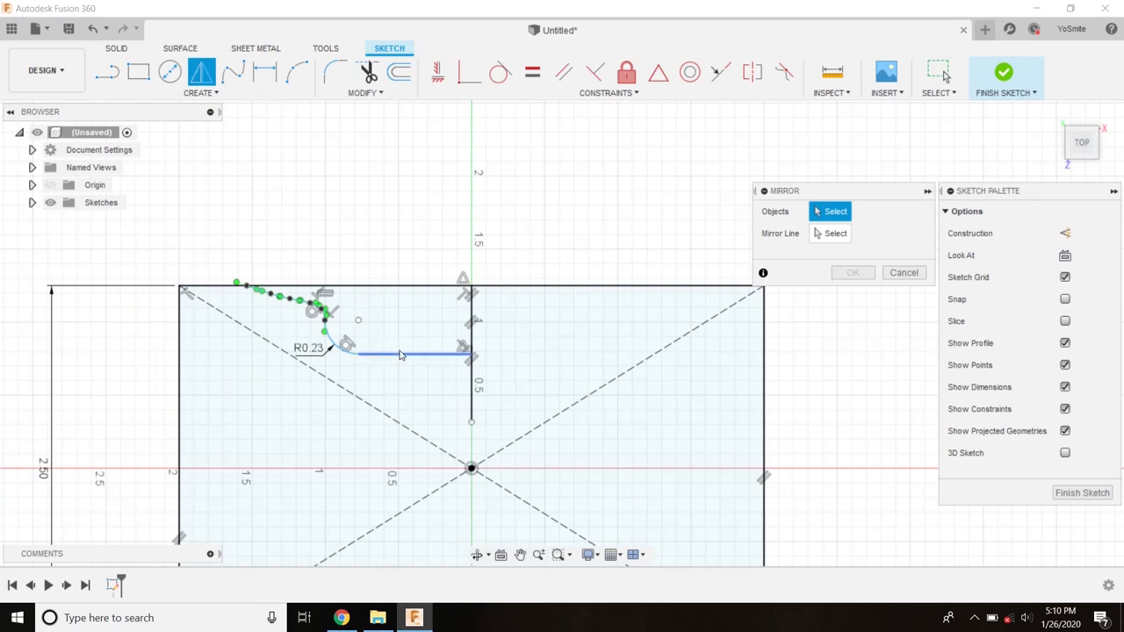
click(404, 355)
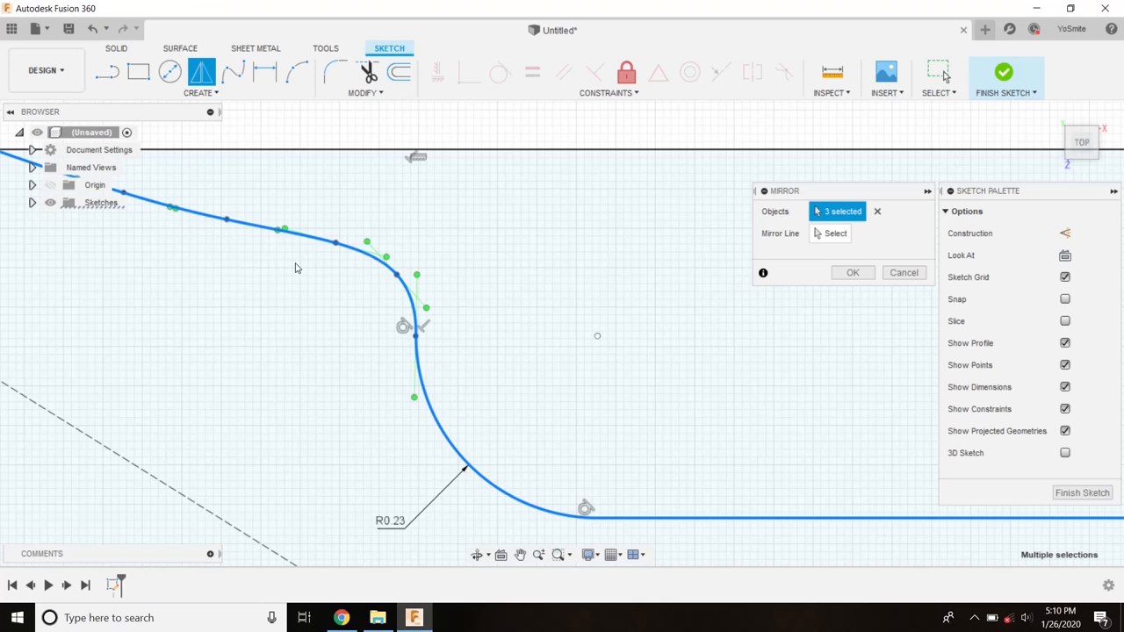
mouse_move(272, 281)
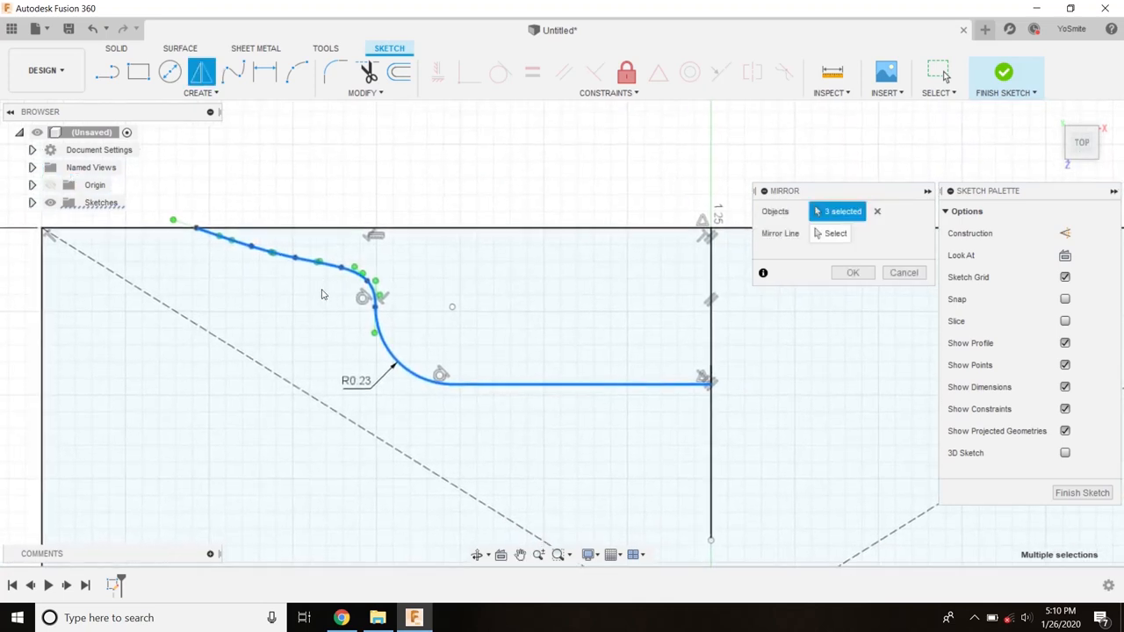
mouse_move(313, 306)
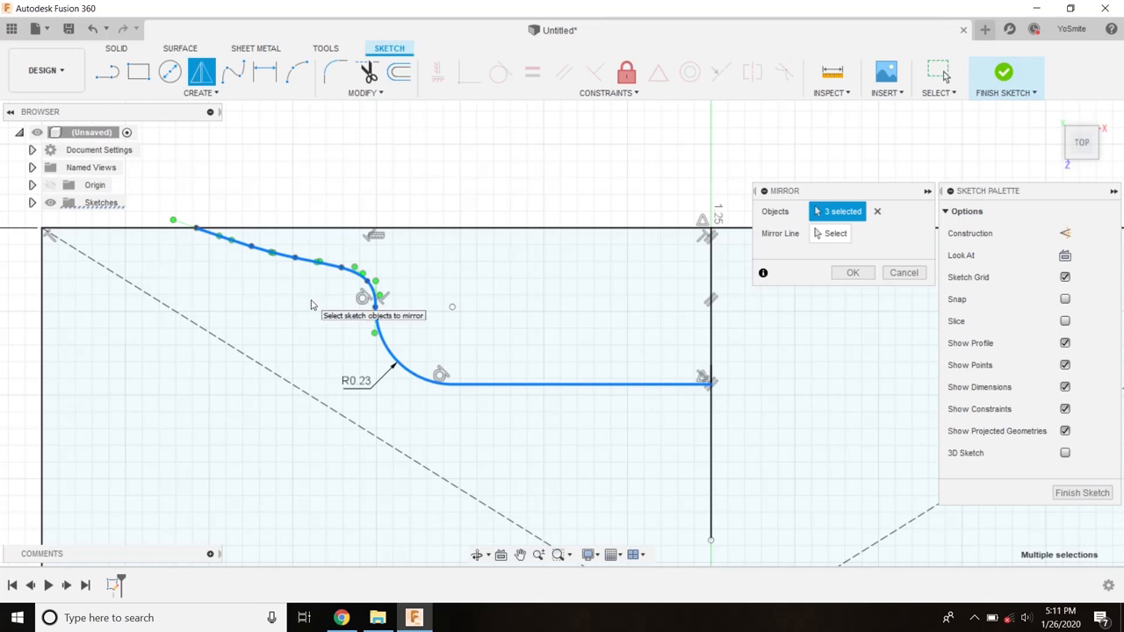
mouse_move(320, 303)
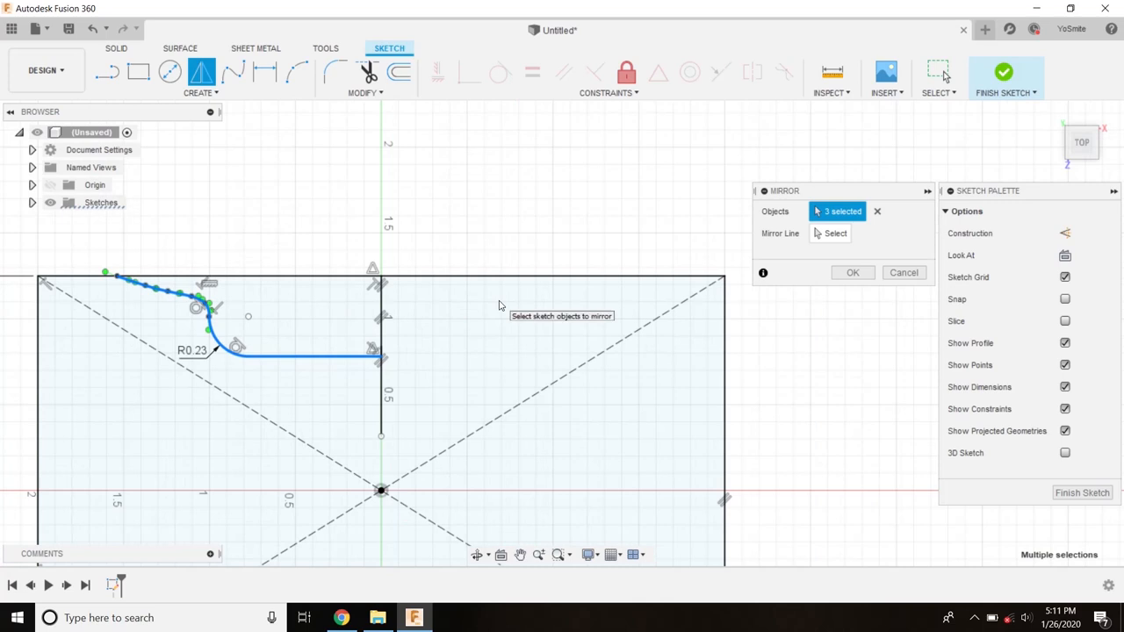
mouse_move(537, 555)
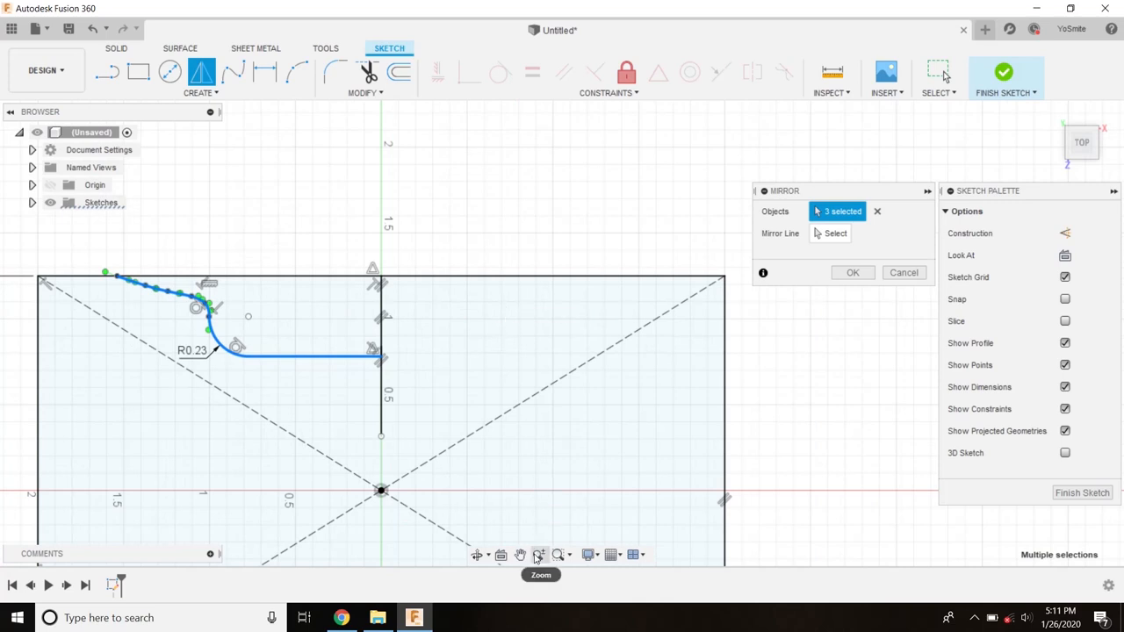
mouse_move(520, 555)
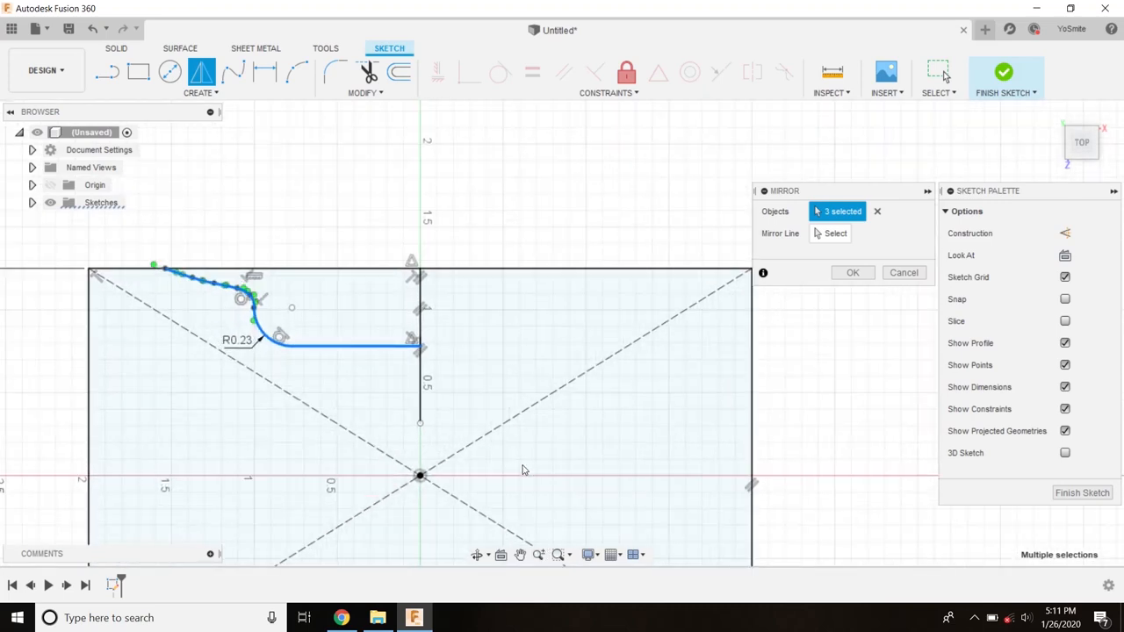
mouse_move(541, 476)
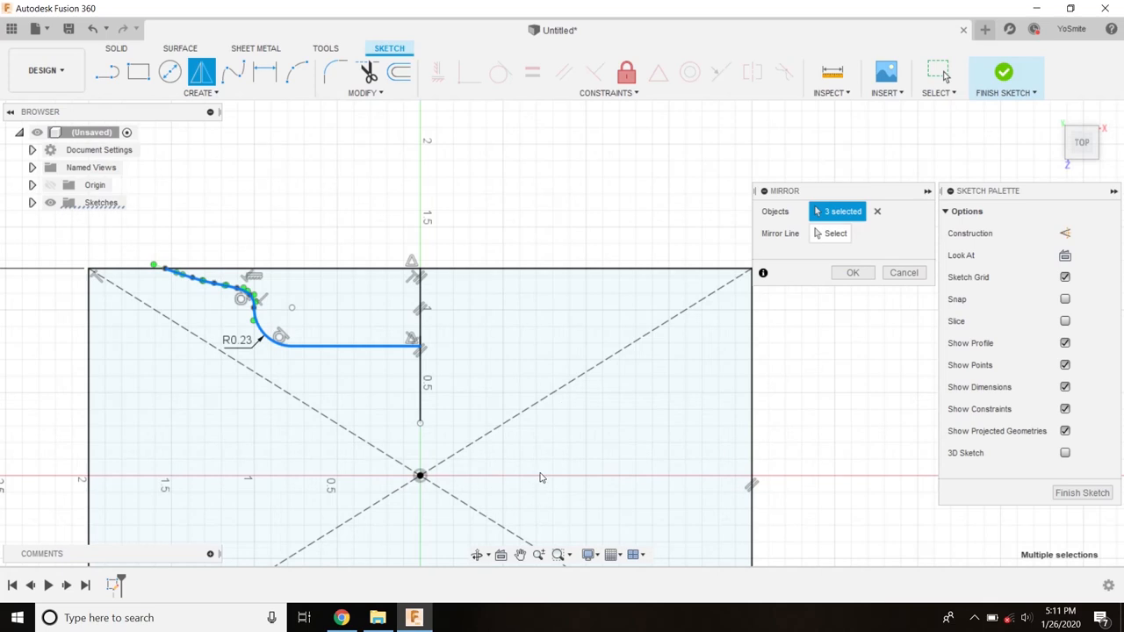
mouse_move(580, 327)
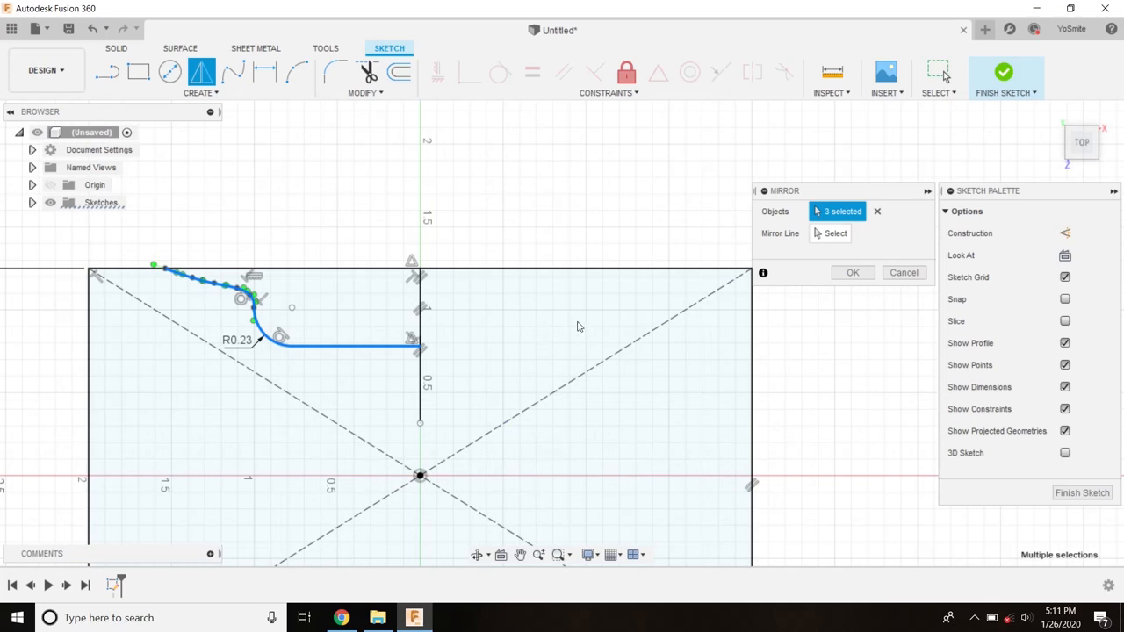
mouse_move(298, 320)
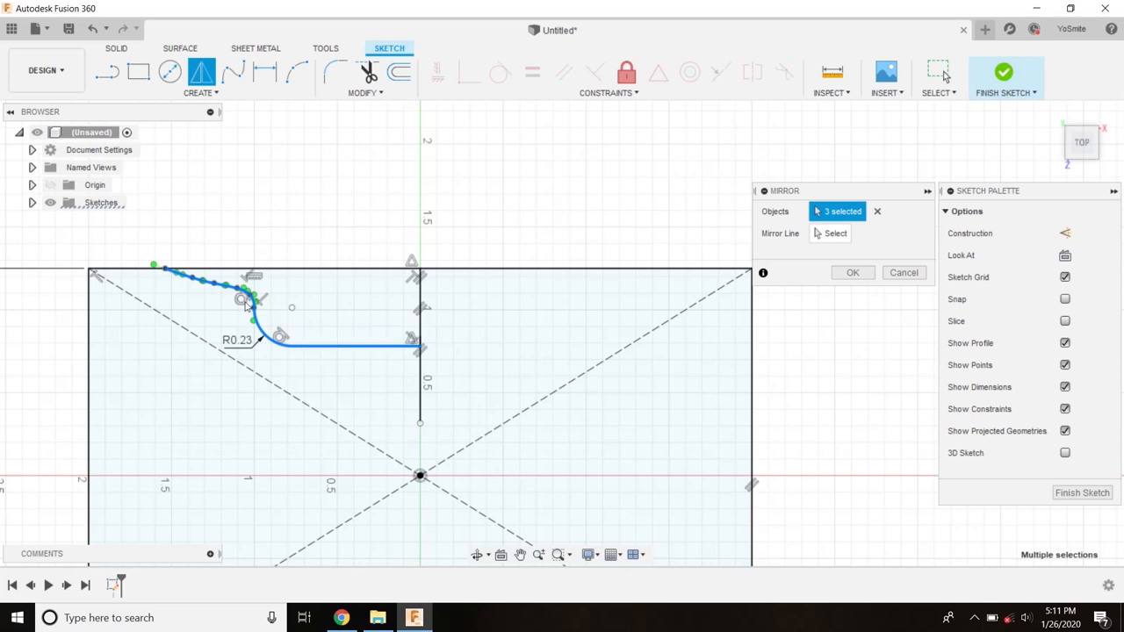
click(836, 234)
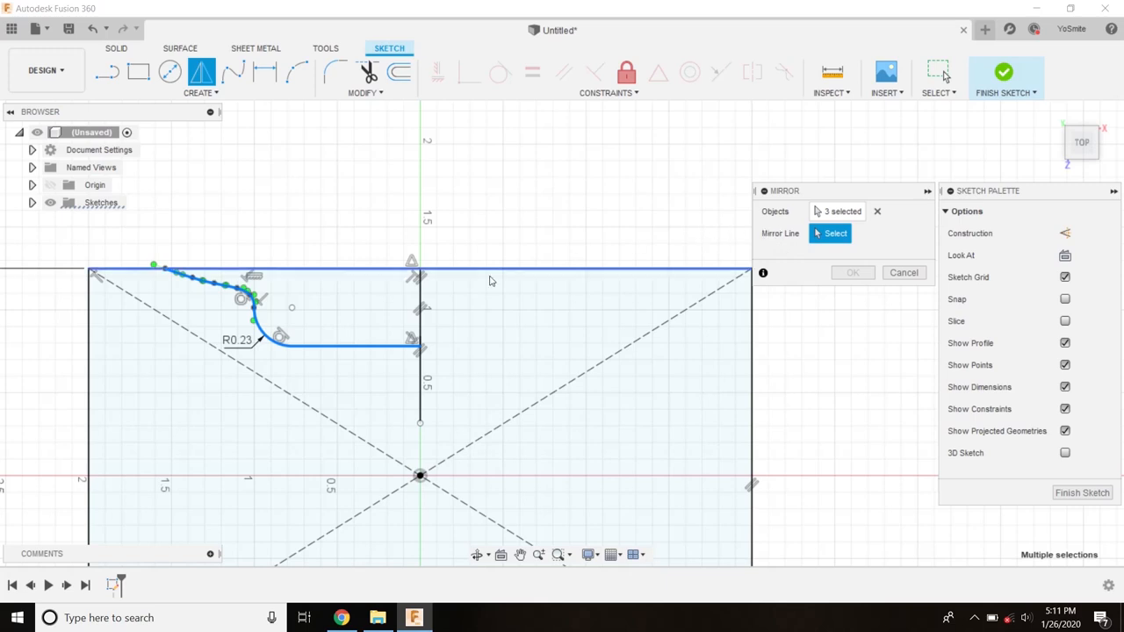
click(418, 369)
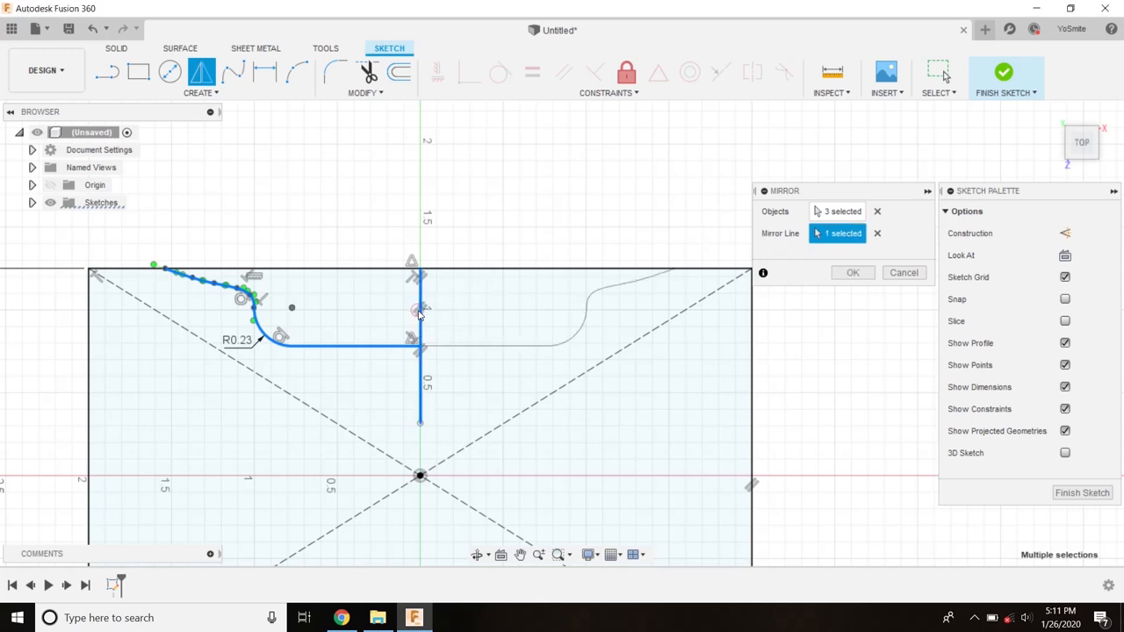
mouse_move(853, 273)
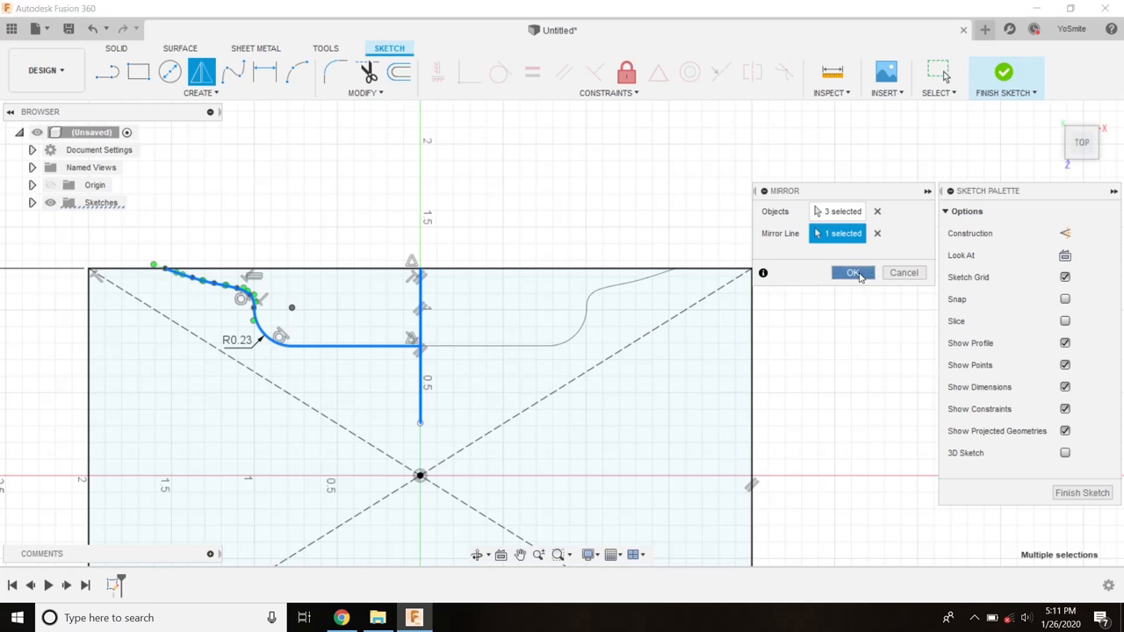
click(852, 272)
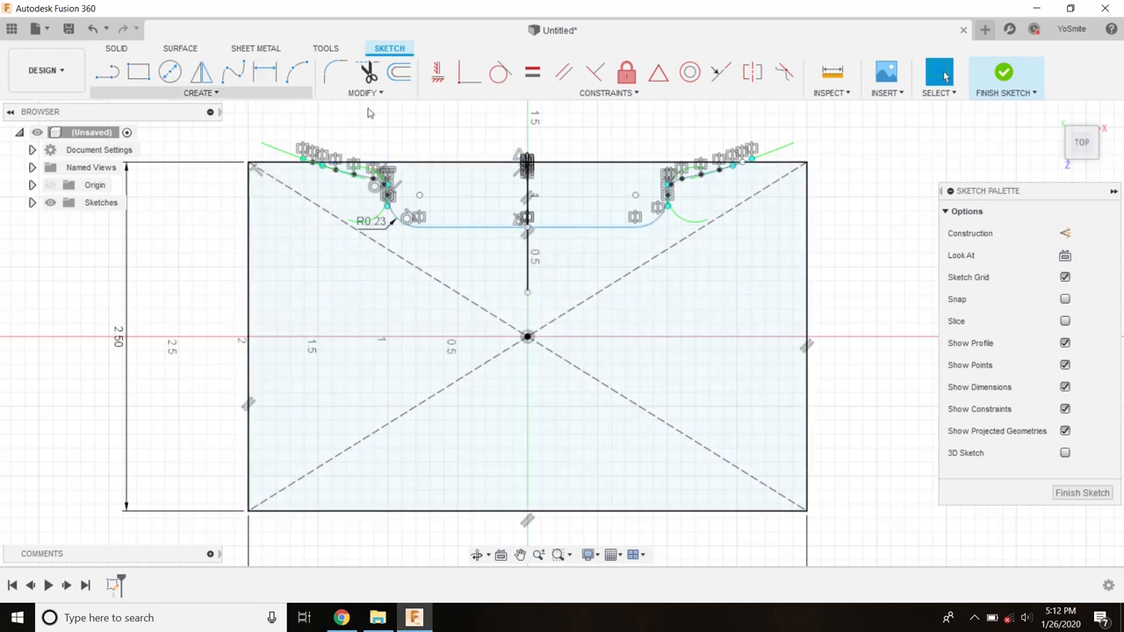
mouse_move(295, 72)
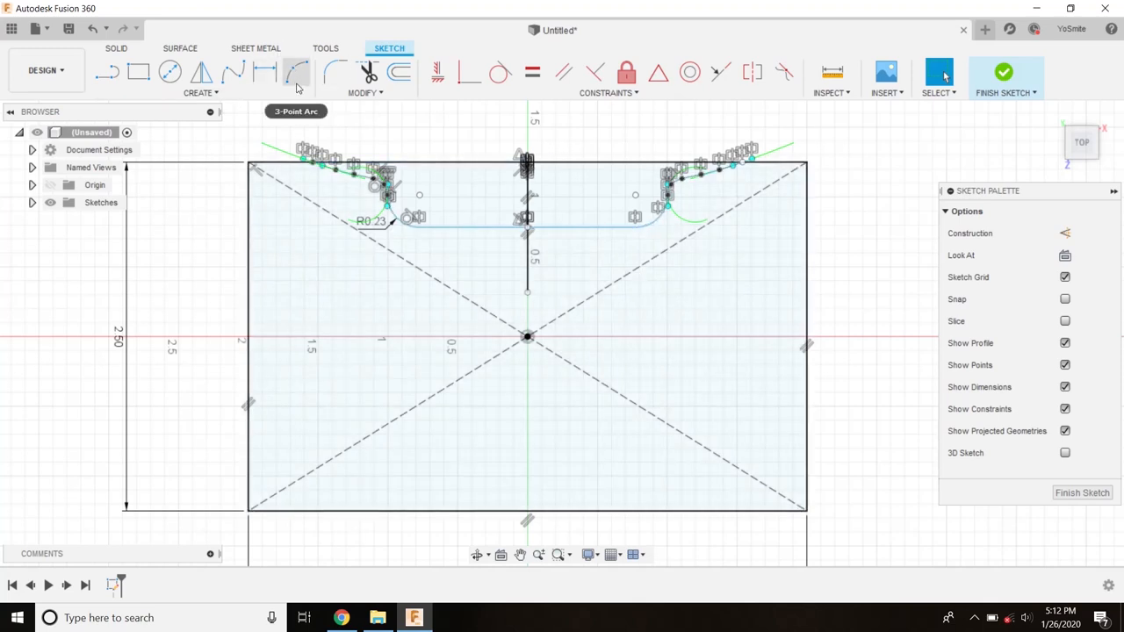
mouse_move(330, 70)
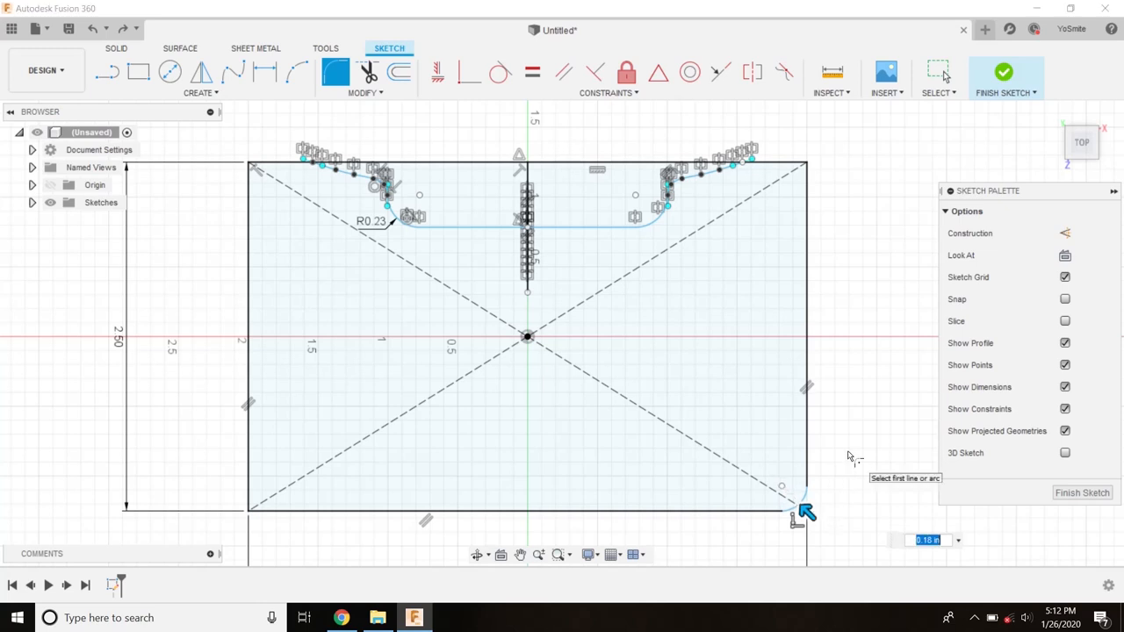
Step: Round the bottom-right and bottom-left rectangle corners with 0.125 in fillets
text(.12)
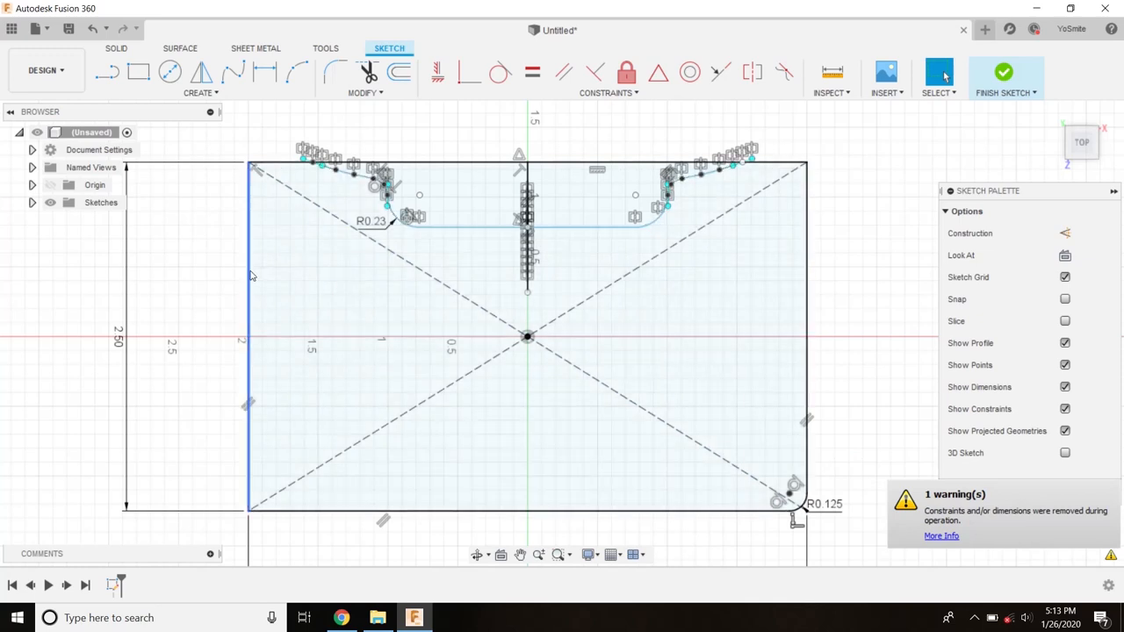
mouse_move(335, 77)
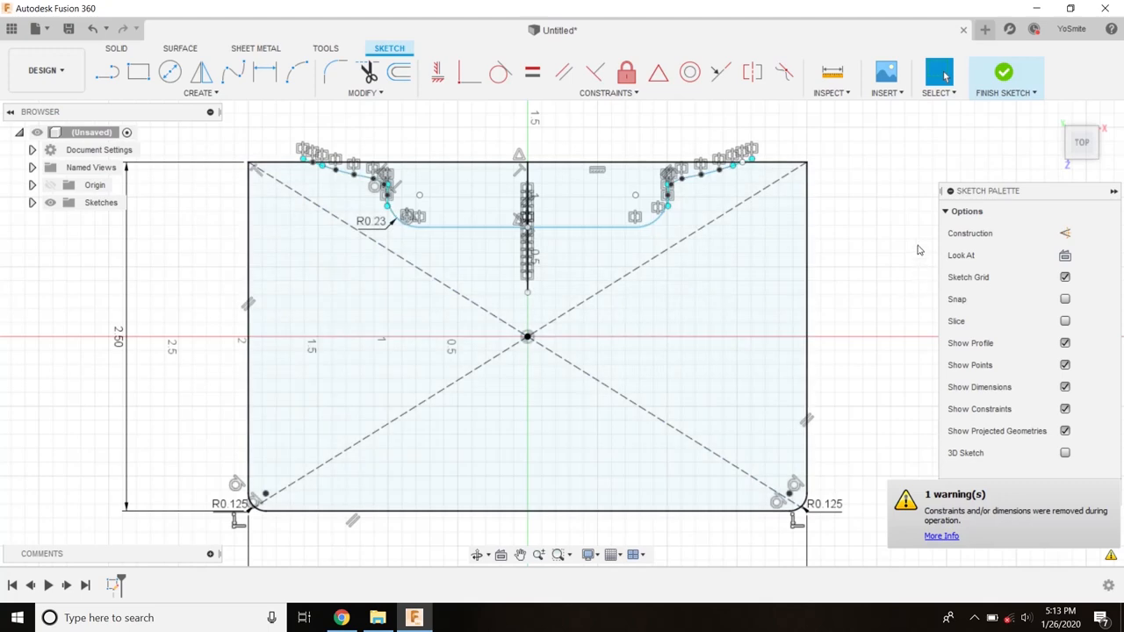
click(664, 407)
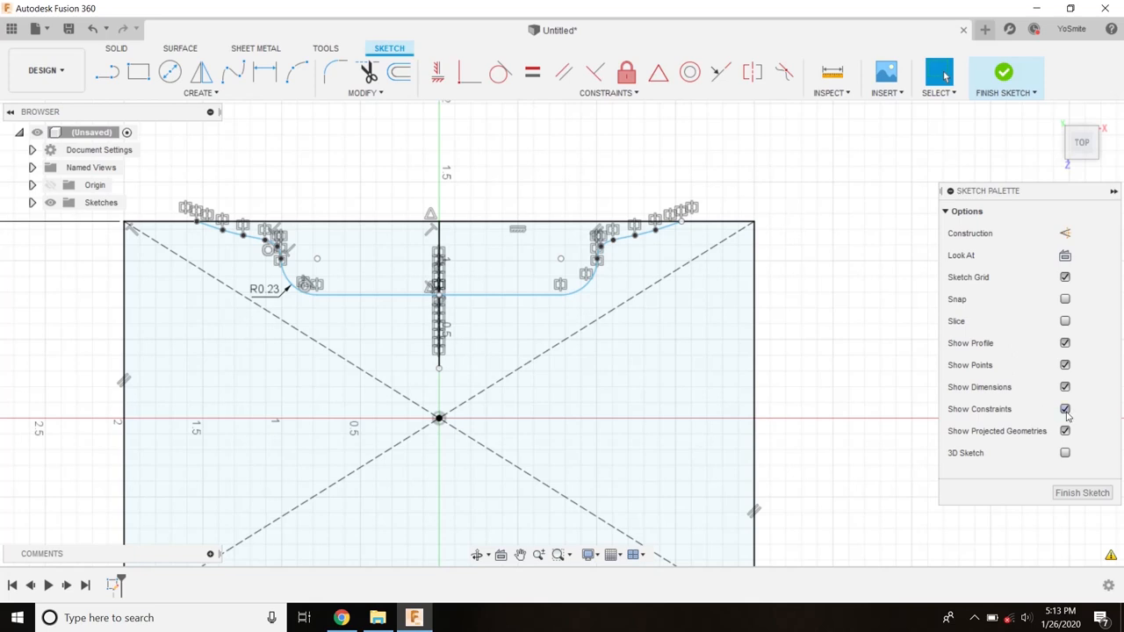
Step: Hide Show Constraints in the Sketch Palette, then briefly start the Line tool
click(1064, 409)
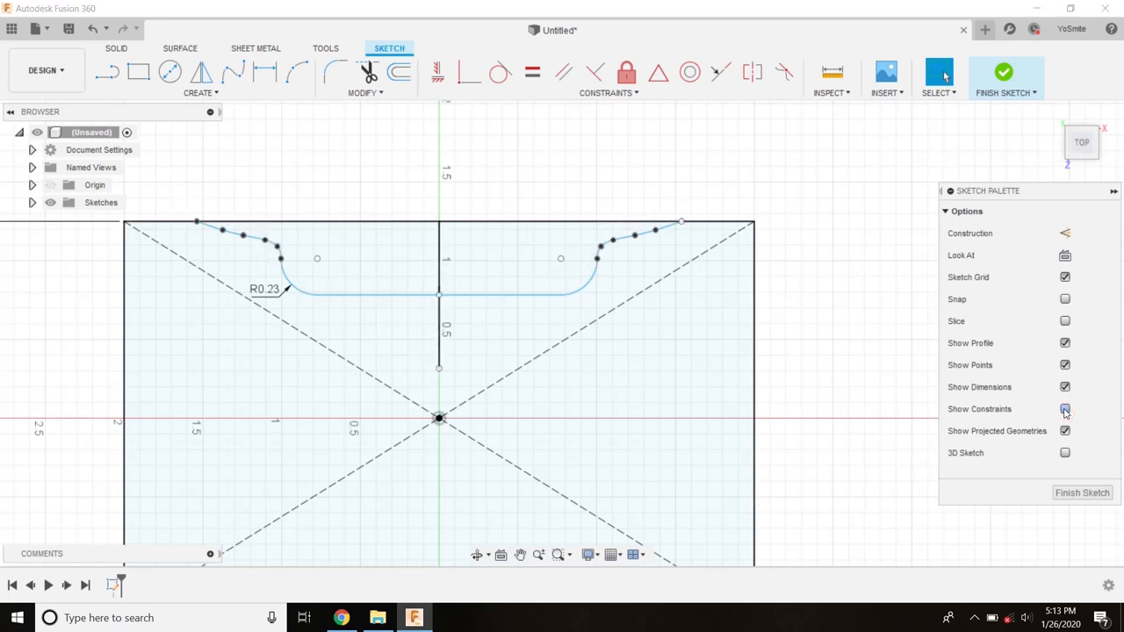
click(1065, 409)
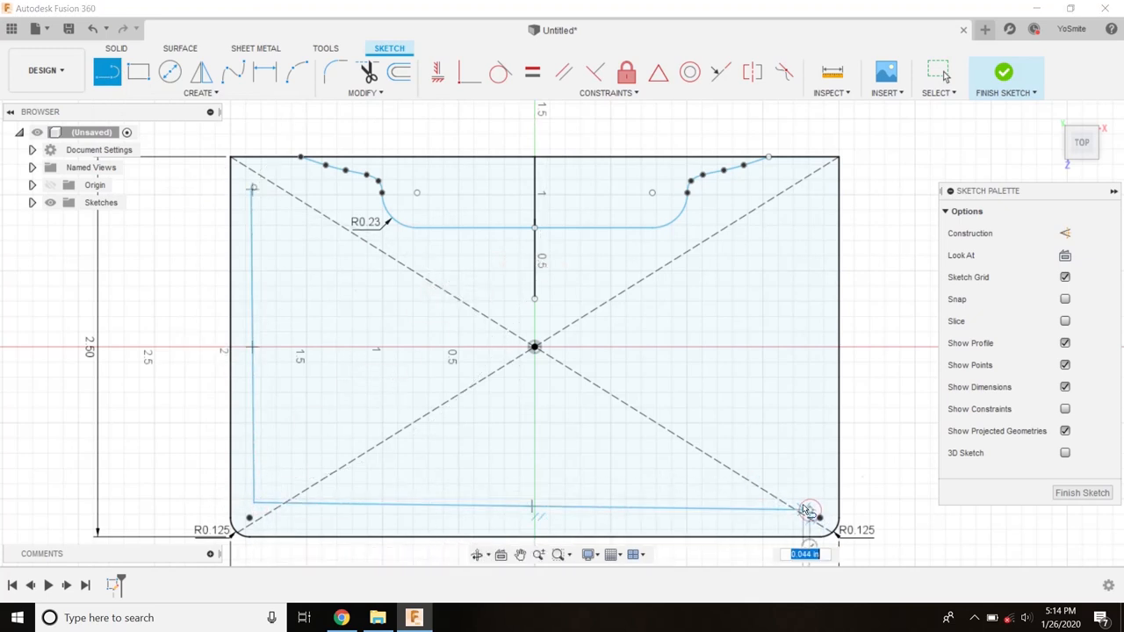
mouse_move(88, 28)
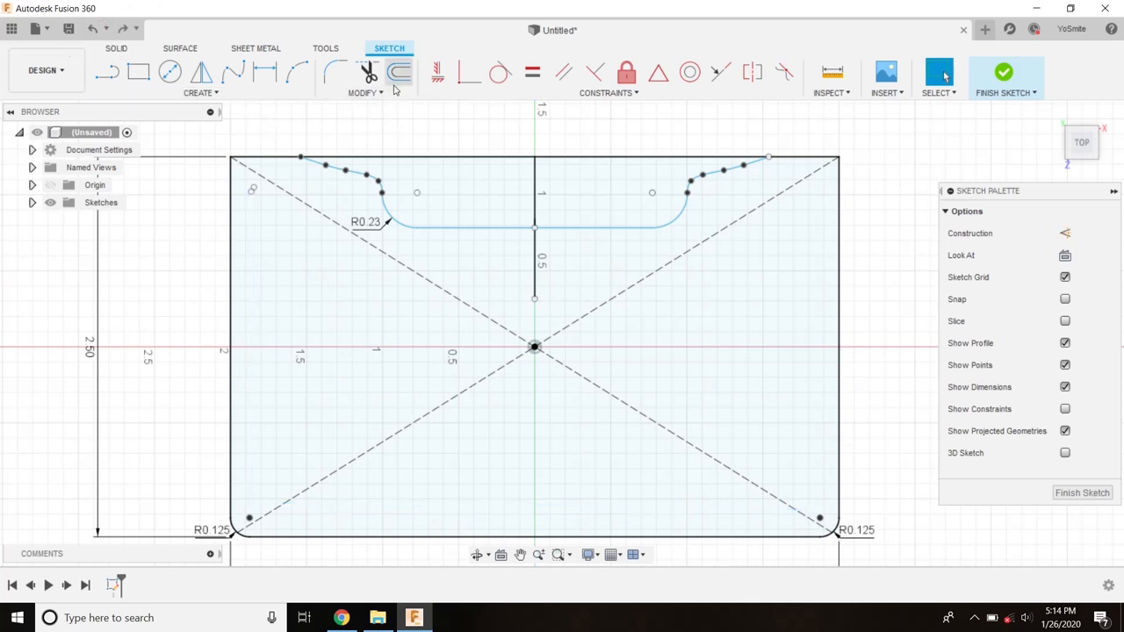
Step: Start Offset without chain selection and pick the five outline curves to copy
click(358, 92)
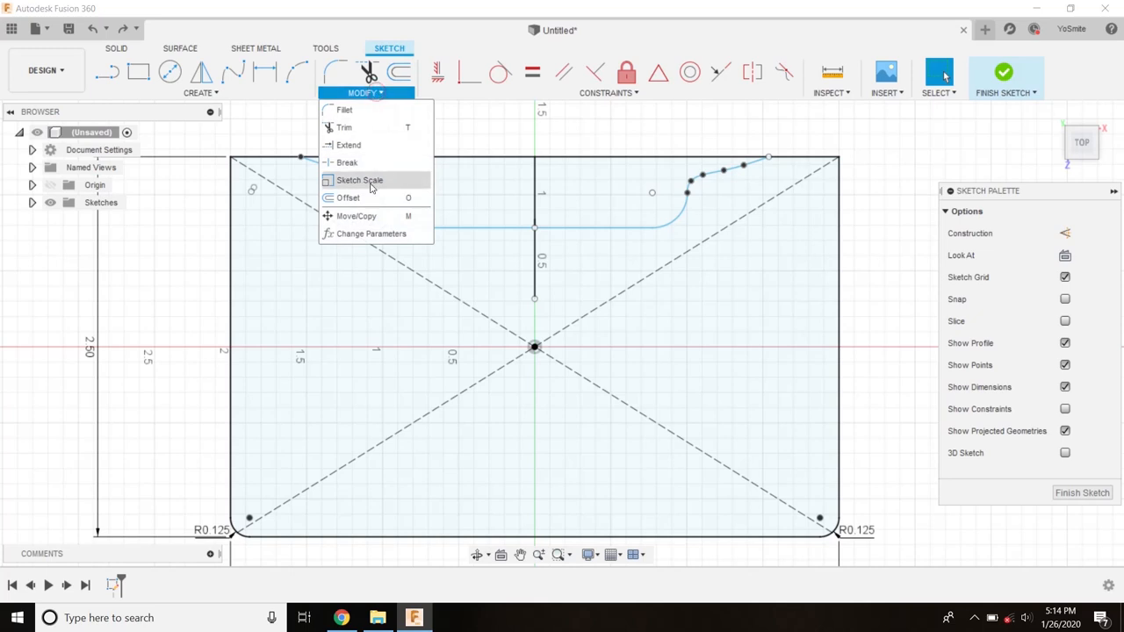
click(340, 197)
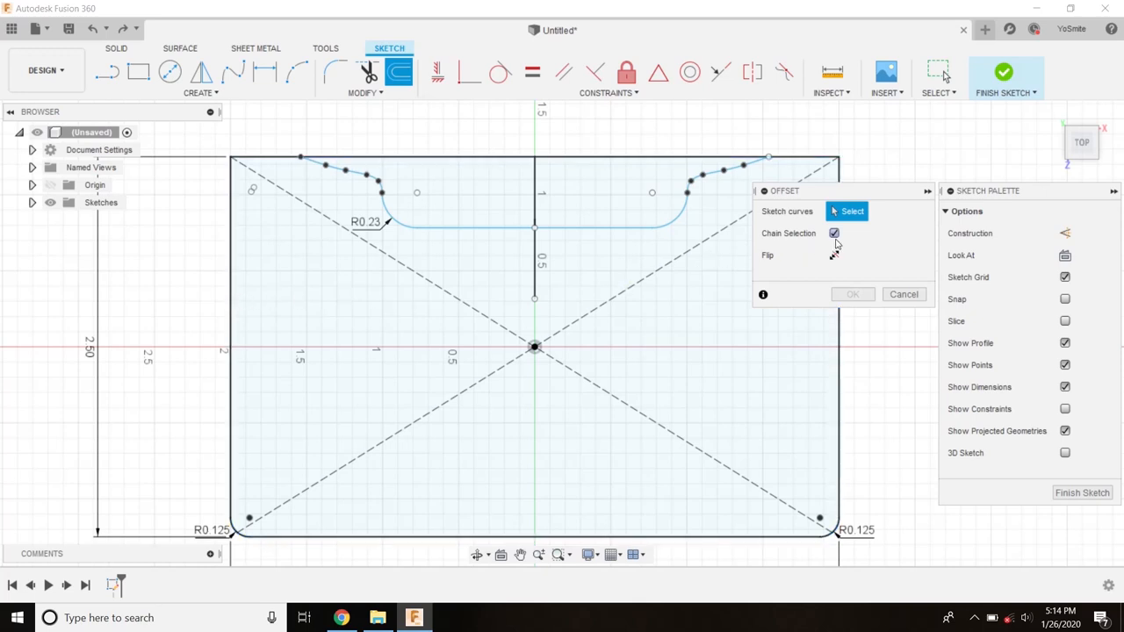
click(835, 232)
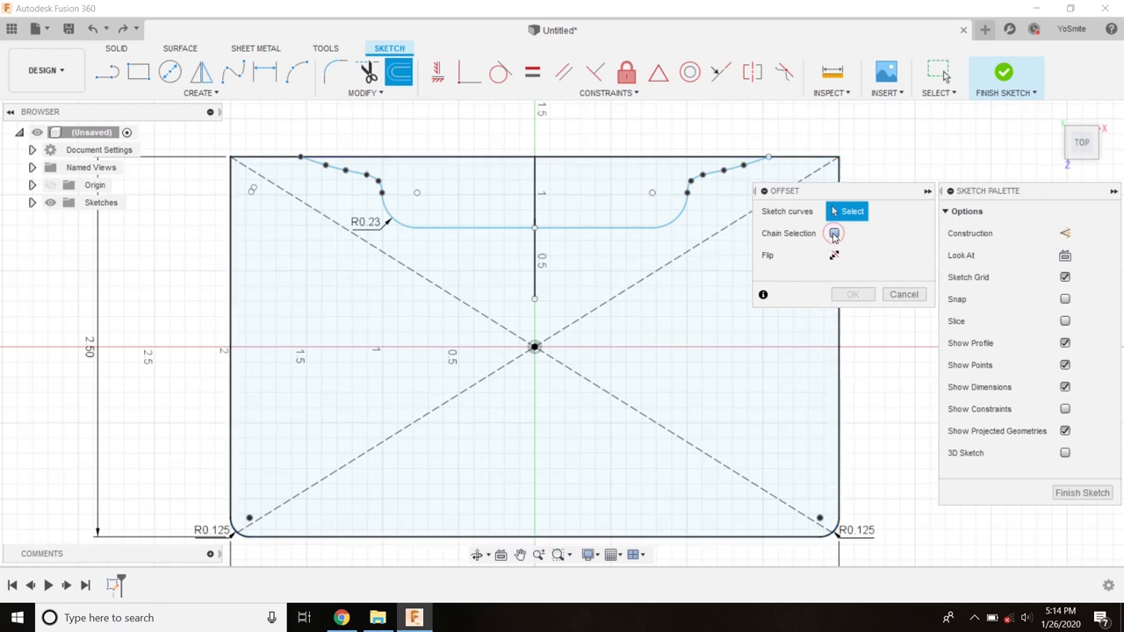
click(833, 232)
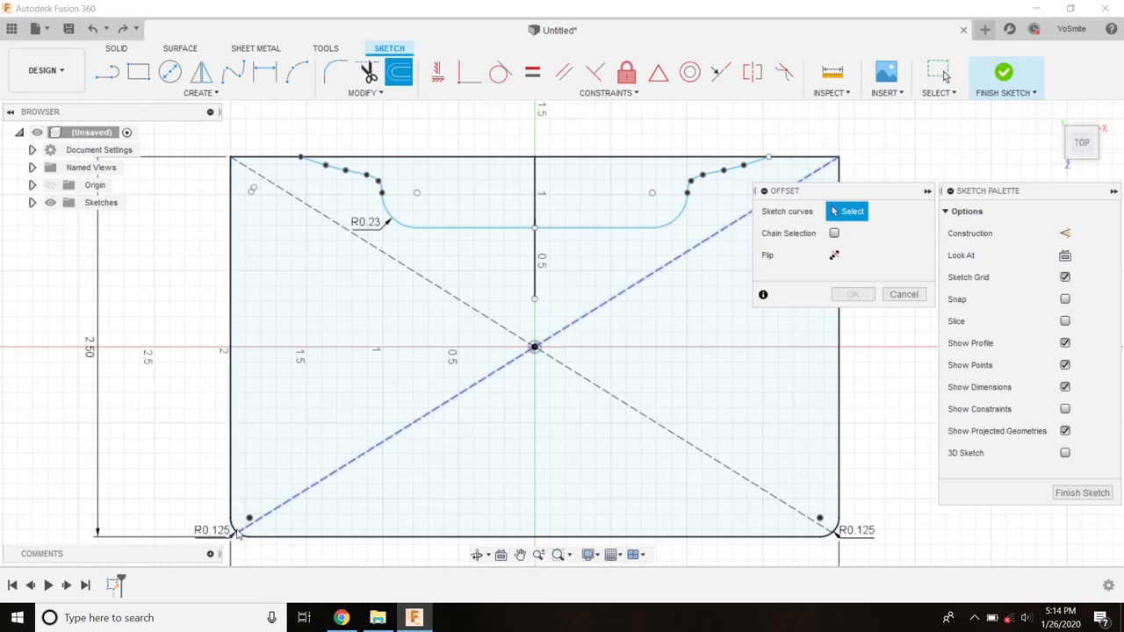
click(232, 342)
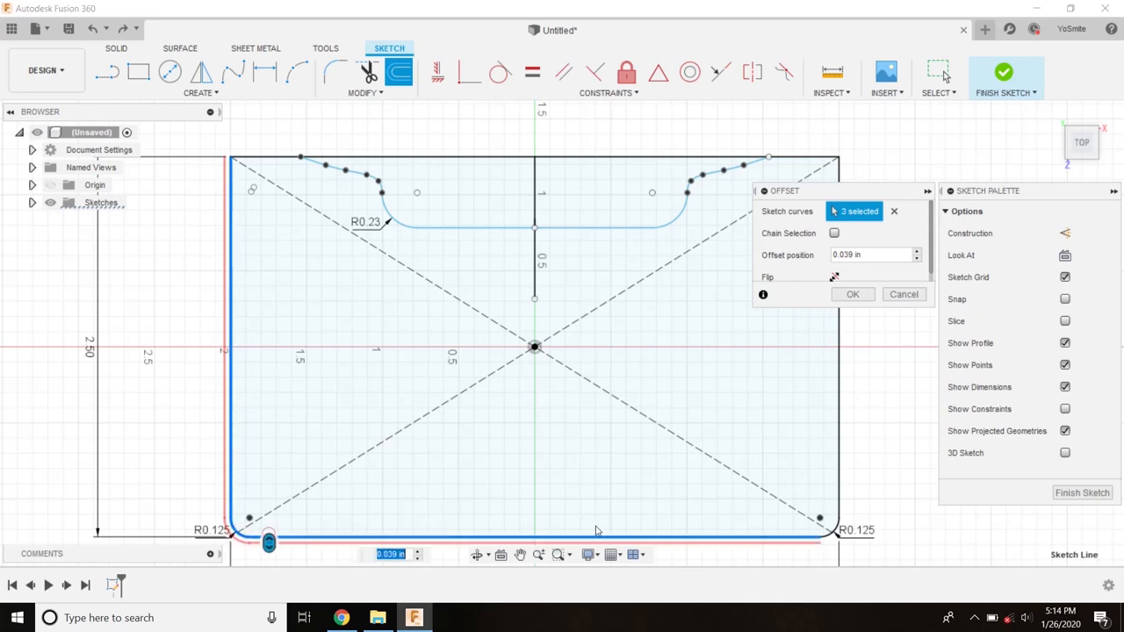
click(840, 531)
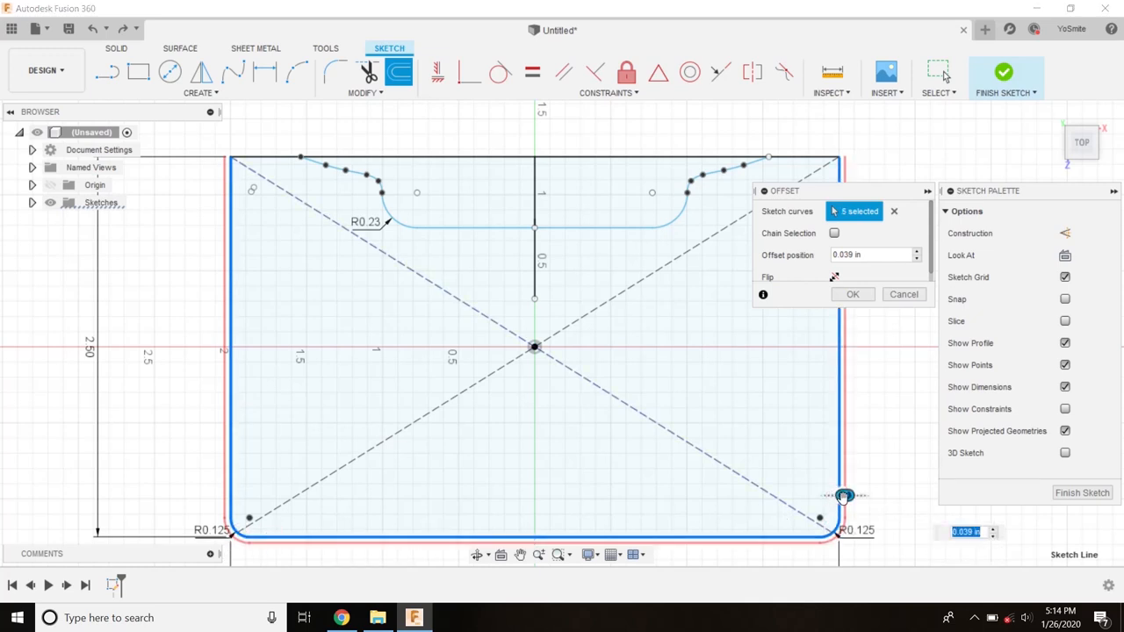
Step: Drag the offset handle inward to roughly -0.134 in inside the card edge
drag(845, 495, 819, 496)
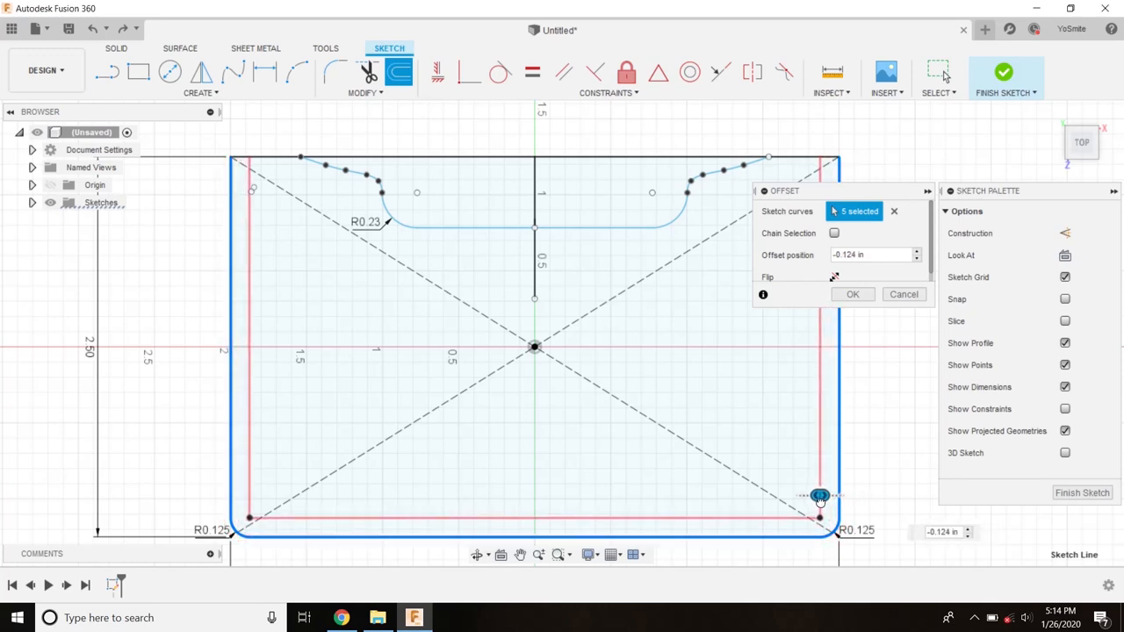
drag(819, 495, 819, 499)
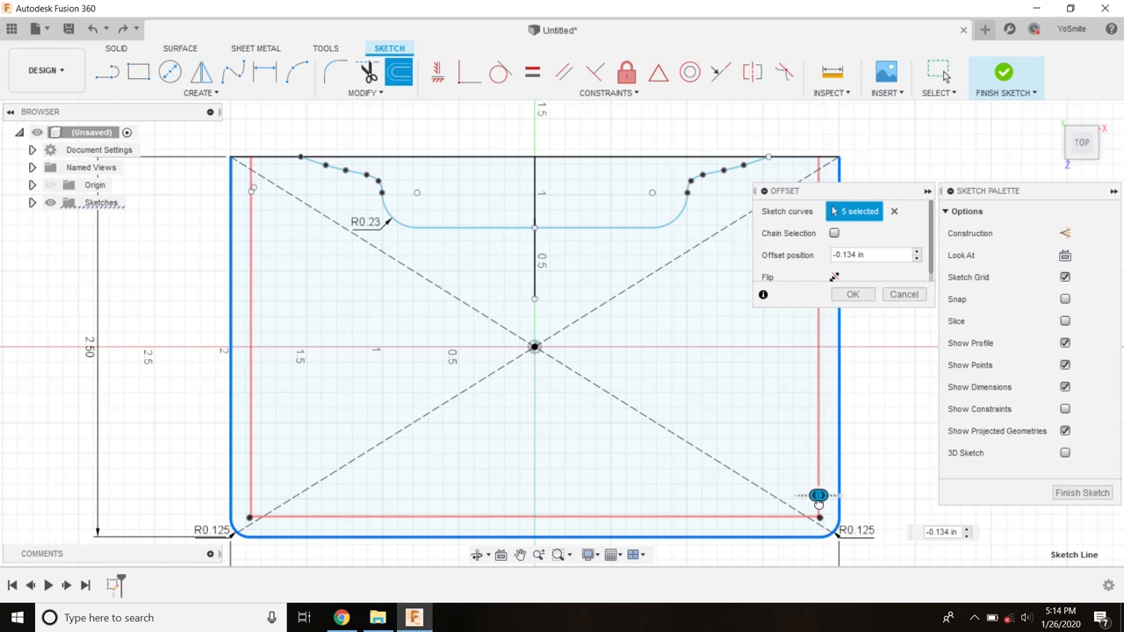
drag(818, 495, 819, 506)
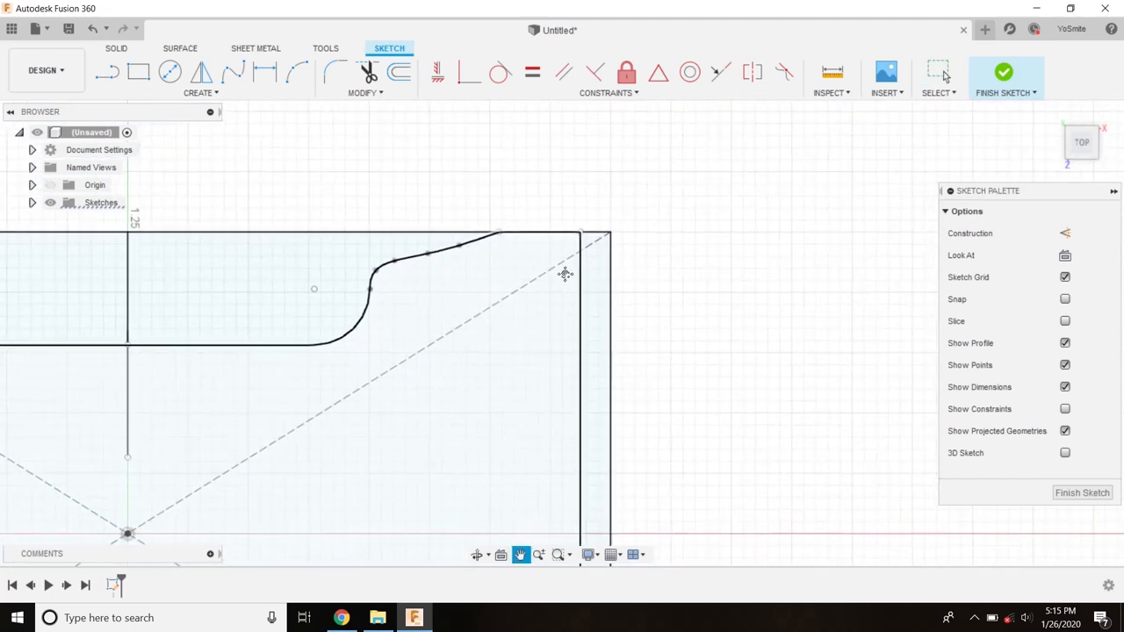
Step: Accept the inward offset outline and begin the Circle tool at the top-right corner
click(169, 70)
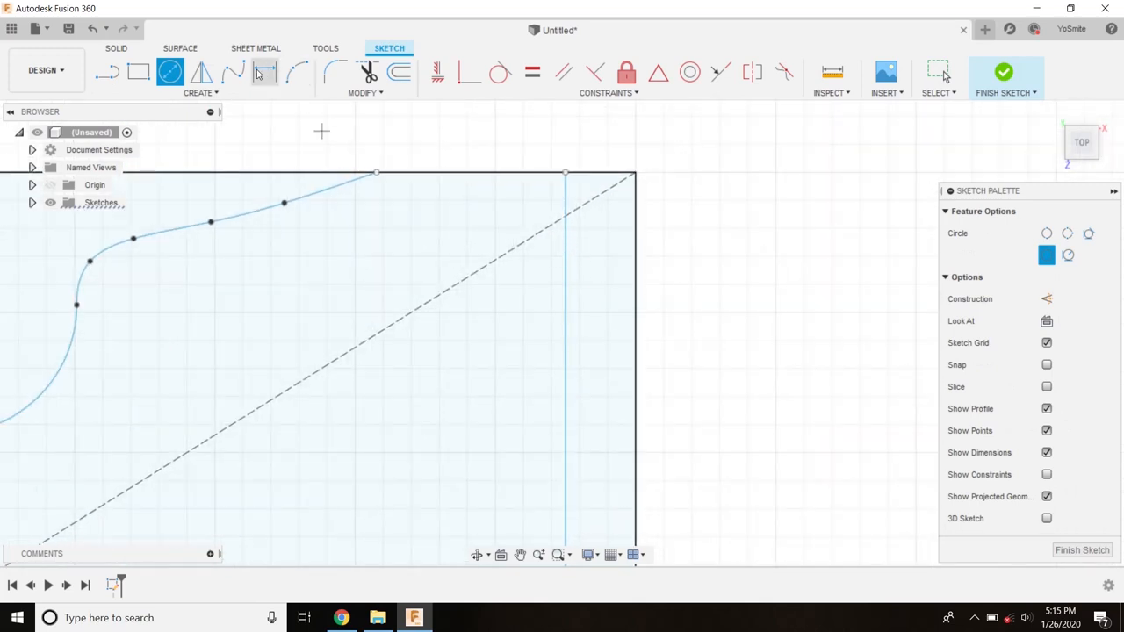
Step: Draw a 0.05 in diameter stitch-hole circle at the offset line/diagonal intersection
click(200, 91)
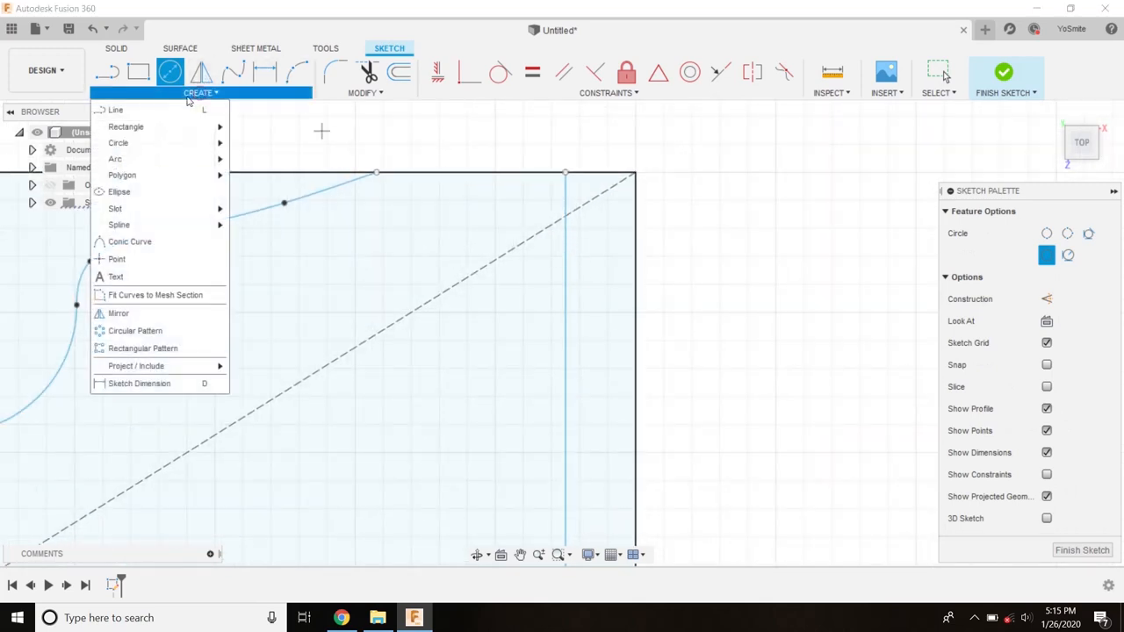
mouse_move(119, 142)
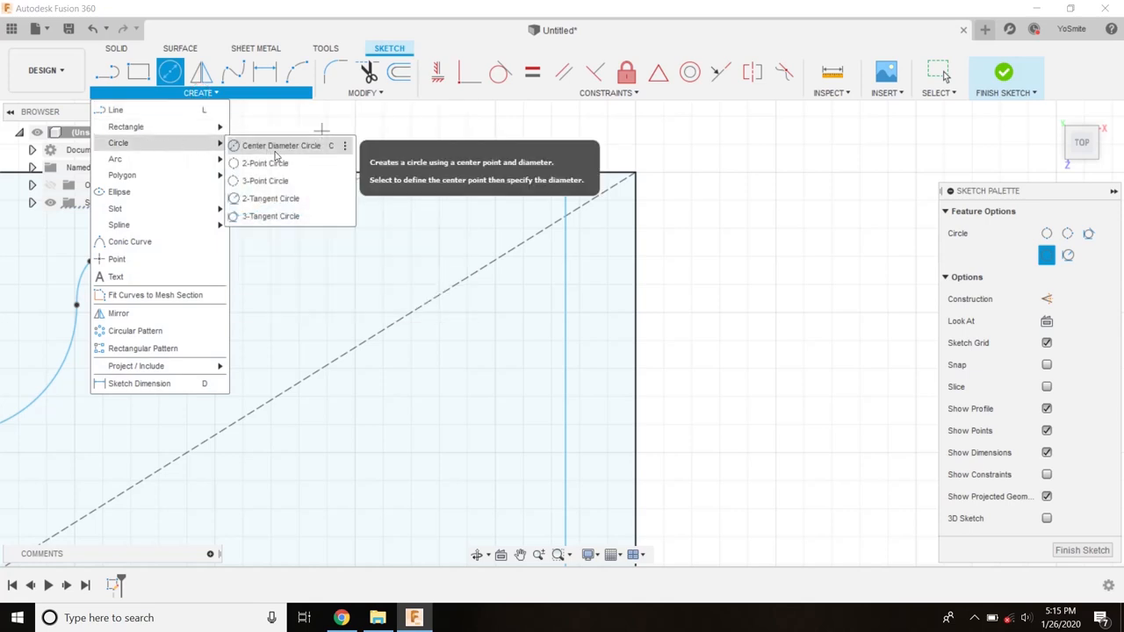
mouse_move(274, 149)
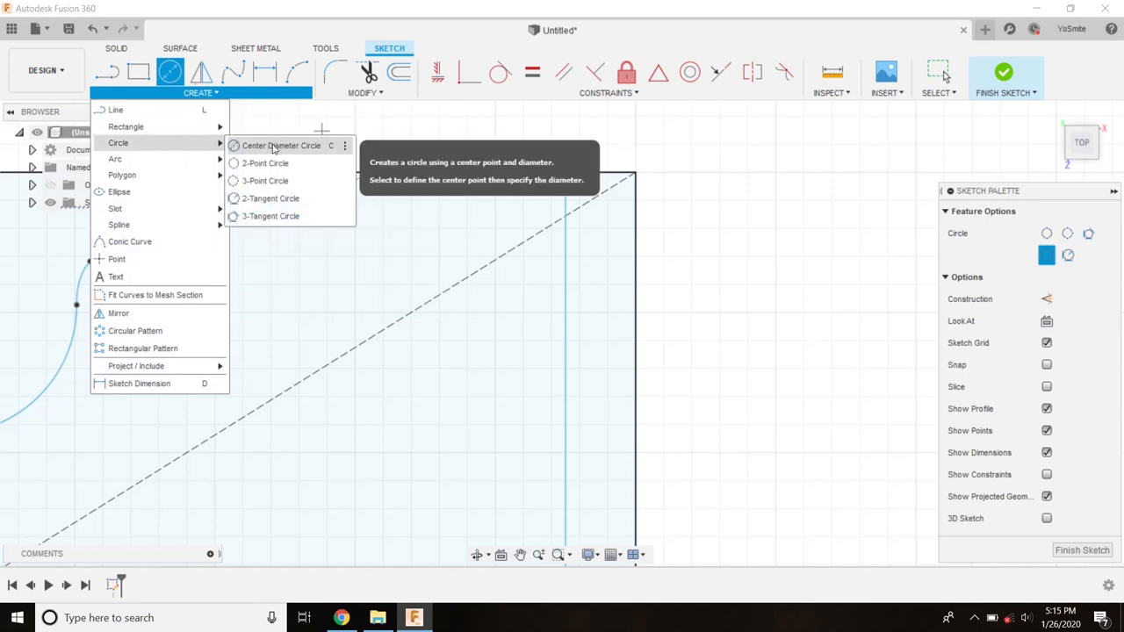
mouse_move(265, 163)
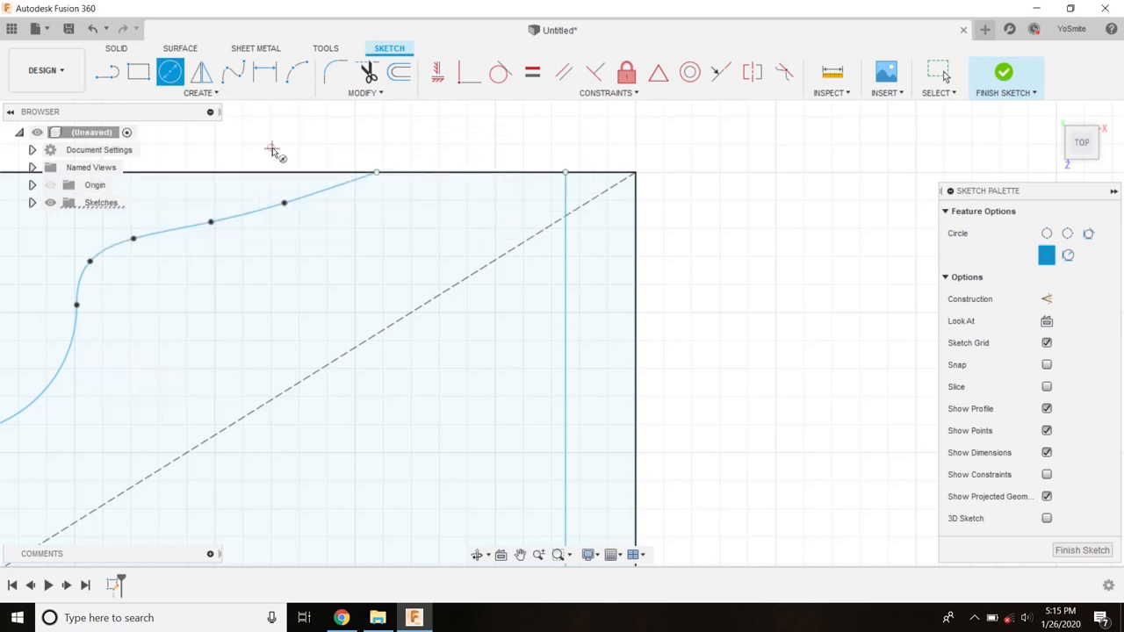
mouse_move(566, 253)
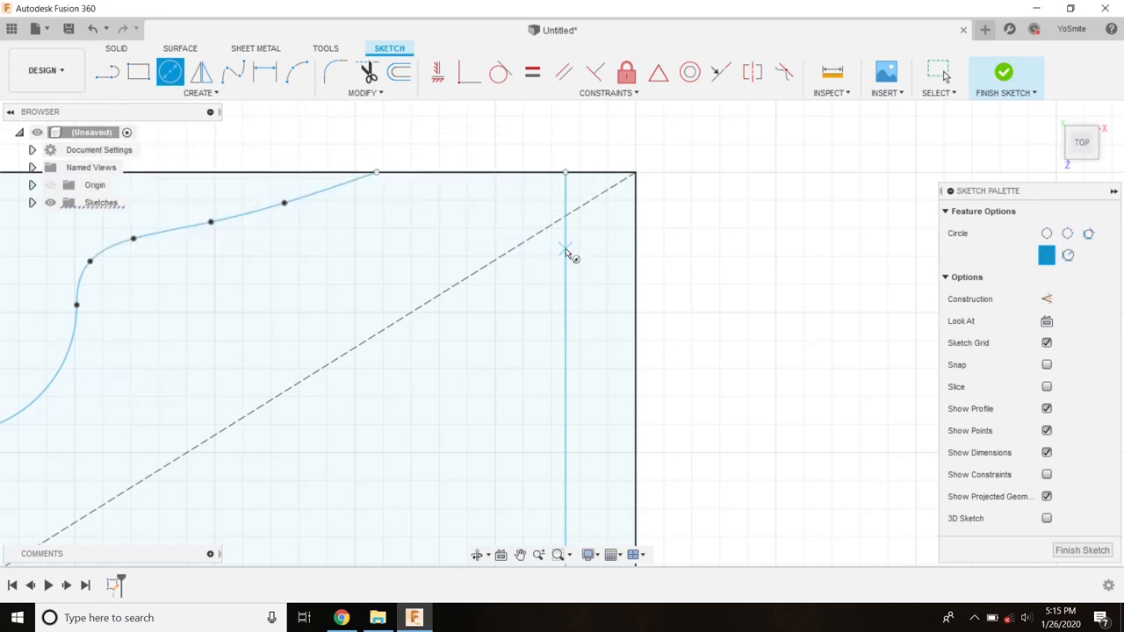
mouse_move(565, 208)
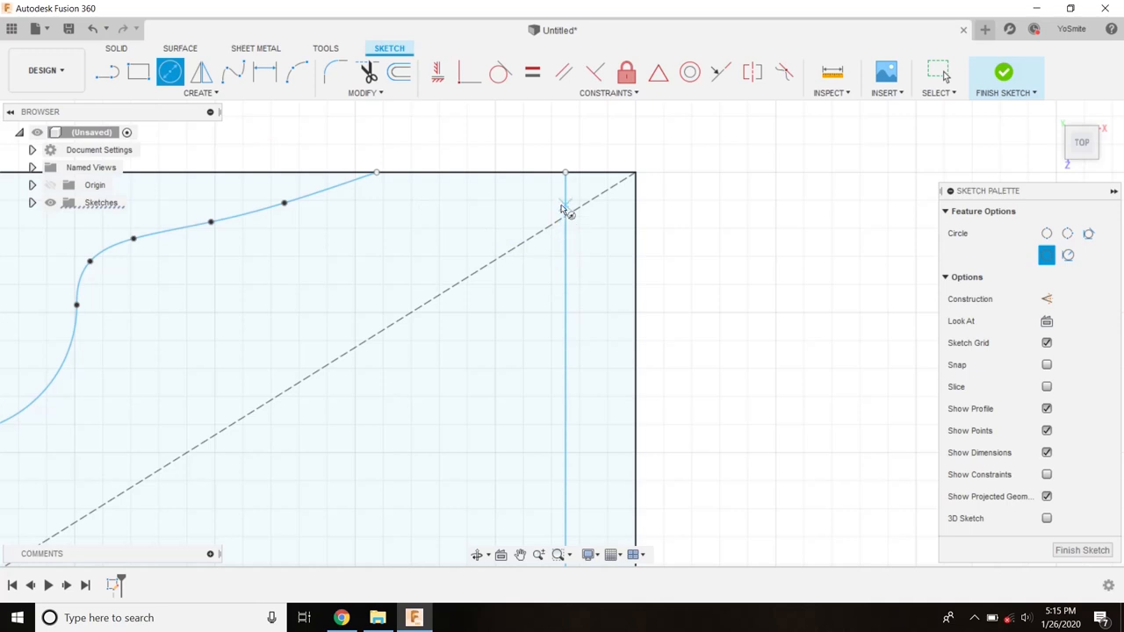
mouse_move(569, 235)
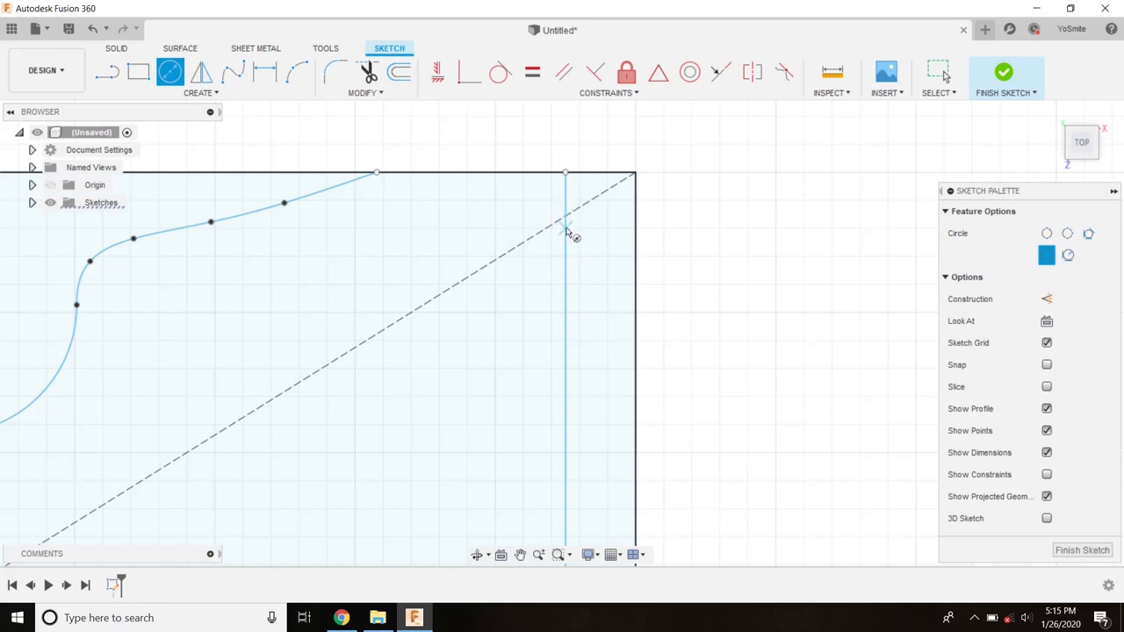
click(565, 227)
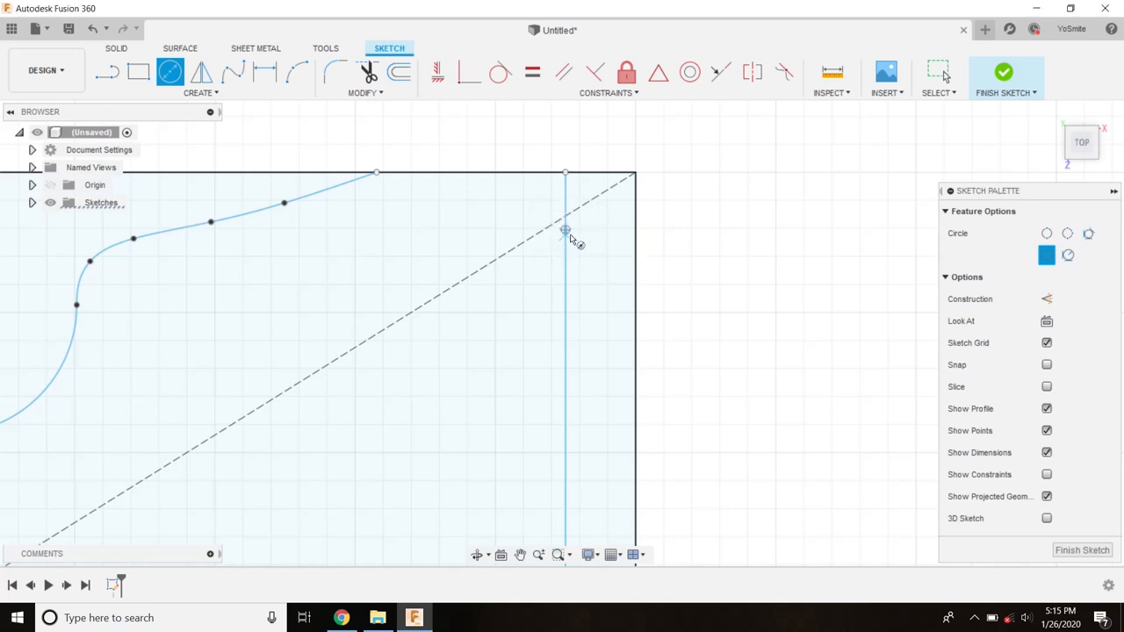
click(566, 230)
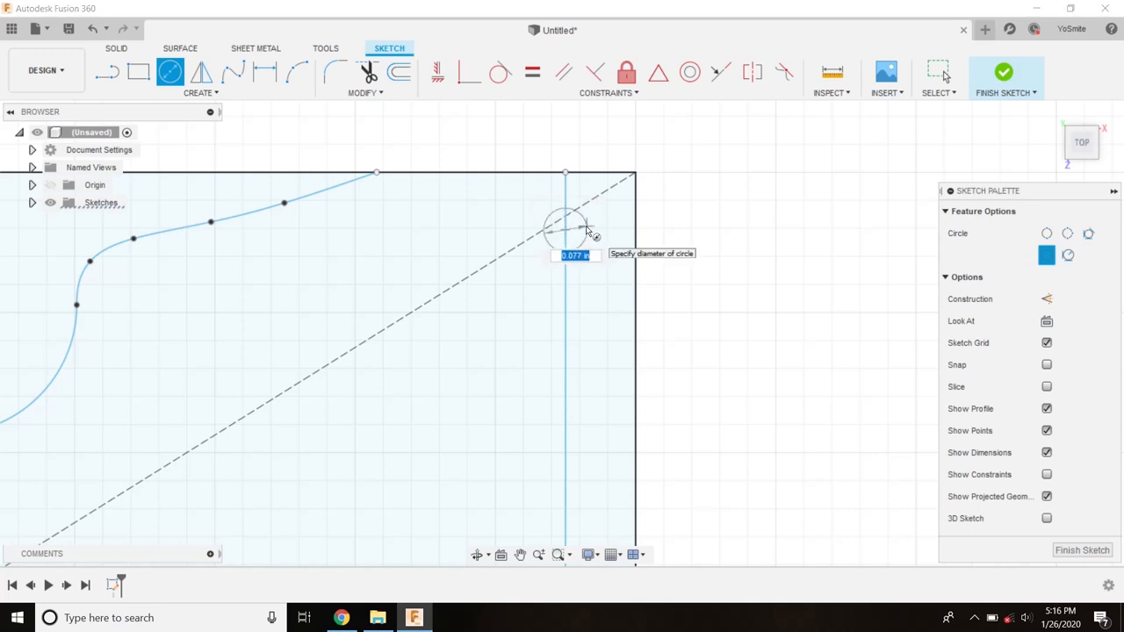
text(.05)
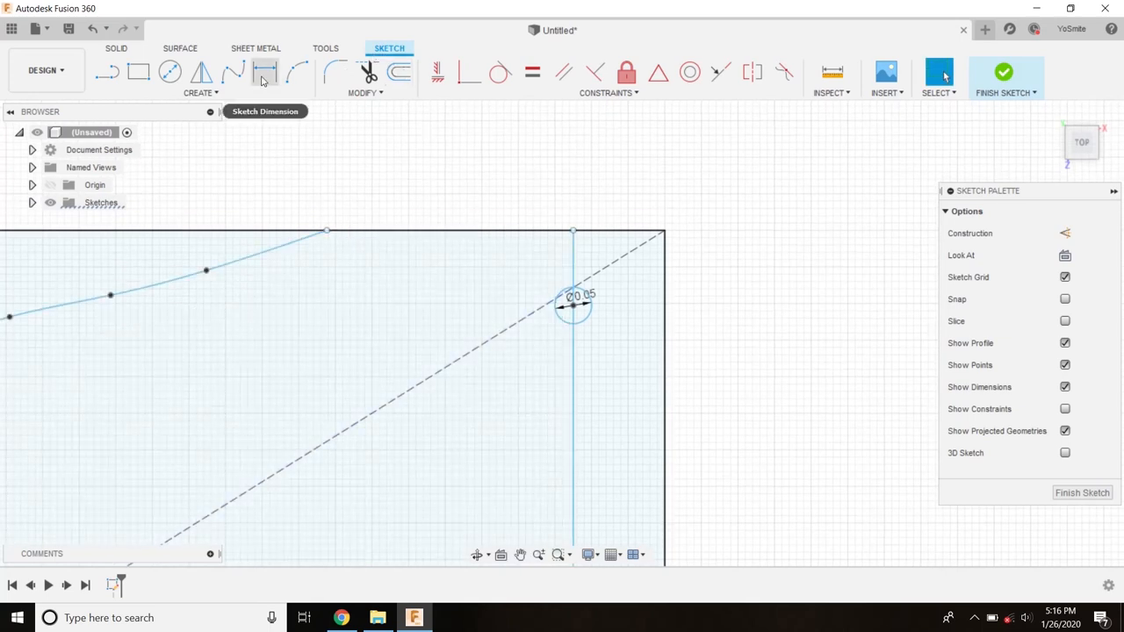
mouse_move(267, 77)
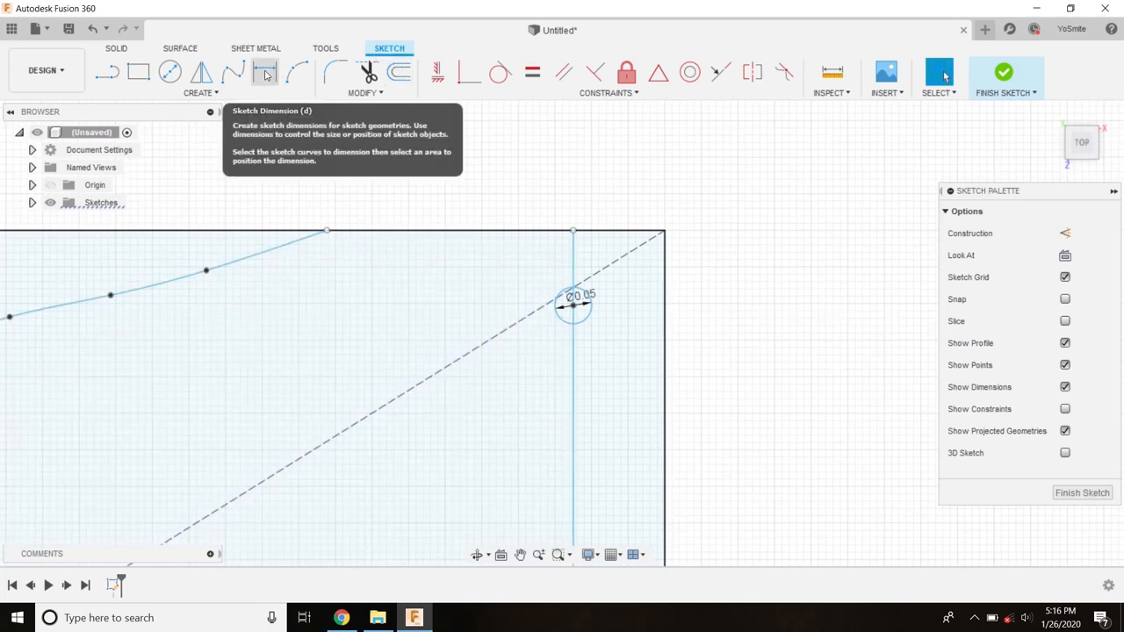
Step: Dimension the hole circle 0.125 in below the card's top edge
click(201, 92)
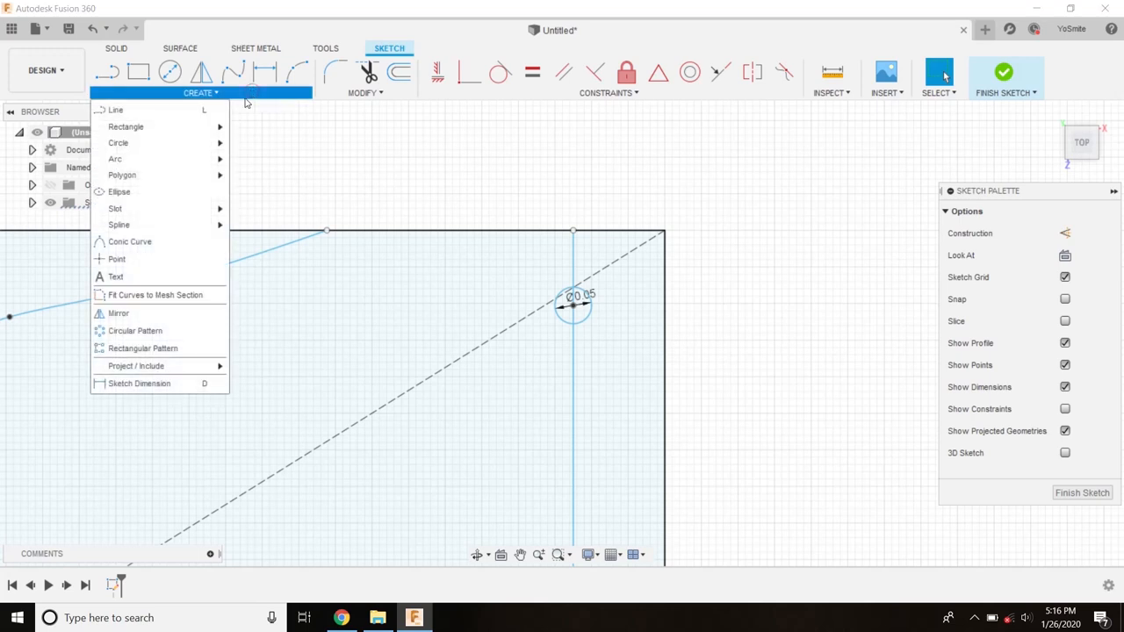
mouse_move(138, 383)
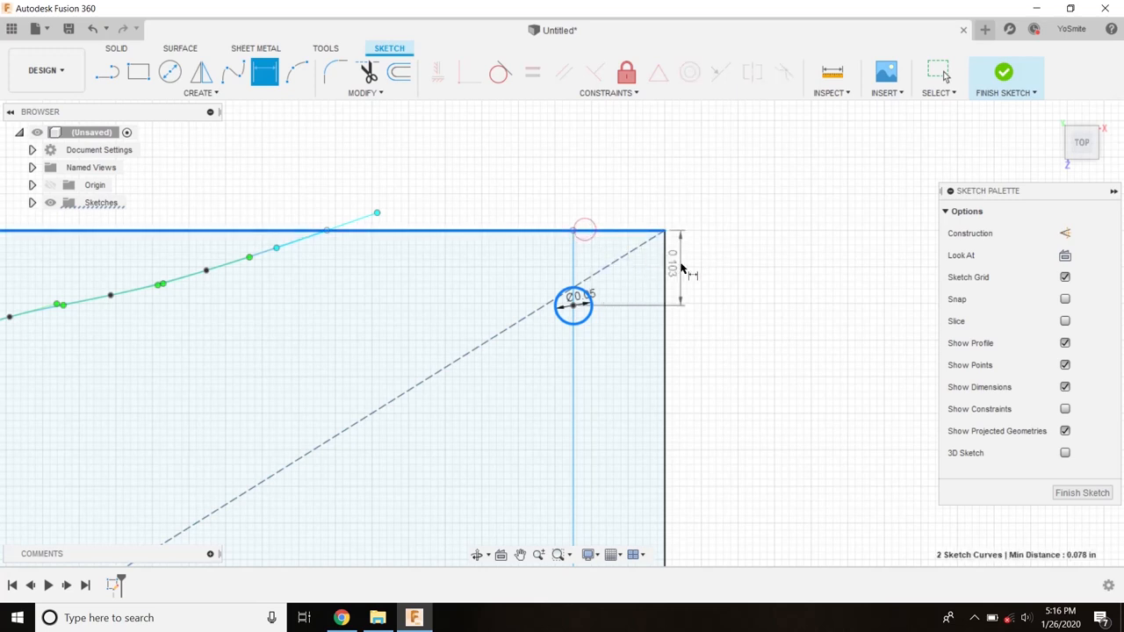
click(675, 271)
text(0.125)
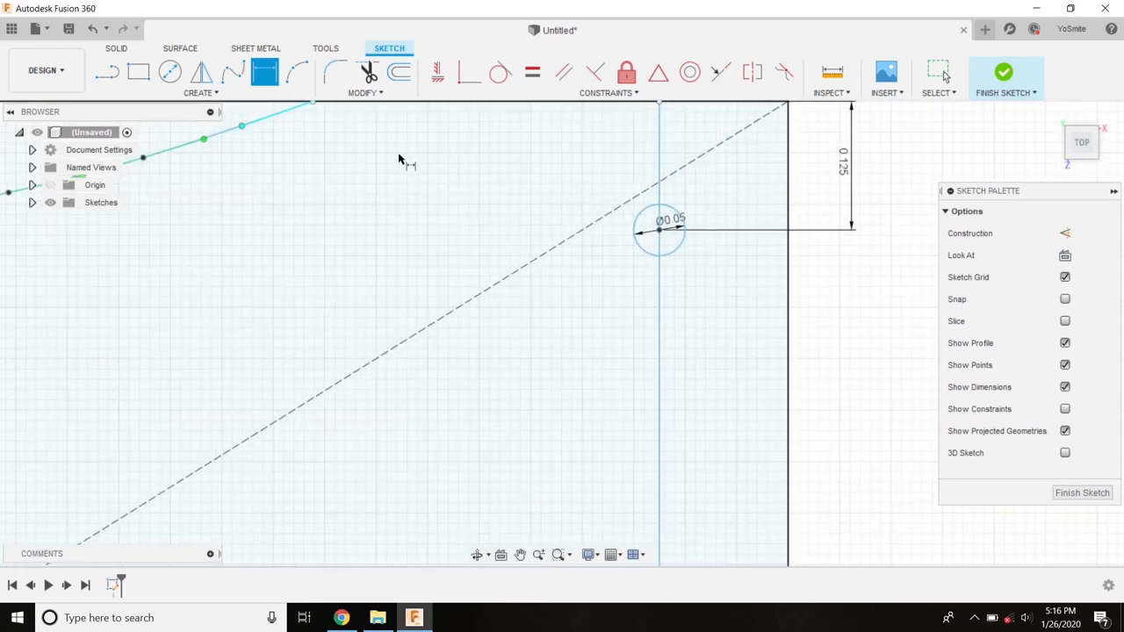
mouse_move(169, 72)
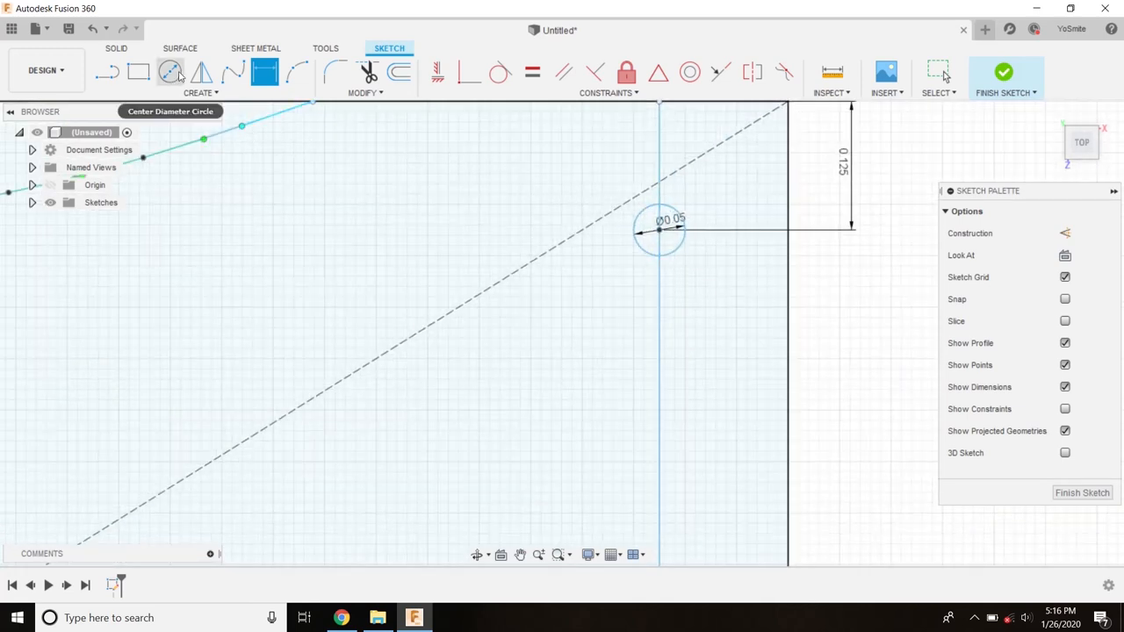
mouse_move(1005, 71)
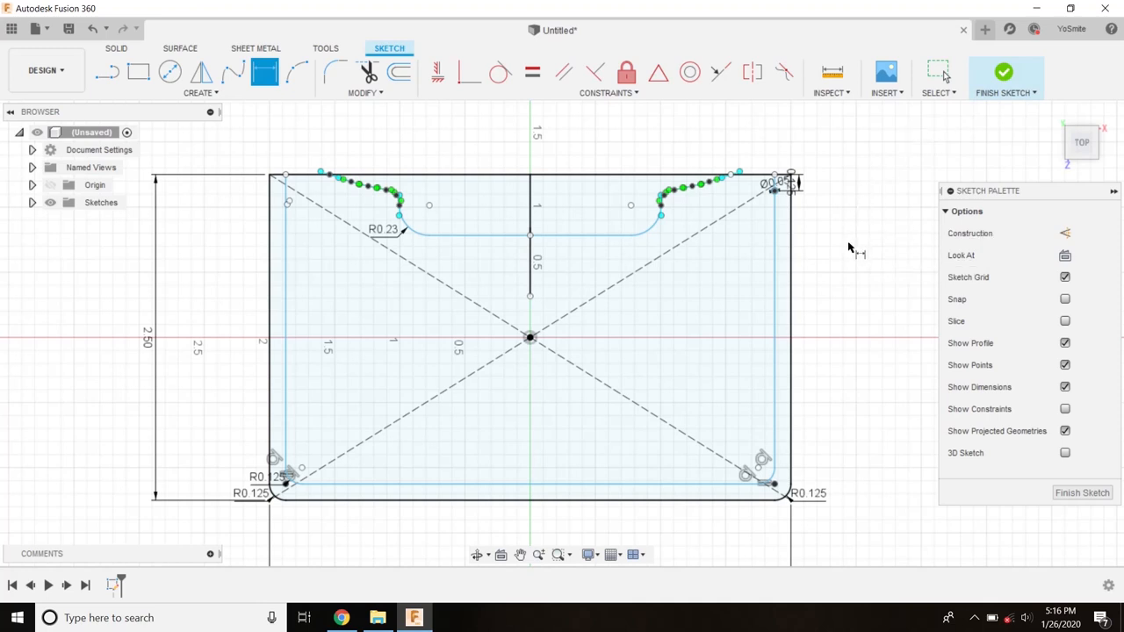
mouse_move(854, 230)
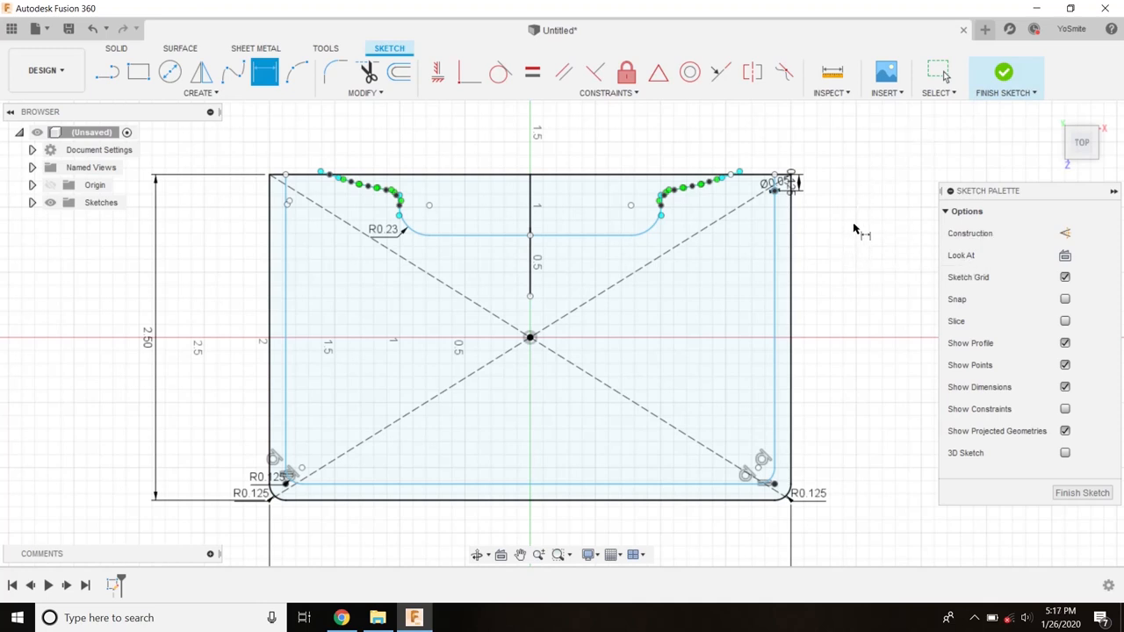
mouse_move(578, 249)
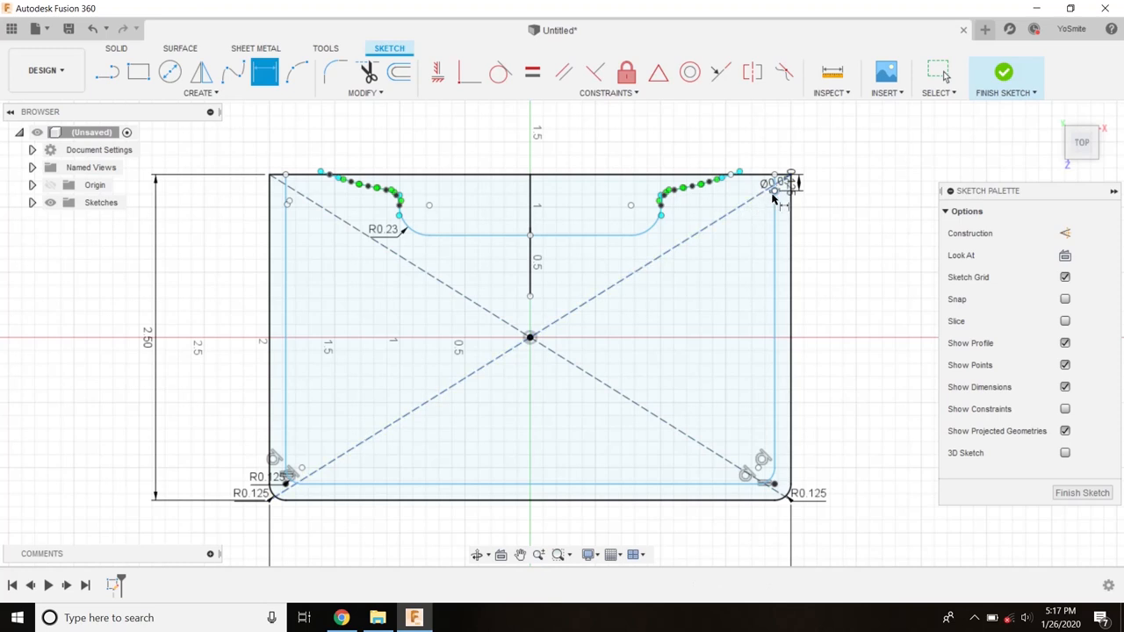
mouse_move(780, 200)
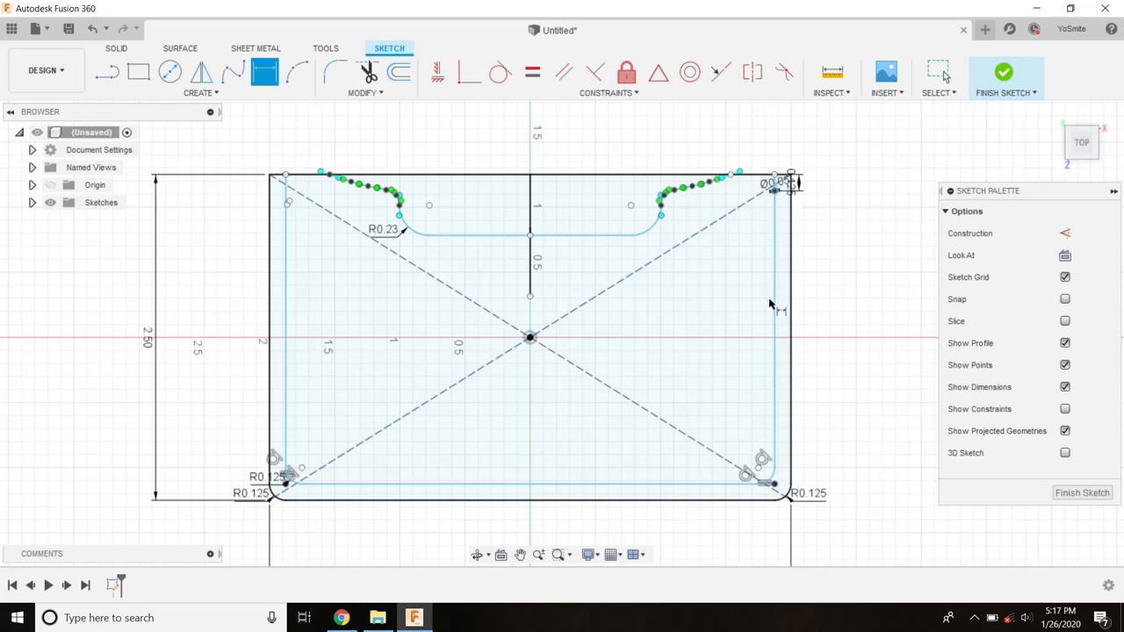
mouse_move(1004, 72)
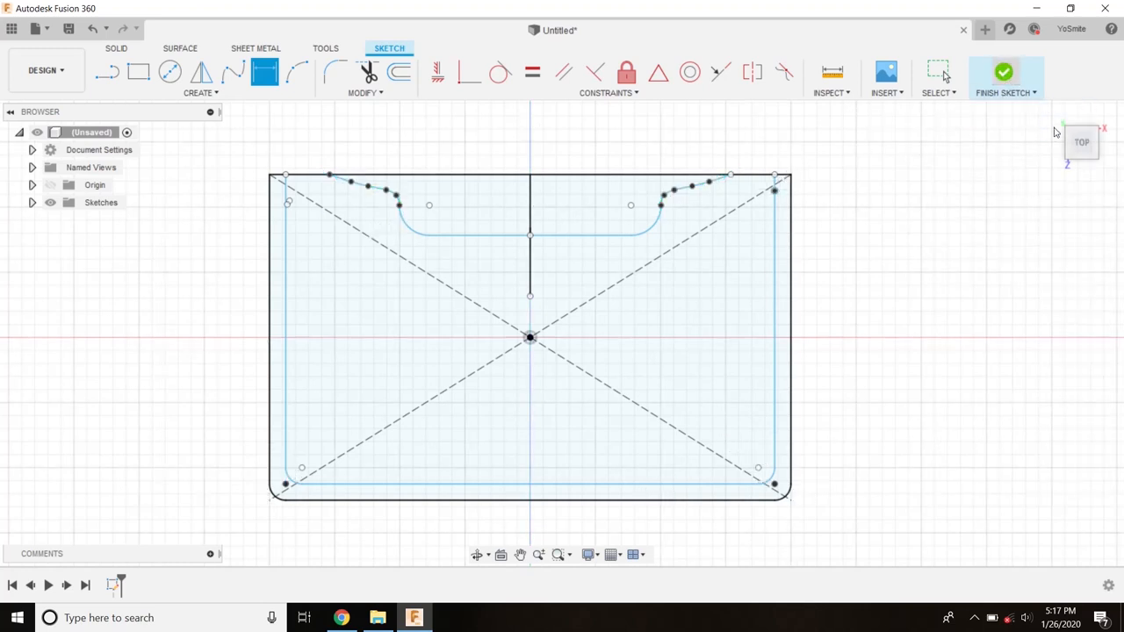
Step: Finish the card sketch and return to the solid modeling workspace
click(1005, 72)
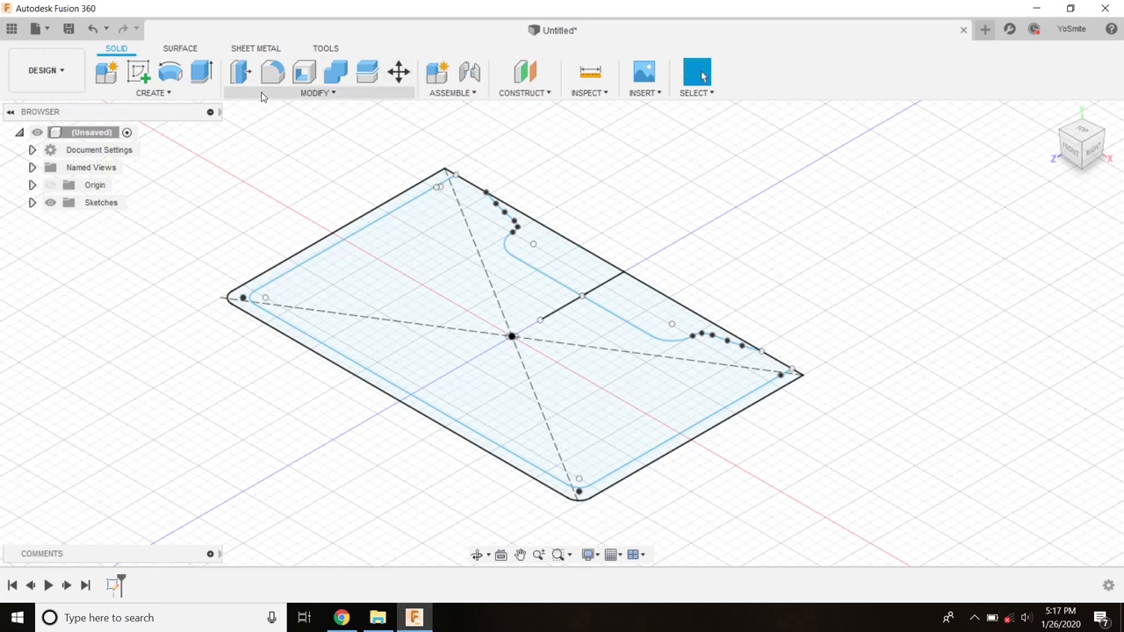
mouse_move(194, 95)
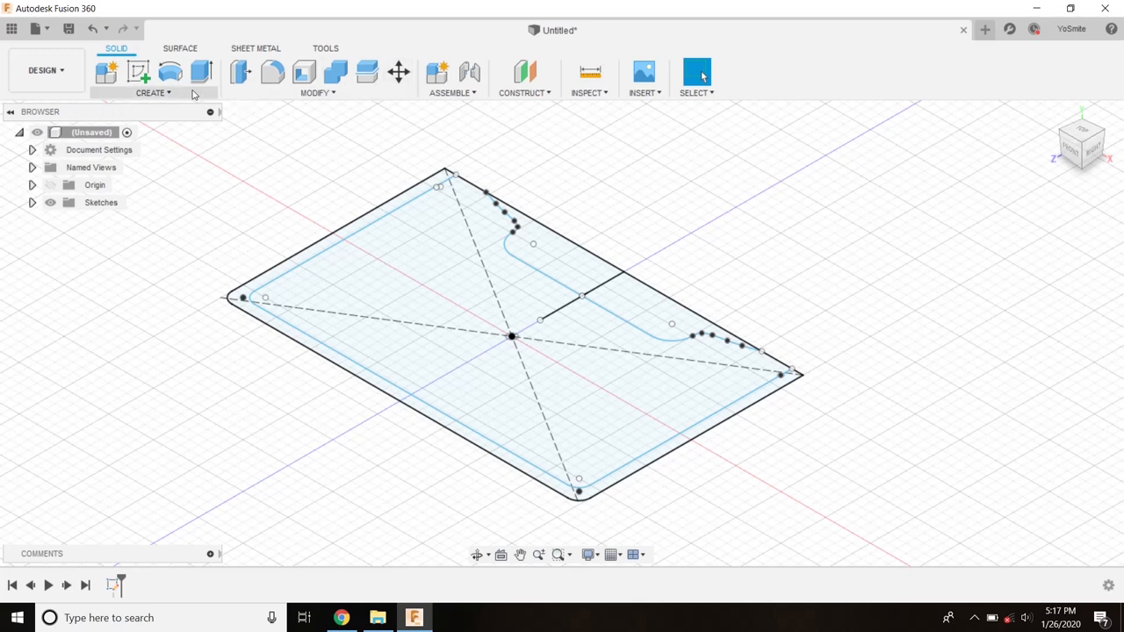
mouse_move(262, 183)
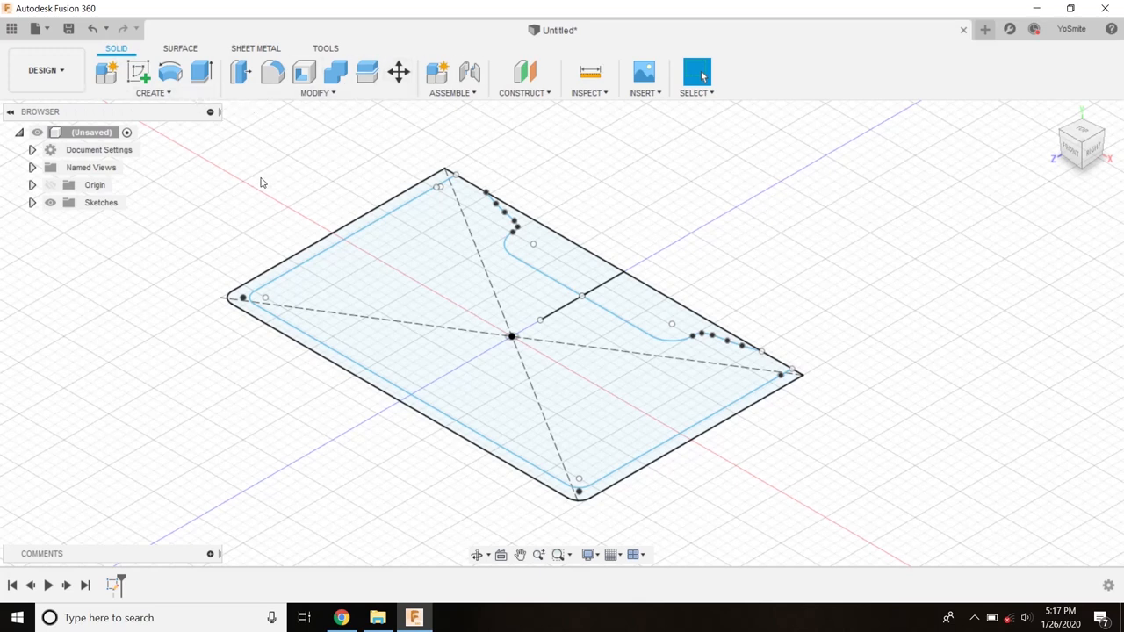
mouse_move(200, 72)
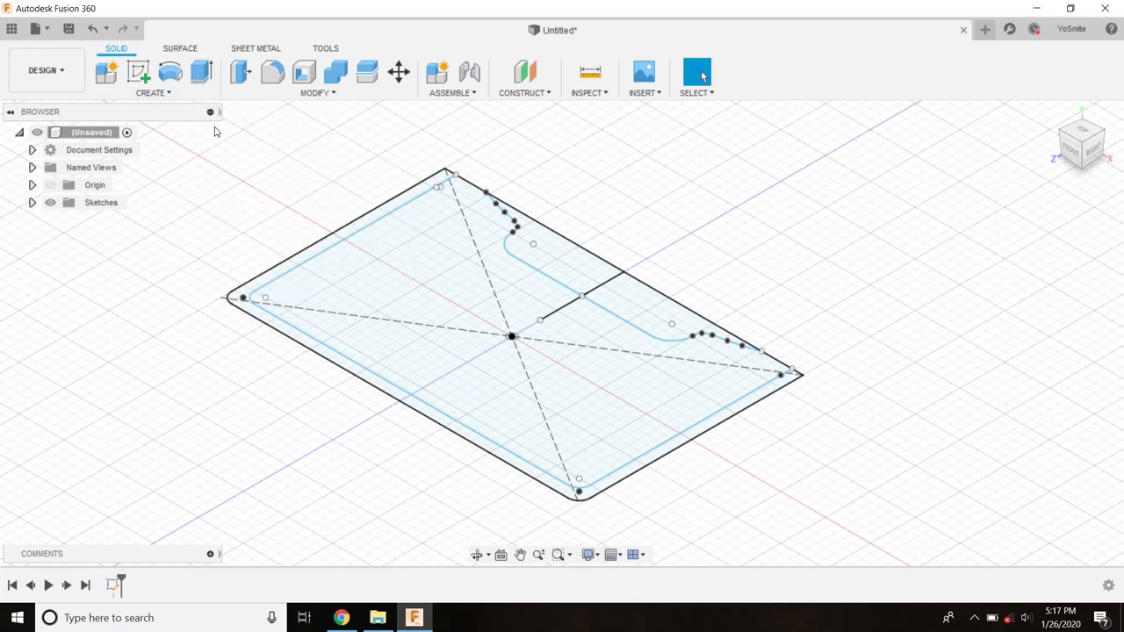
mouse_move(211, 151)
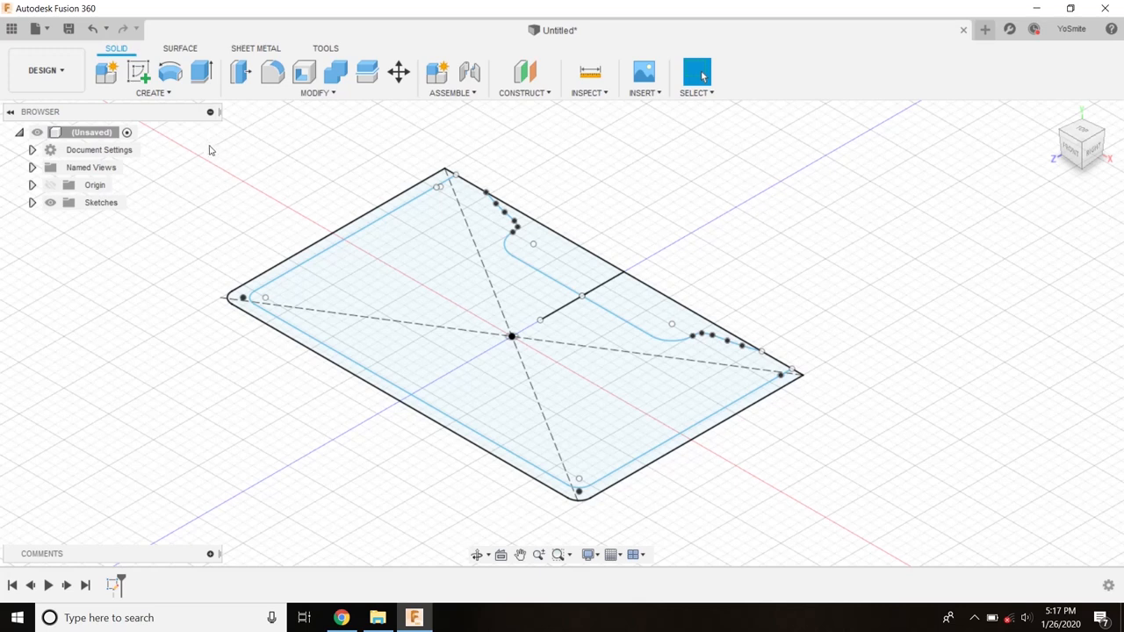
mouse_move(256, 49)
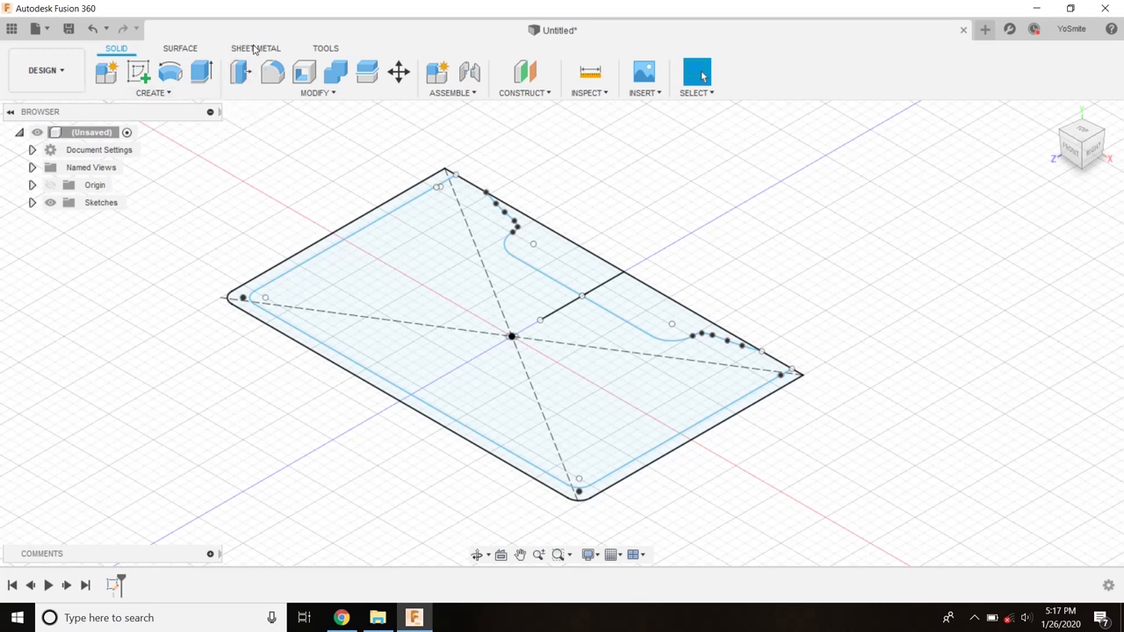
mouse_move(183, 49)
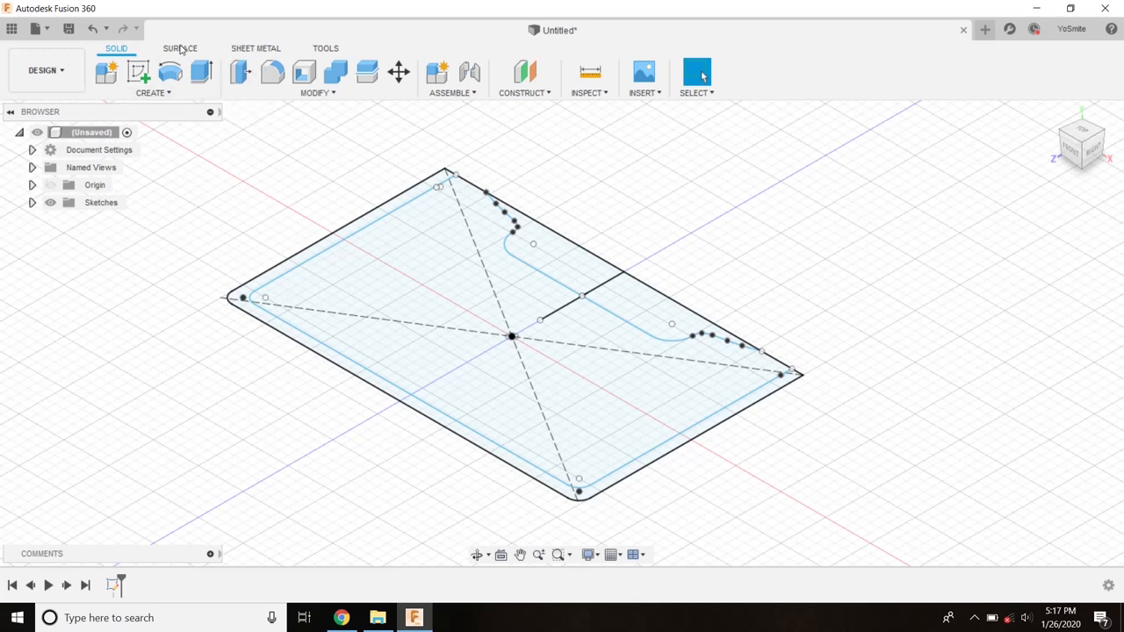
mouse_move(204, 79)
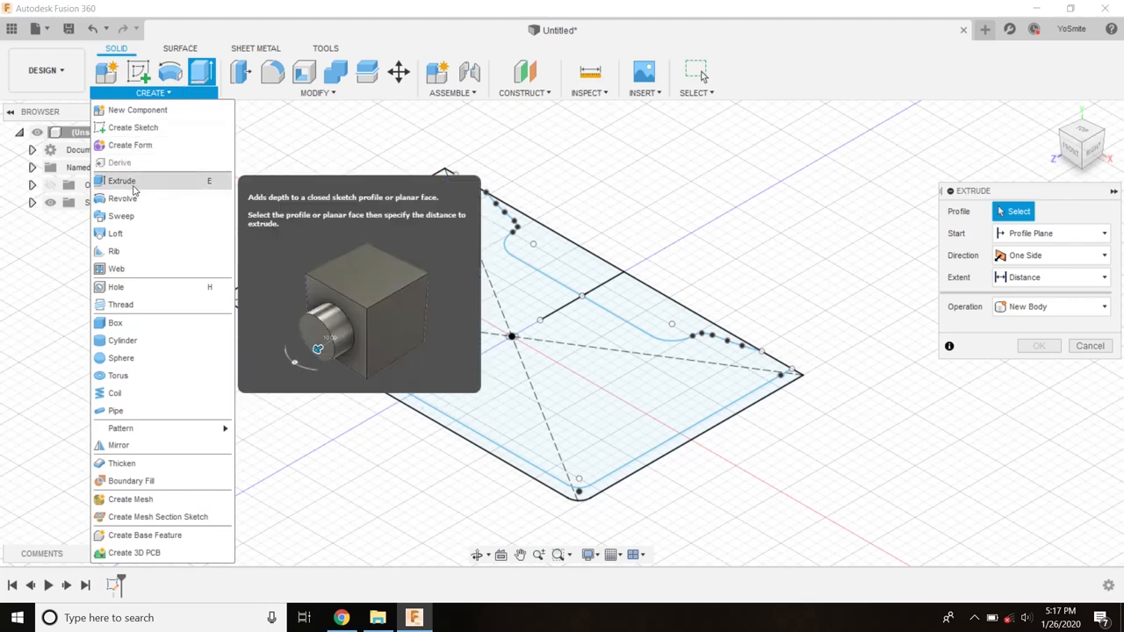
mouse_move(264, 165)
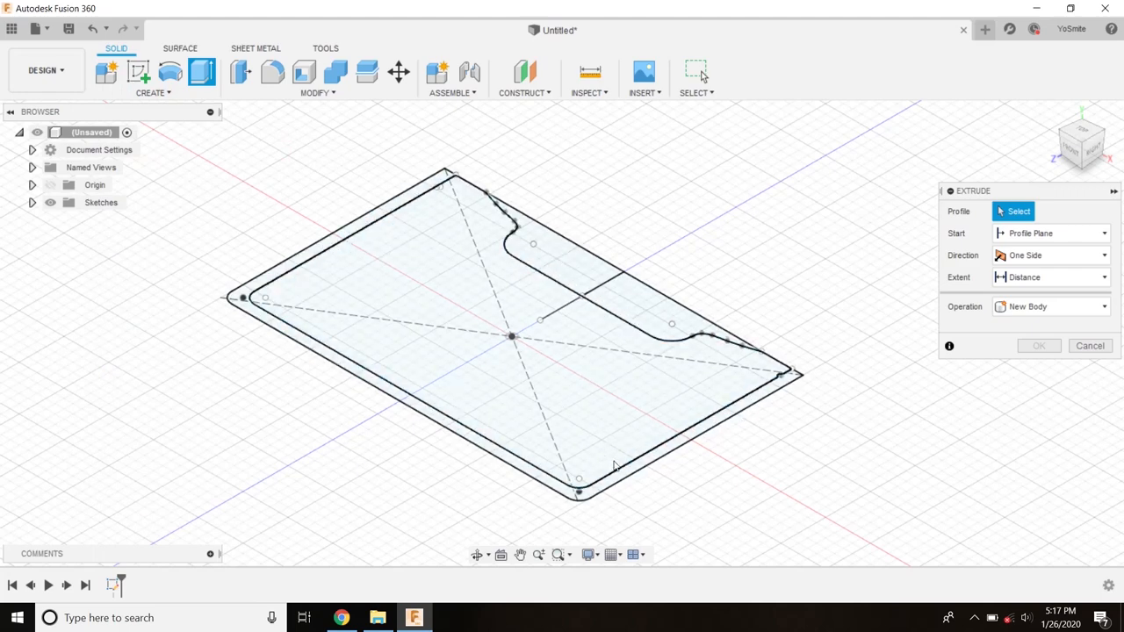
mouse_move(383, 283)
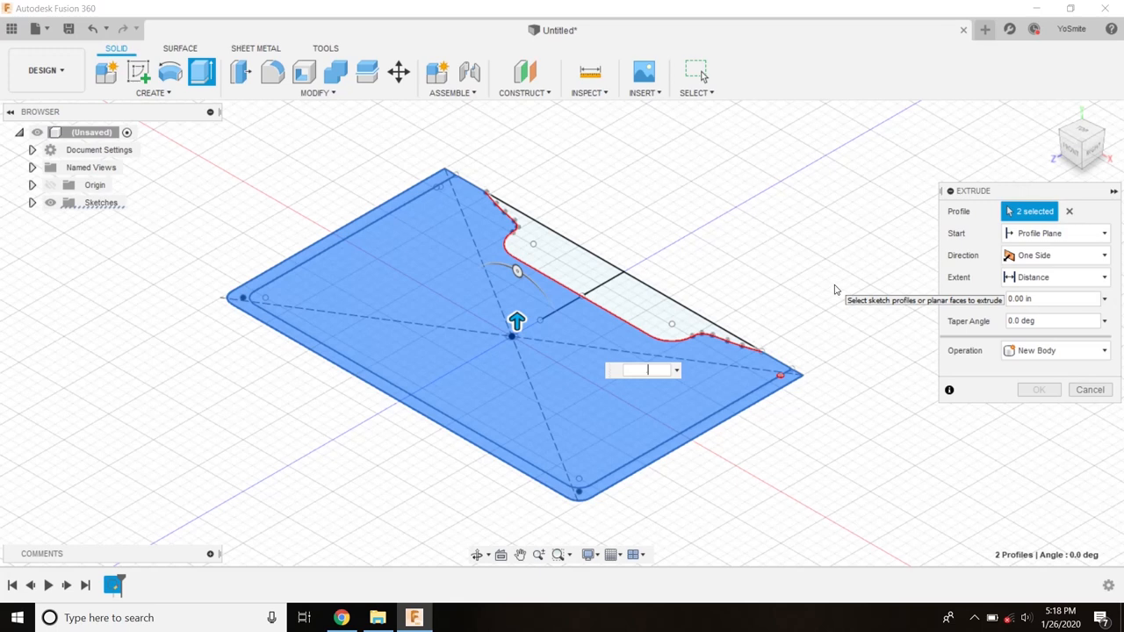
Step: Extrude both card profiles 0.1 in into a new thin notched solid body
text(1)
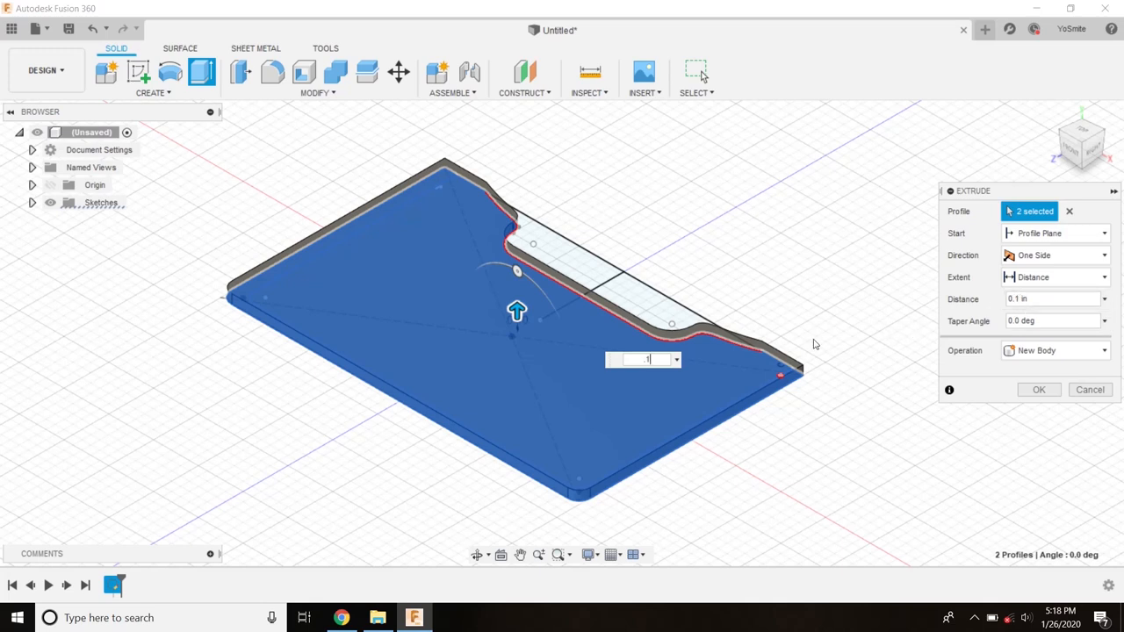
mouse_move(759, 415)
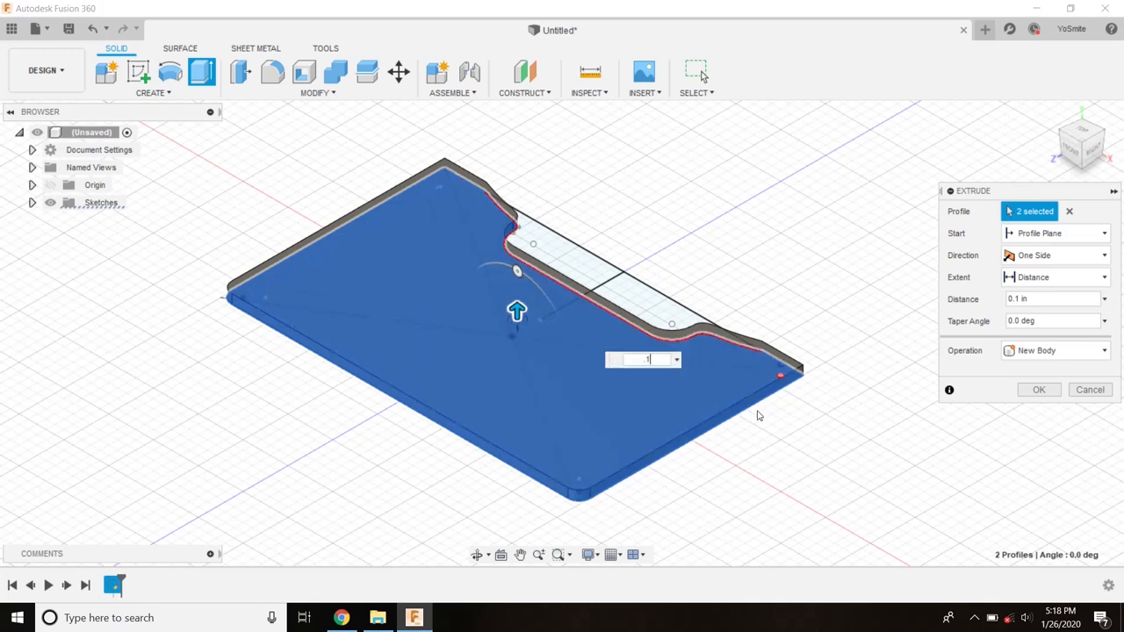
mouse_move(912, 418)
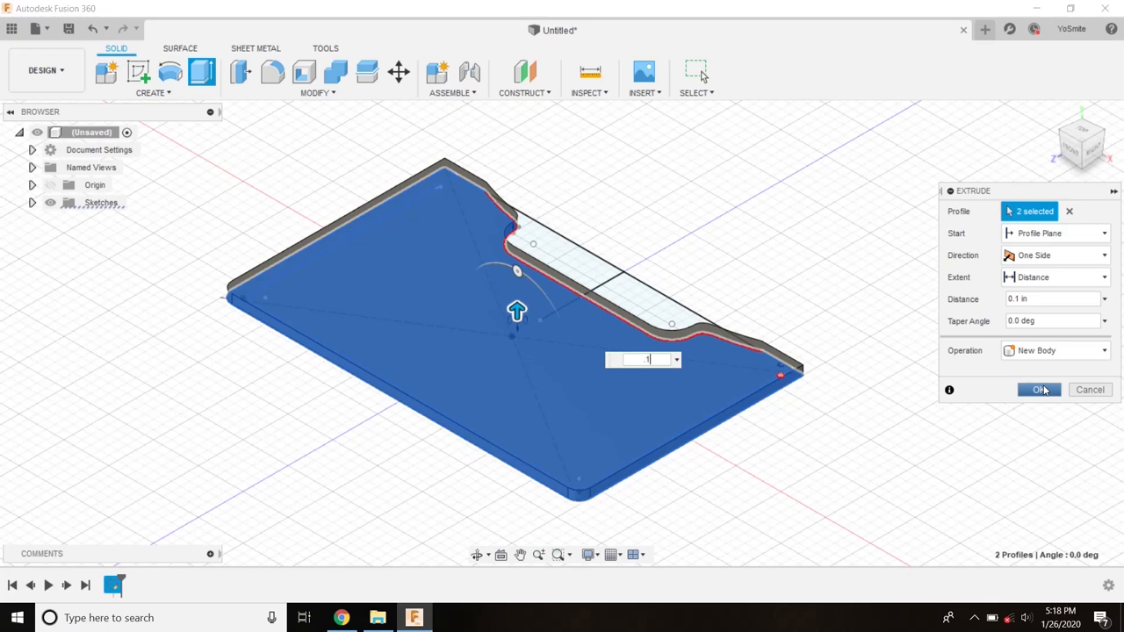
click(1037, 390)
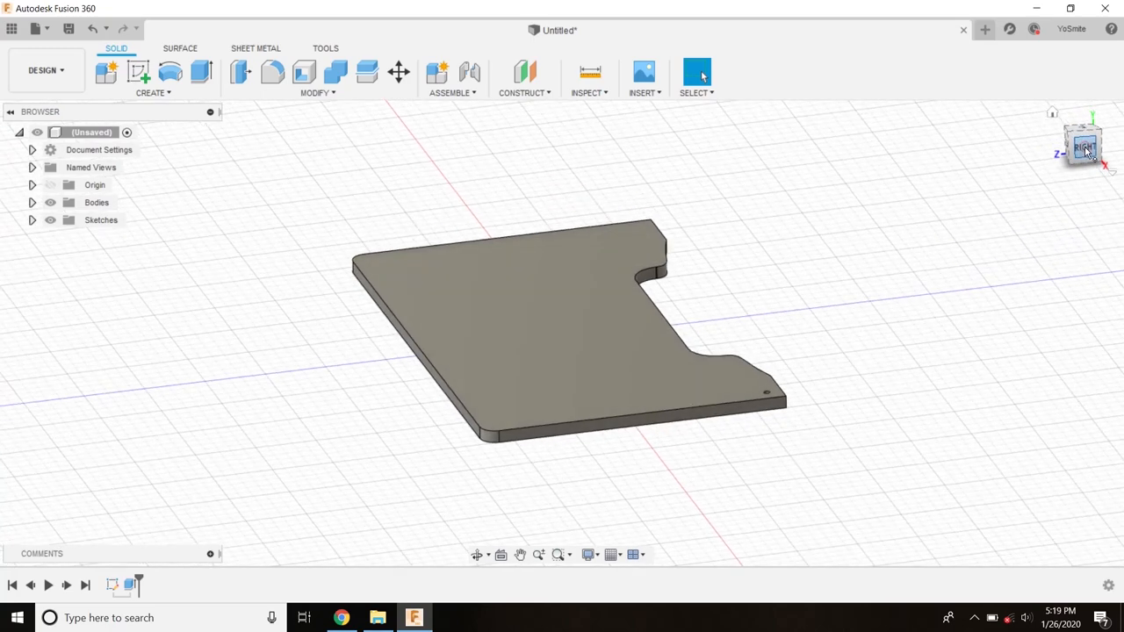
Step: Look straight down on the part from the ViewCube's TOP face
click(1082, 144)
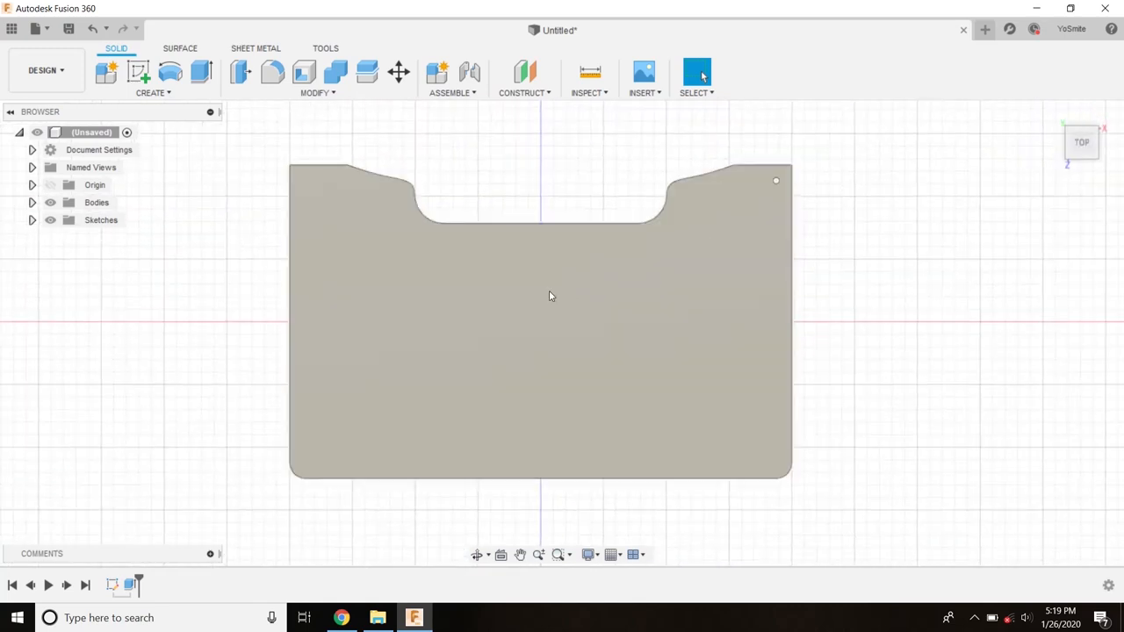
mouse_move(488, 353)
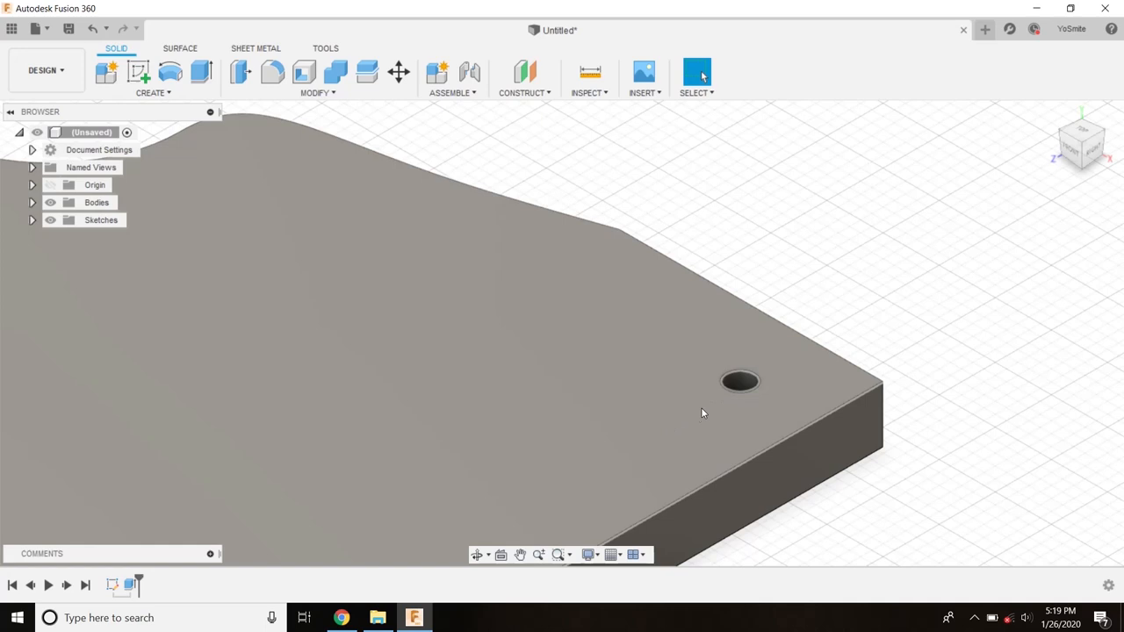
mouse_move(265, 288)
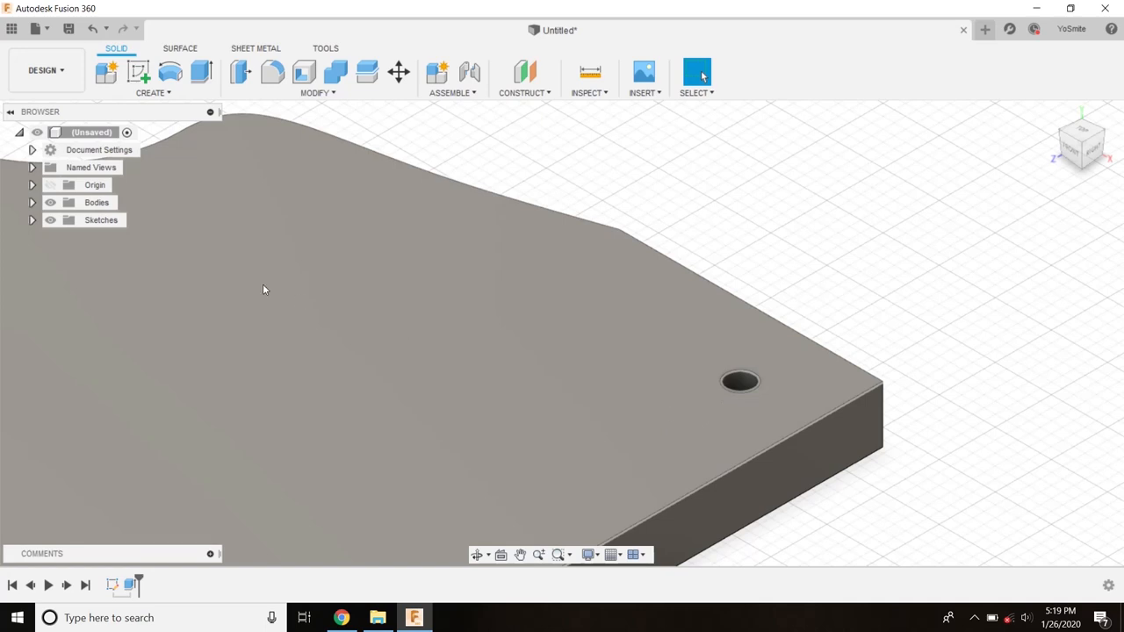
Step: Expand the Browser's Bodies and Sketches folders to reveal Body1 and Sketch1
click(95, 184)
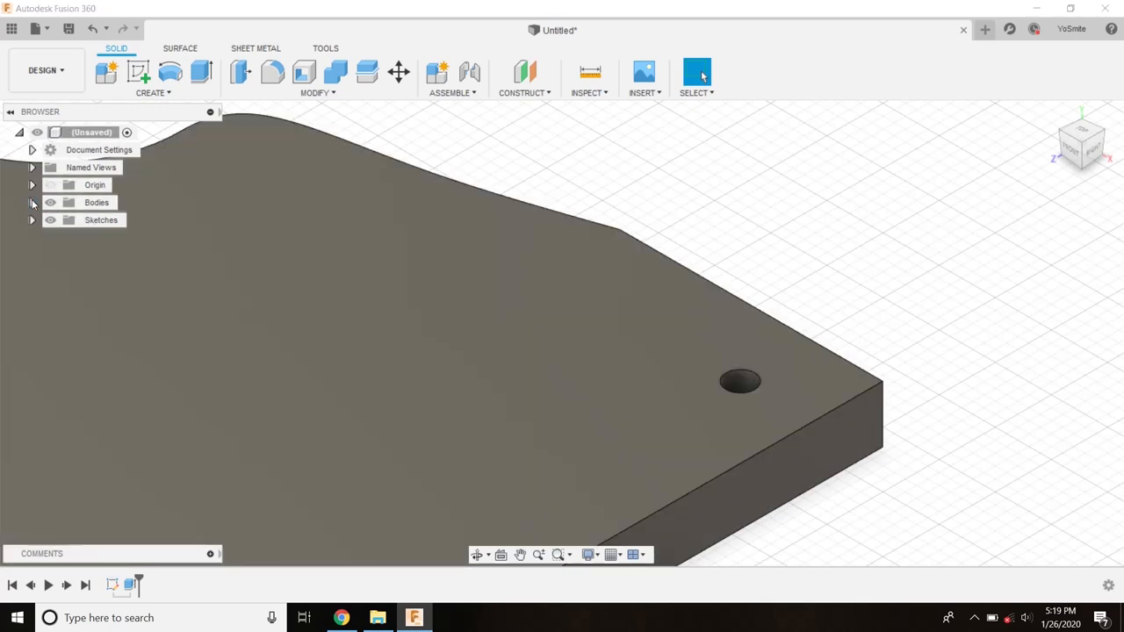
click(34, 202)
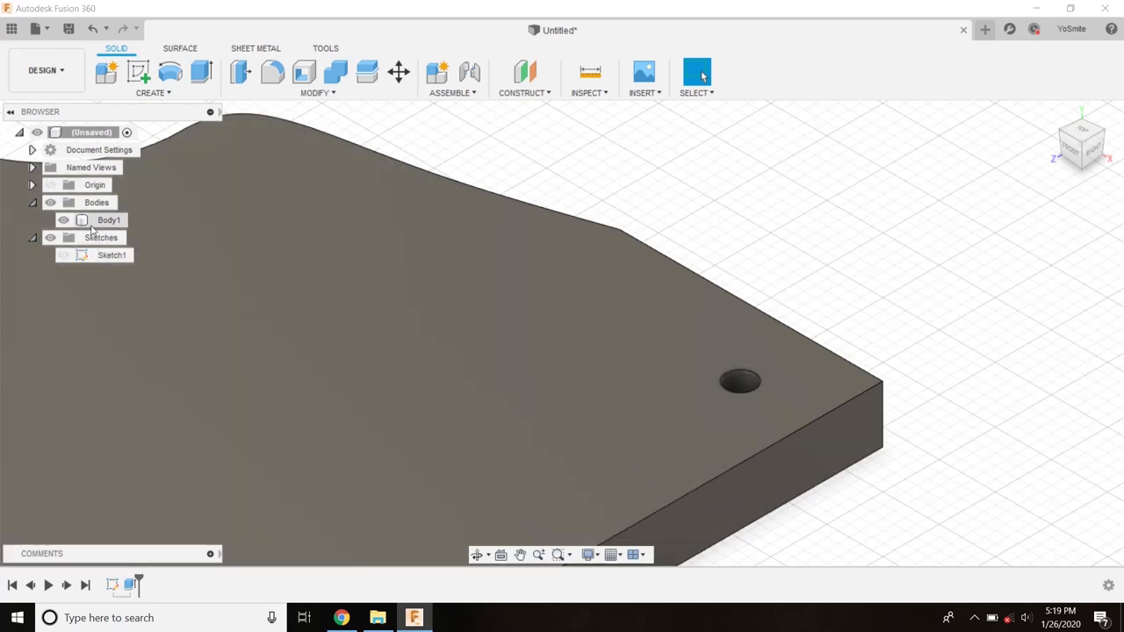
click(109, 220)
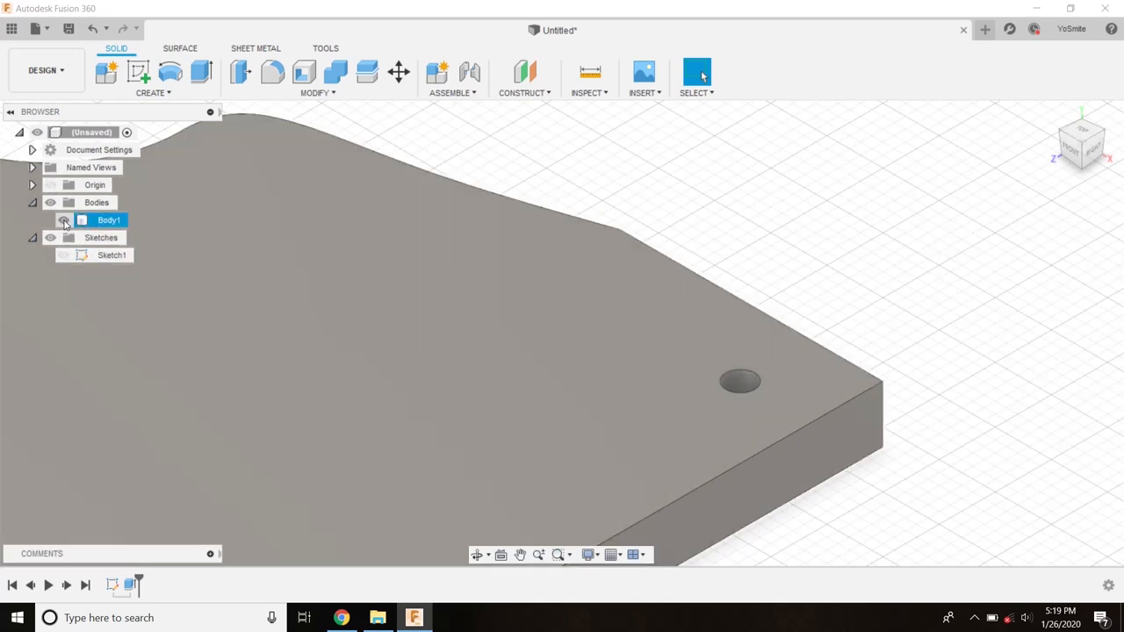
click(65, 219)
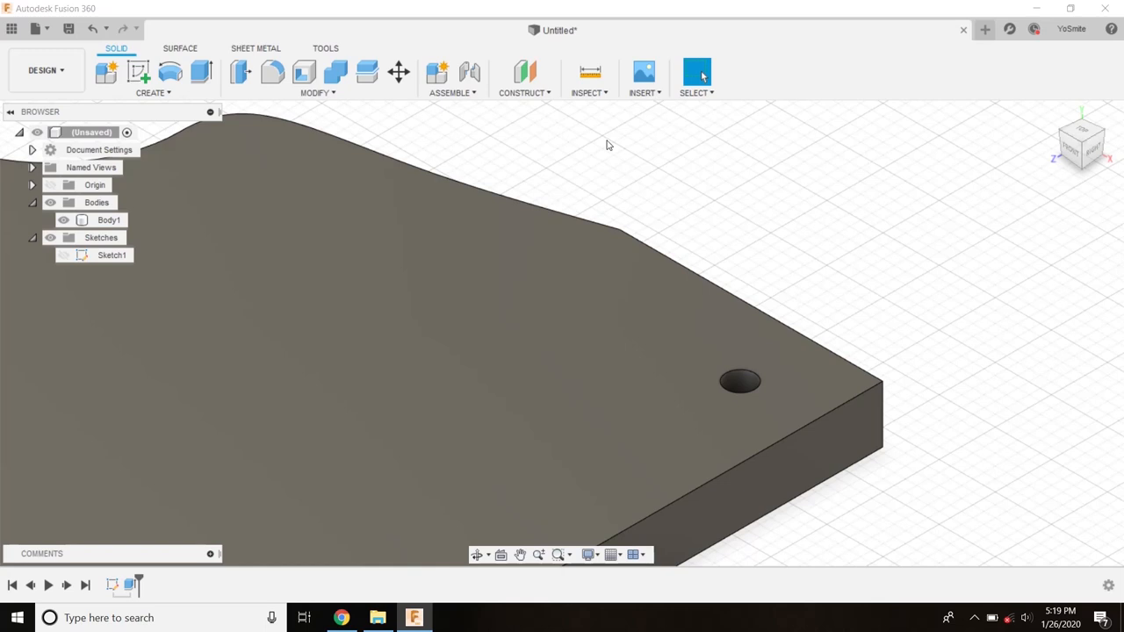
Step: Show Sketch1 over the body and orbit to the corner with the stitch hole
click(63, 255)
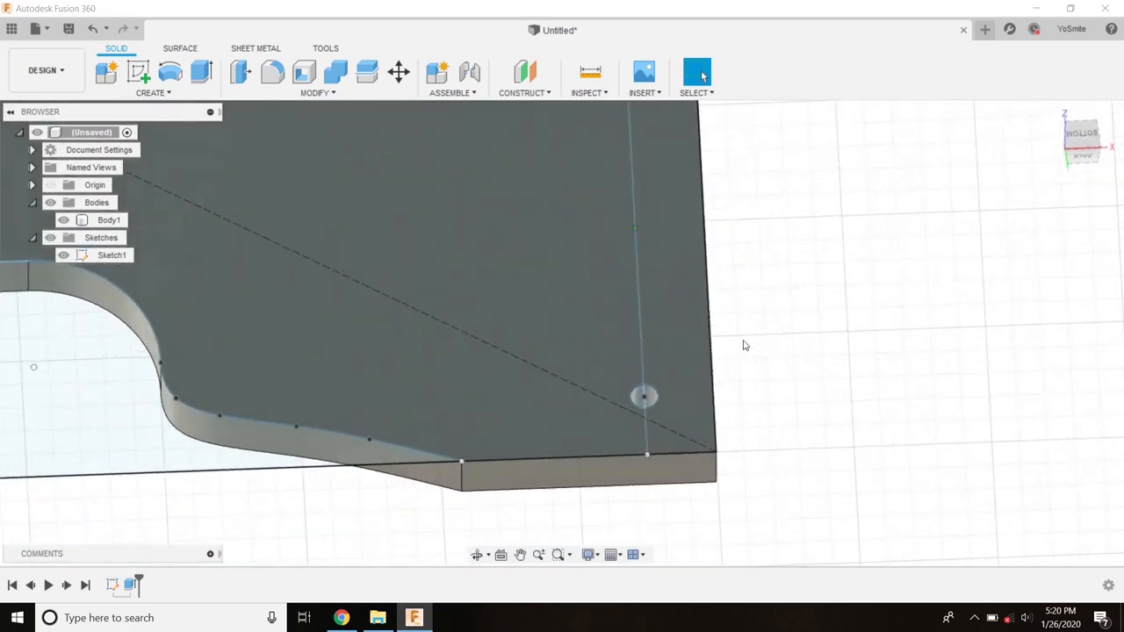
drag(745, 345, 871, 355)
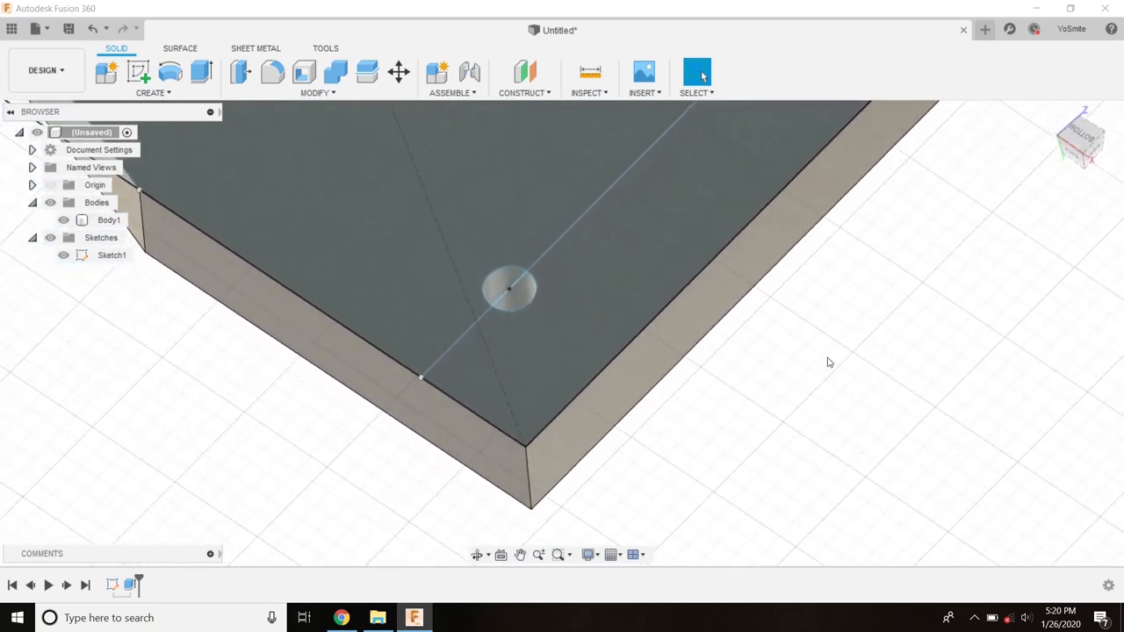
drag(527, 307, 615, 369)
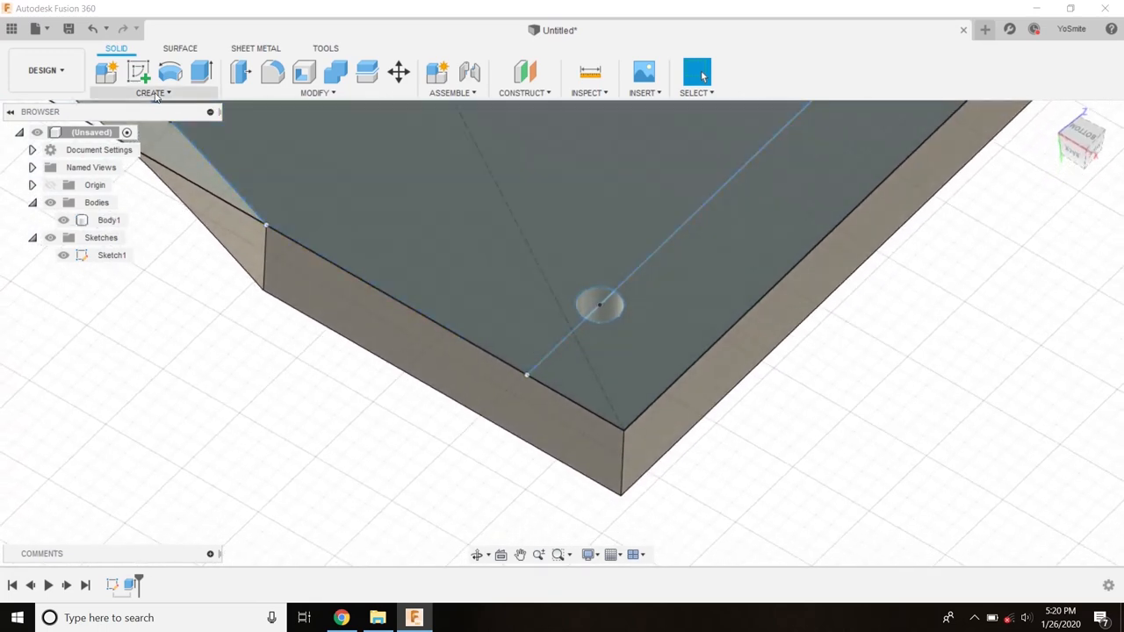
Step: Start a Pattern on Path feature from the Create menu
click(150, 92)
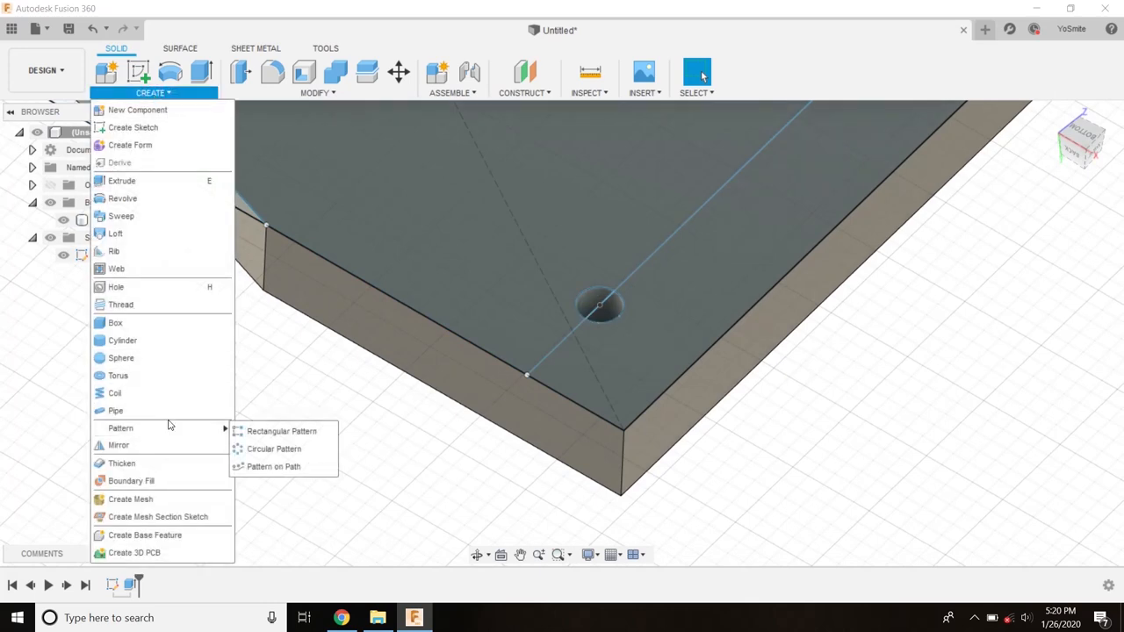
mouse_move(298, 450)
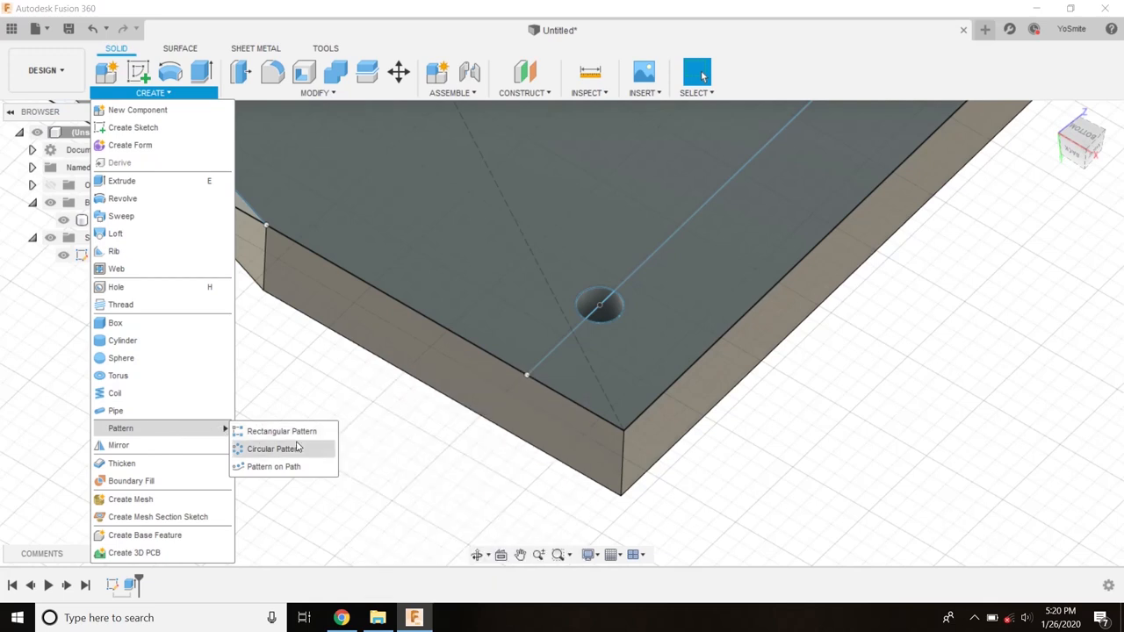
mouse_move(273, 468)
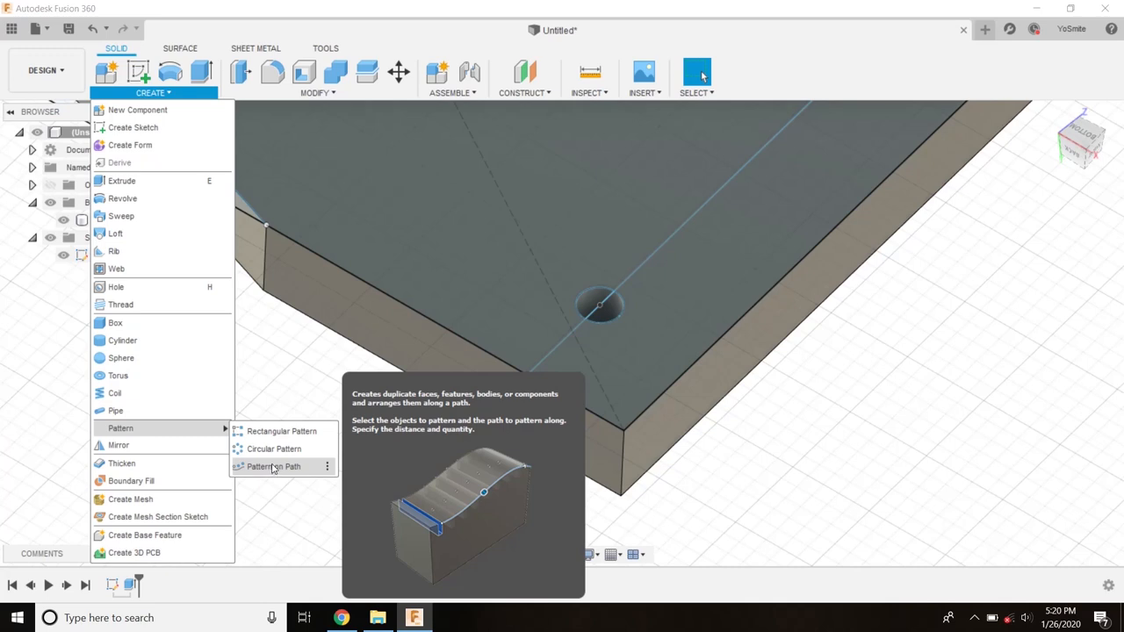
click(274, 467)
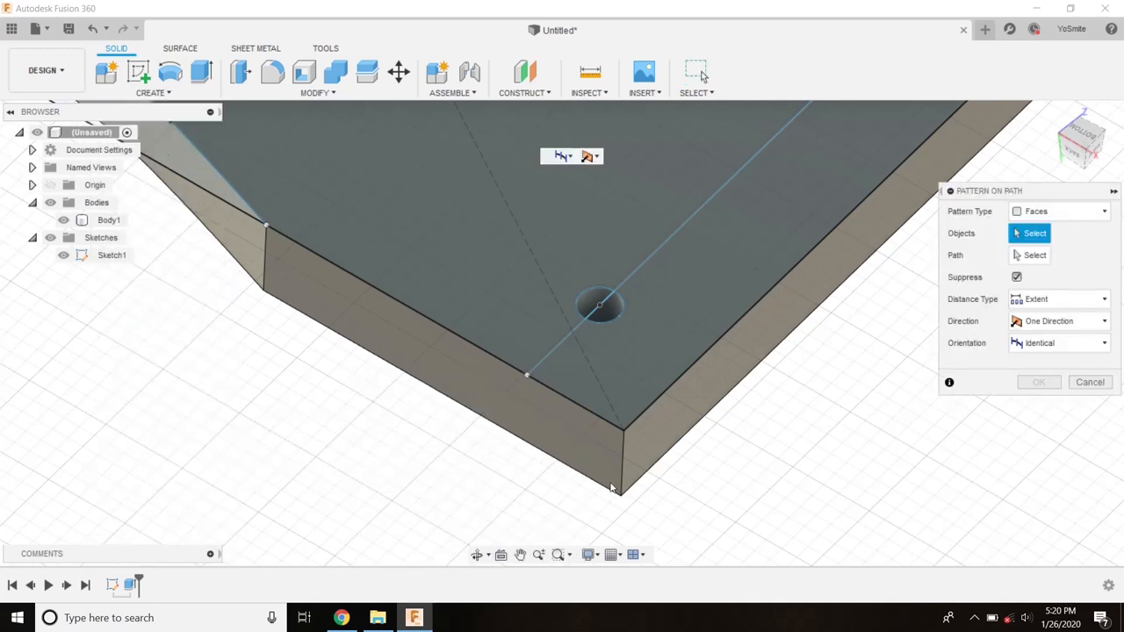
mouse_move(724, 446)
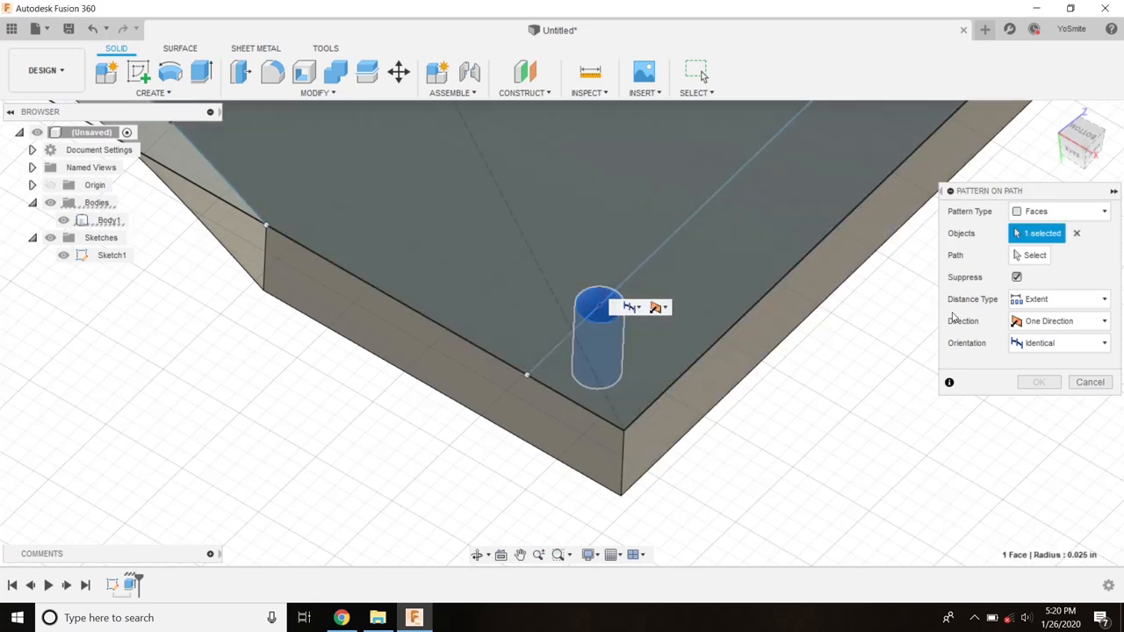
mouse_move(901, 364)
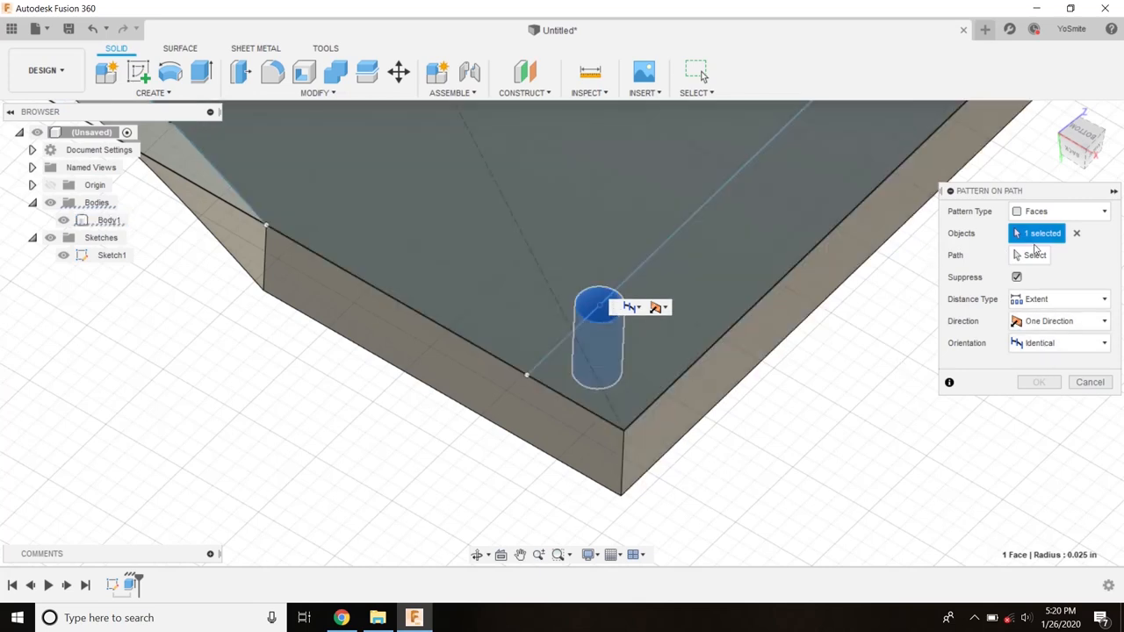
Step: Pick the inner offset outline as the pattern path for the hole face
click(1026, 256)
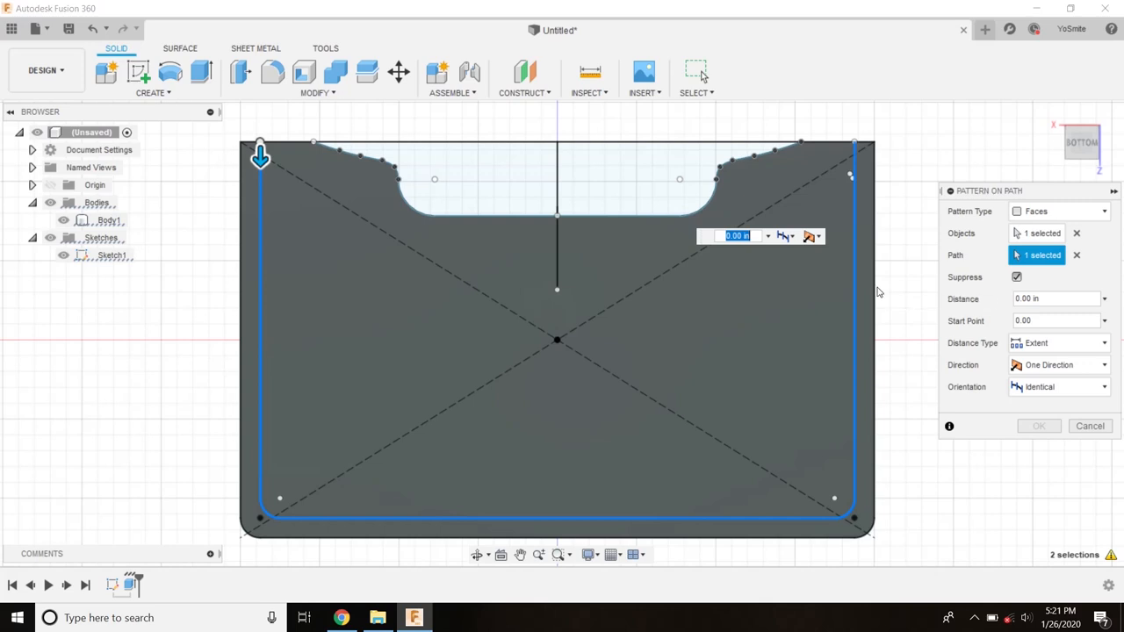
mouse_move(714, 343)
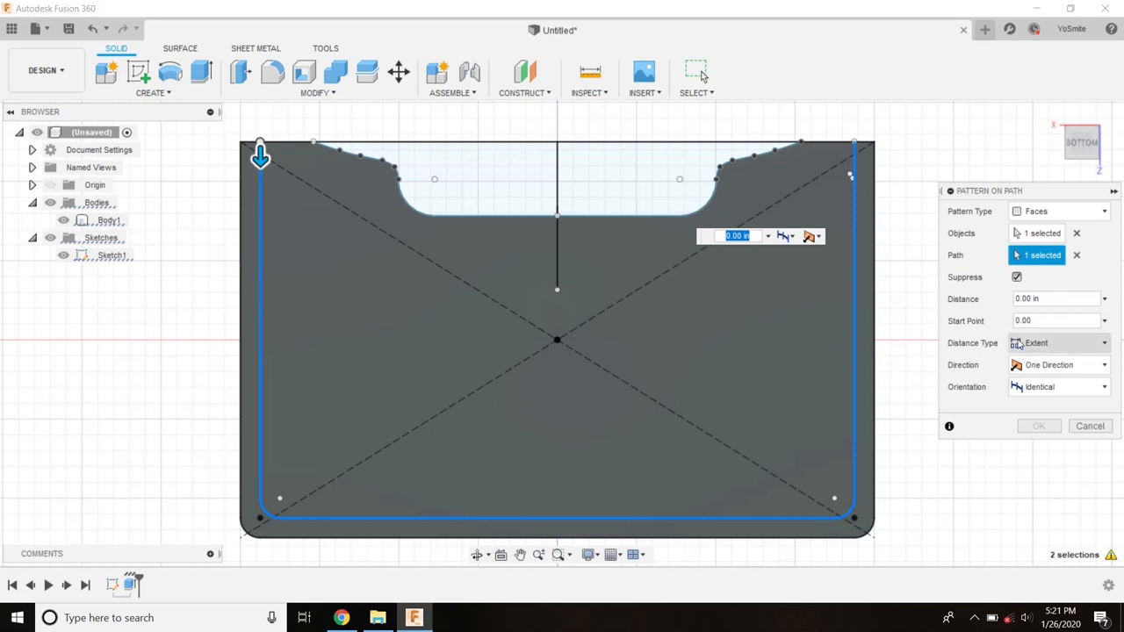
Step: Set the path pattern to fixed spacing of 0.25 in with a quantity of 33 holes
click(1058, 343)
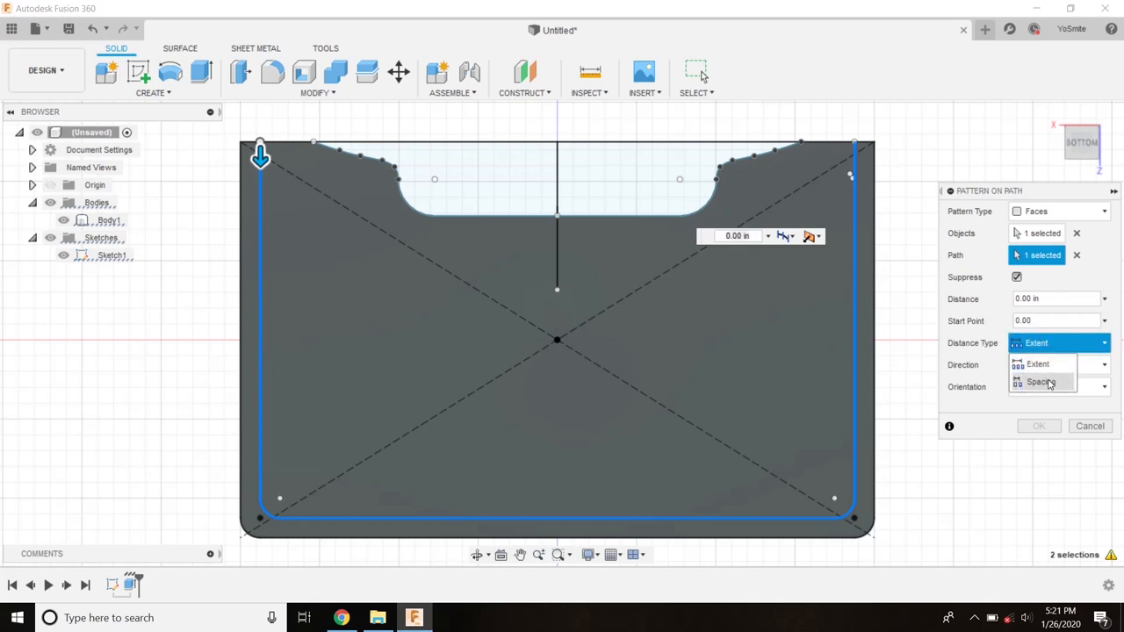
click(1041, 383)
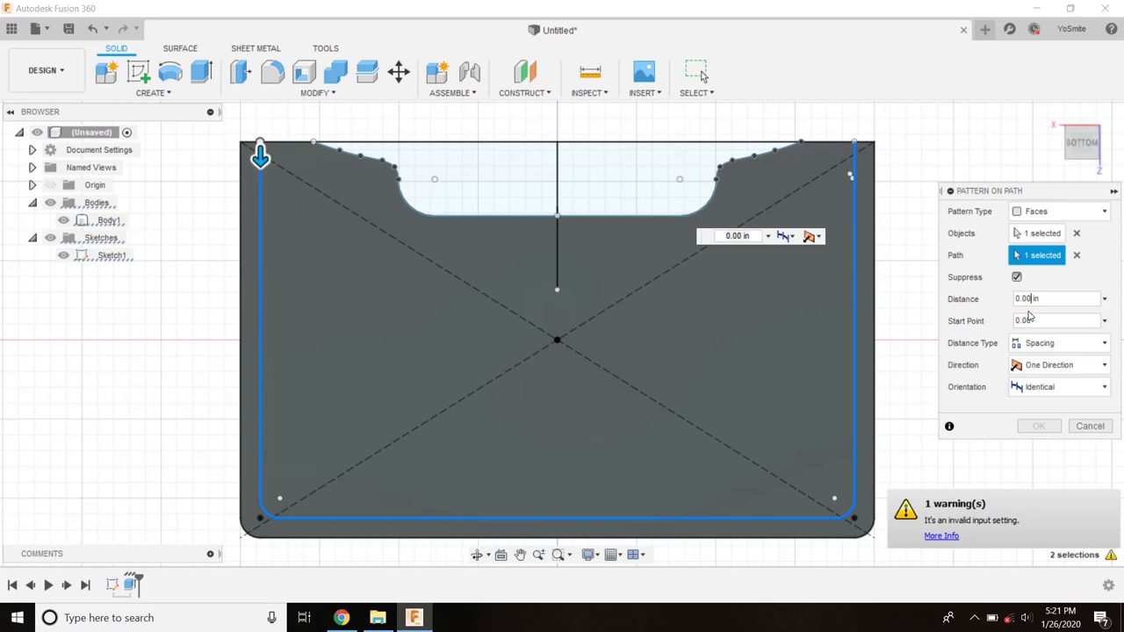
click(1050, 299)
text(0.25)
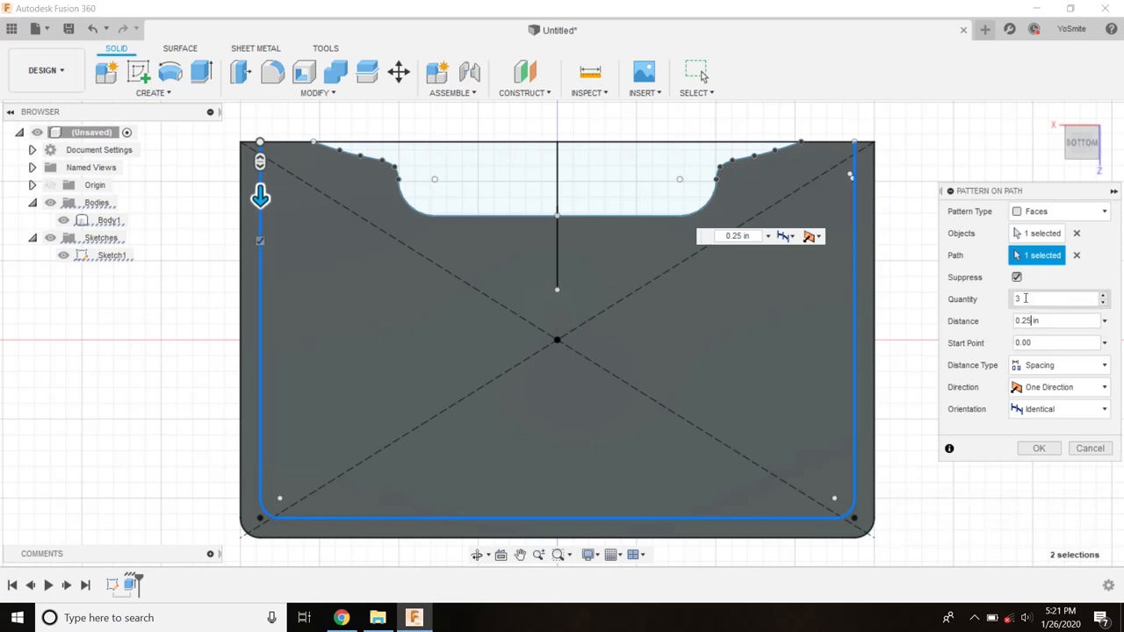
click(1051, 298)
text(2)
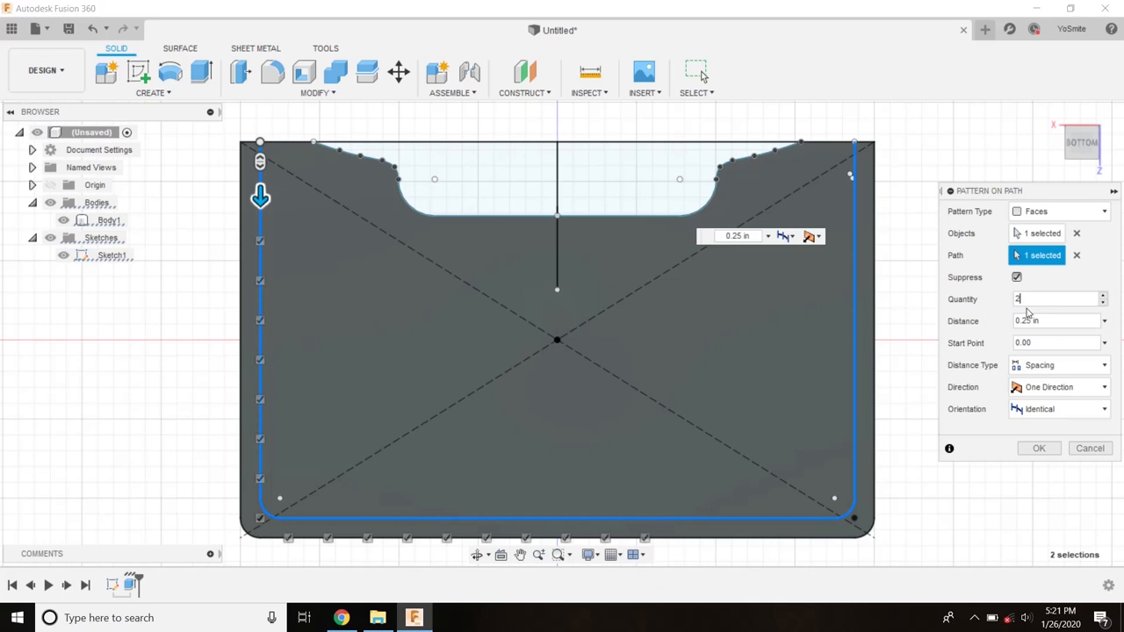
text(5)
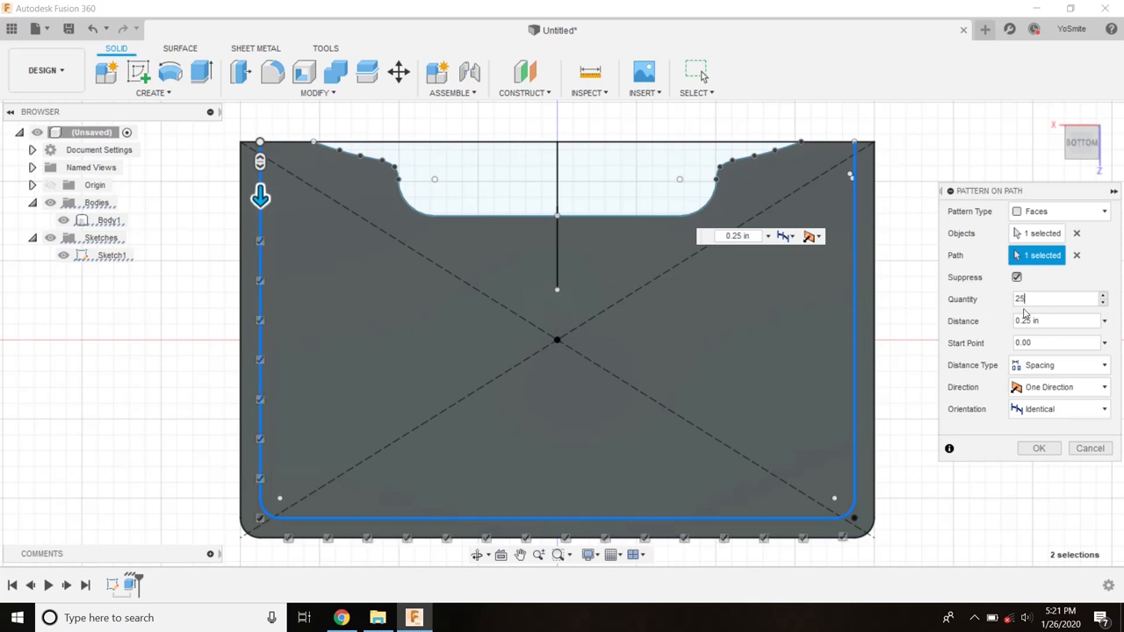
text(3)
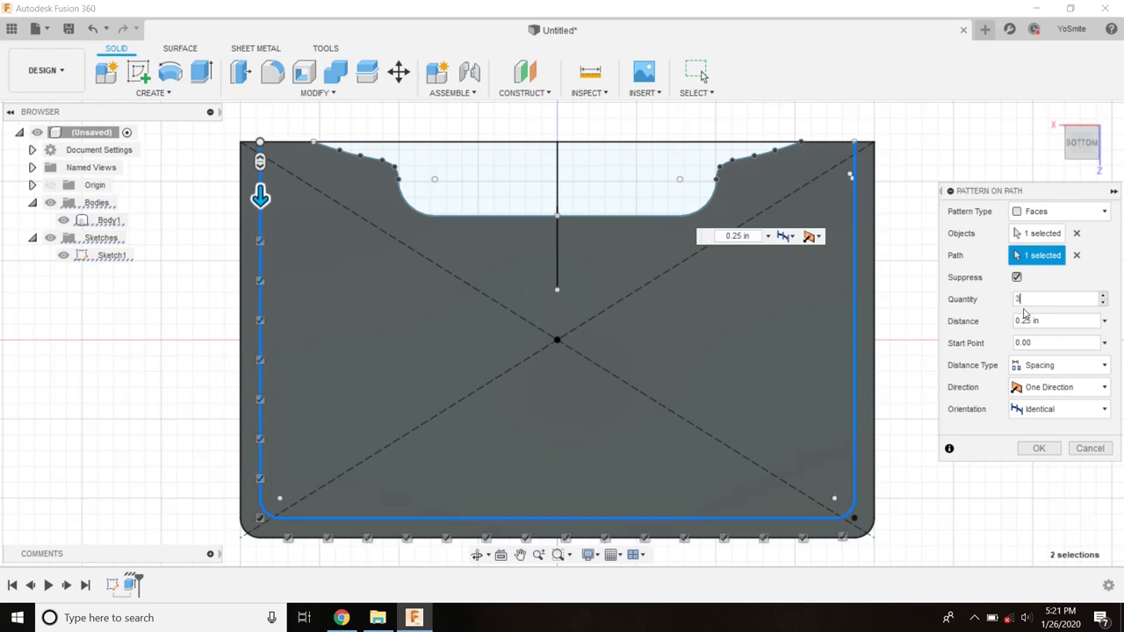
text(30)
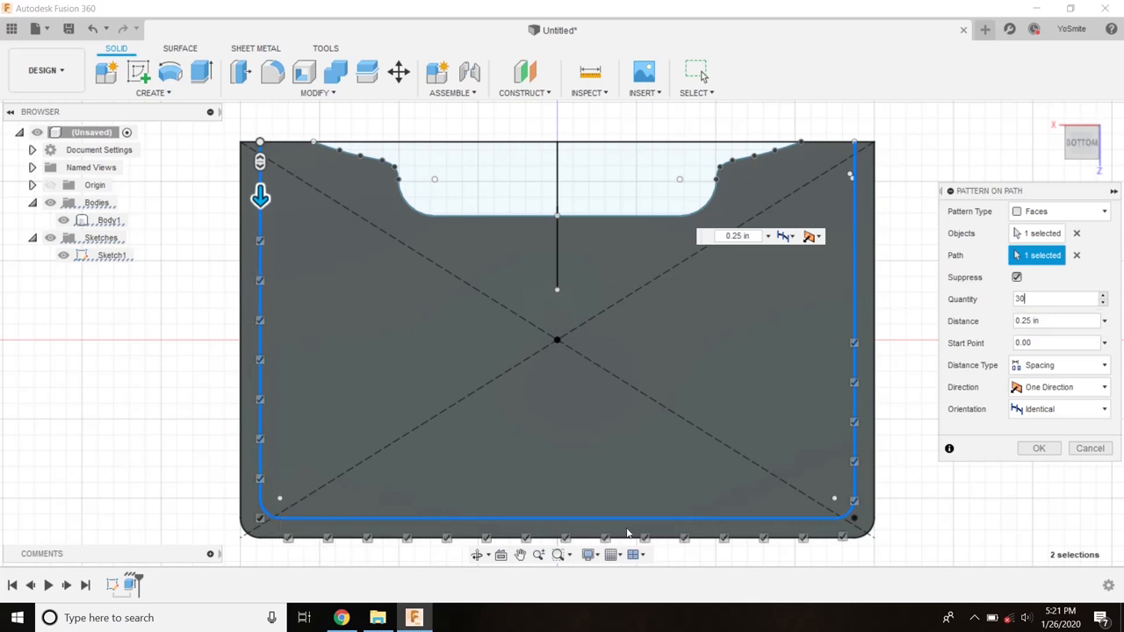
mouse_move(984, 314)
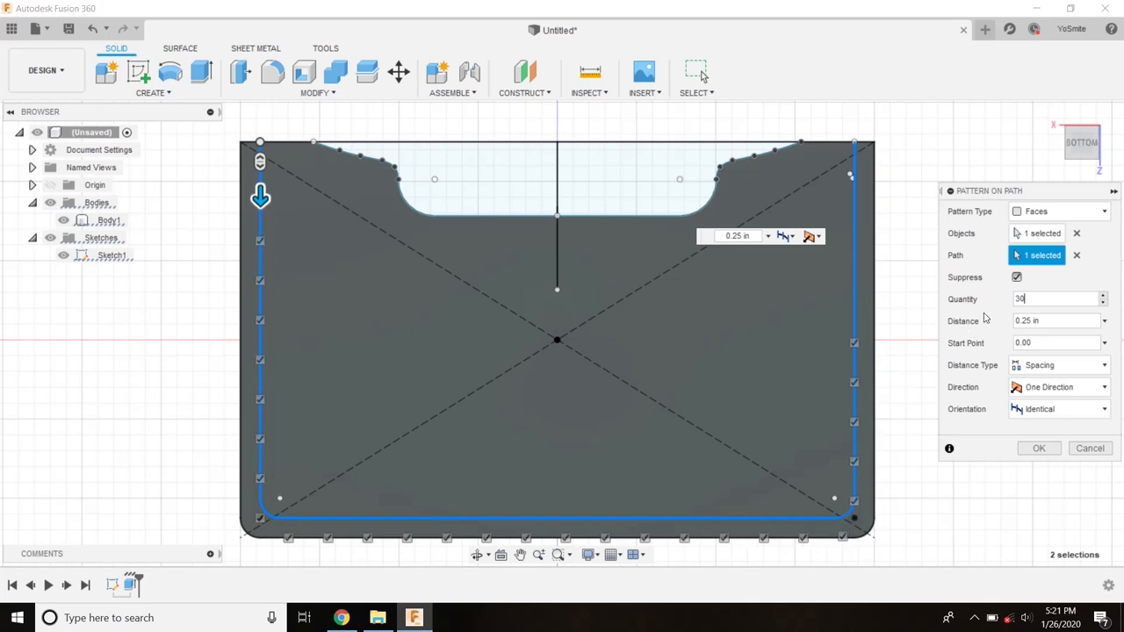
click(1100, 295)
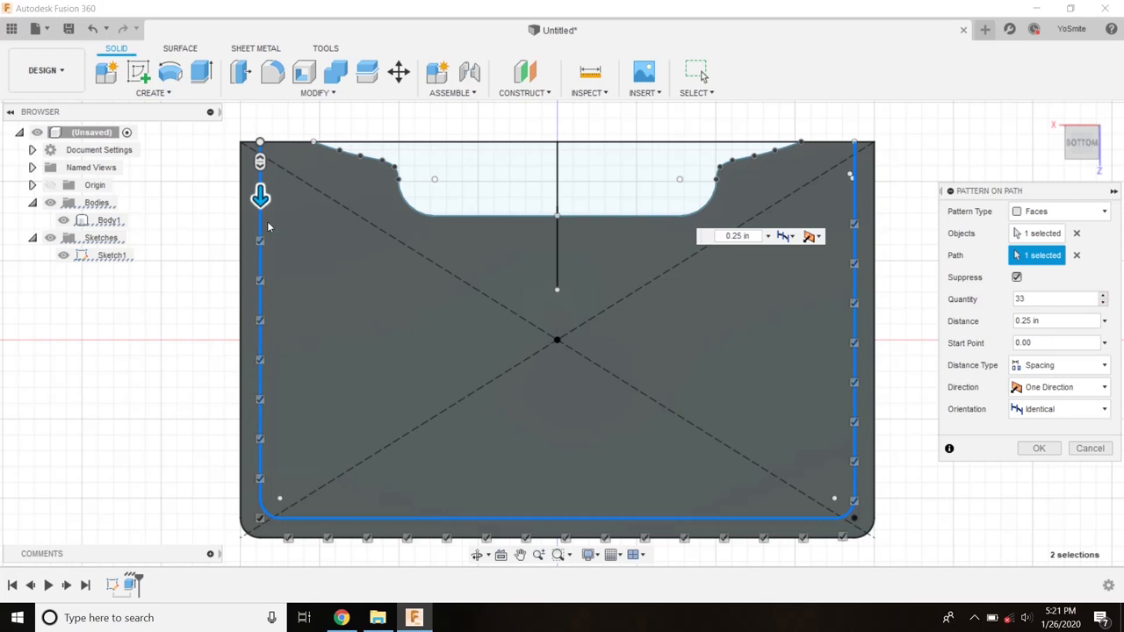
mouse_move(993, 516)
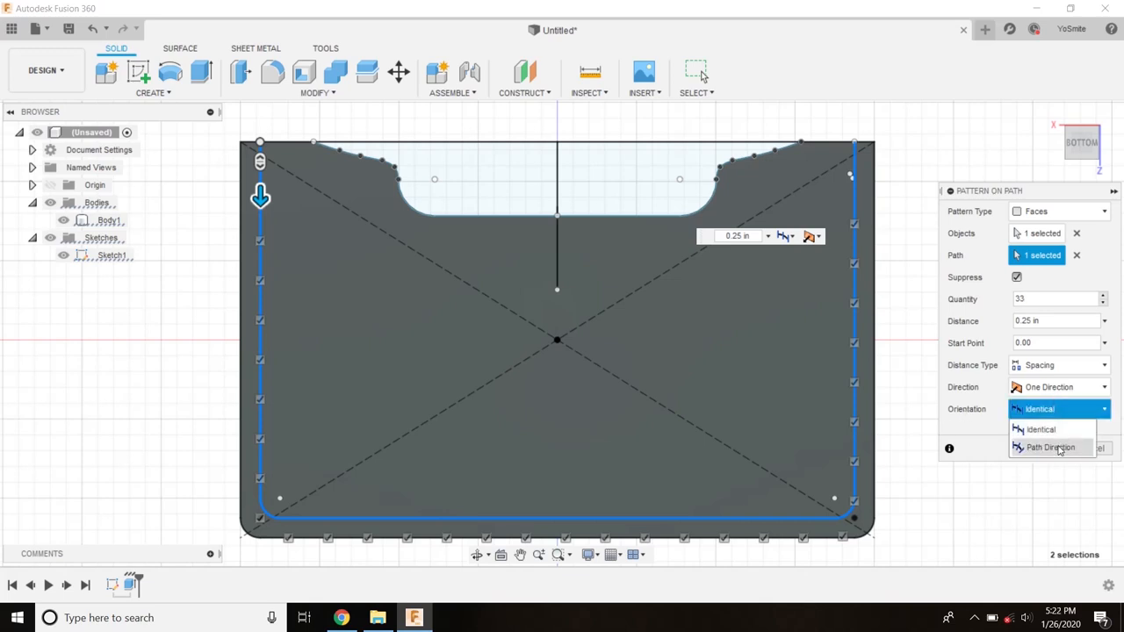
Step: Orient the patterned holes to follow the path direction
click(1054, 448)
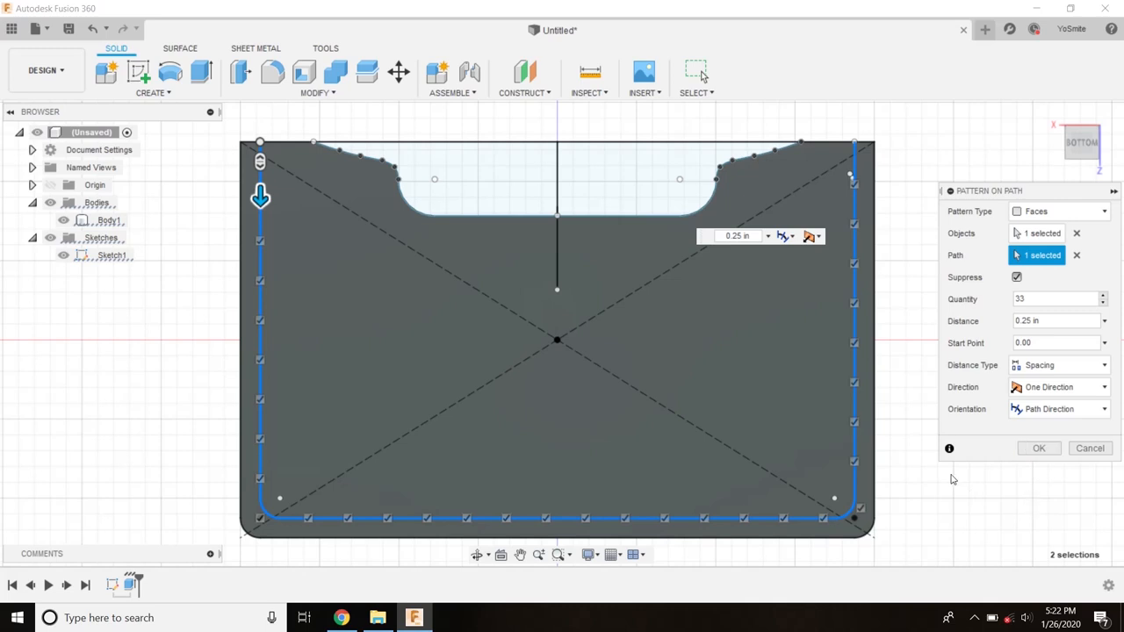
mouse_move(905, 443)
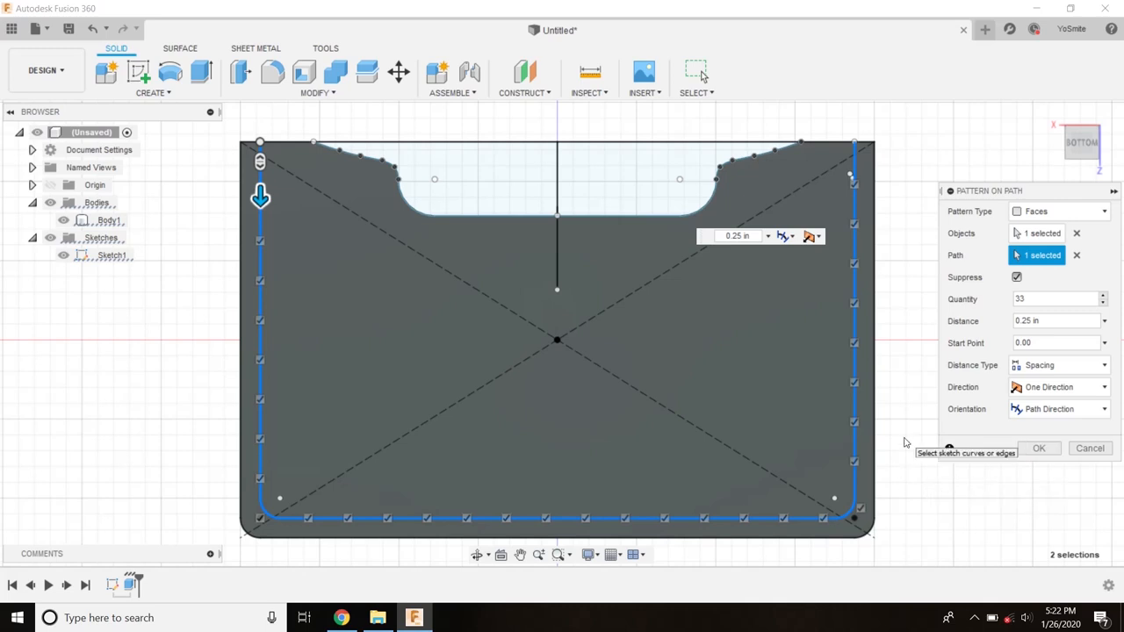
mouse_move(1017, 495)
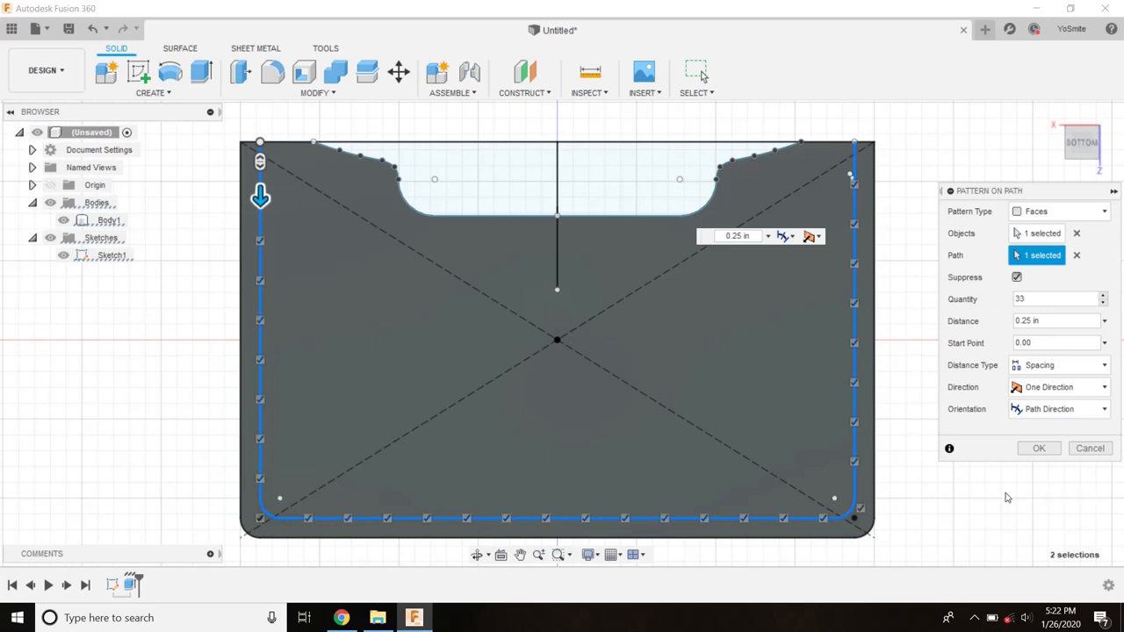
mouse_move(949, 228)
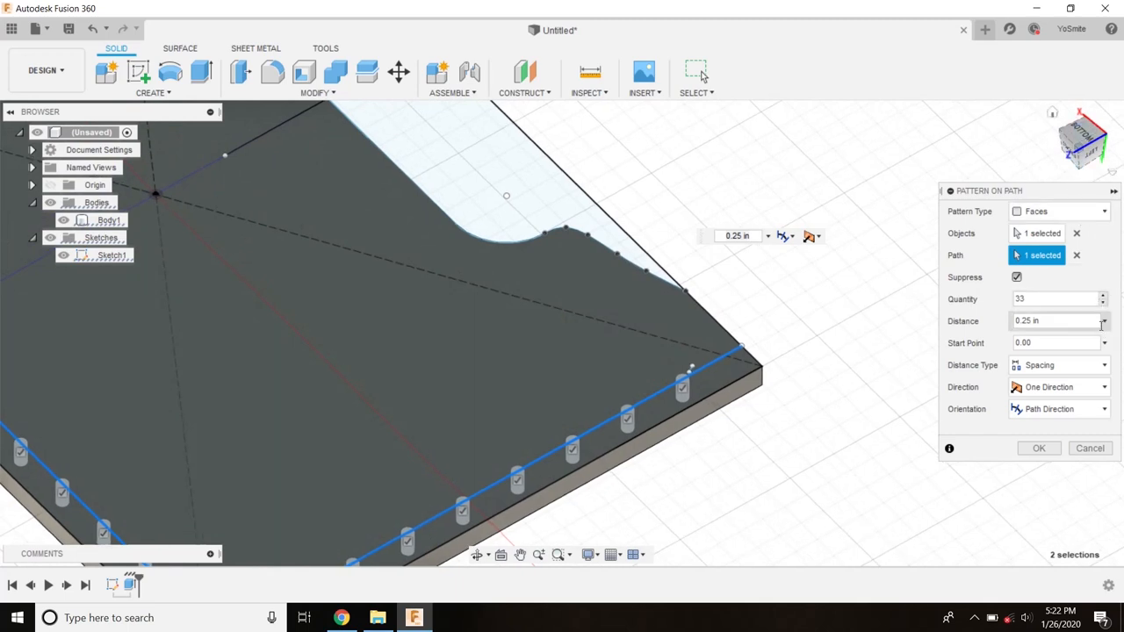
Step: Adjust the hole spacing to 0.254 in while keeping the quantity at 33
click(1104, 295)
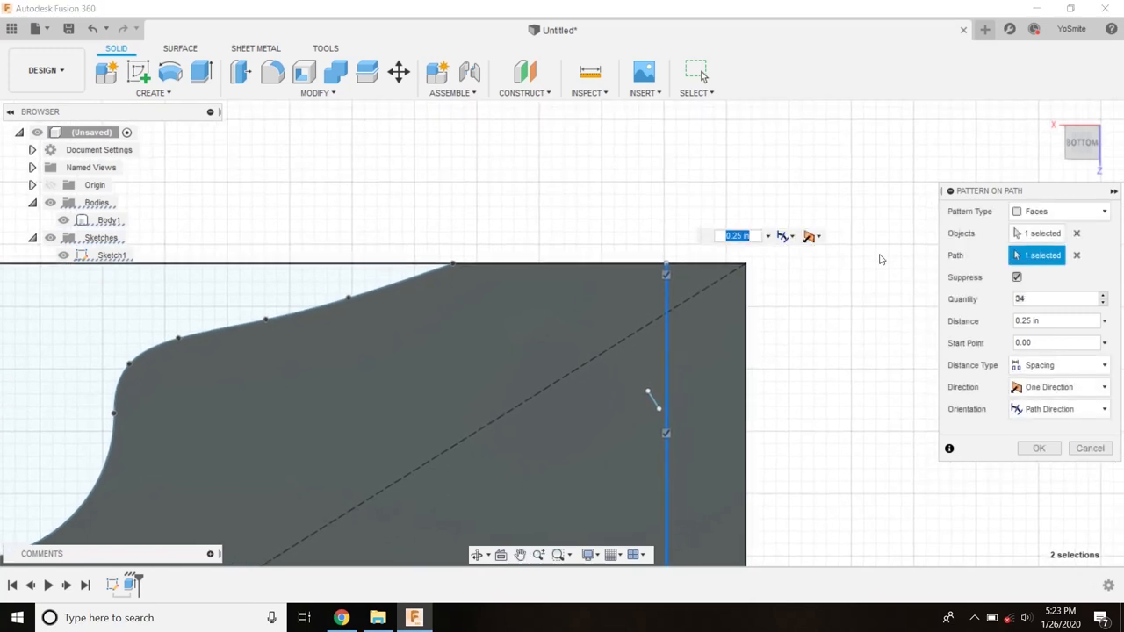
click(1104, 302)
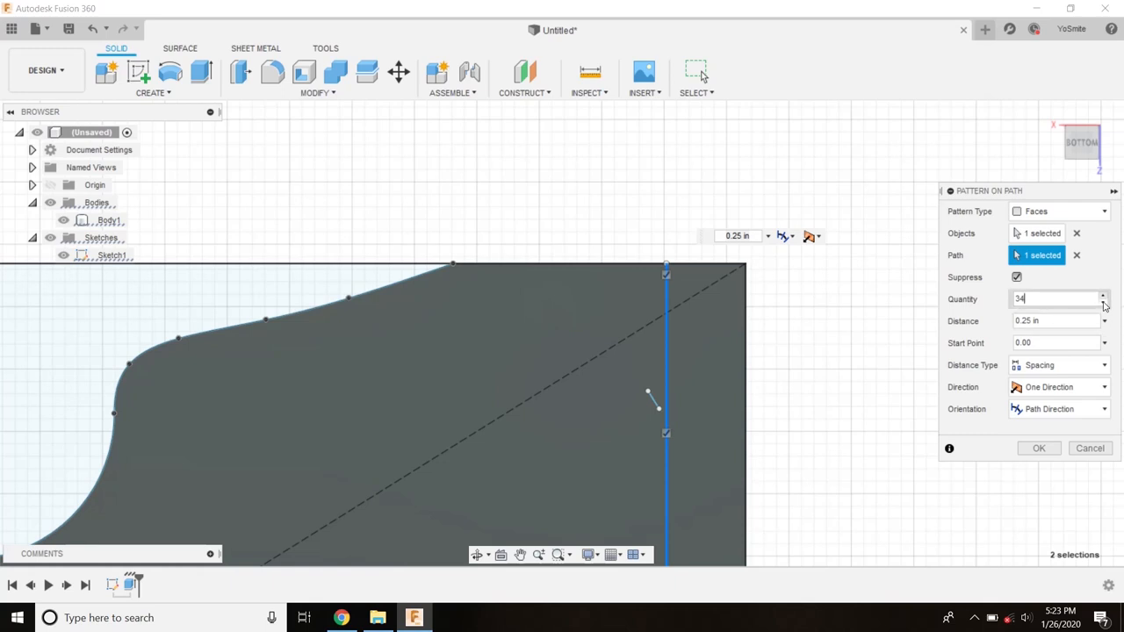
click(1105, 302)
text(0.254)
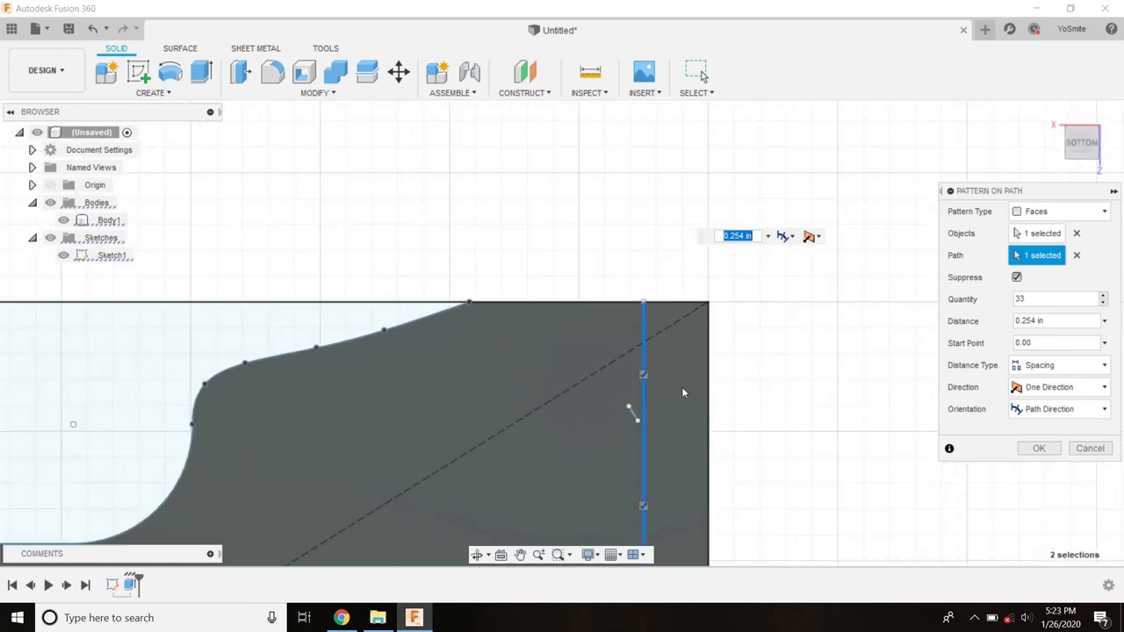
mouse_move(682, 392)
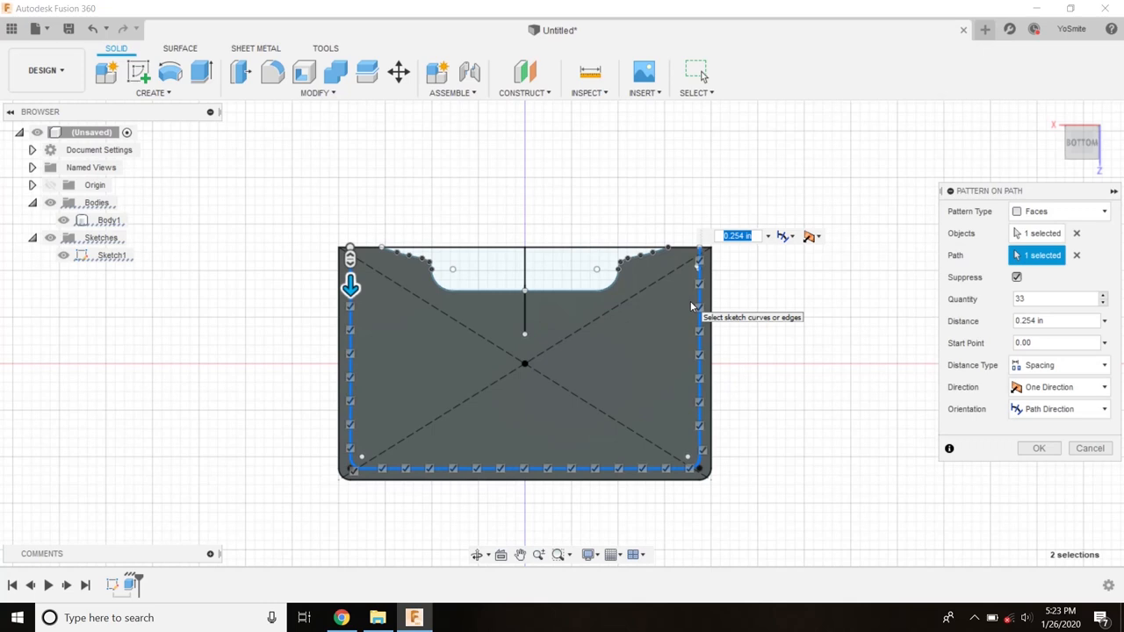
mouse_move(931, 362)
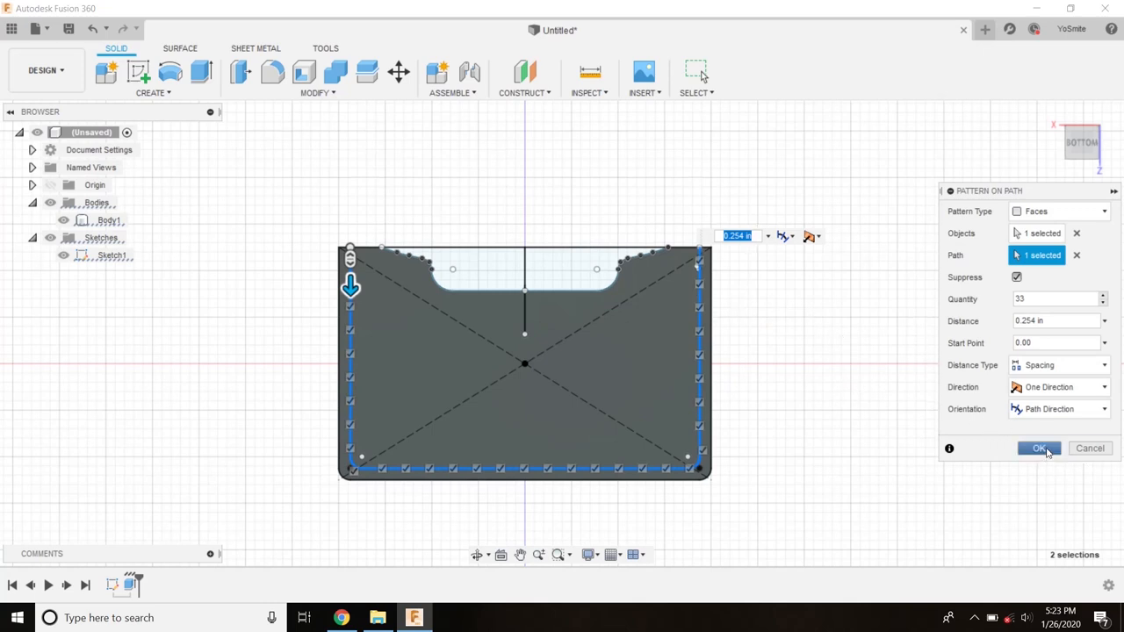
Step: Apply the stitch-hole pattern and orbit to inspect the 33 holes along the edges
click(1040, 450)
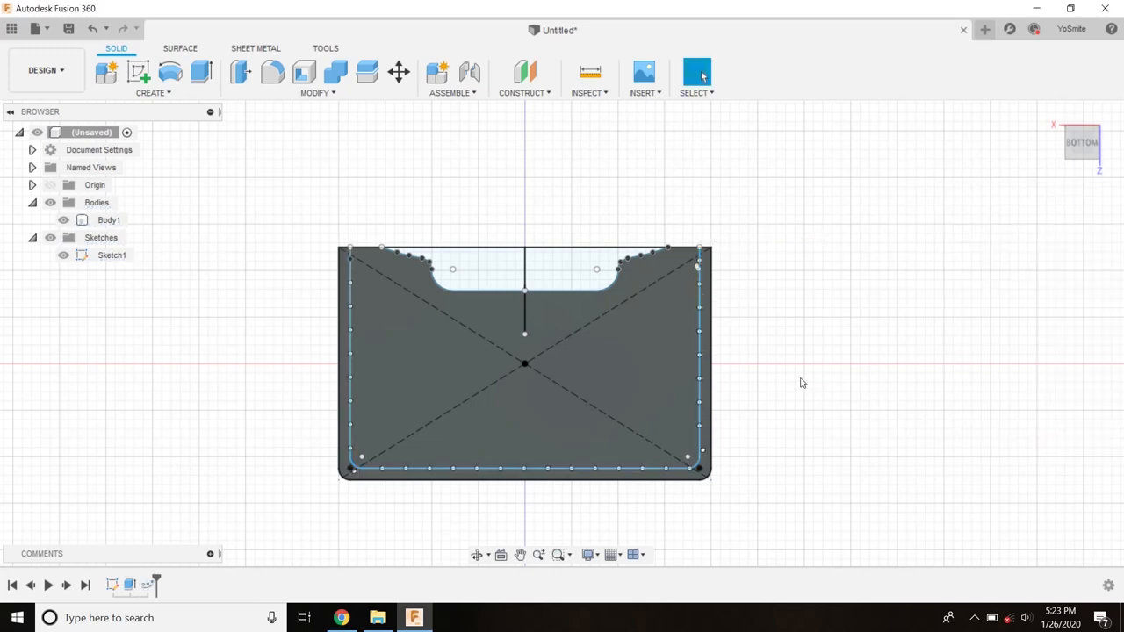
drag(800, 383, 720, 434)
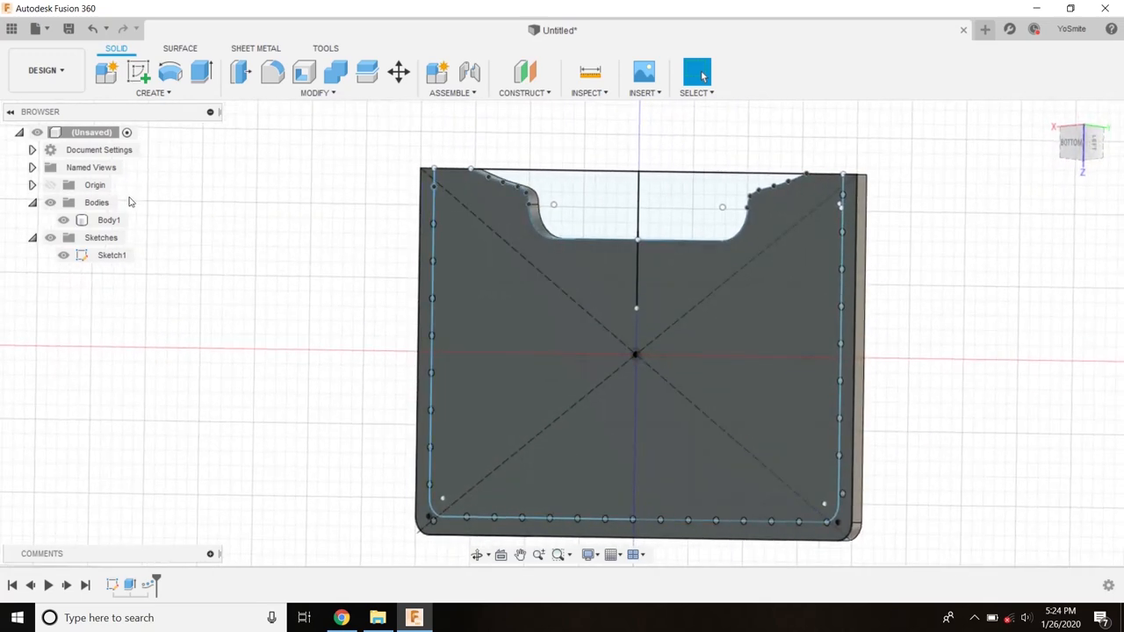
Step: Hide Sketch1 and deselect the body, leaving only the holed card
click(65, 256)
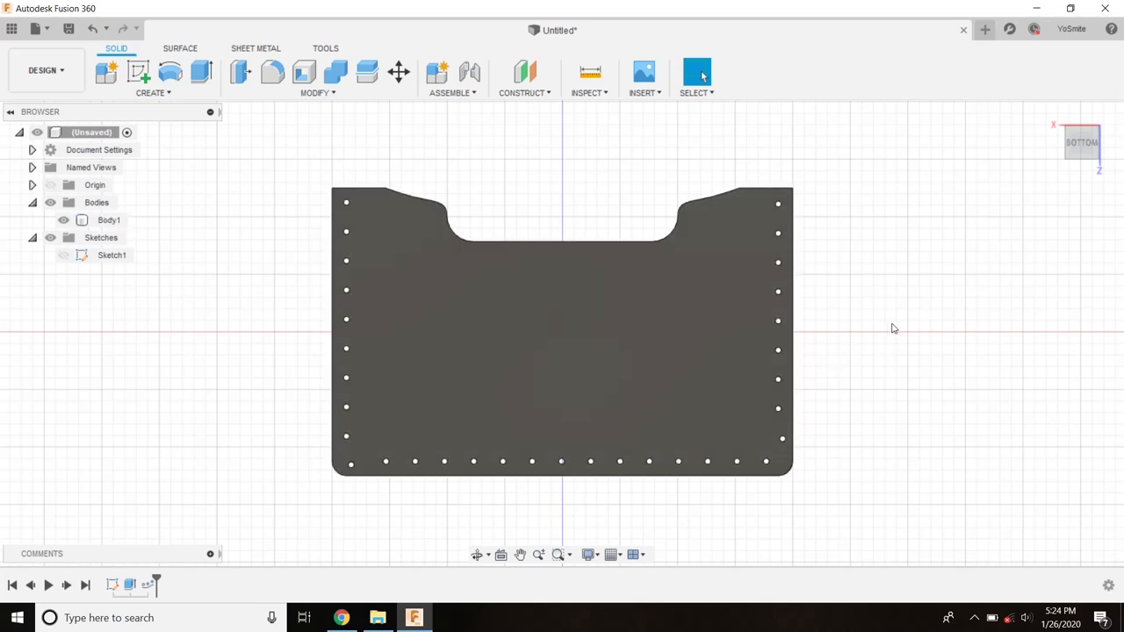
mouse_move(383, 481)
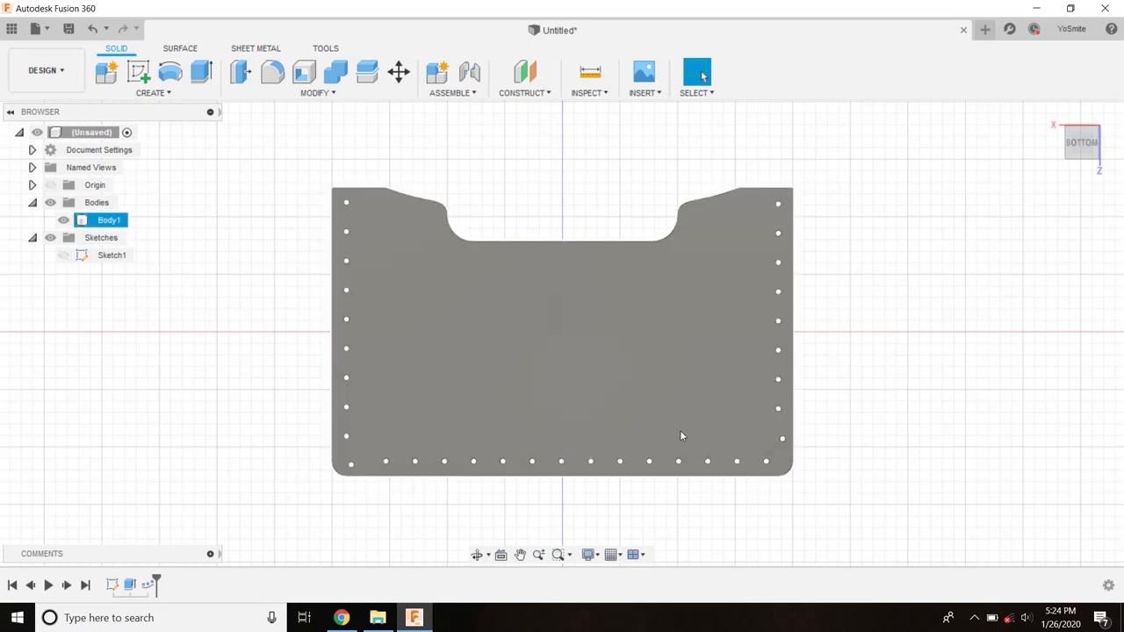
click(248, 265)
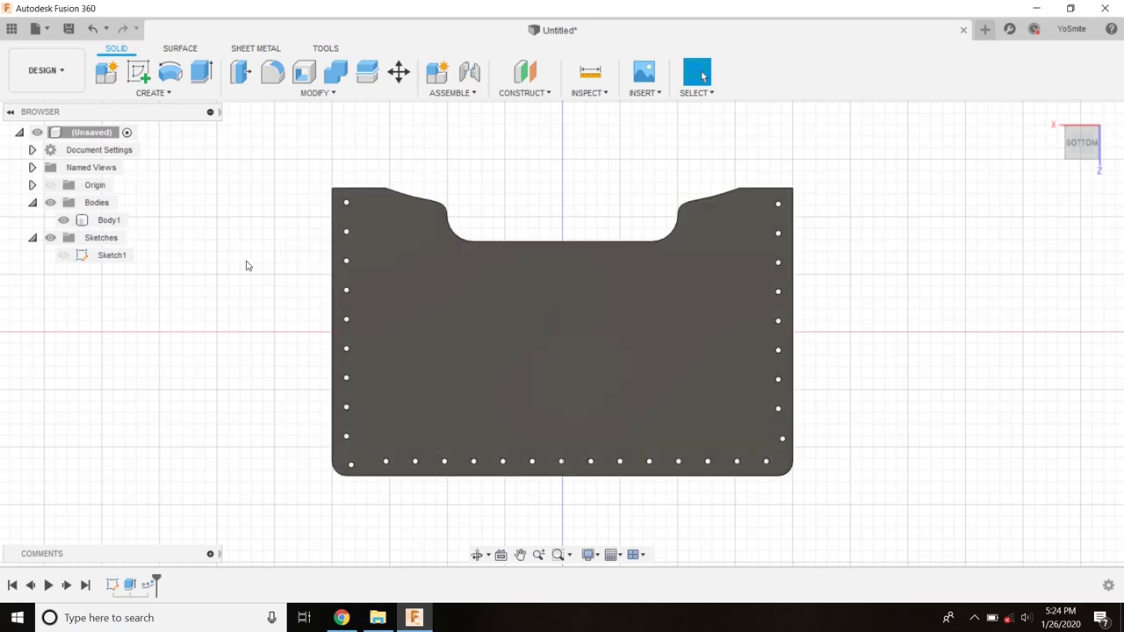
mouse_move(253, 260)
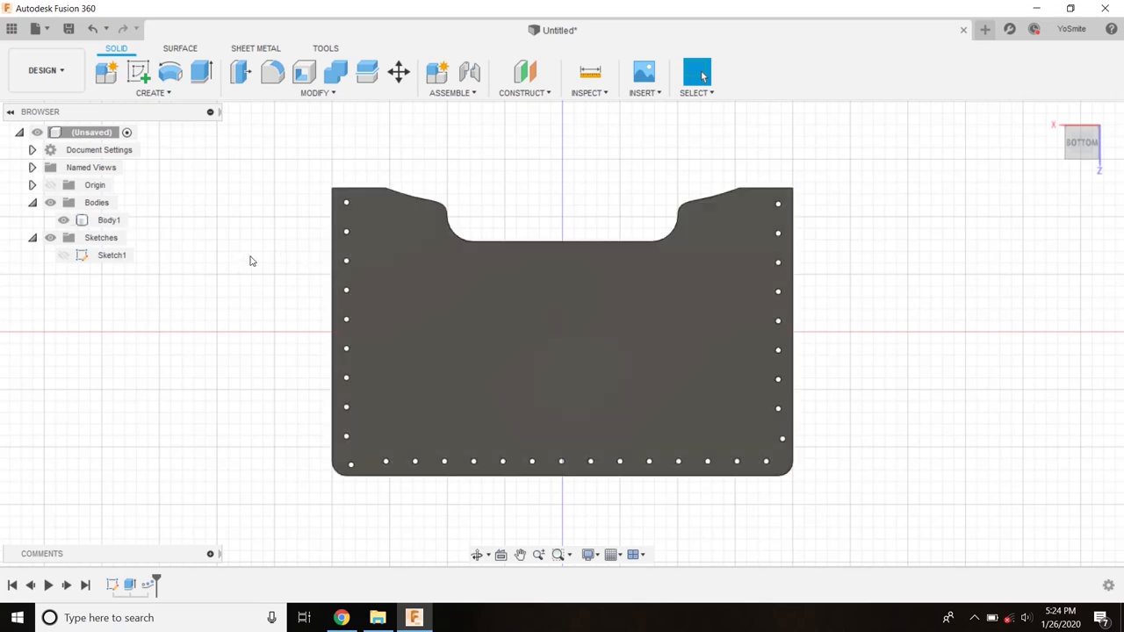